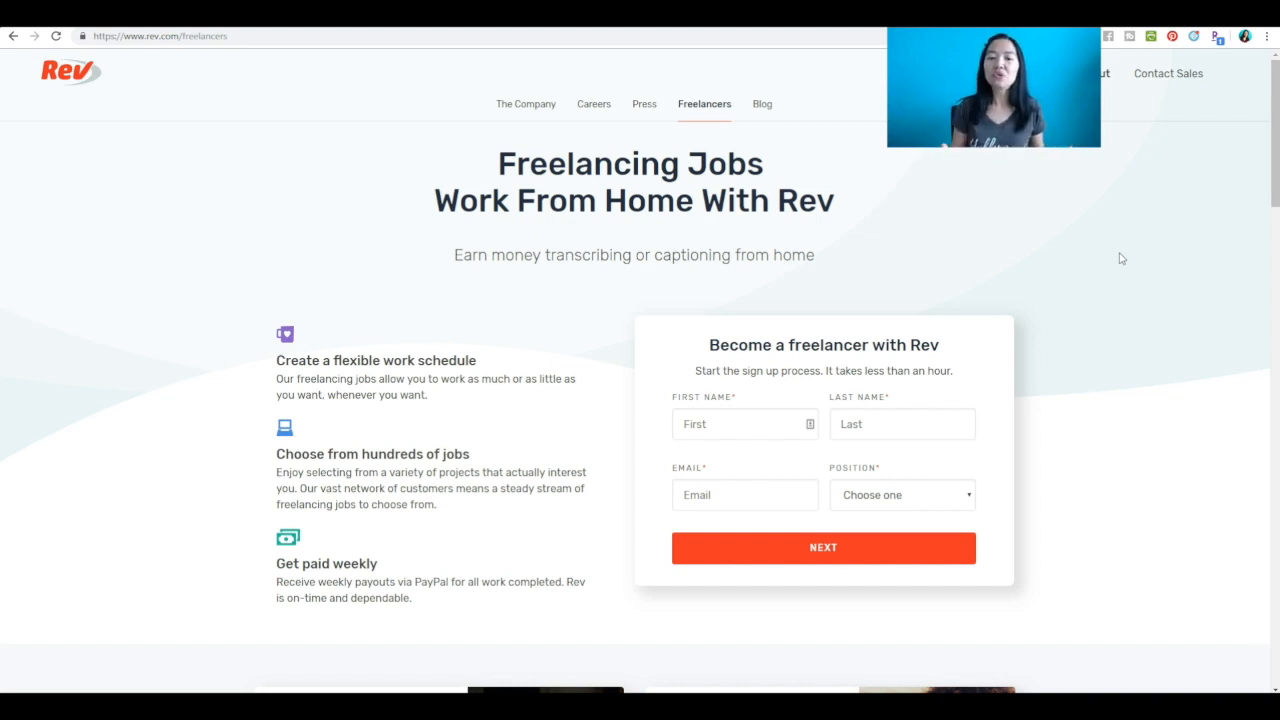
mouse_move(664, 292)
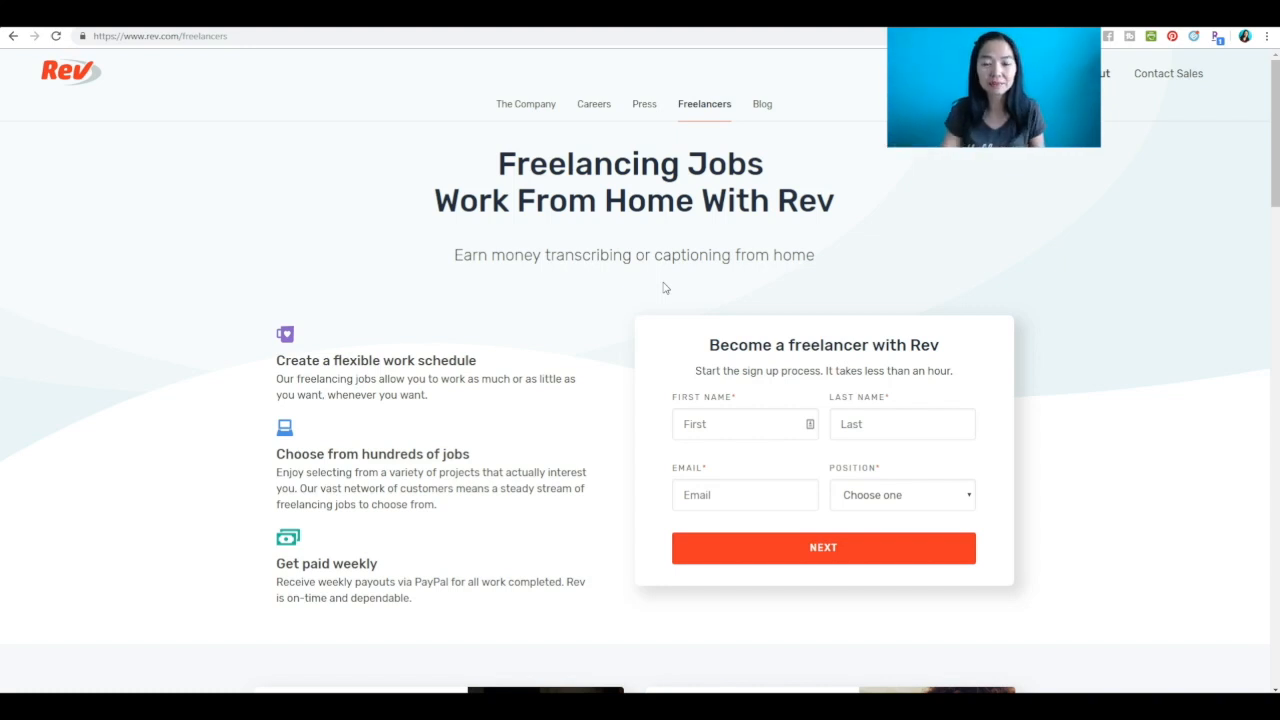
mouse_move(488, 344)
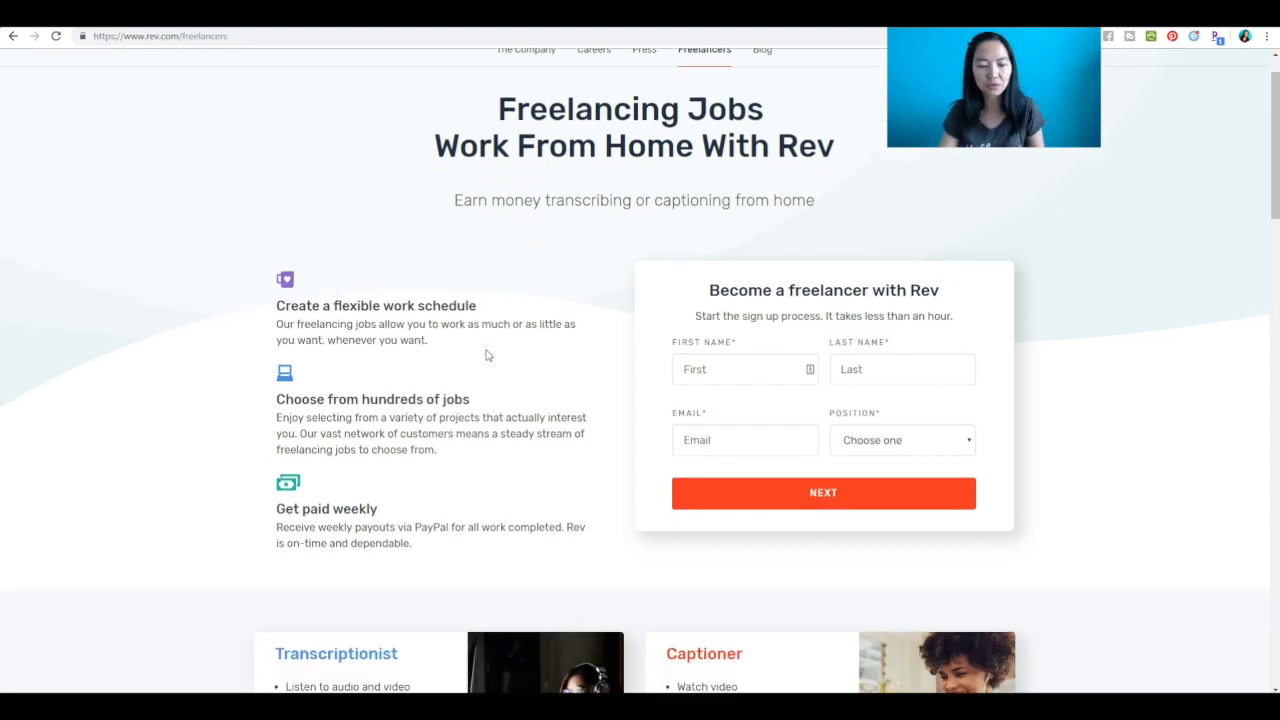
Scroll the Rev freelancers page between the job cards, three easy steps, testimonials and press logos.
scroll(down, 3)
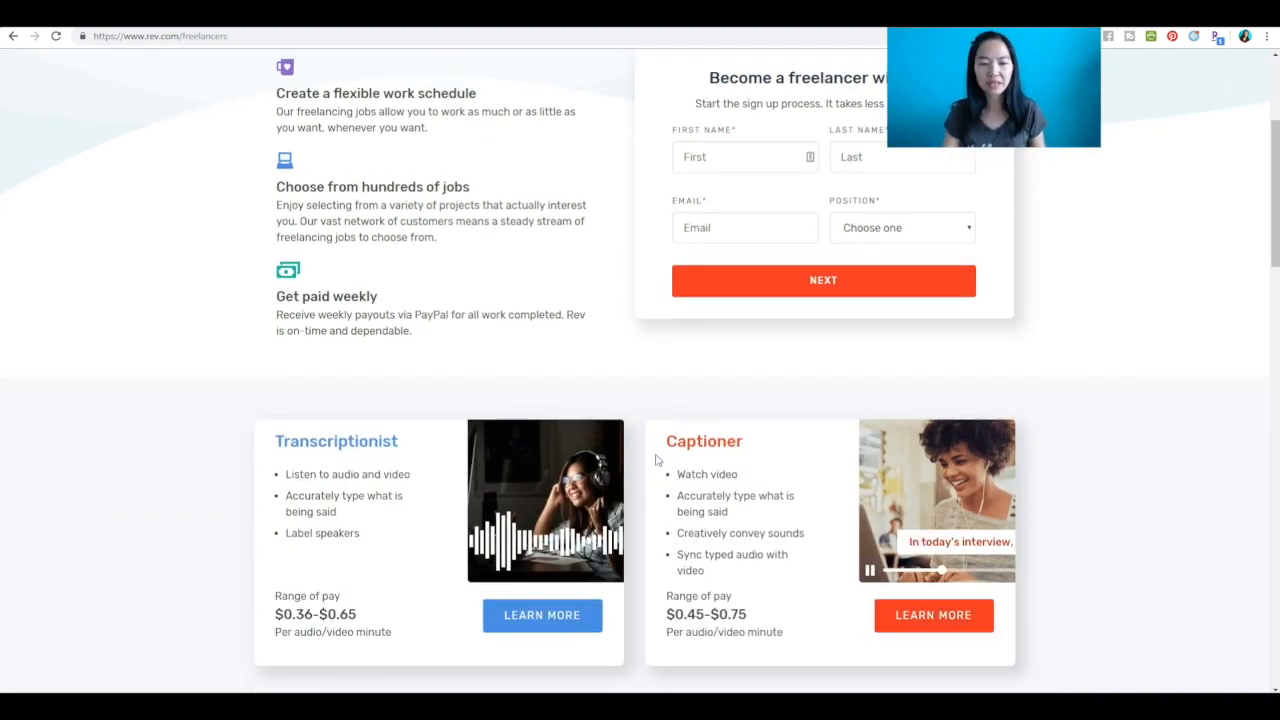
scroll(up, 3)
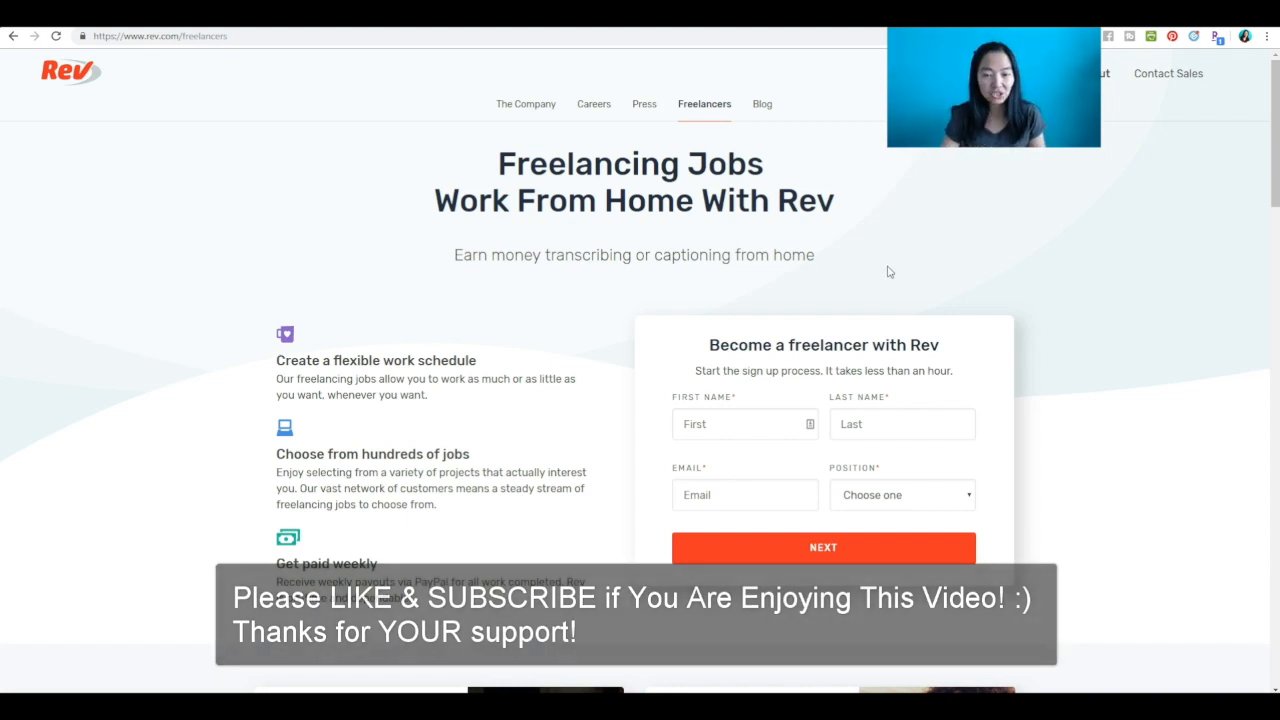
scroll(down, 3)
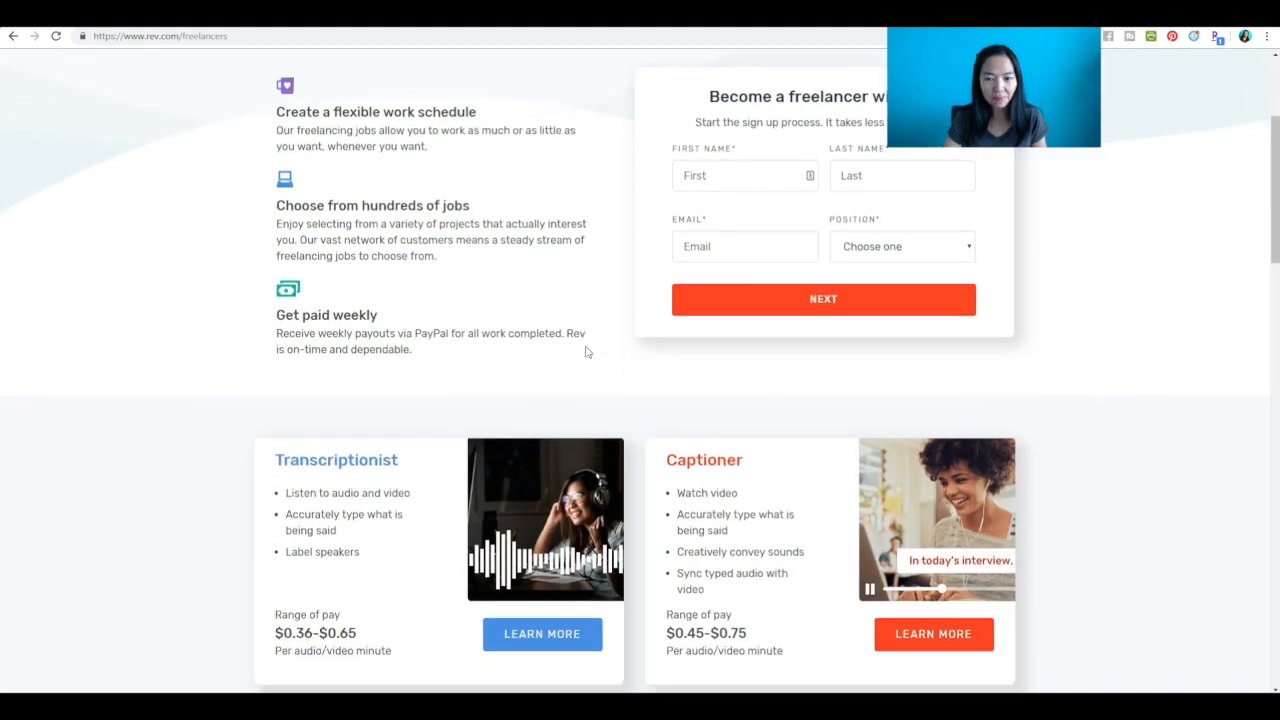
scroll(up, 3)
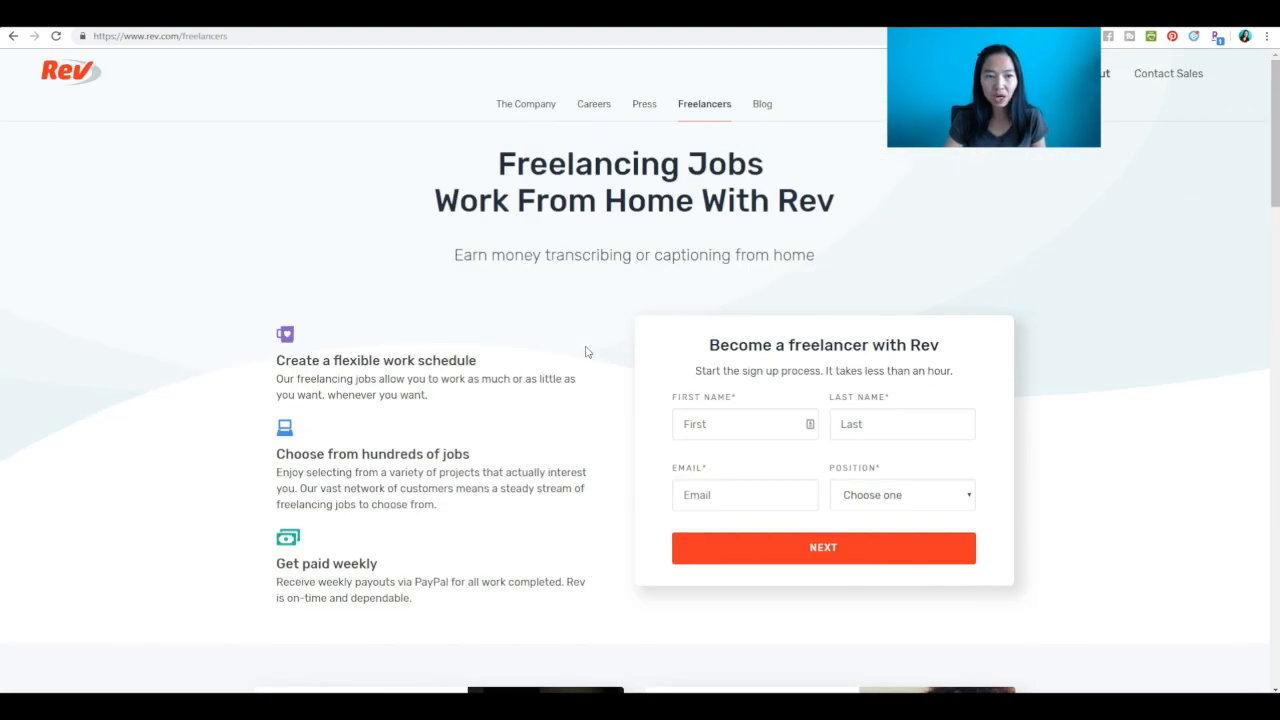
mouse_move(578, 414)
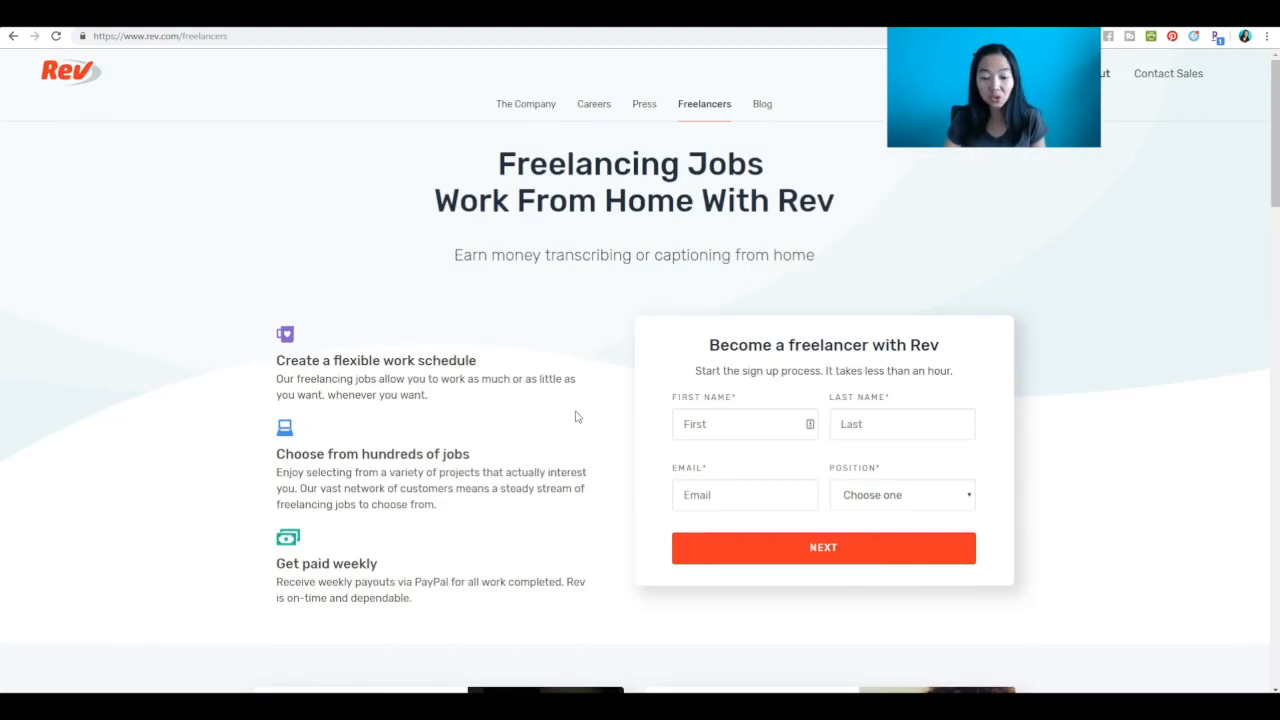
scroll(down, 3)
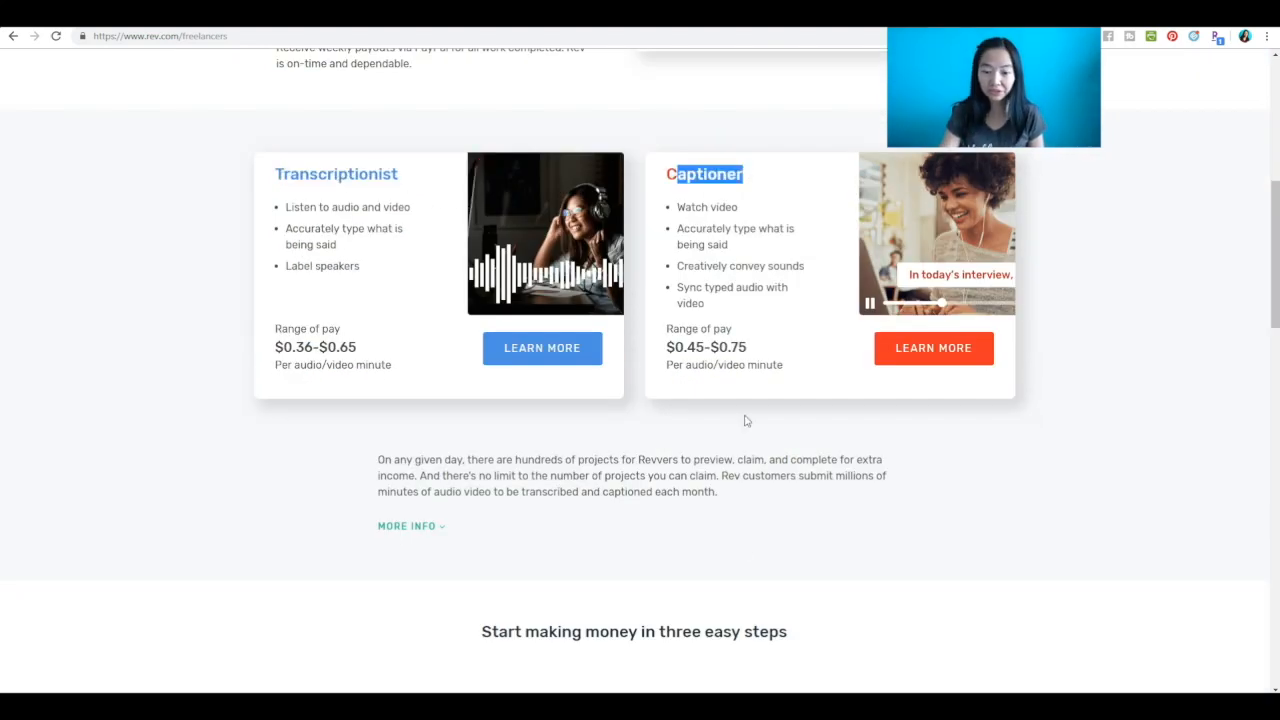
scroll(down, 3)
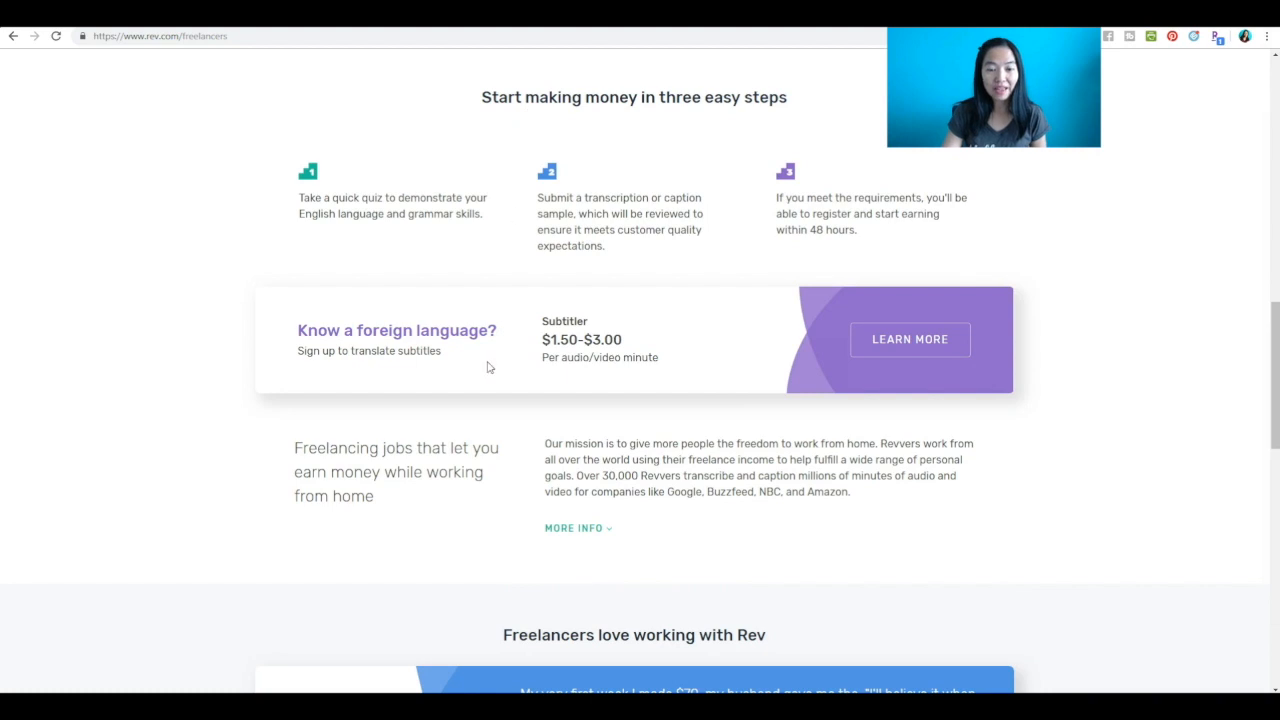
mouse_move(464, 356)
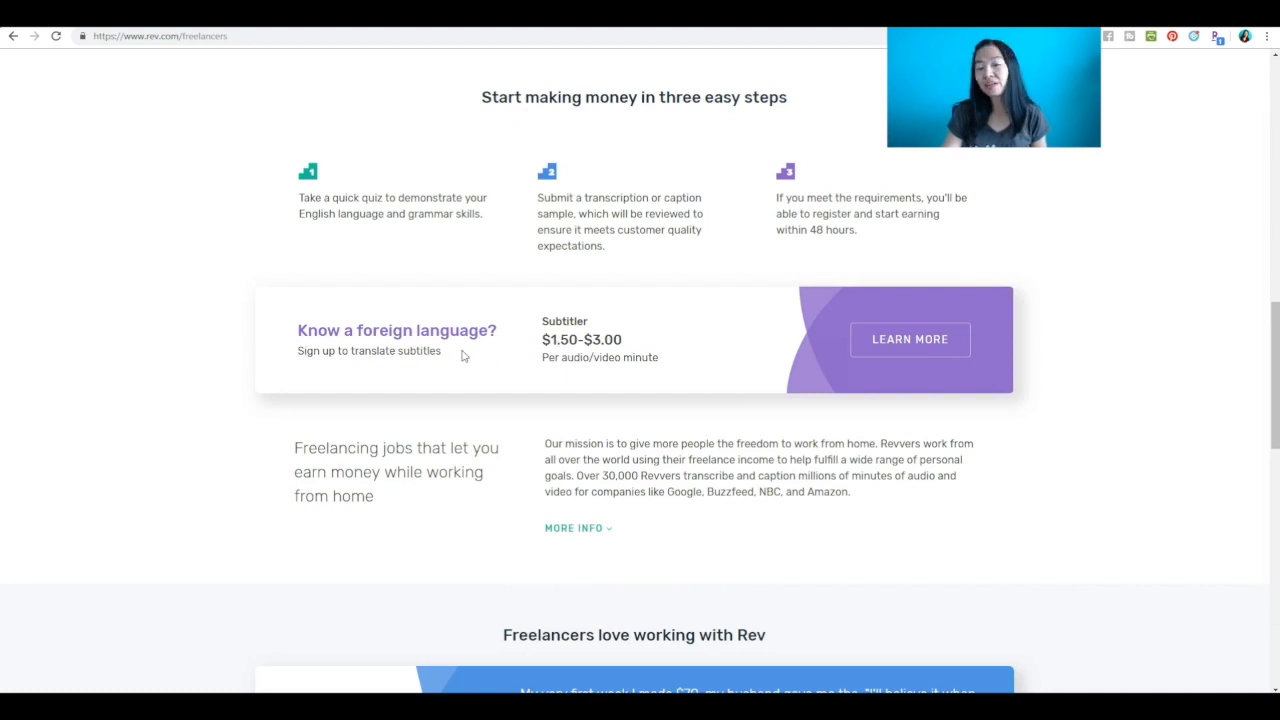
mouse_move(450, 352)
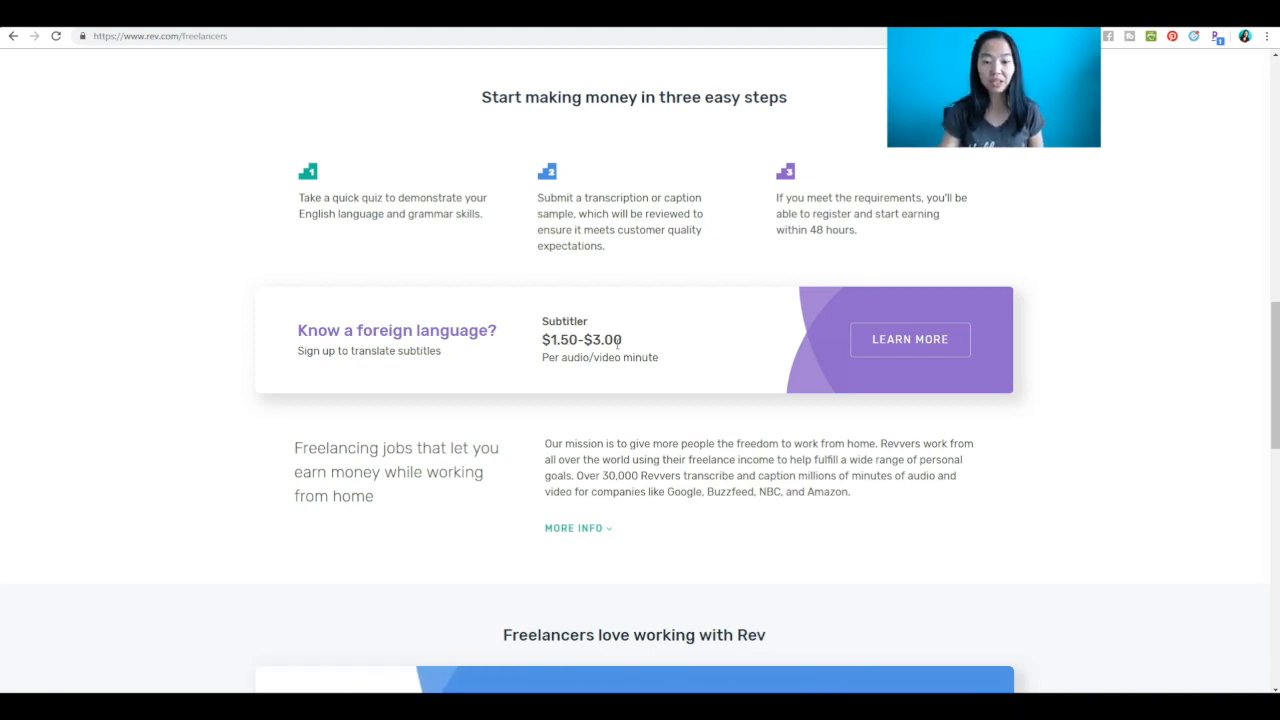
scroll(up, 3)
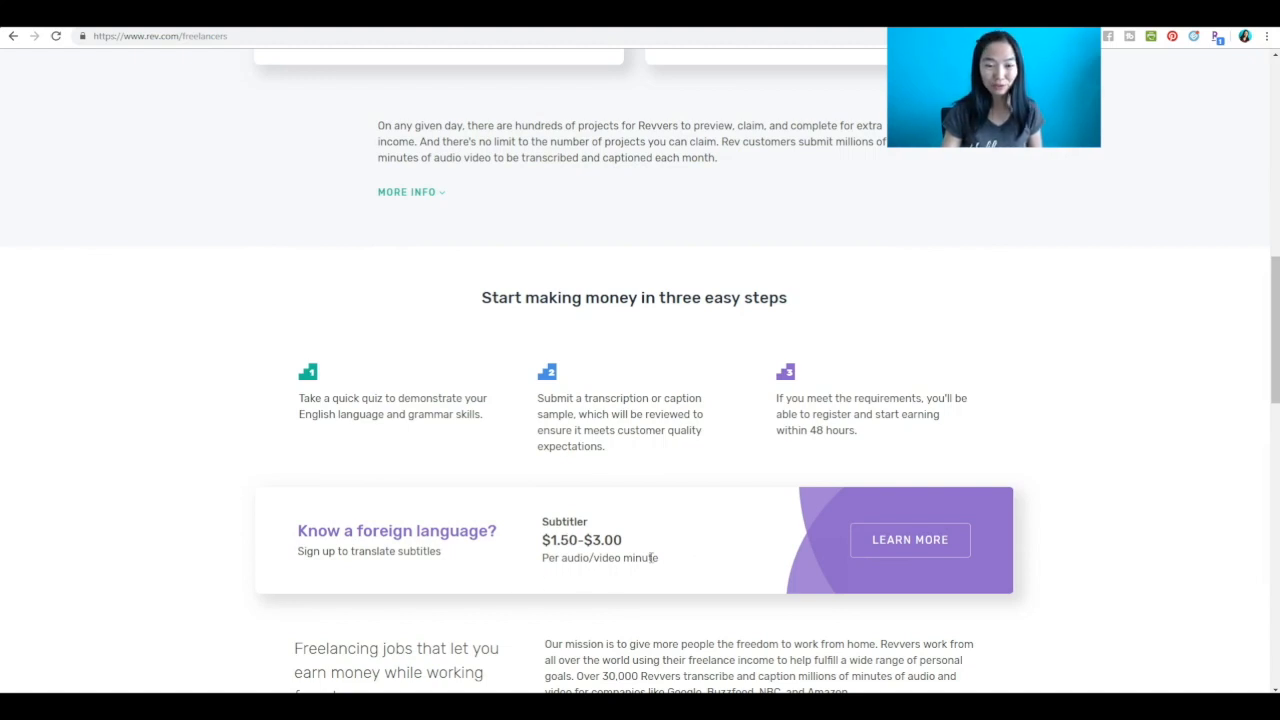
scroll(up, 3)
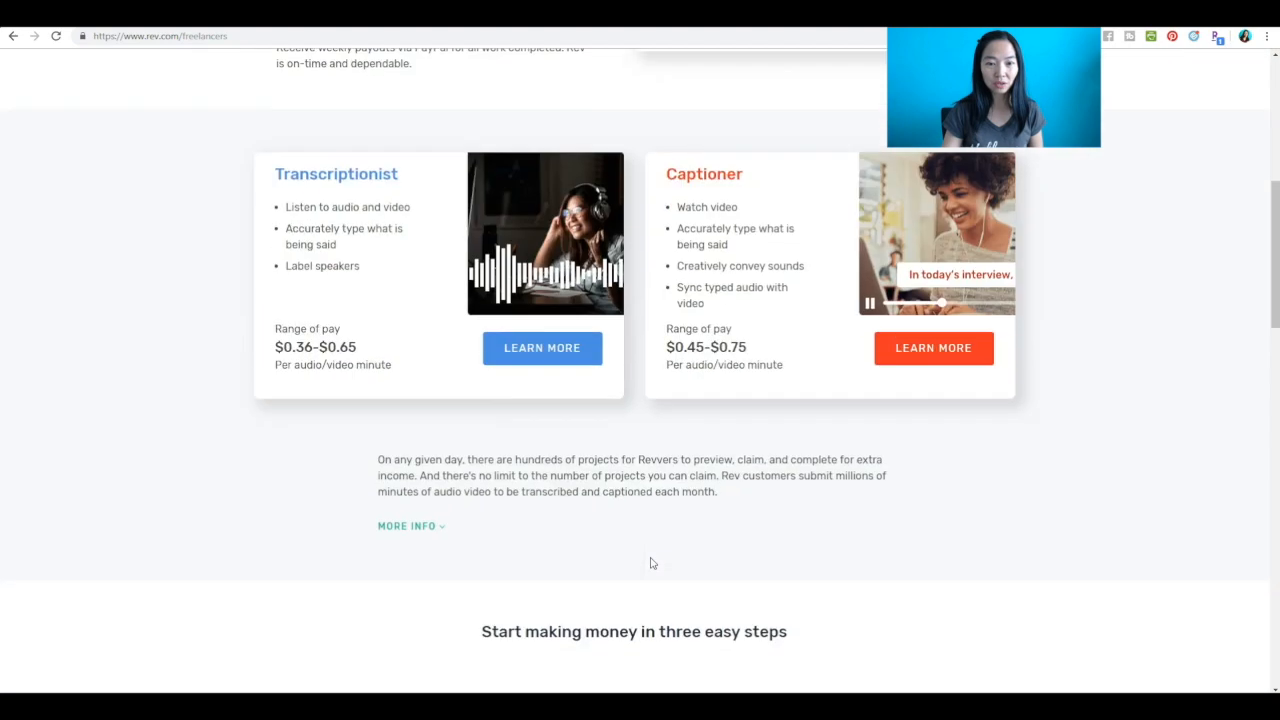
scroll(down, 3)
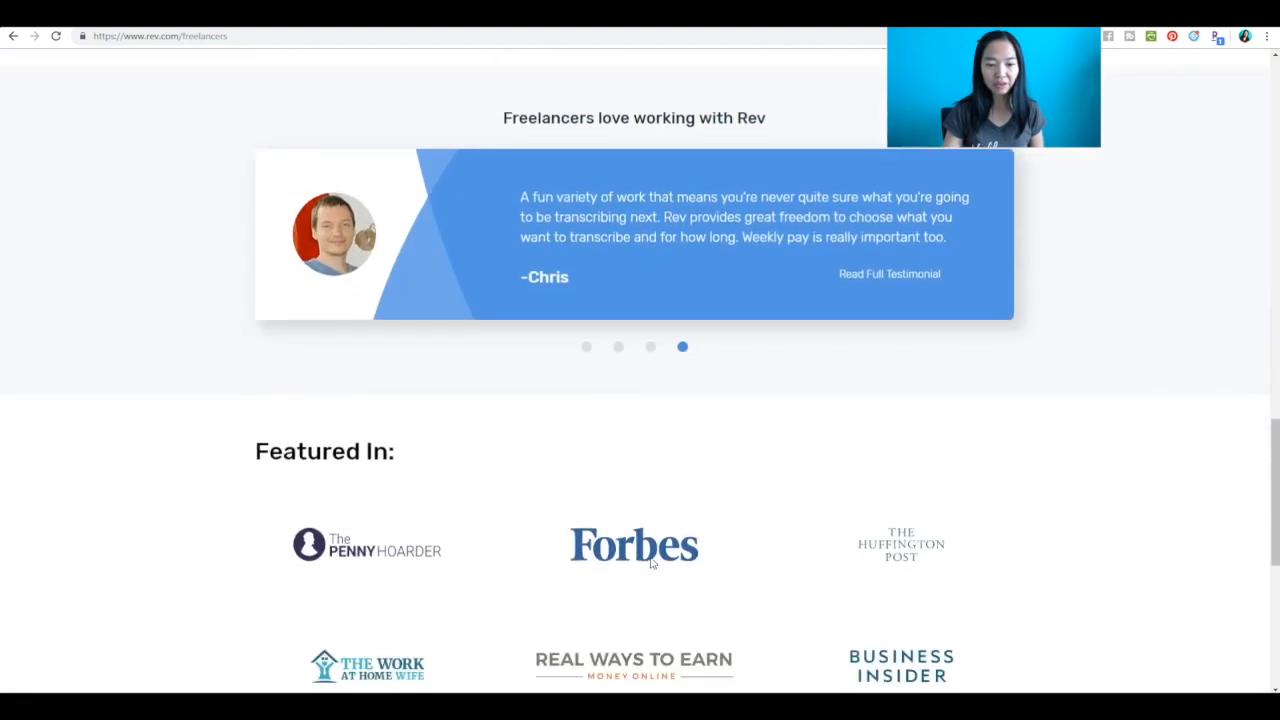
click(68, 72)
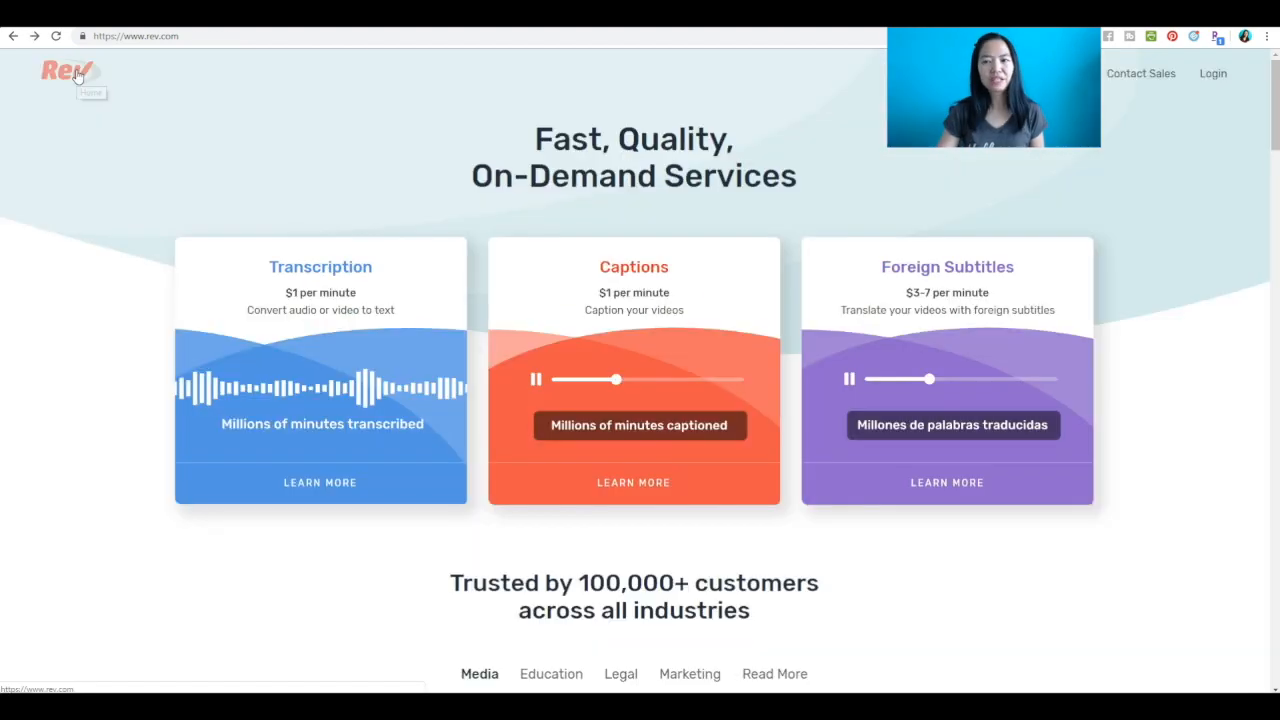
mouse_move(458, 238)
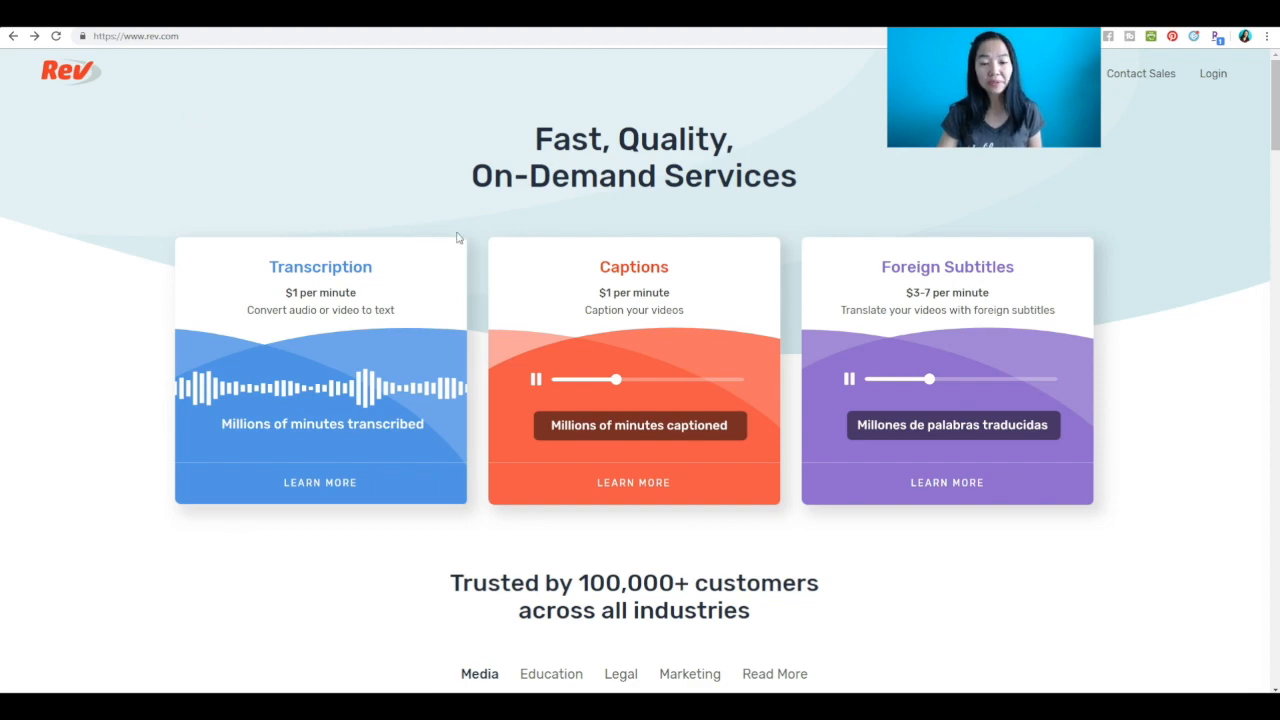
scroll(down, 3)
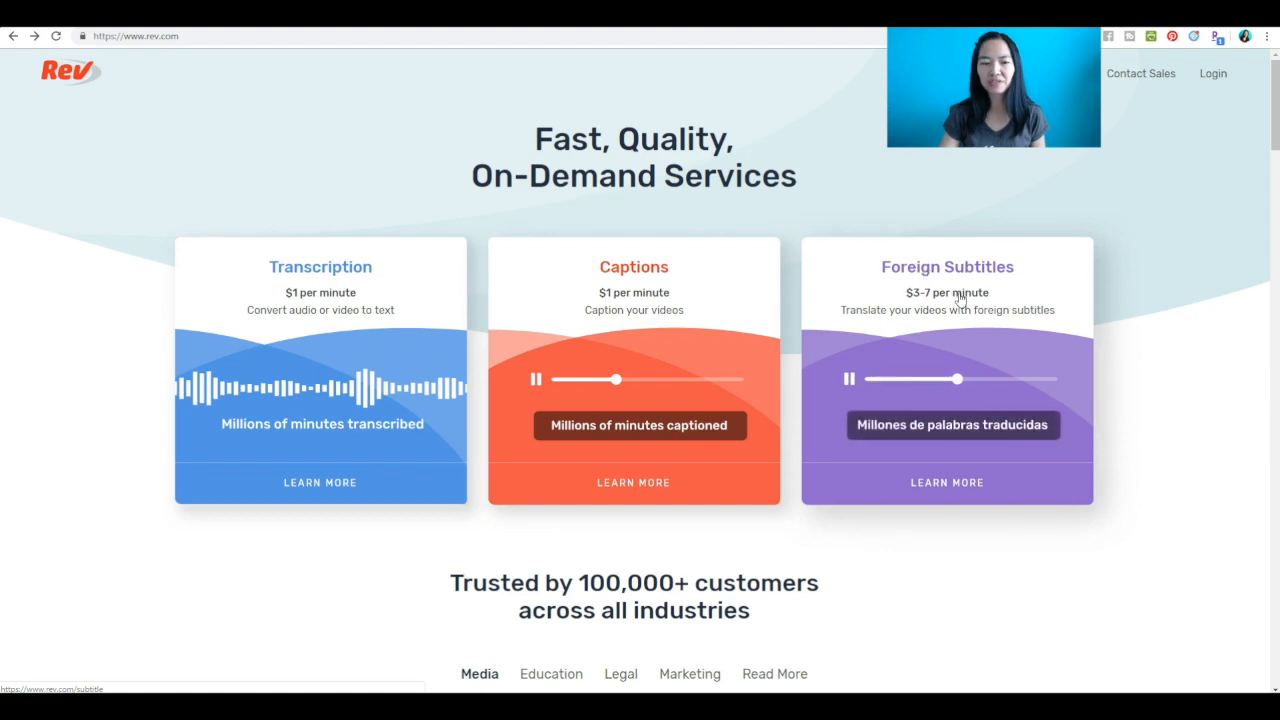
scroll(down, 3)
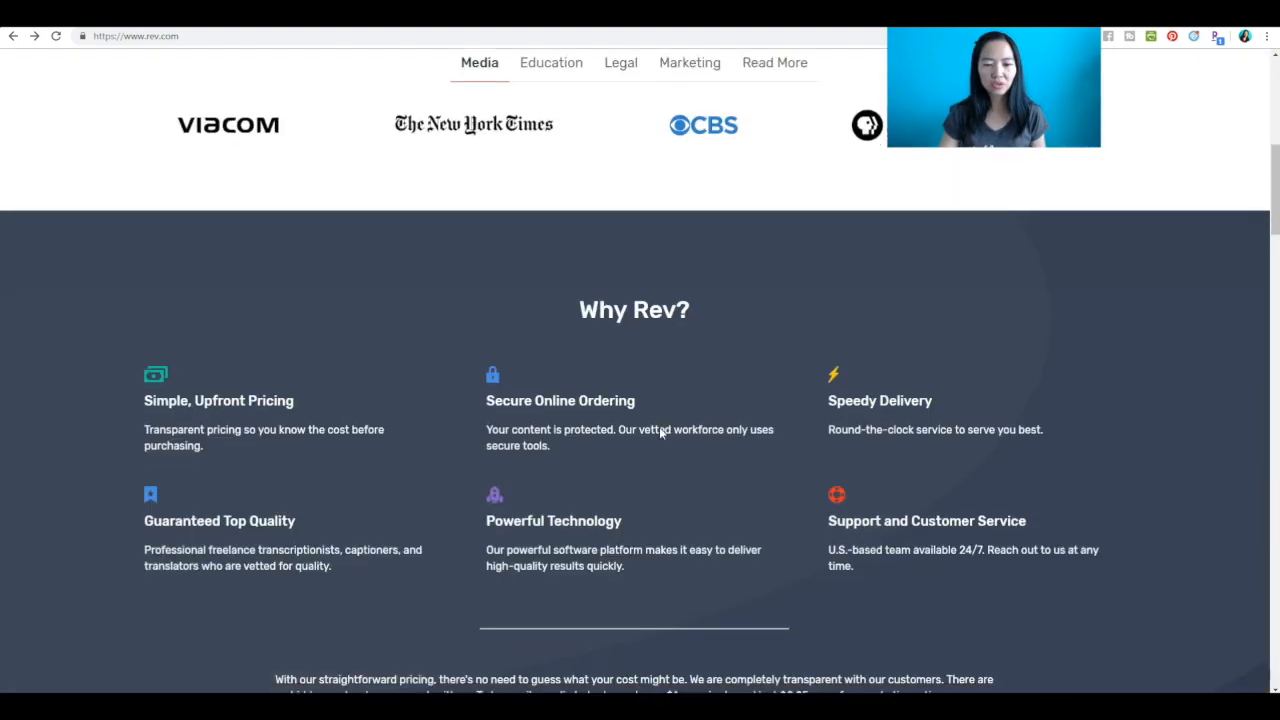
scroll(down, 3)
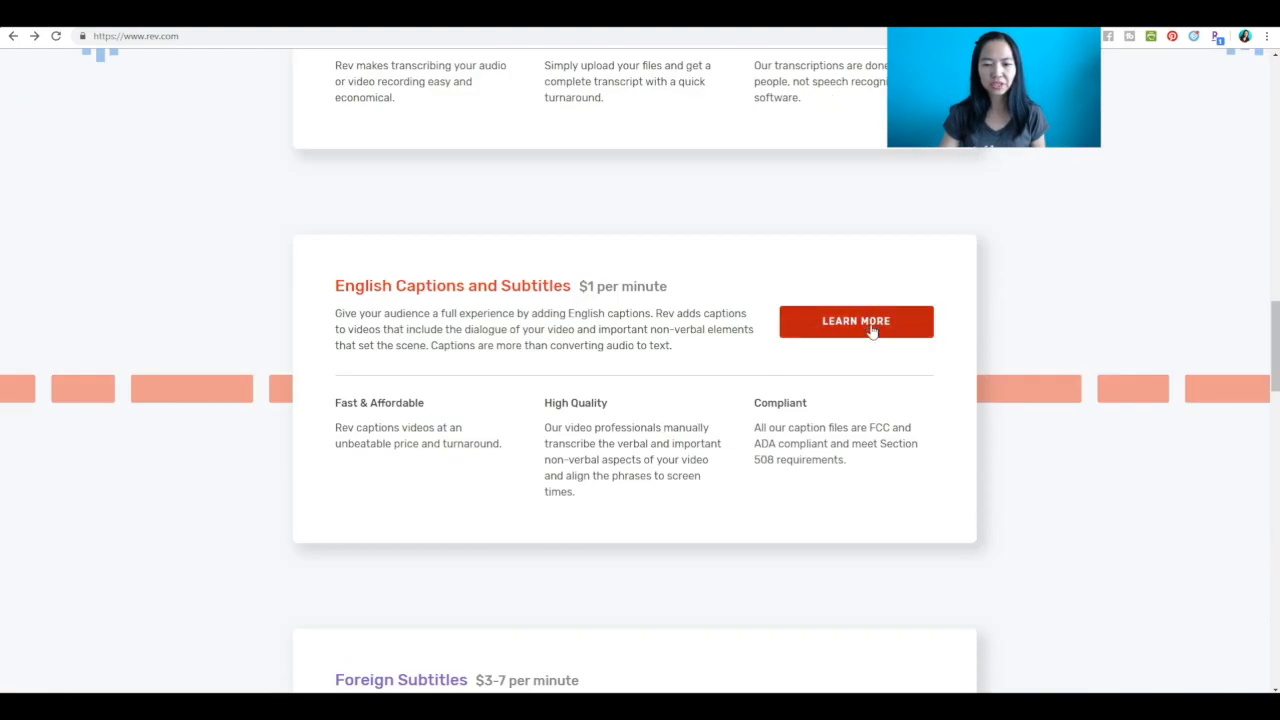
scroll(down, 3)
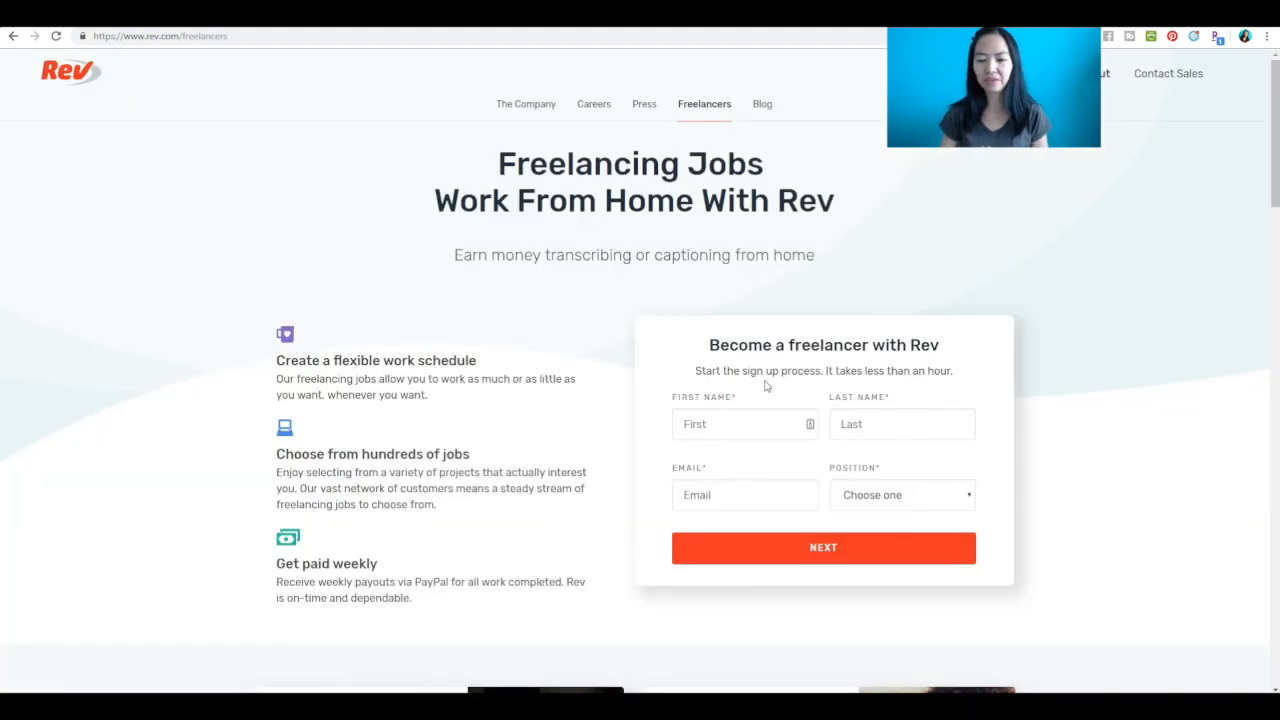
Scroll from the Rev signup form down past the job types to the Featured In logos.
scroll(down, 3)
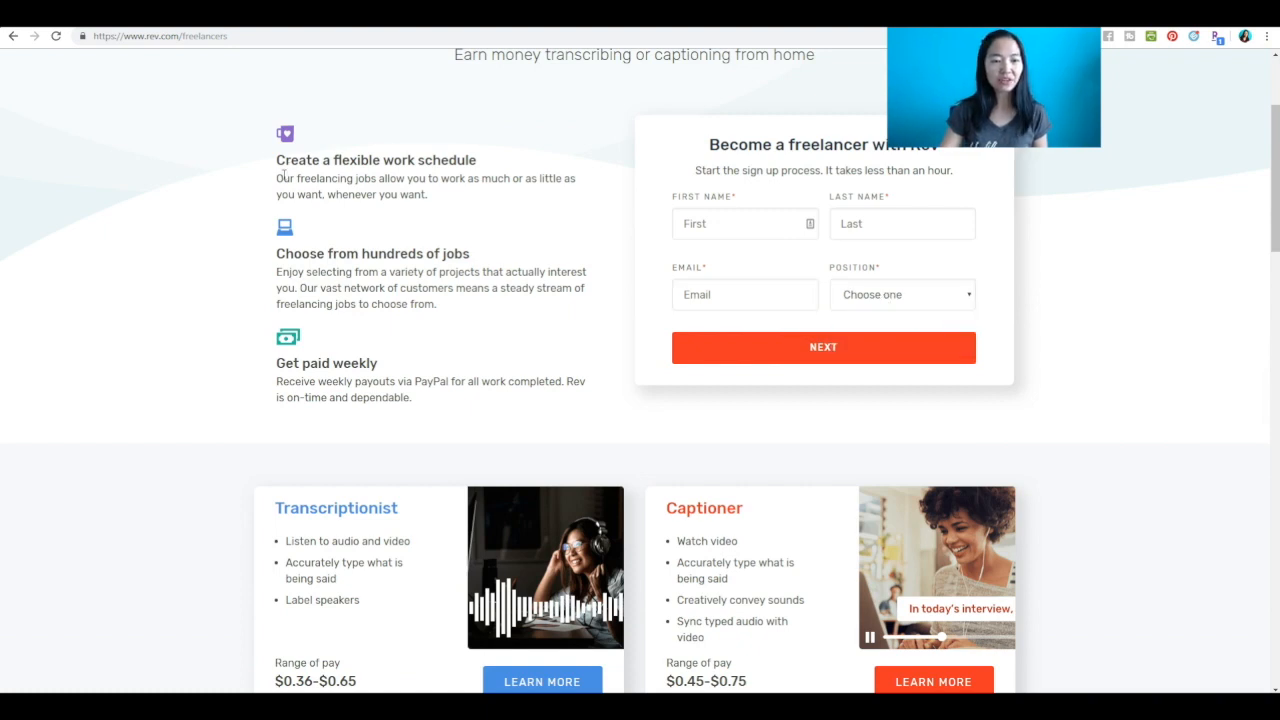
mouse_move(294, 394)
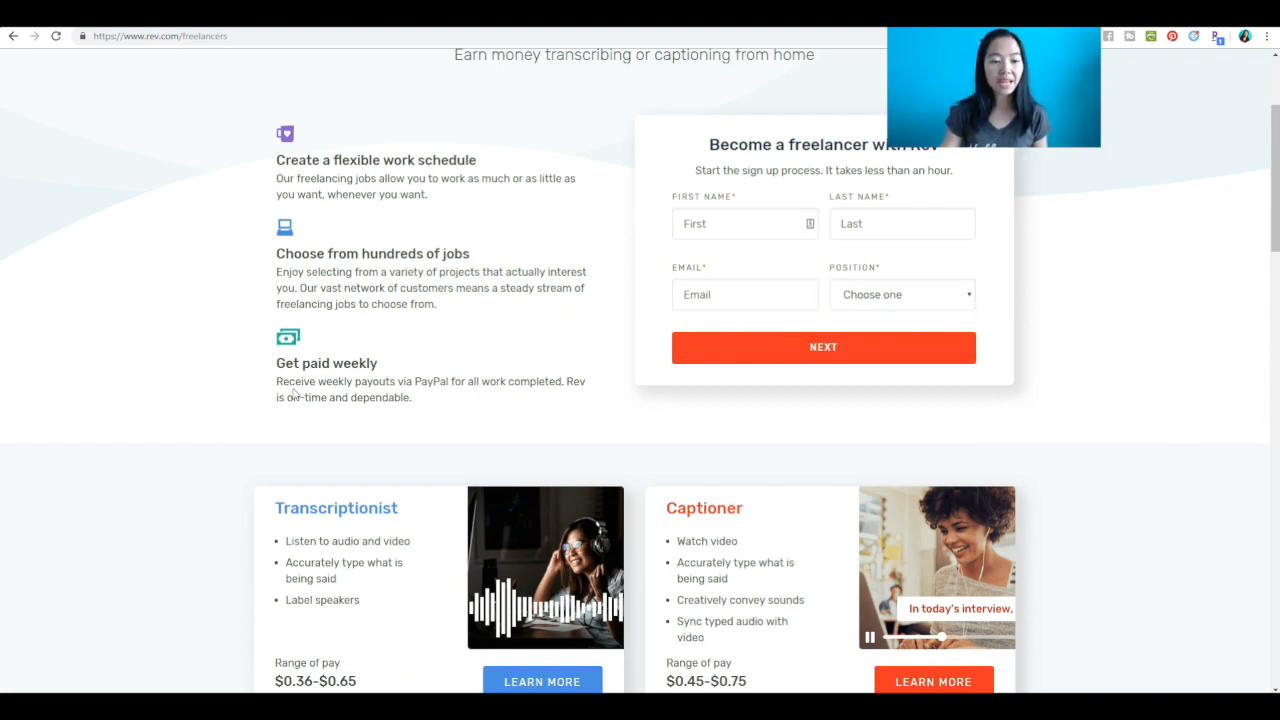
drag(276, 380, 570, 380)
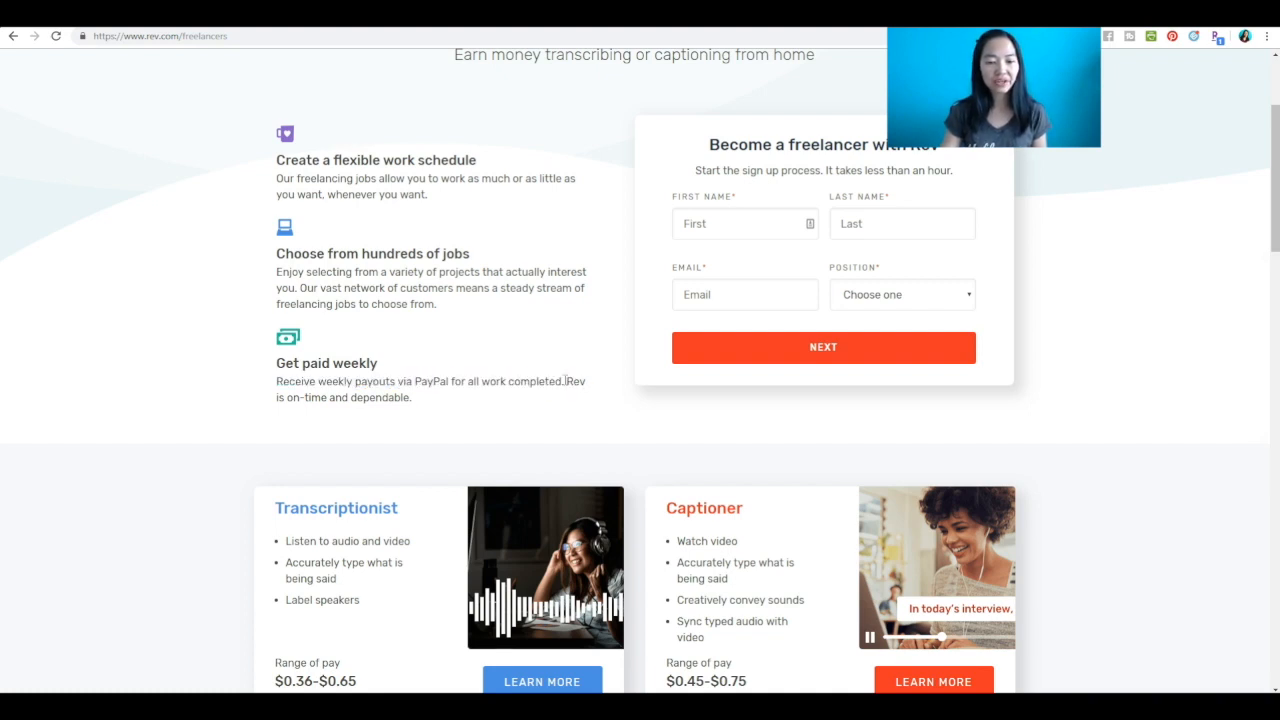
scroll(down, 3)
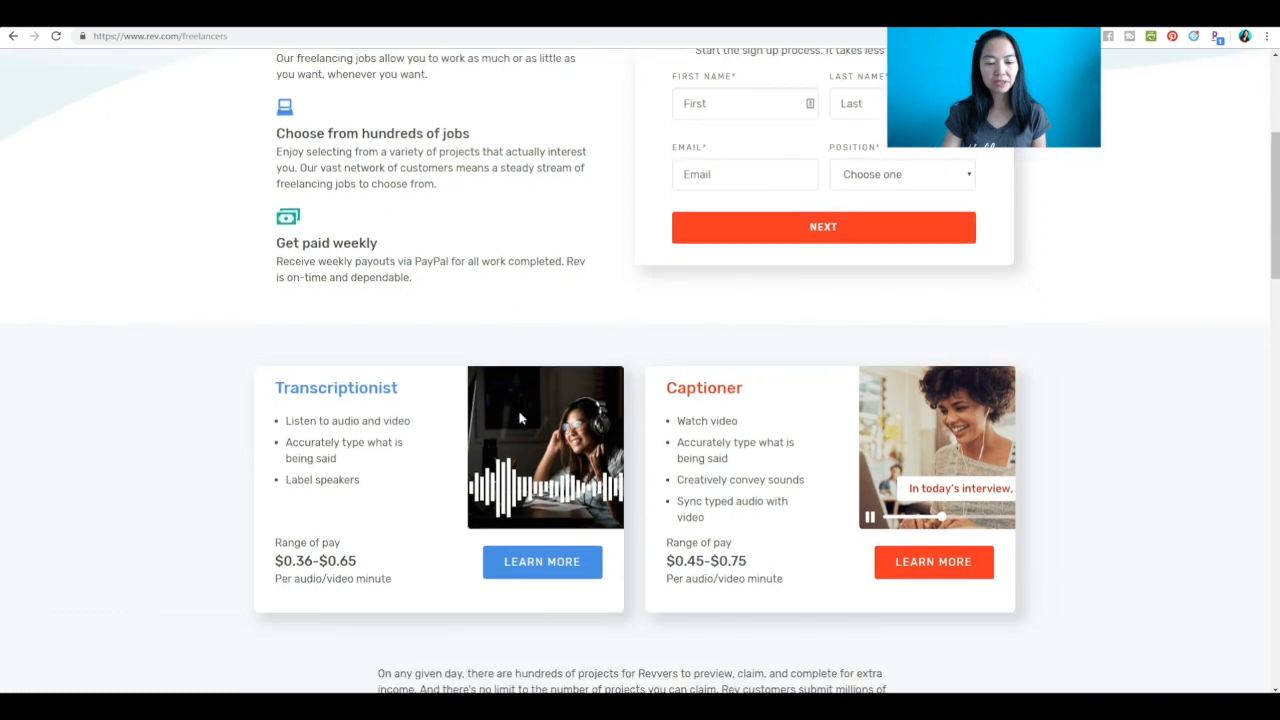
scroll(down, 3)
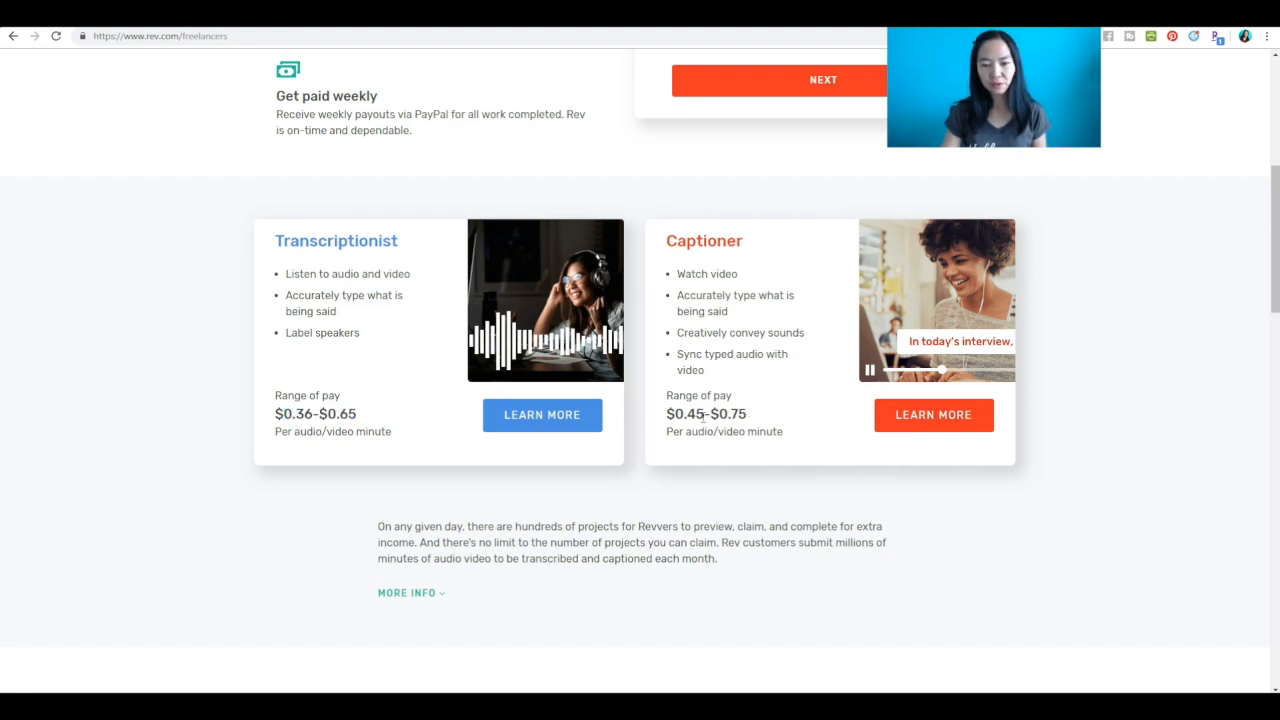
scroll(down, 3)
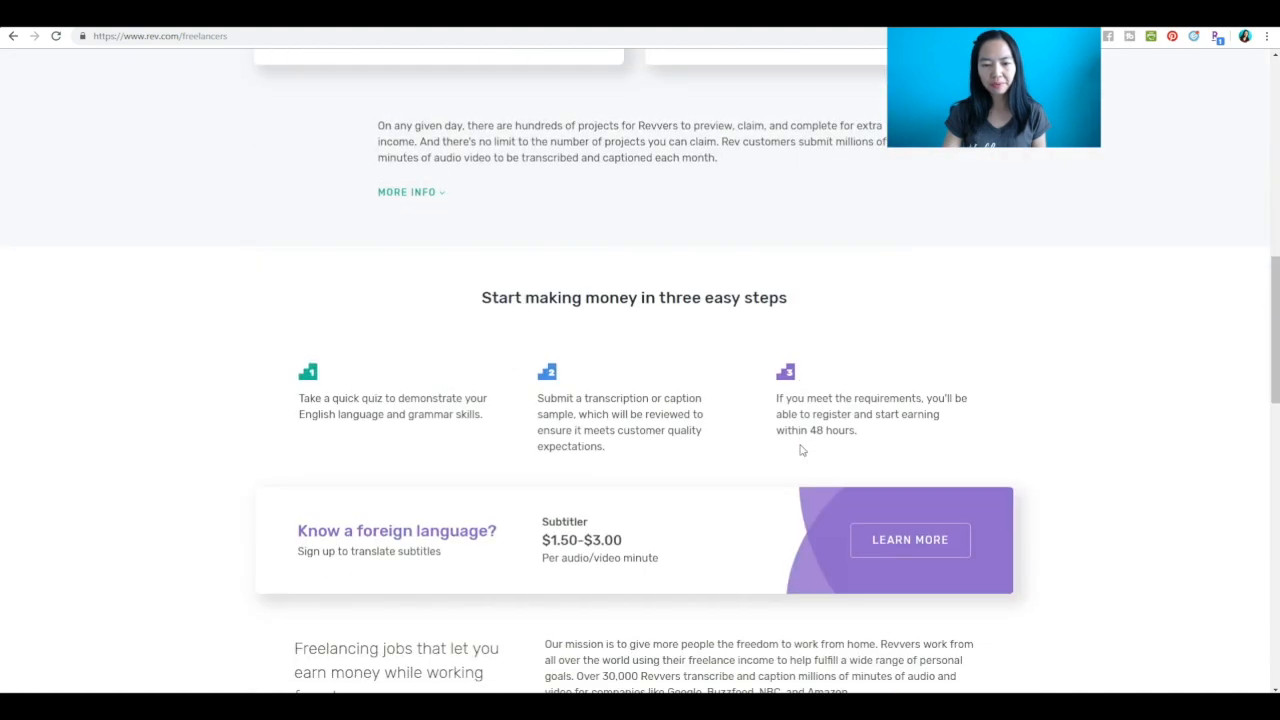
scroll(down, 3)
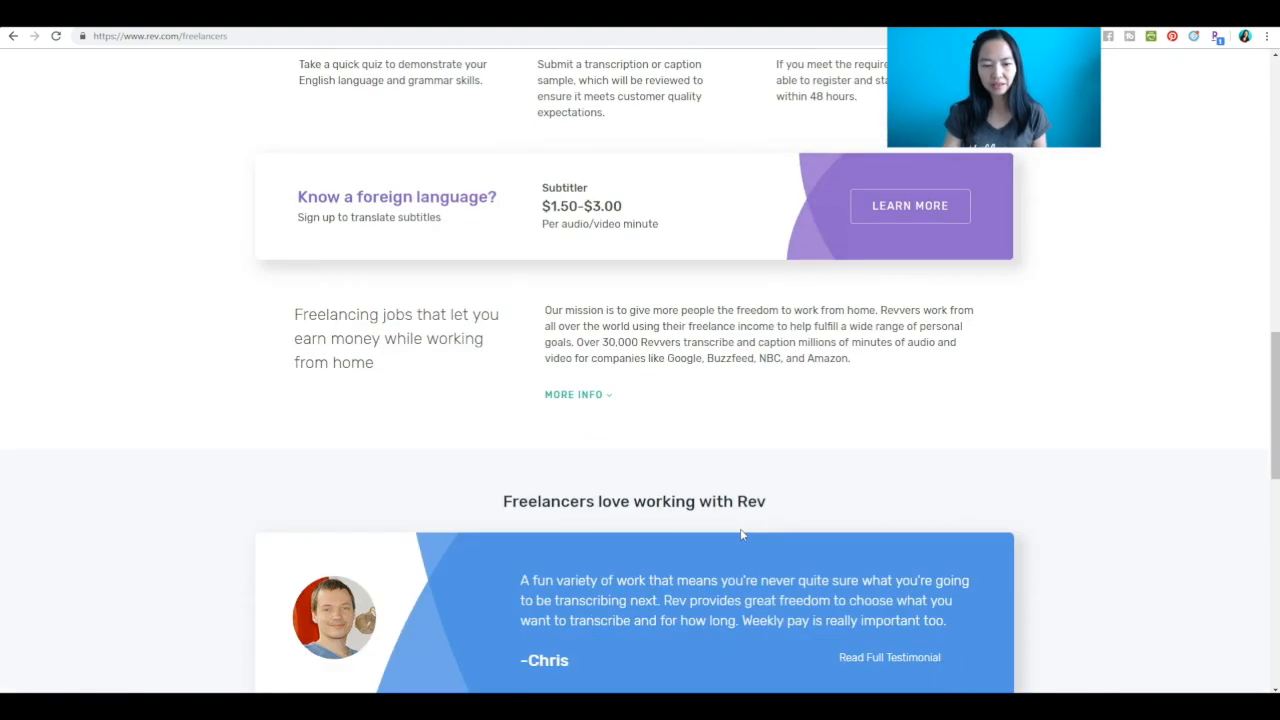
scroll(down, 3)
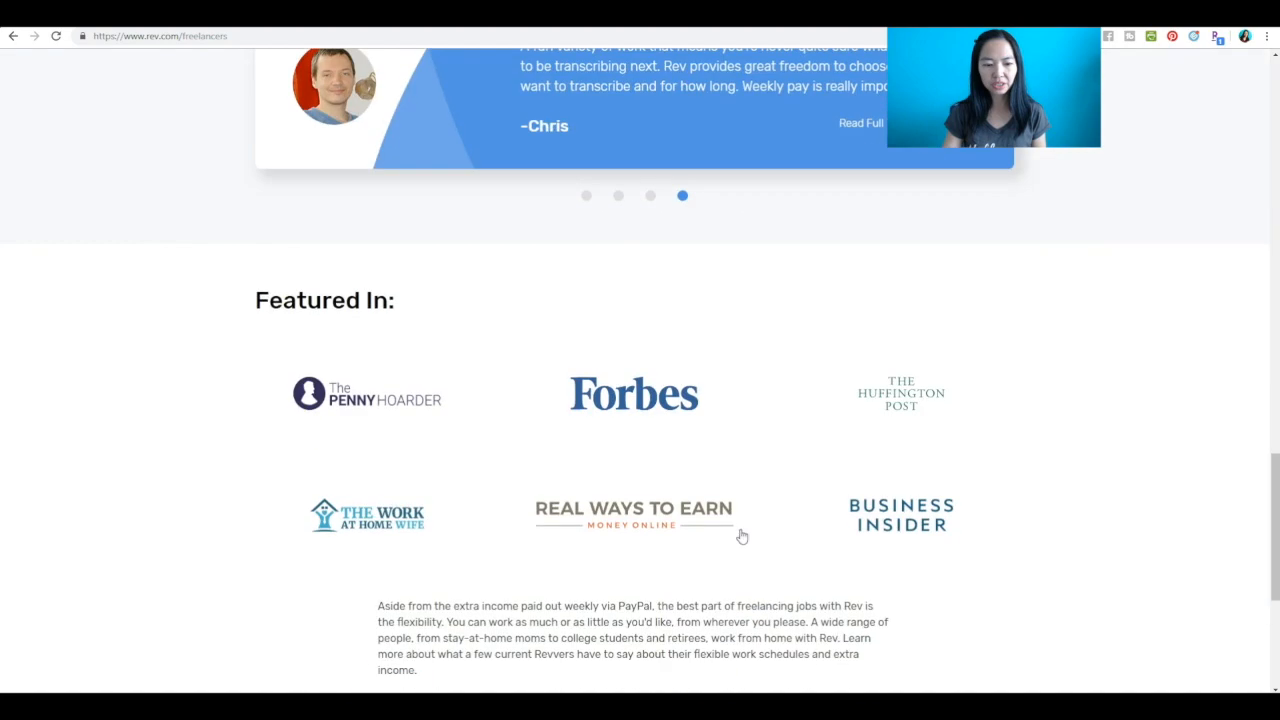
scroll(up, 3)
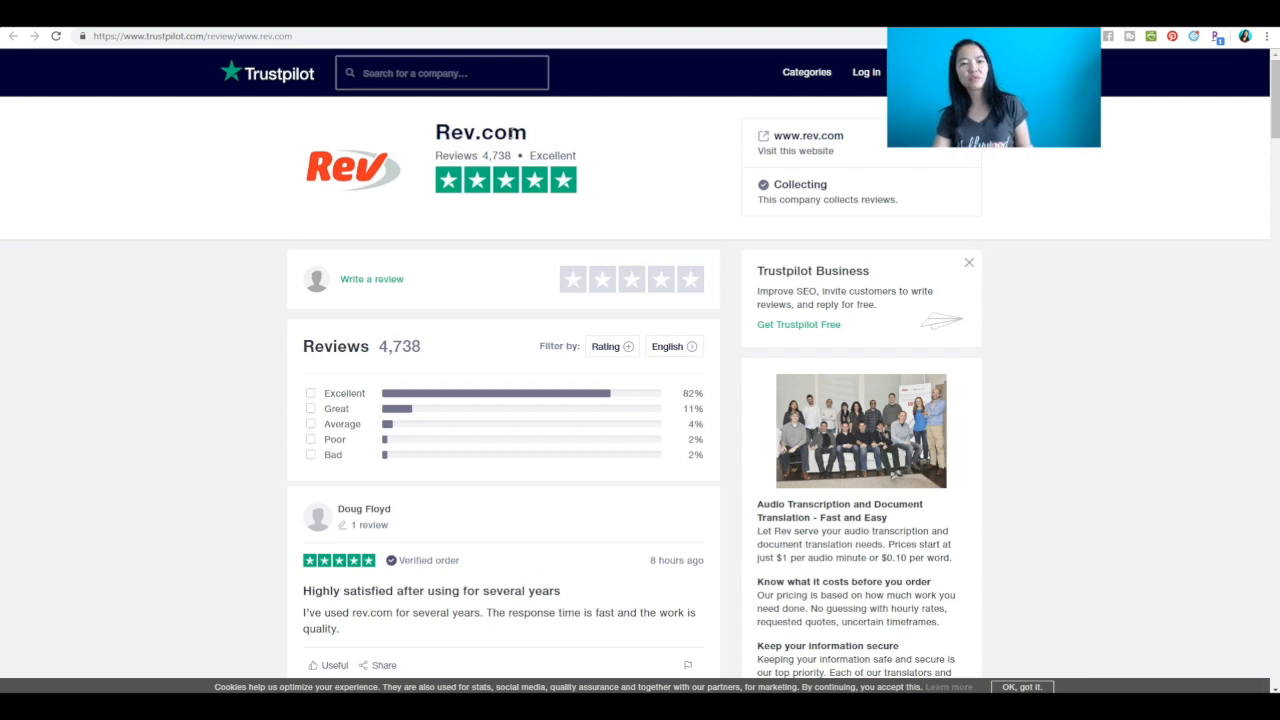
mouse_move(248, 84)
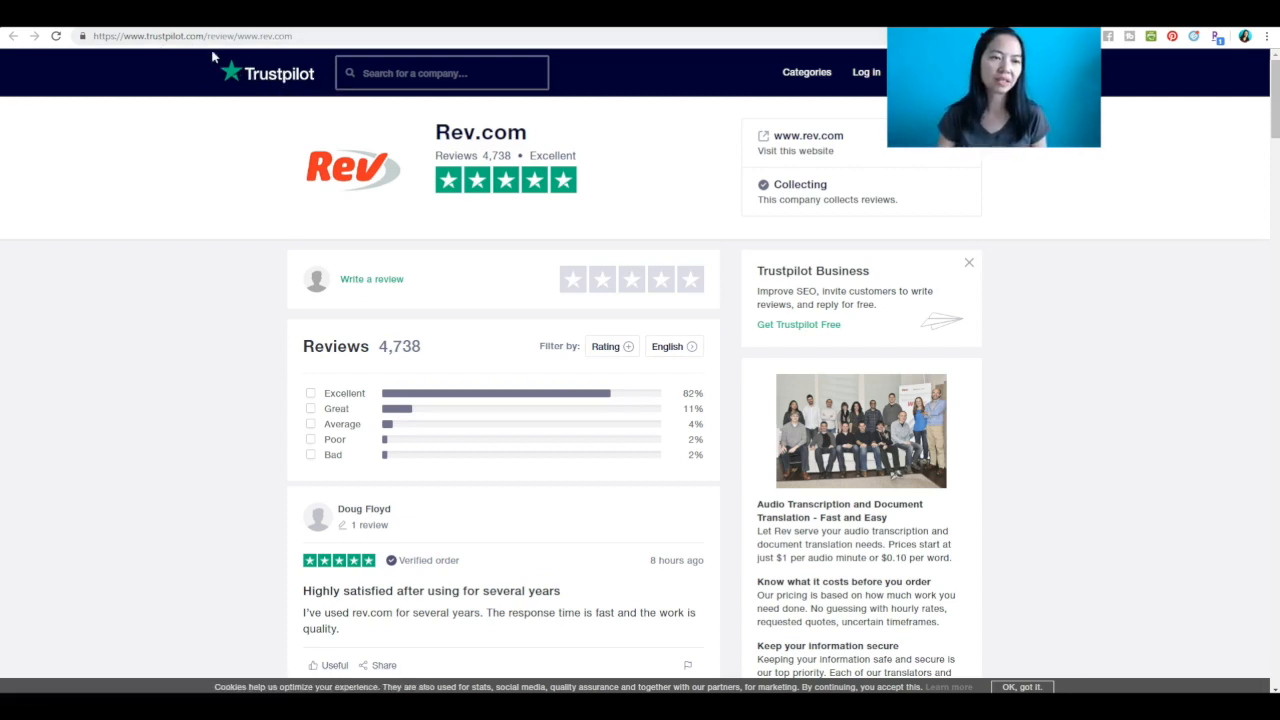
mouse_move(312, 306)
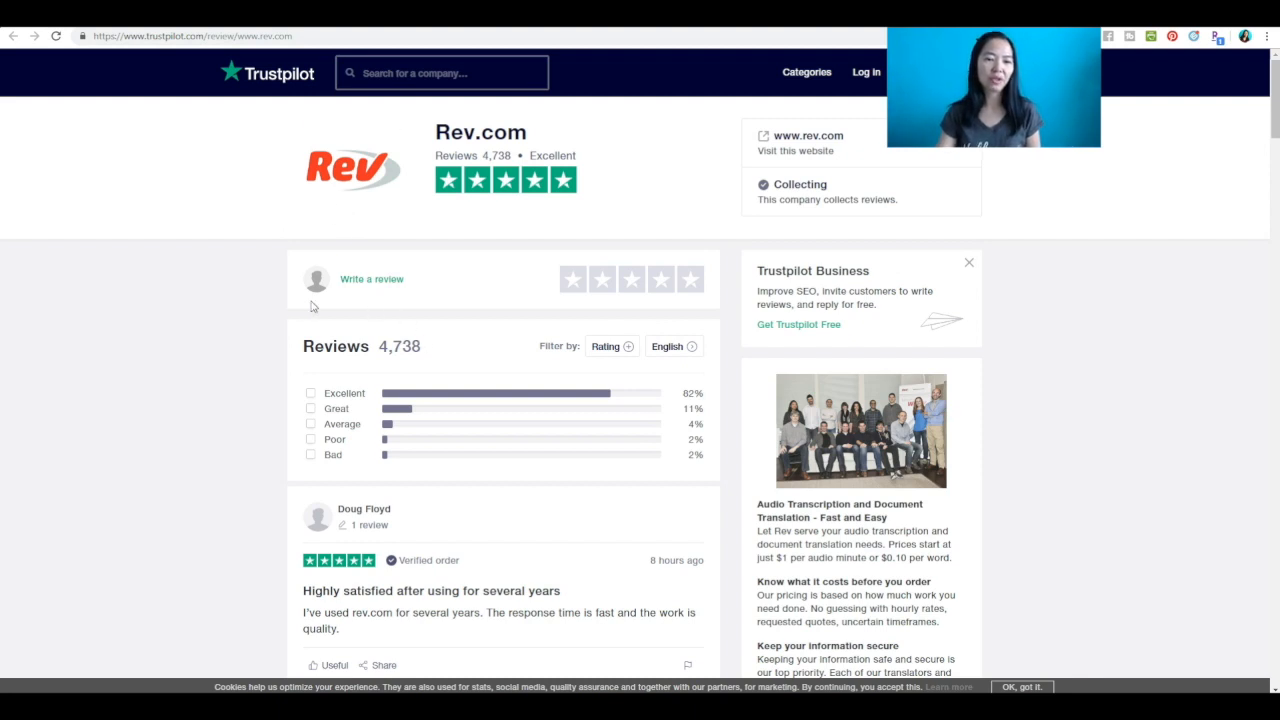
mouse_move(288, 304)
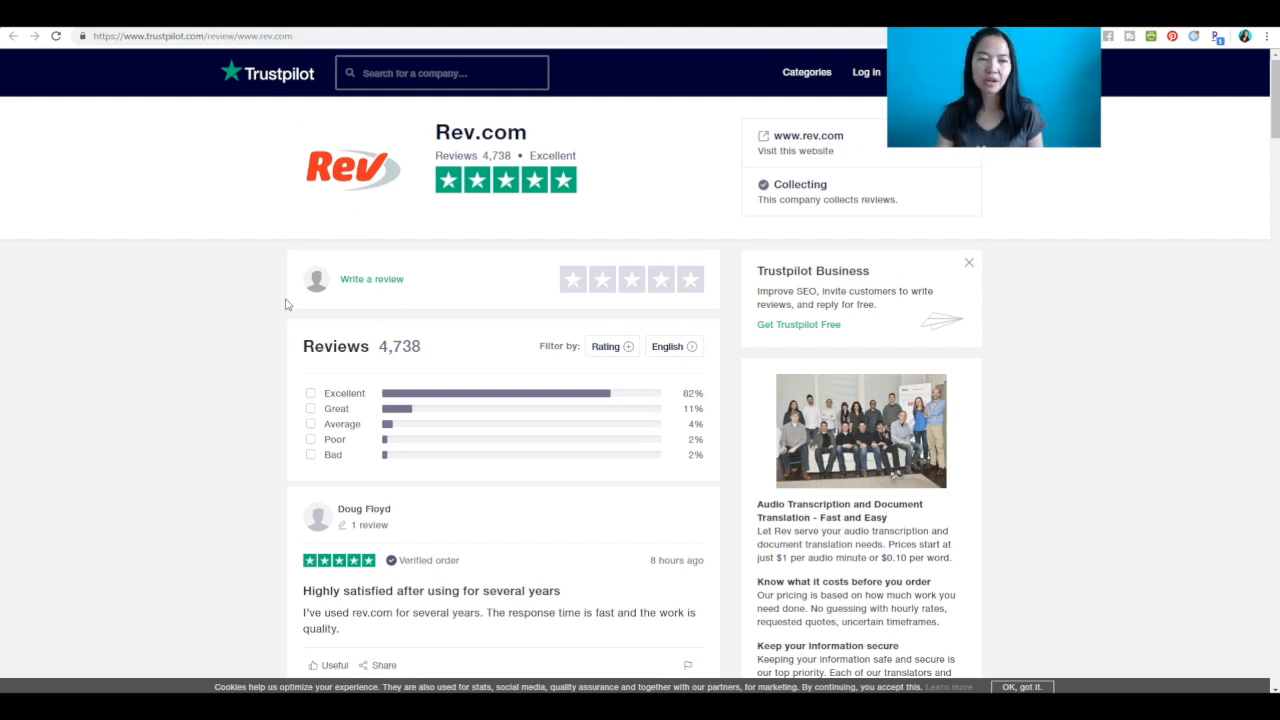
mouse_move(458, 178)
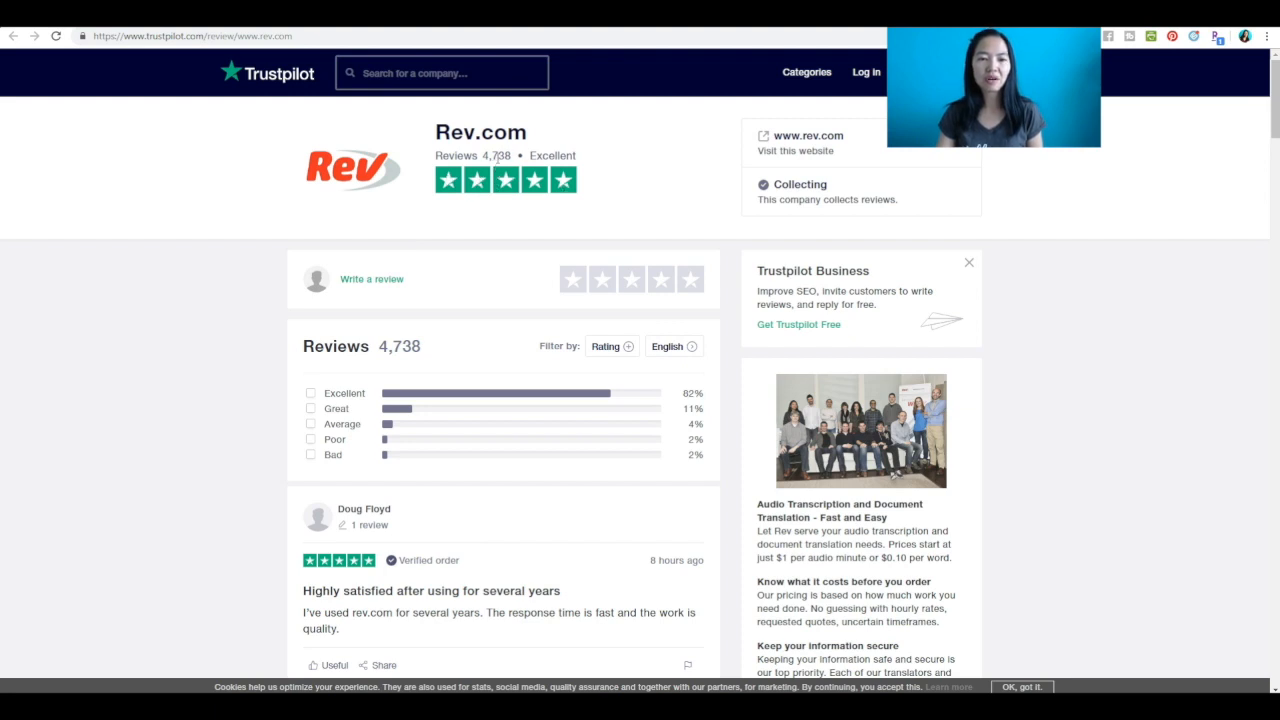
Select the address bar to head to Trustpilot's rev.com review page.
double_click(504, 156)
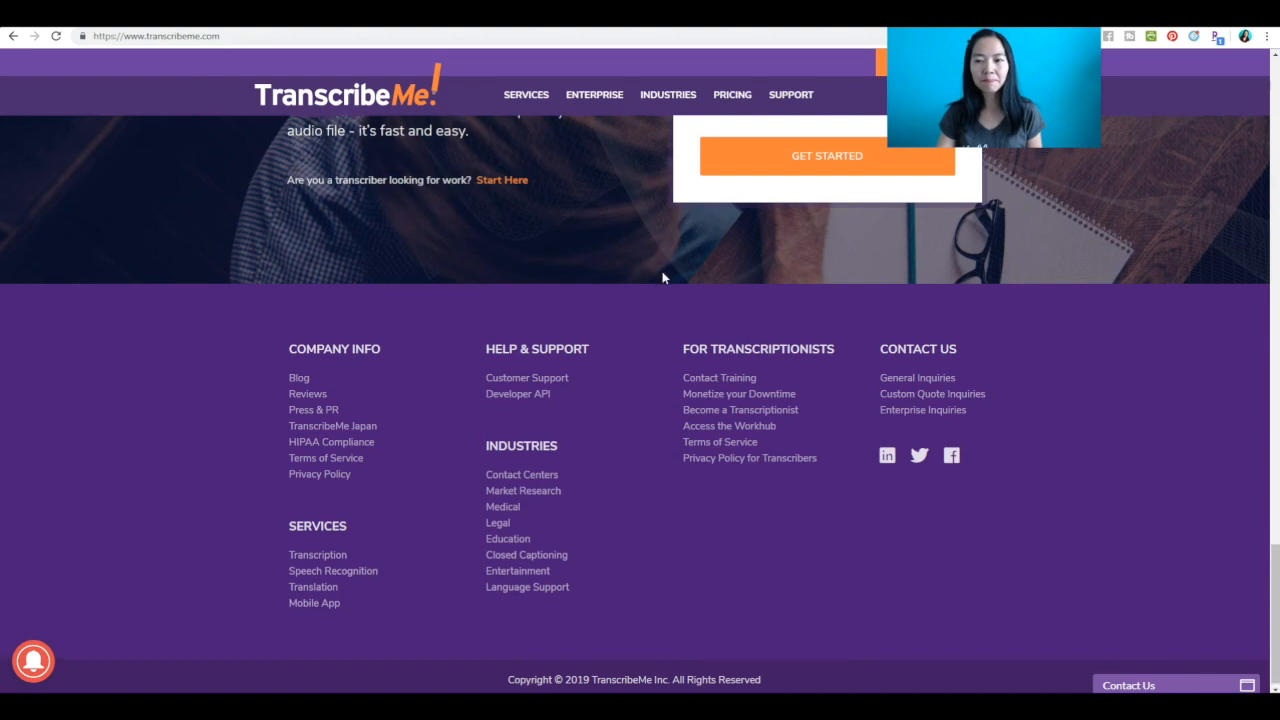
Scroll the TranscribeMe homepage to the footer and follow Access the Workhub for transcriptionists.
scroll(up, 3)
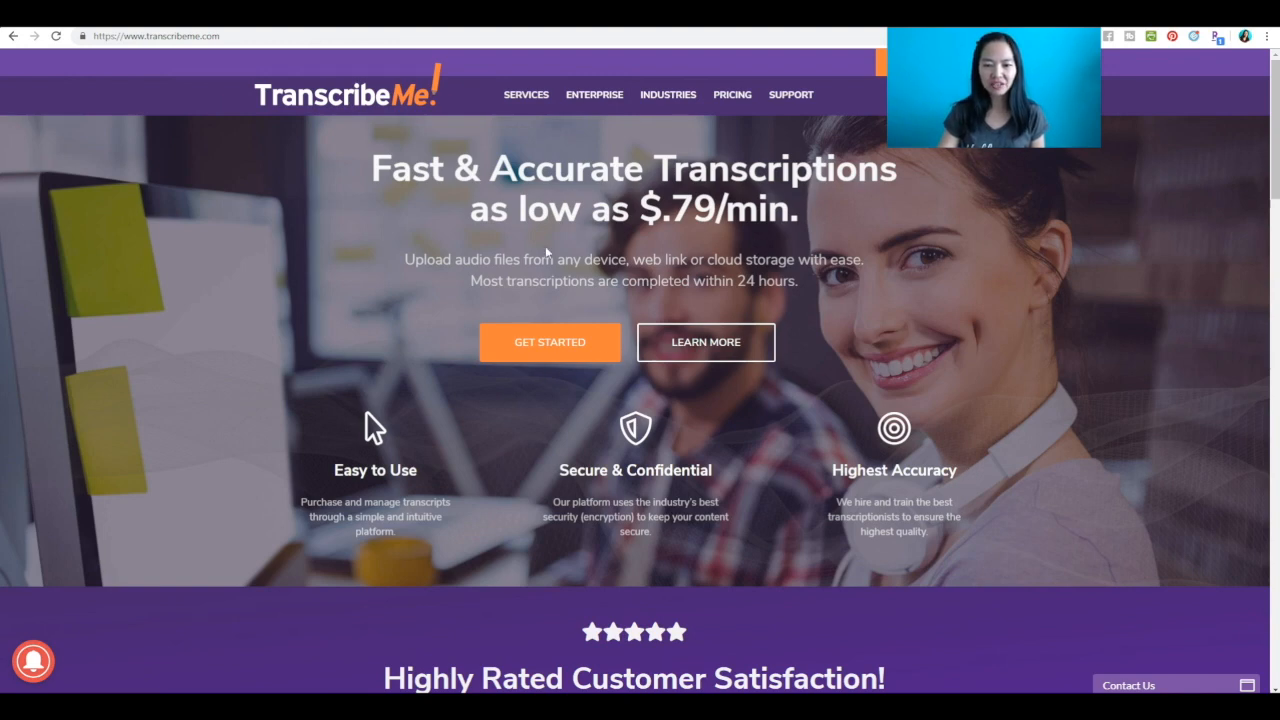
scroll(down, 3)
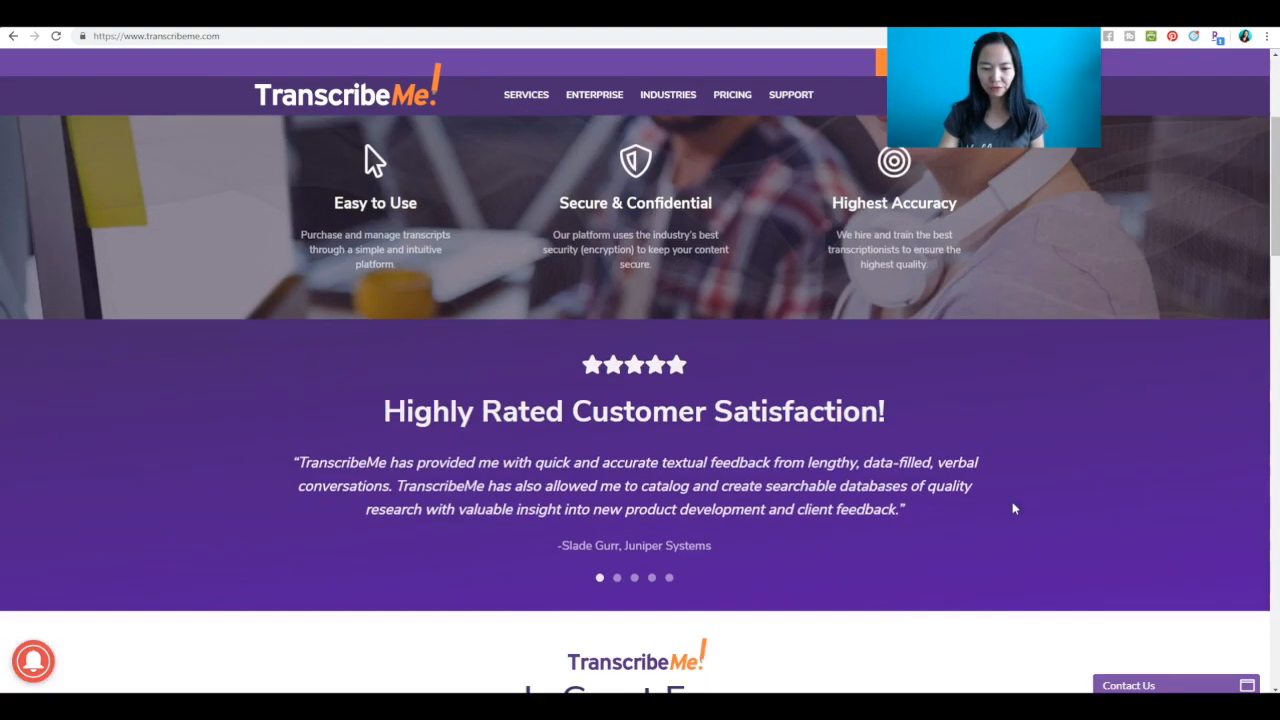
scroll(up, 3)
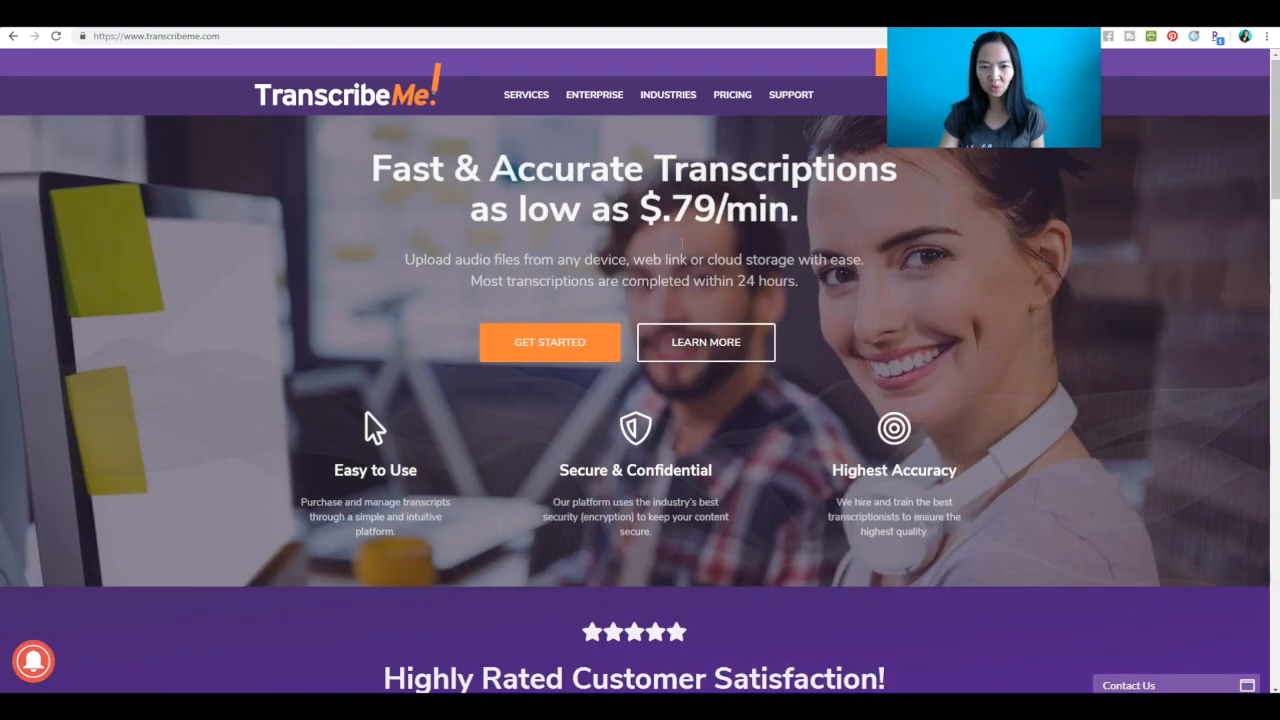
scroll(down, 3)
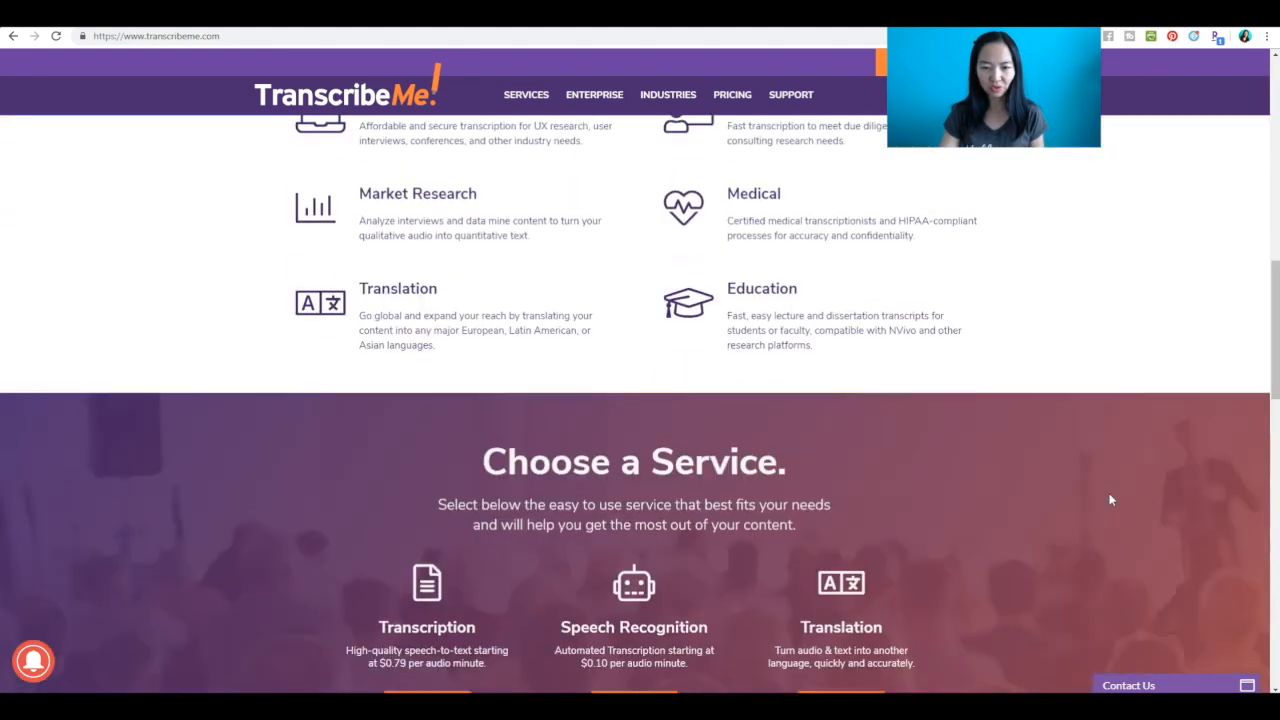
scroll(down, 3)
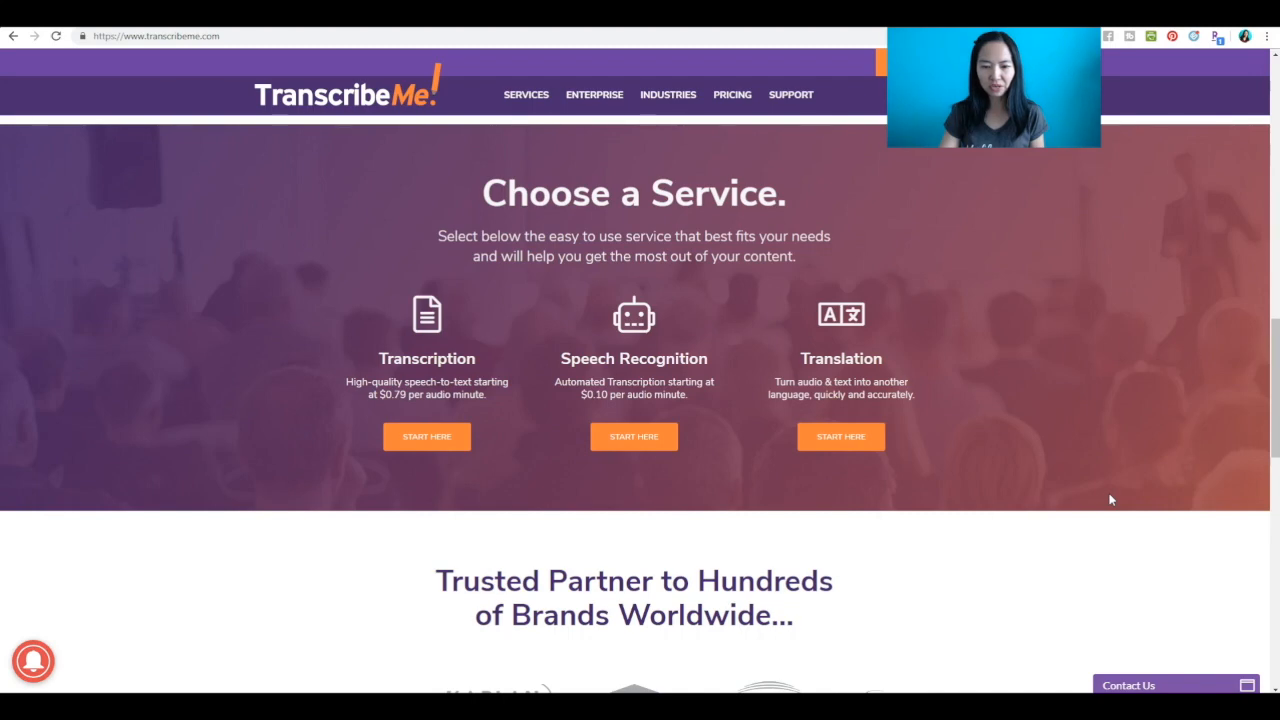
scroll(down, 3)
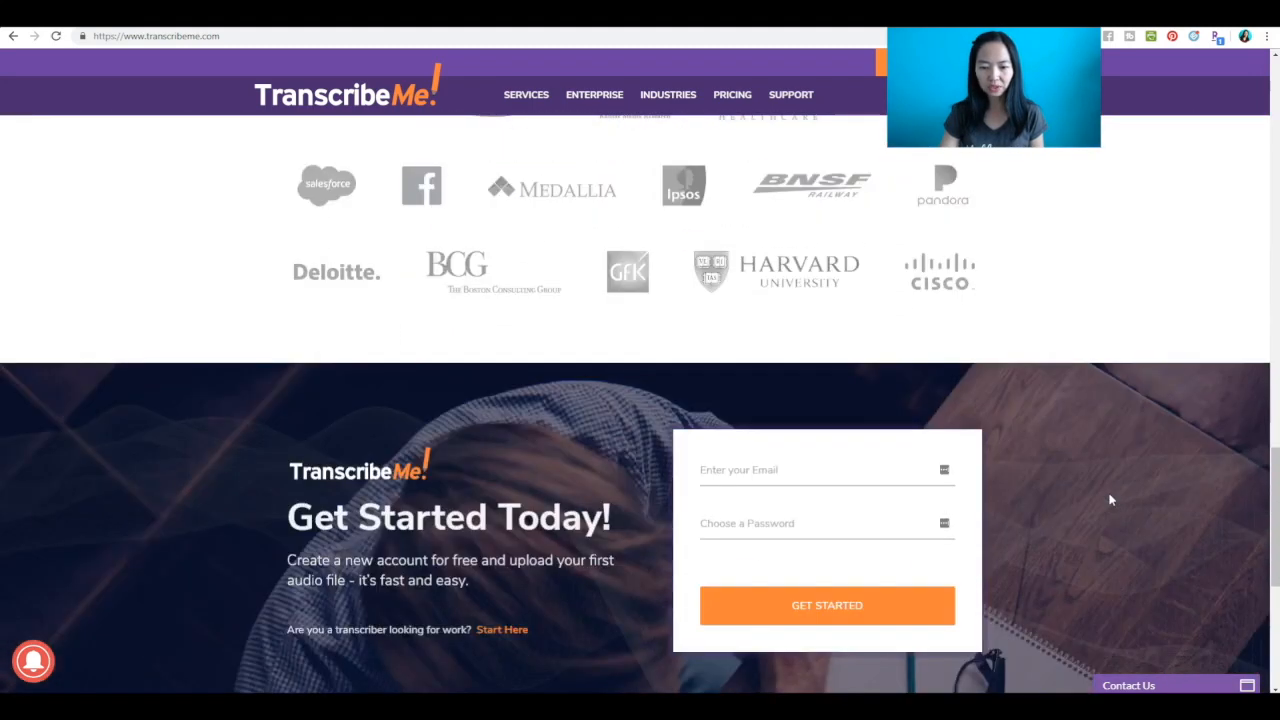
scroll(down, 3)
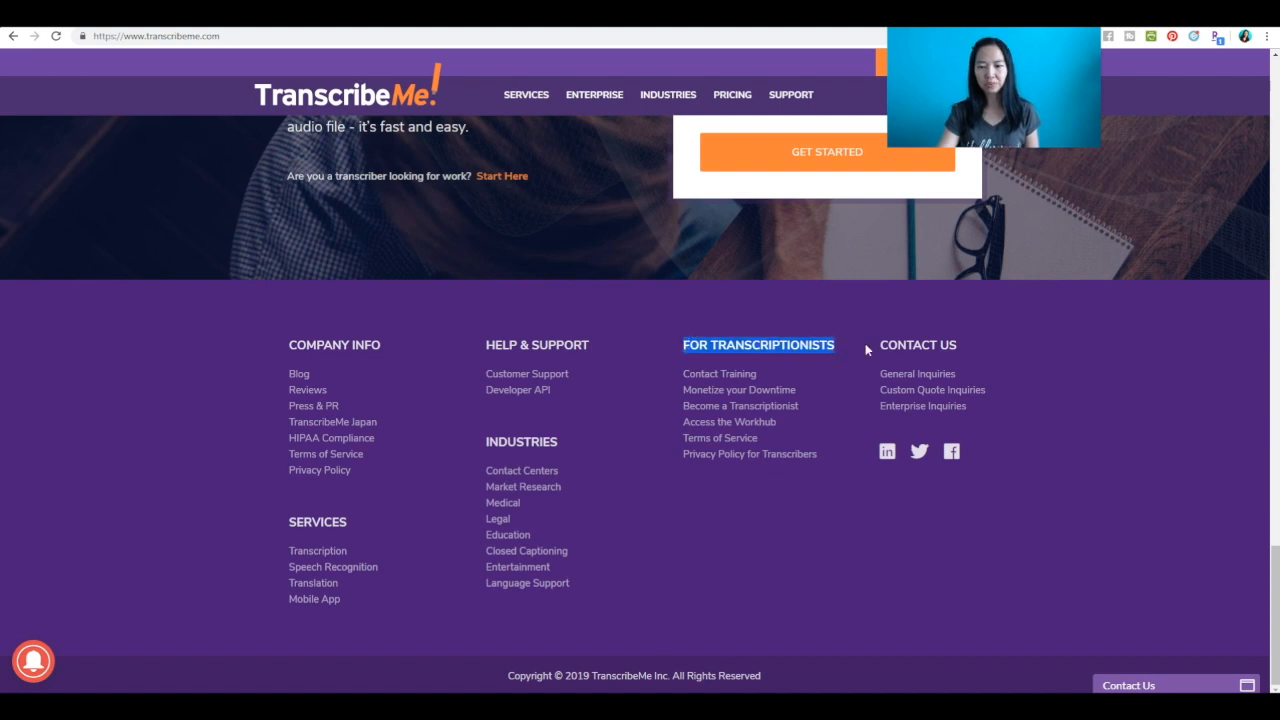
mouse_move(716, 432)
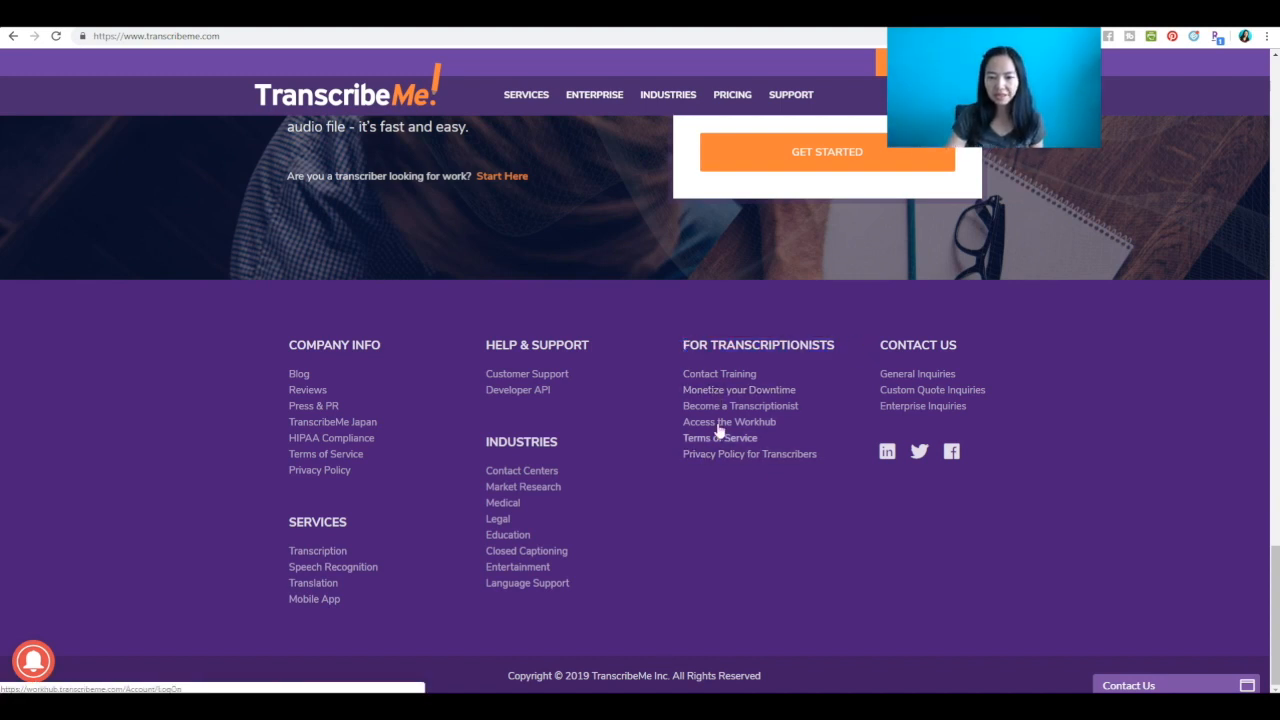
click(728, 422)
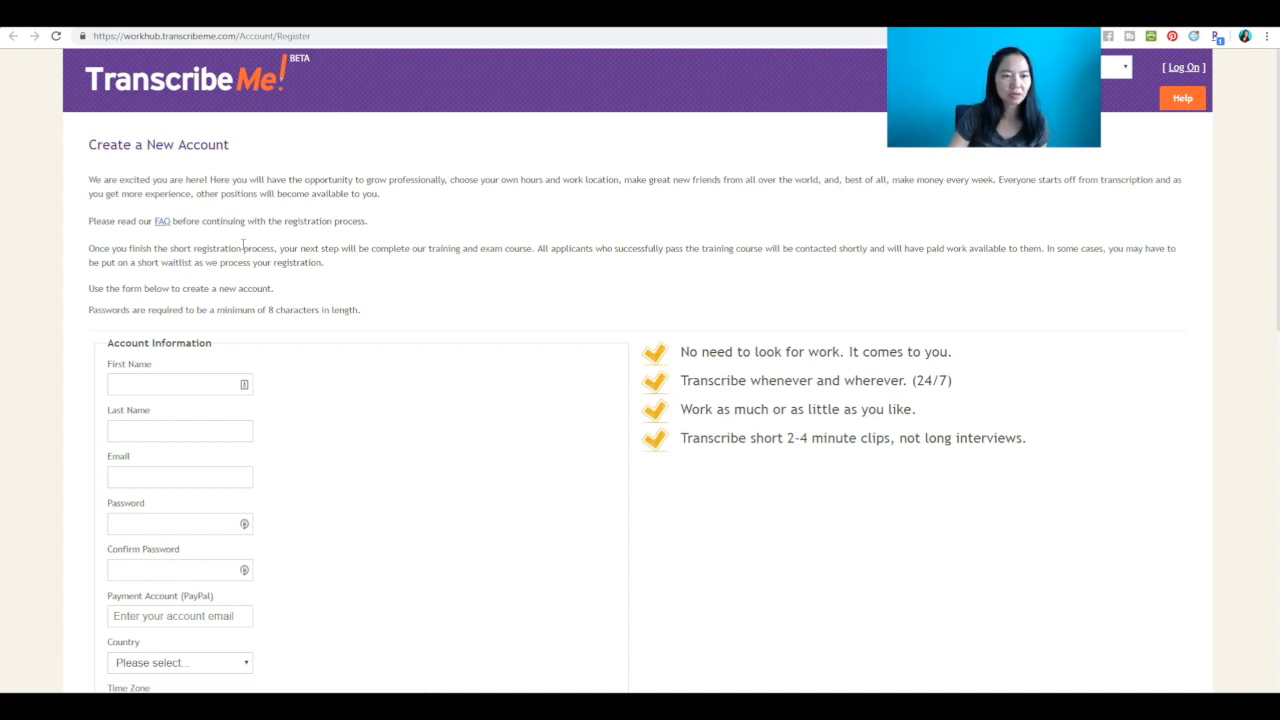
Scroll the WorkHub registration form down to its language, Skype and phone fields.
scroll(down, 3)
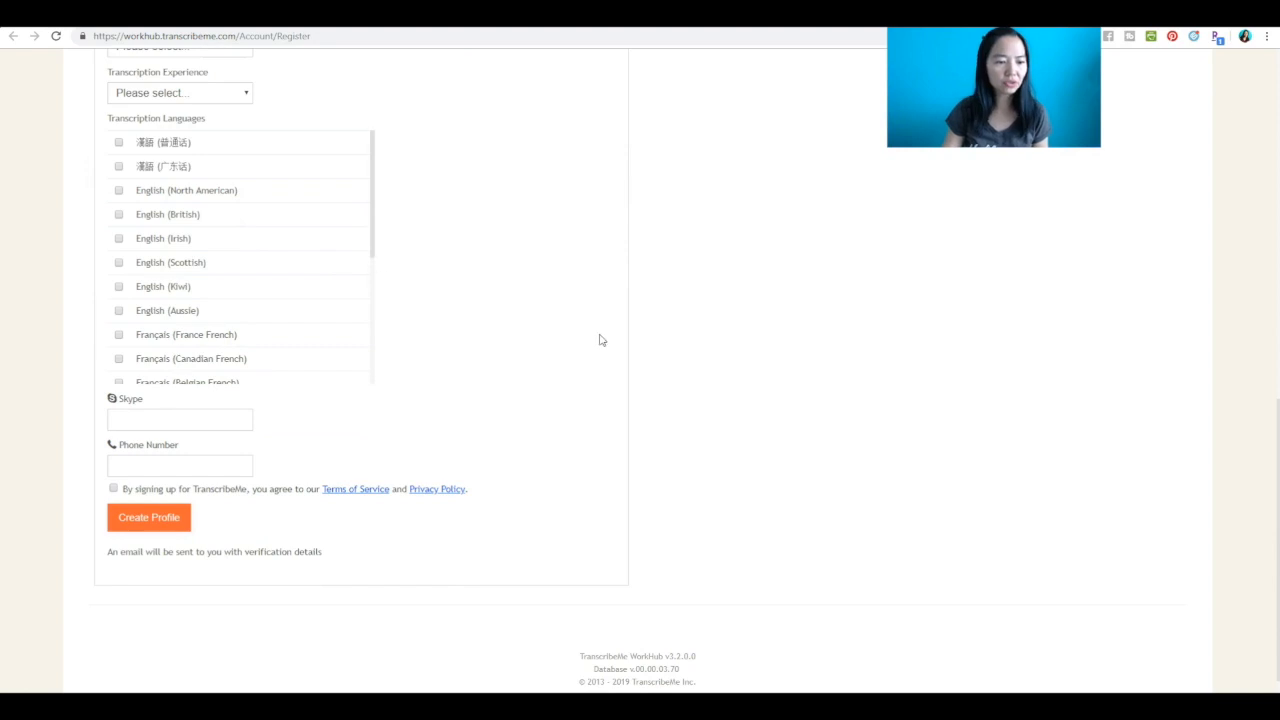
scroll(down, 3)
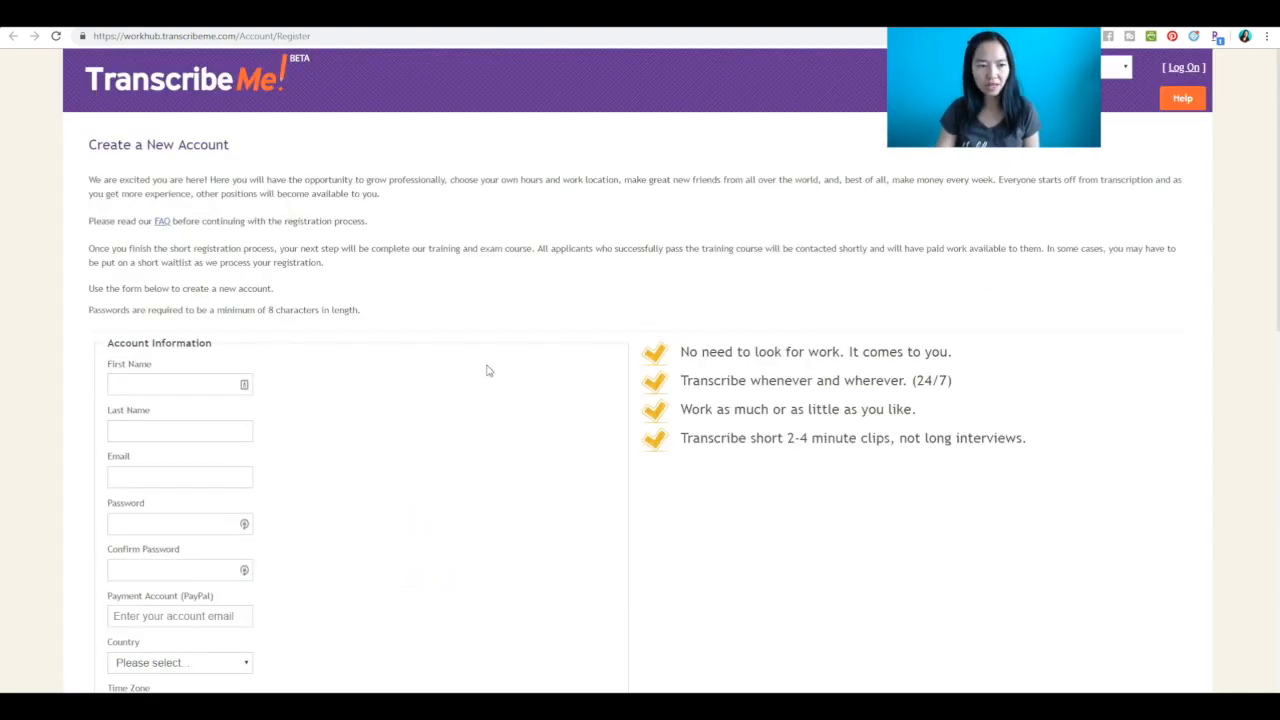
drag(680, 352, 816, 352)
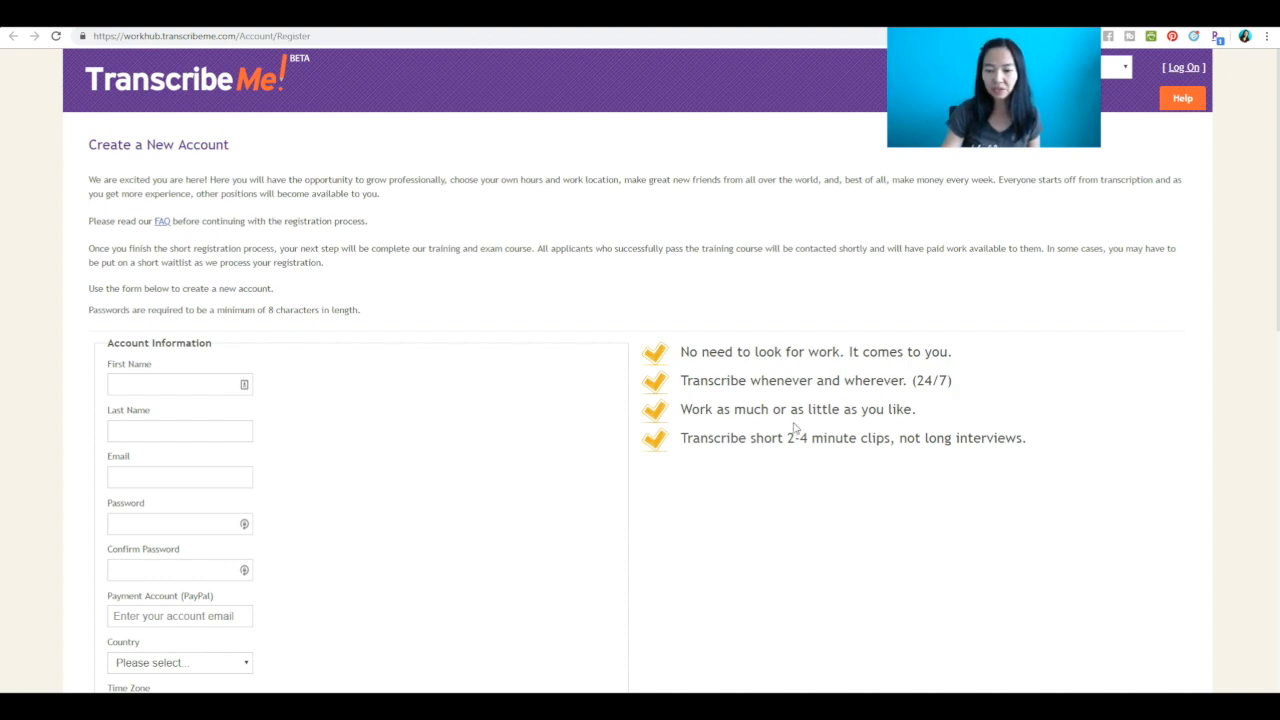
mouse_move(800, 432)
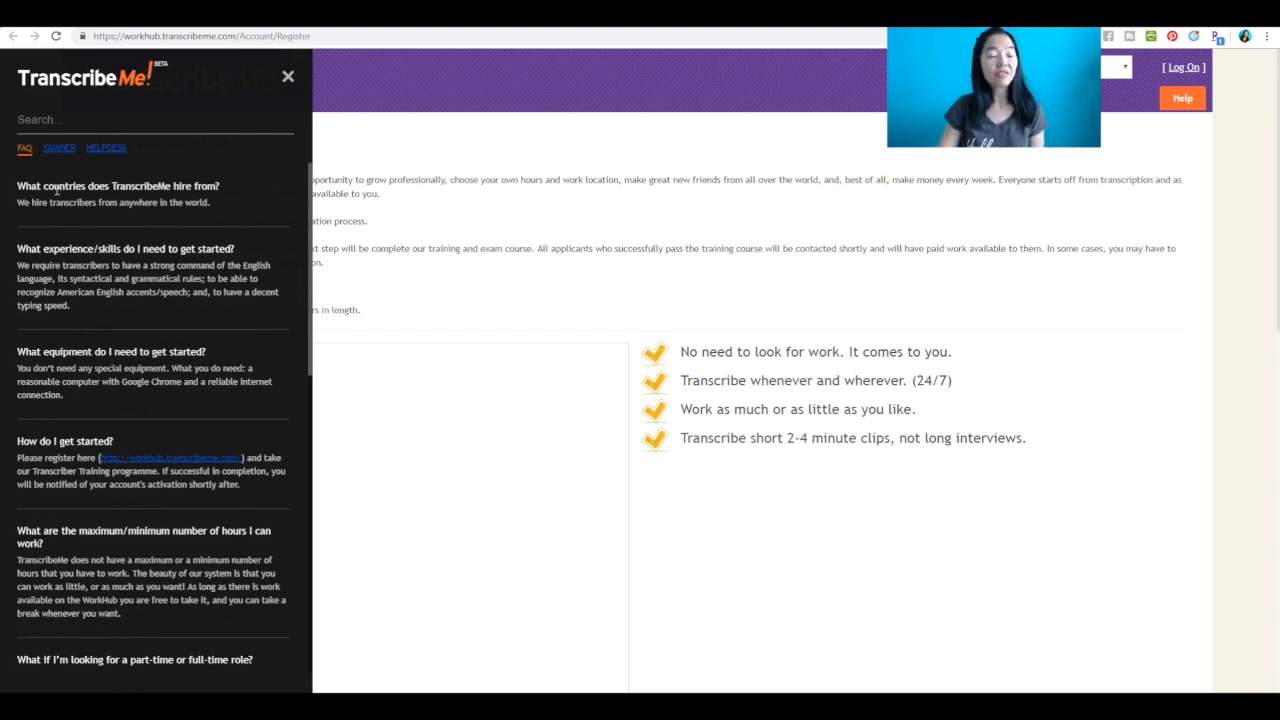
Read the transcriber FAQ sidebar, highlighting the decent typing speed requirement.
drag(116, 202, 208, 202)
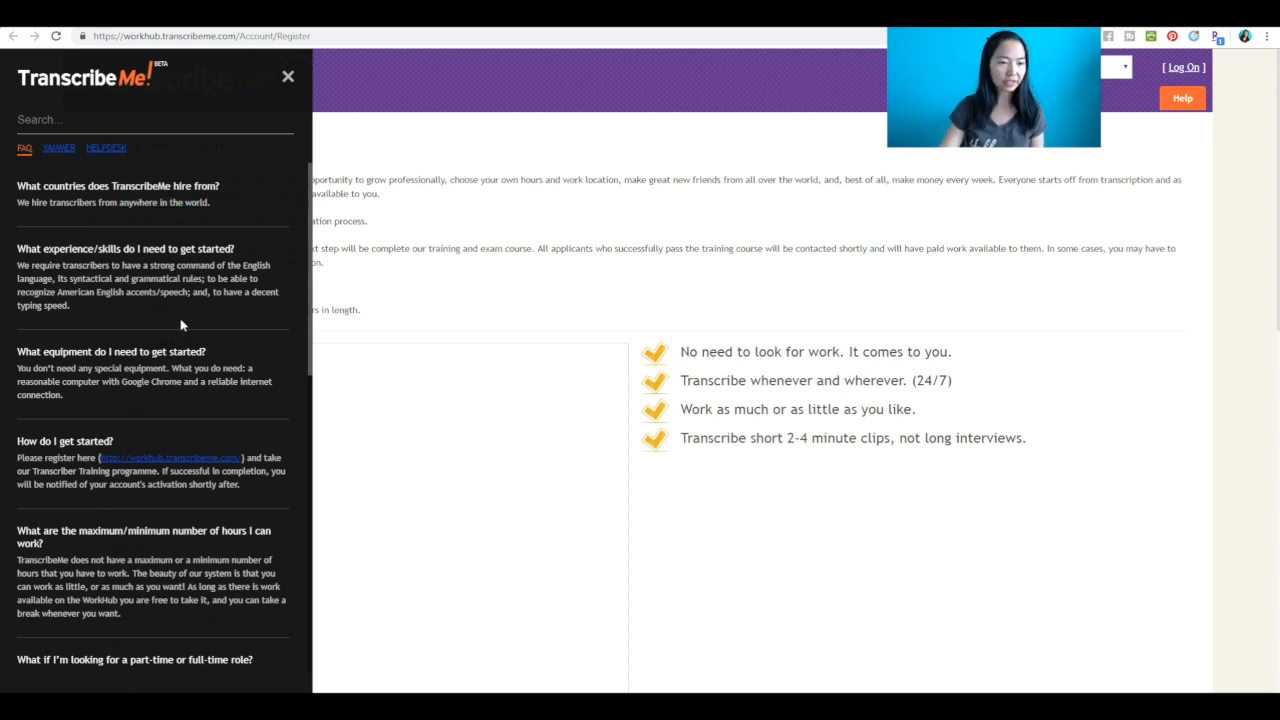
scroll(down, 3)
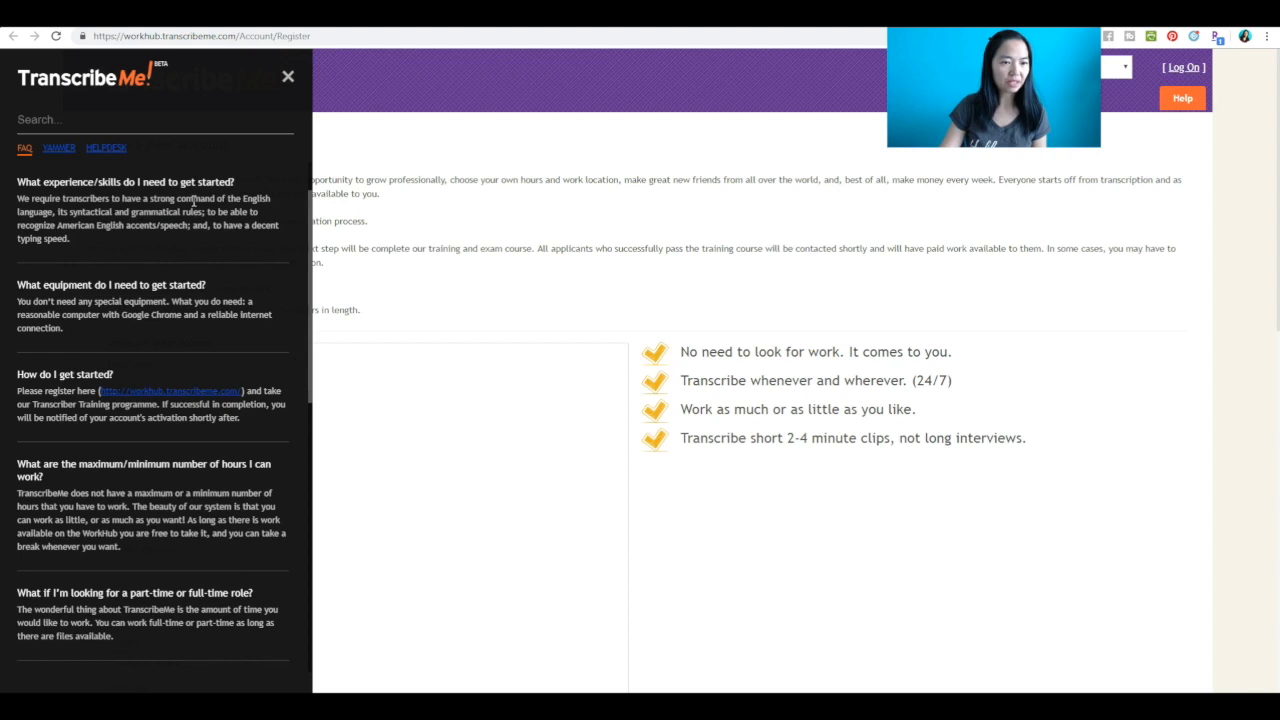
drag(188, 198, 270, 198)
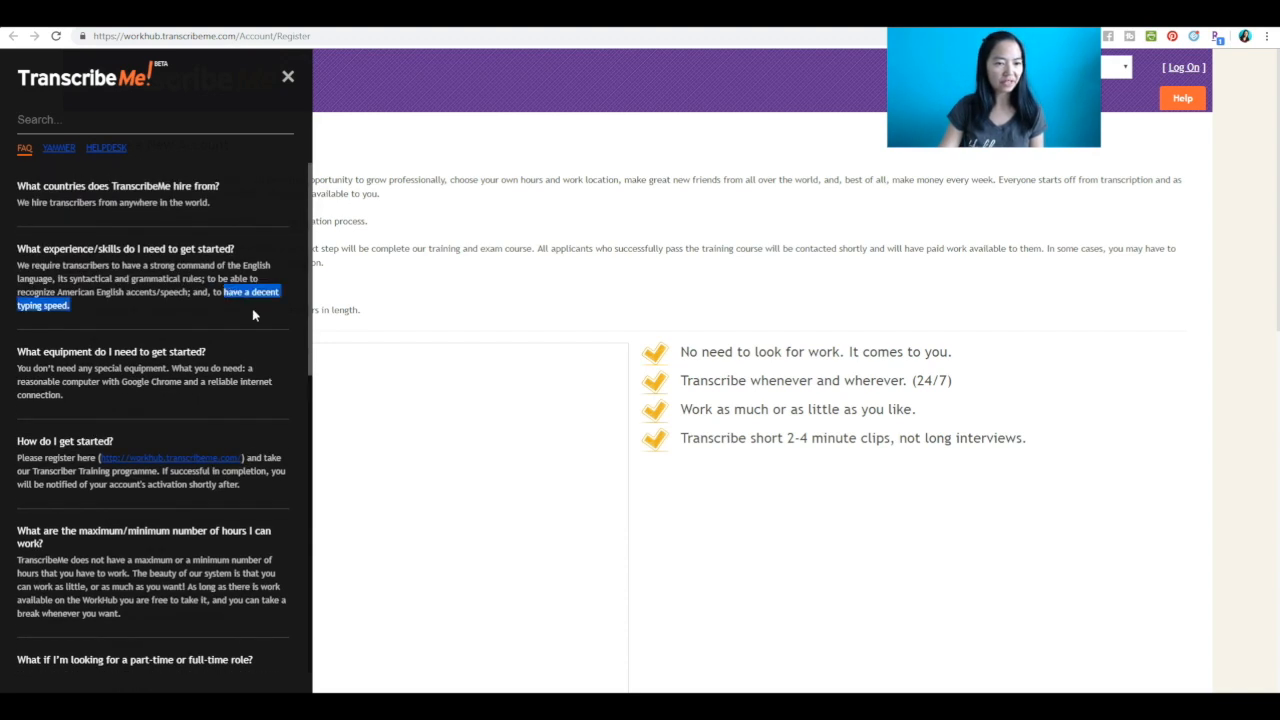
scroll(down, 3)
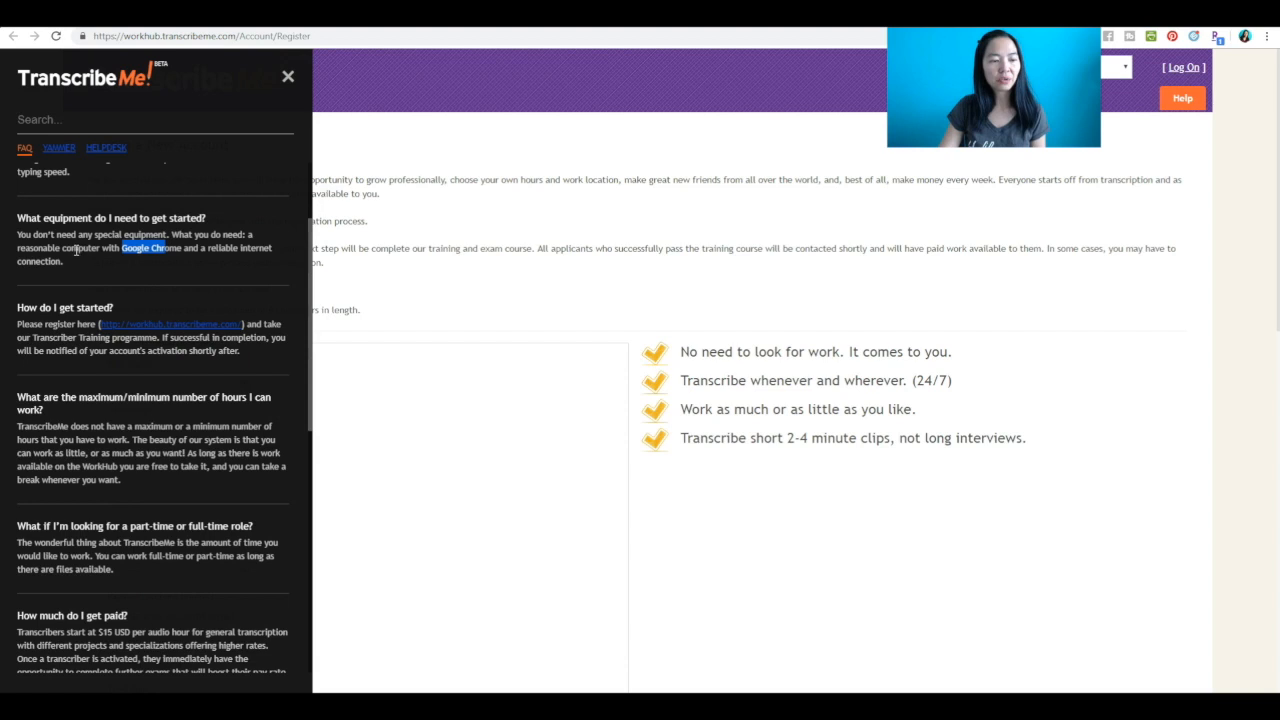
mouse_move(208, 292)
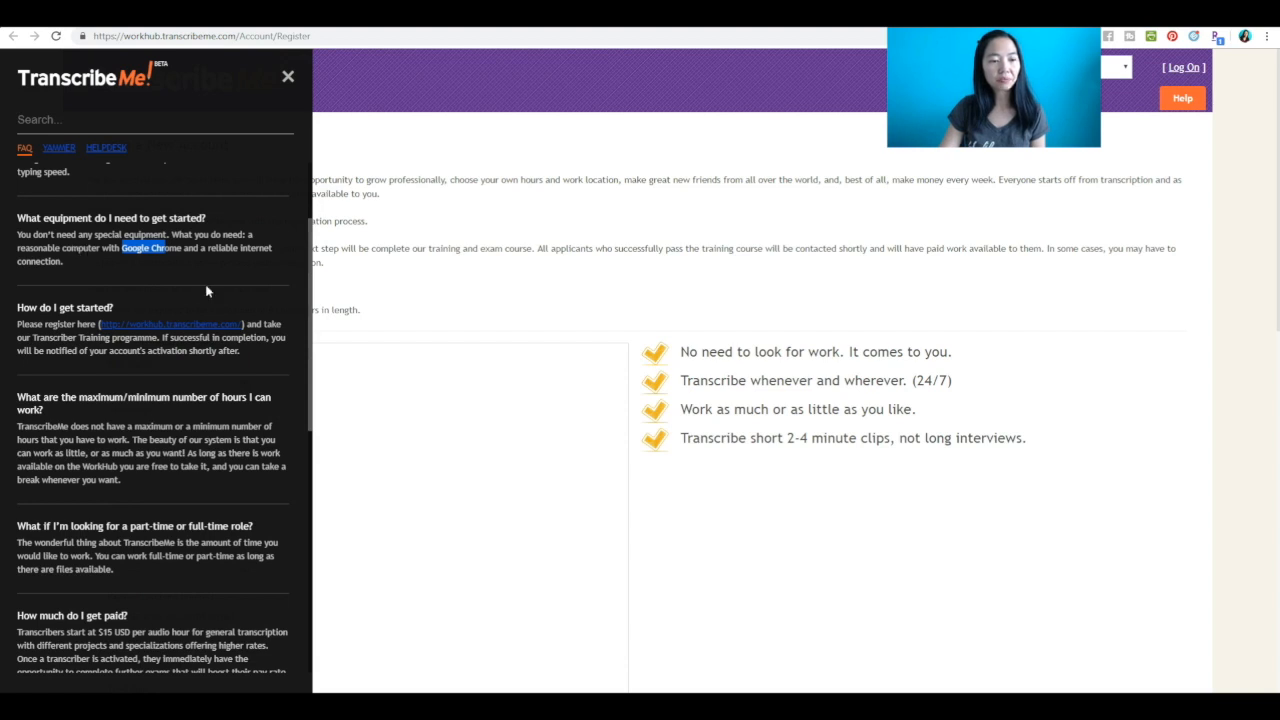
scroll(down, 3)
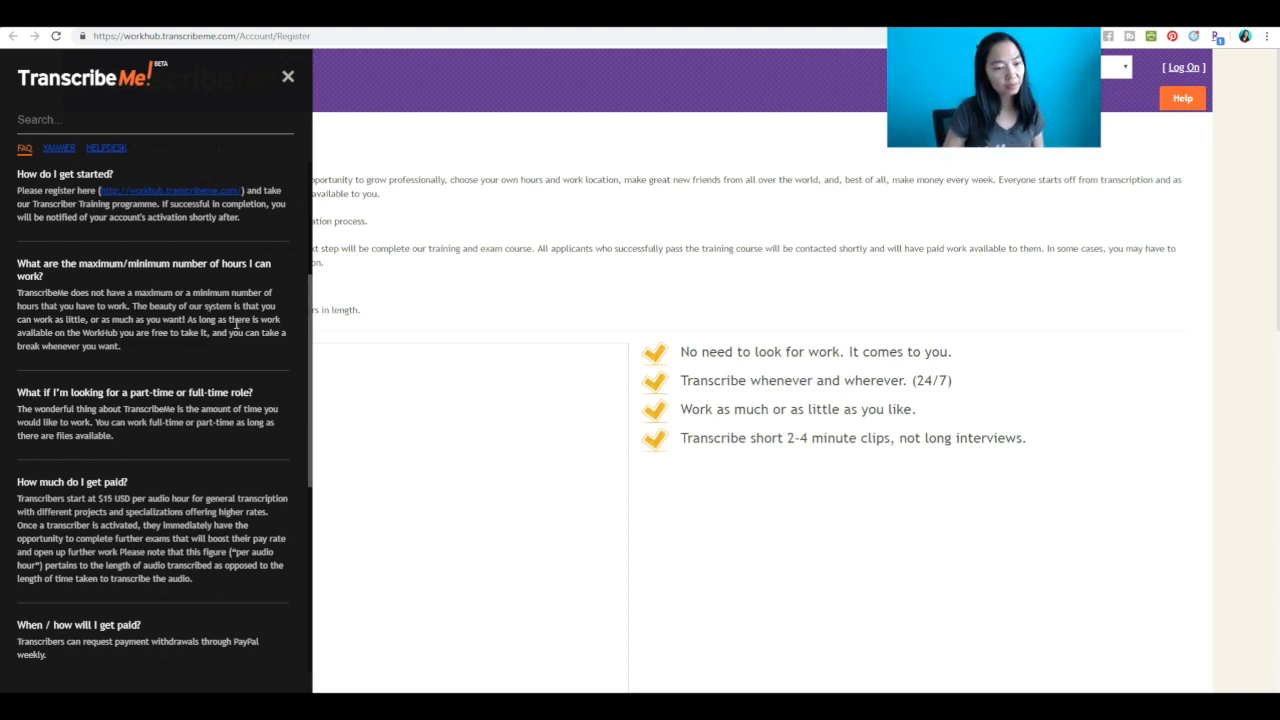
scroll(down, 3)
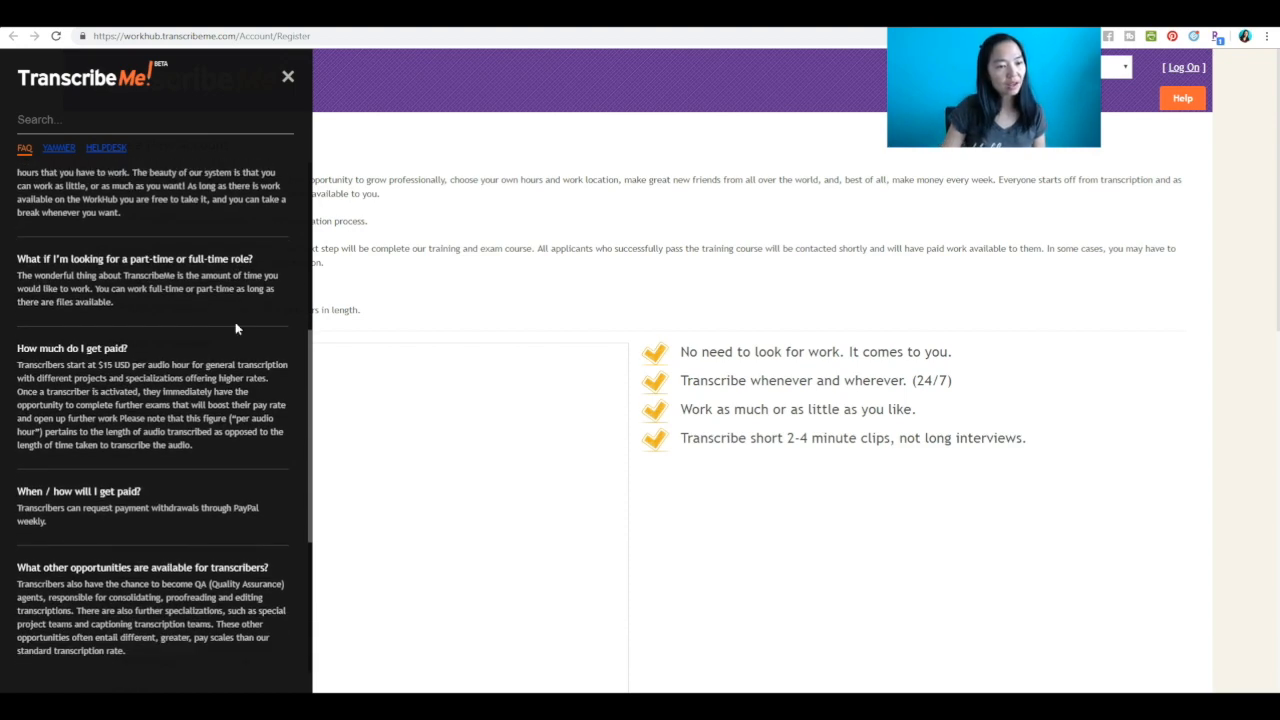
mouse_move(248, 340)
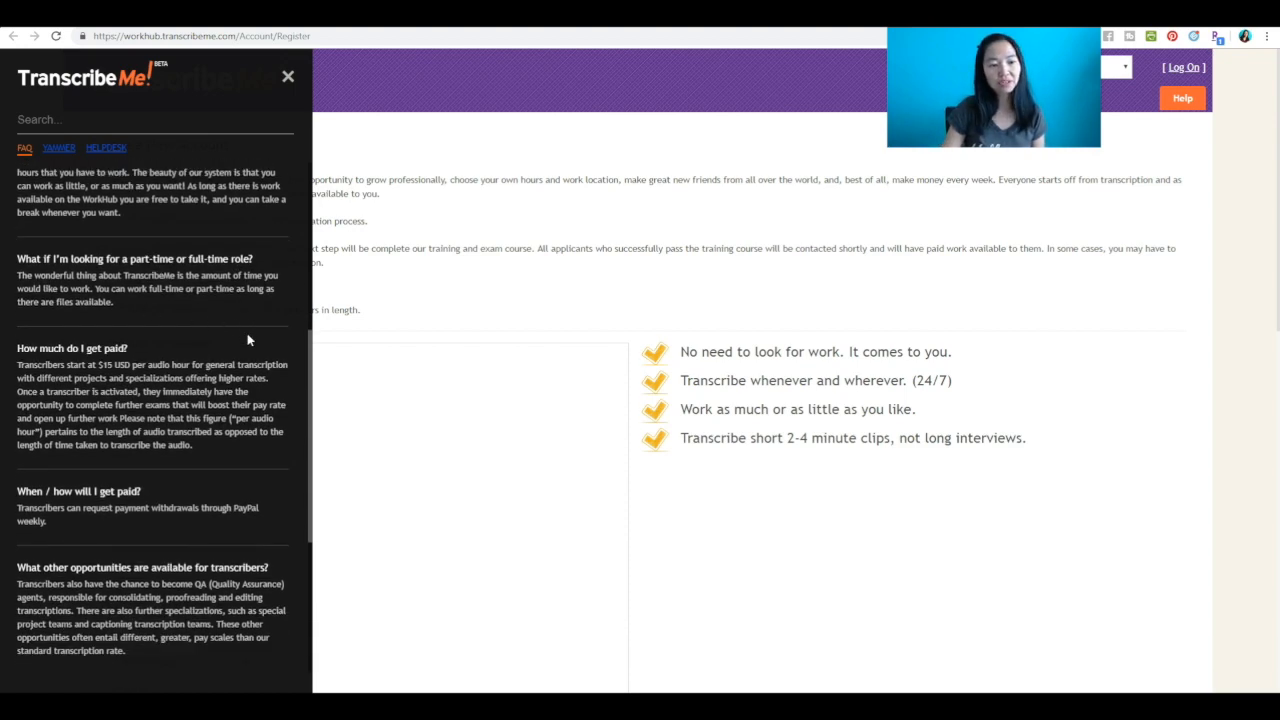
Continue the FAQ past the weekly PayPal withdrawal answer down to the foot pedal question.
scroll(down, 3)
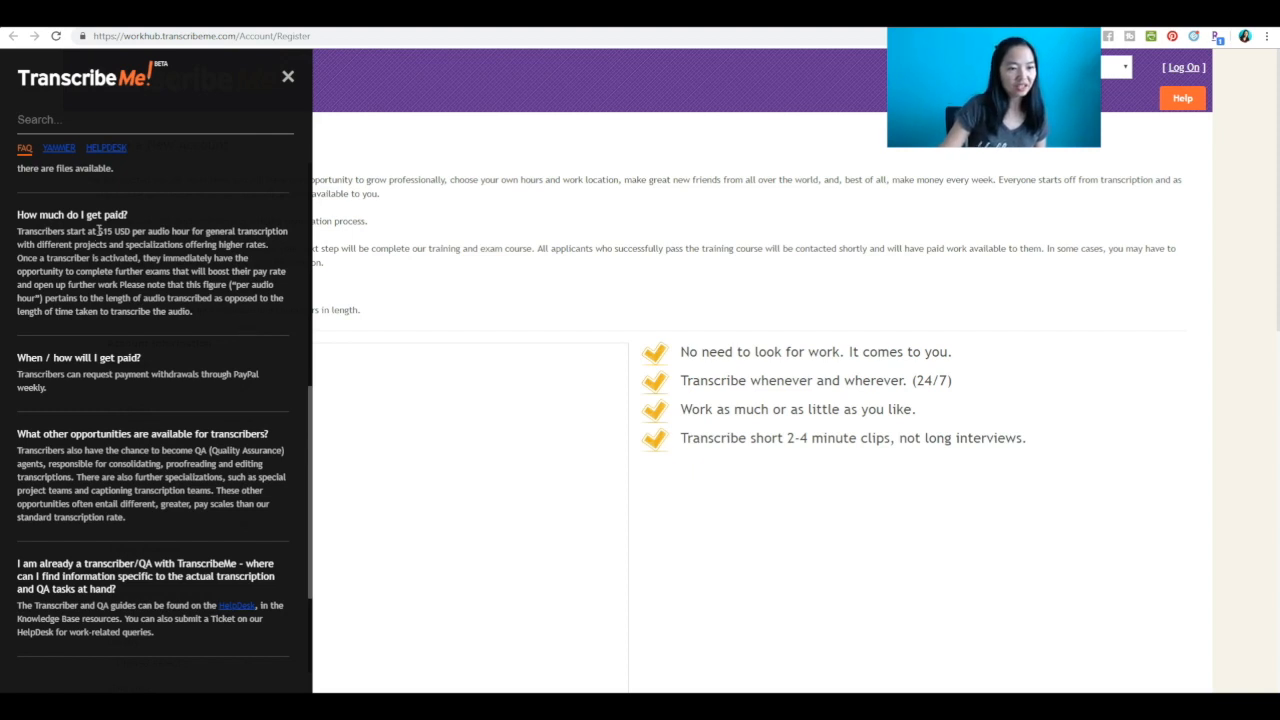
drag(96, 232, 200, 232)
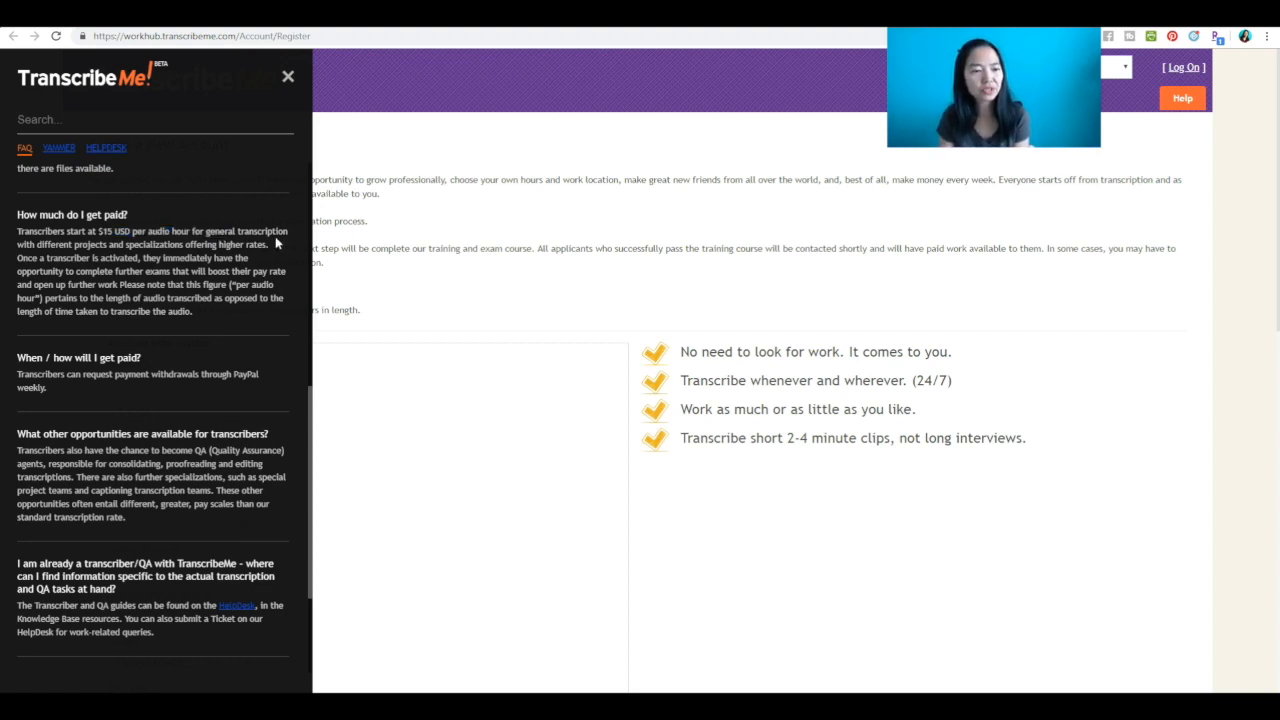
drag(88, 232, 288, 232)
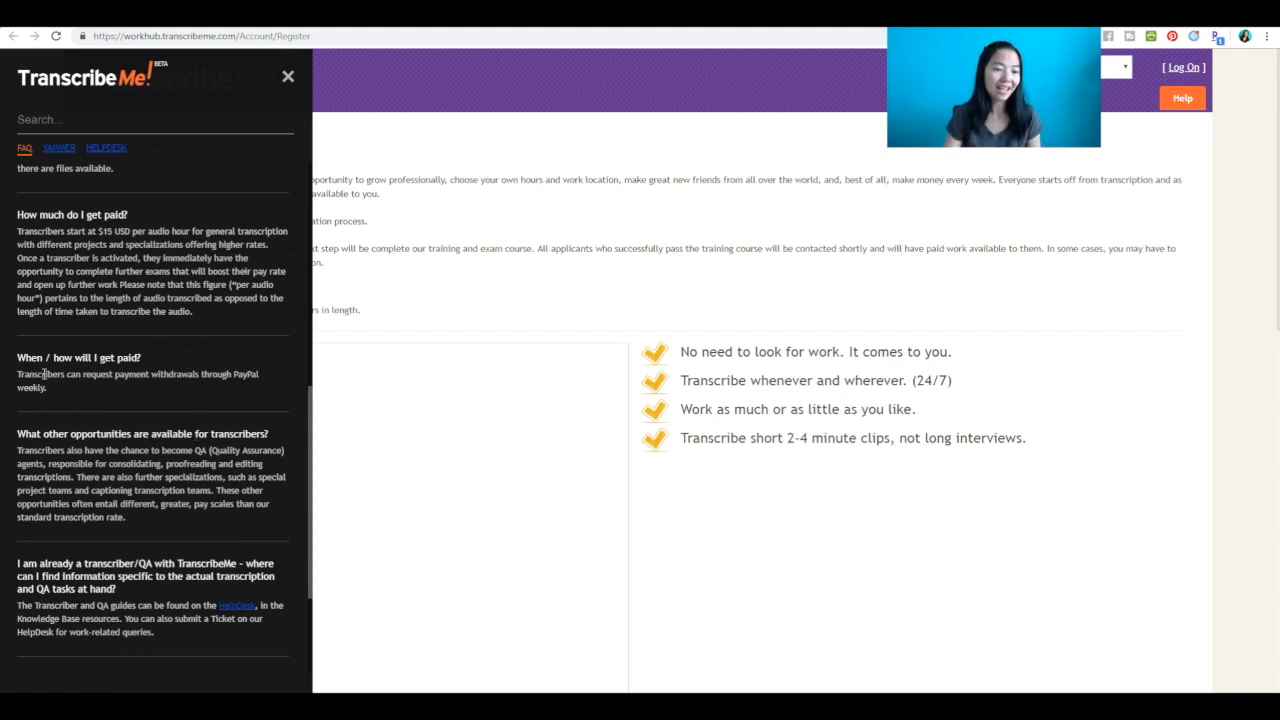
drag(16, 374, 44, 388)
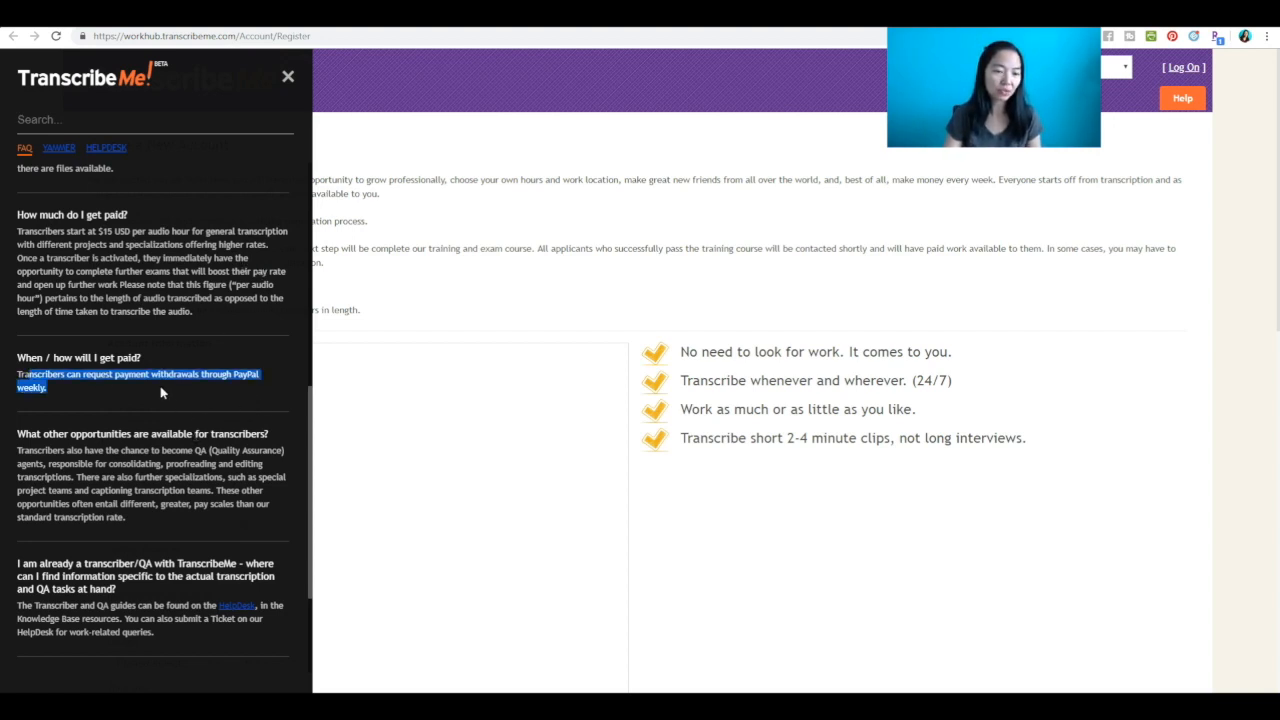
scroll(down, 3)
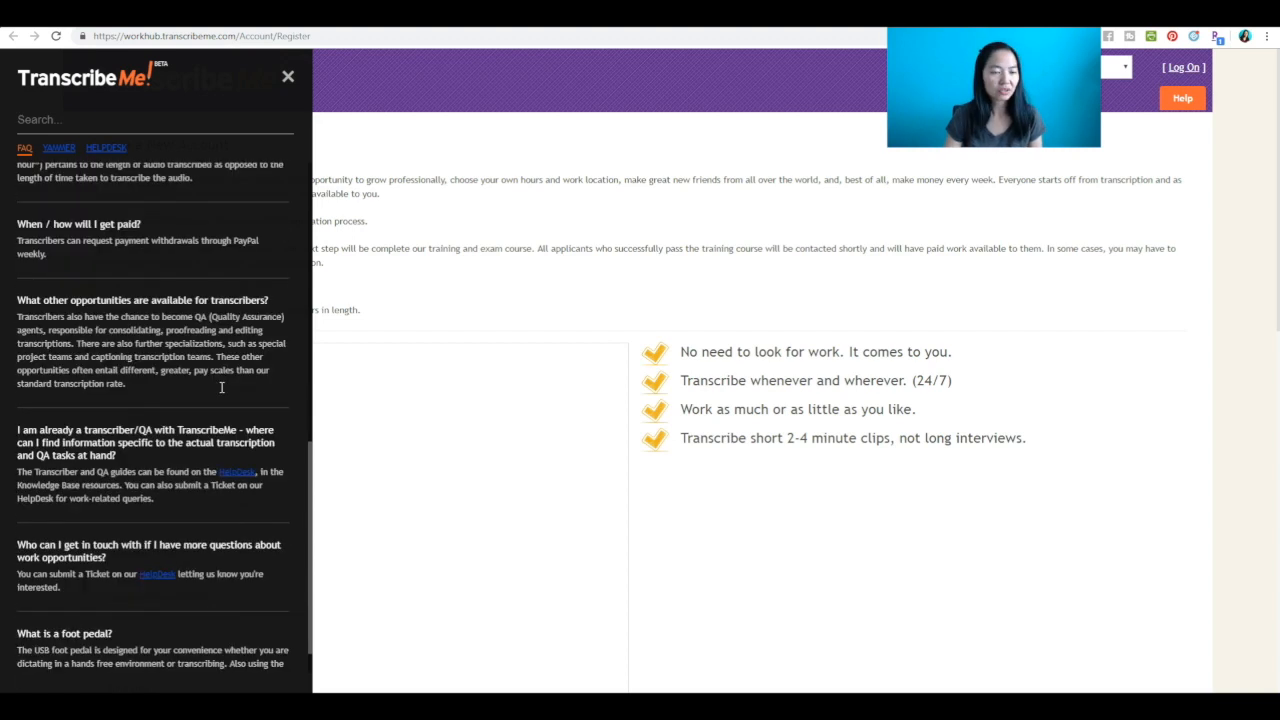
scroll(down, 3)
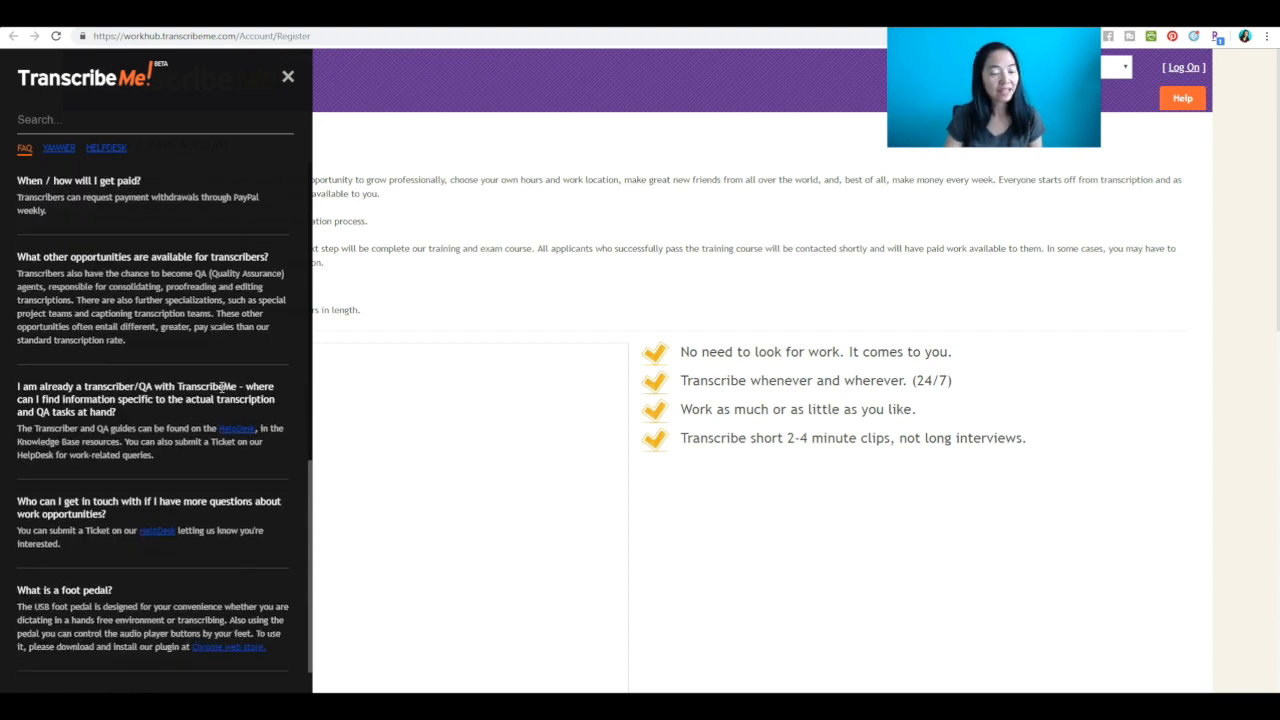
drag(16, 272, 210, 286)
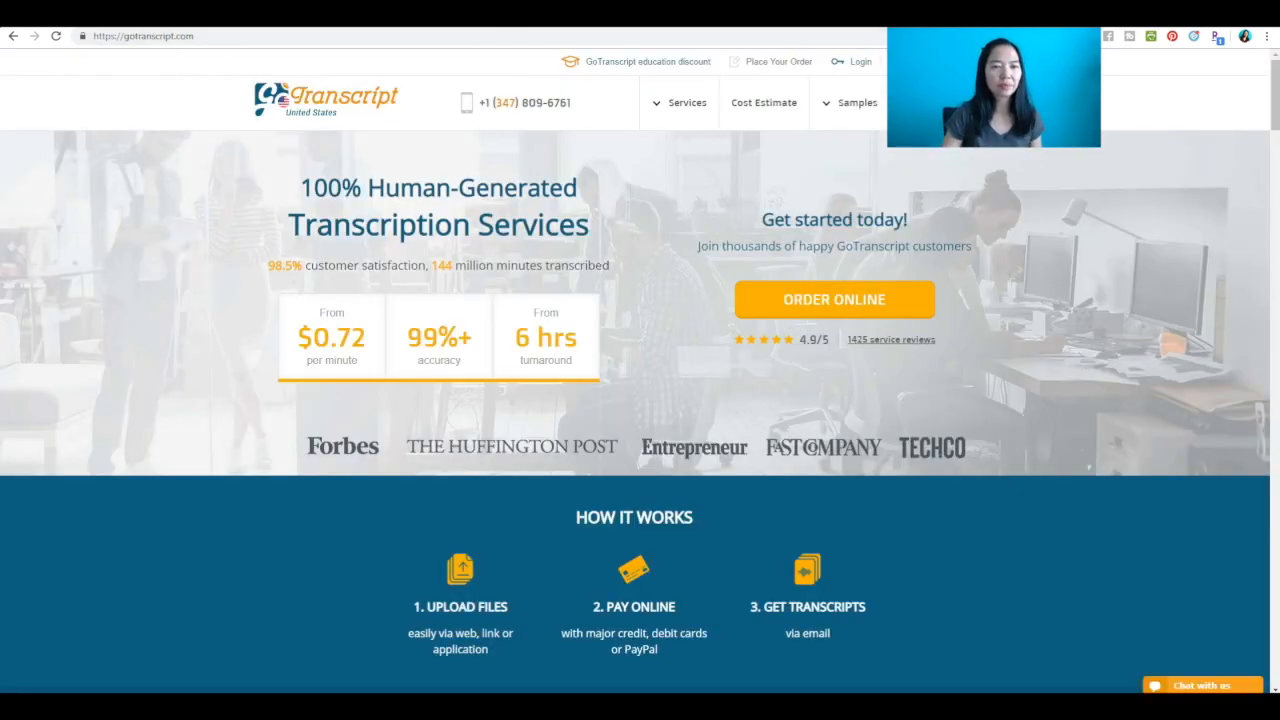
Scroll GoTranscript's homepage to the footer and follow the transcription jobs link for transcriptionists.
scroll(down, 3)
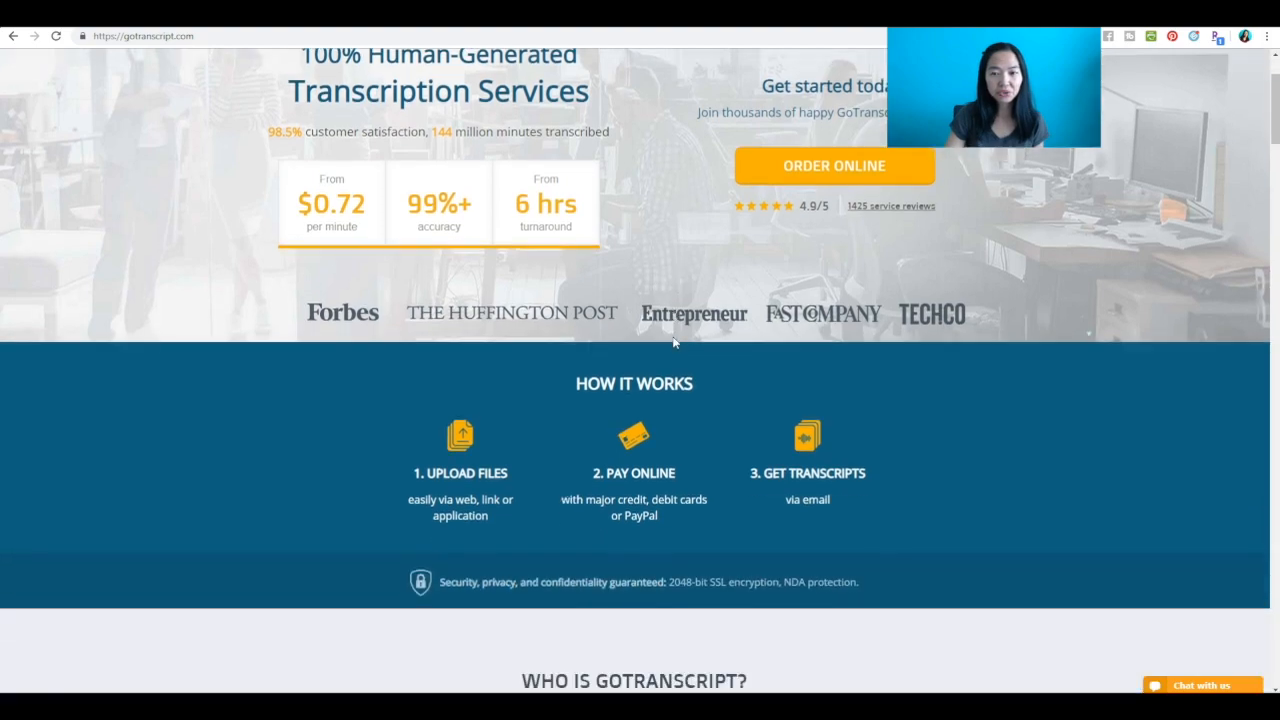
scroll(down, 3)
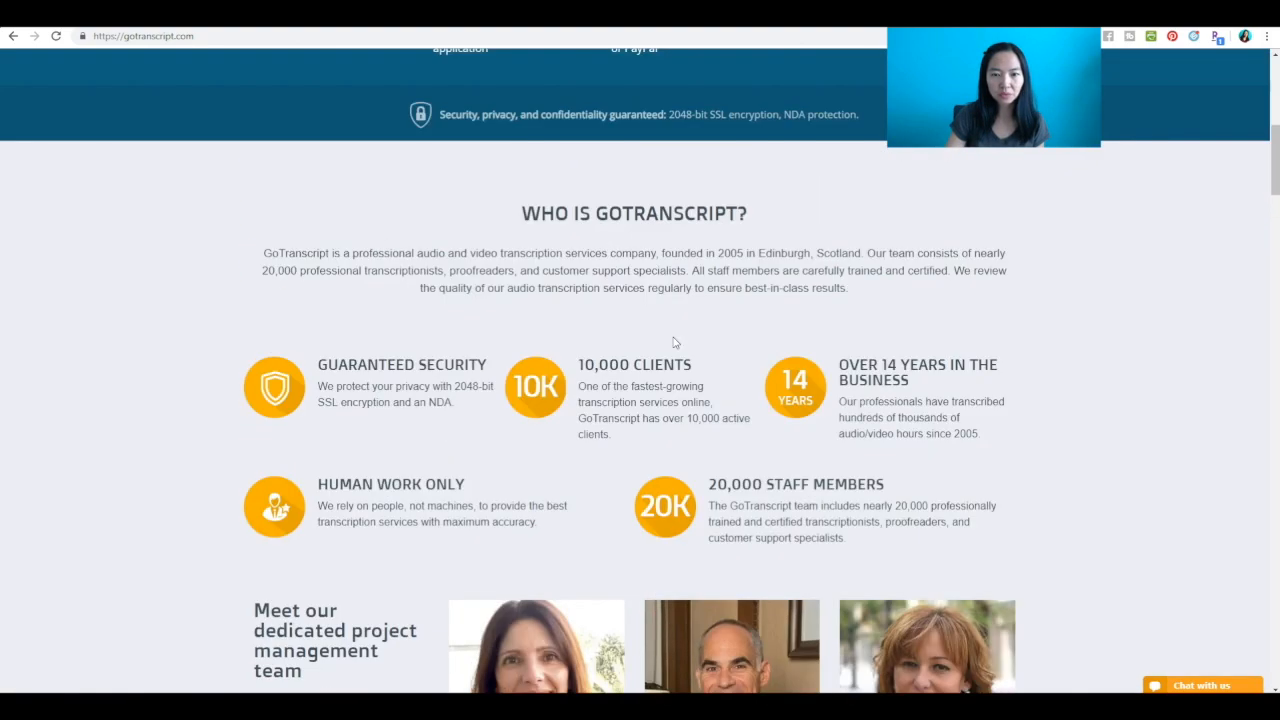
scroll(down, 3)
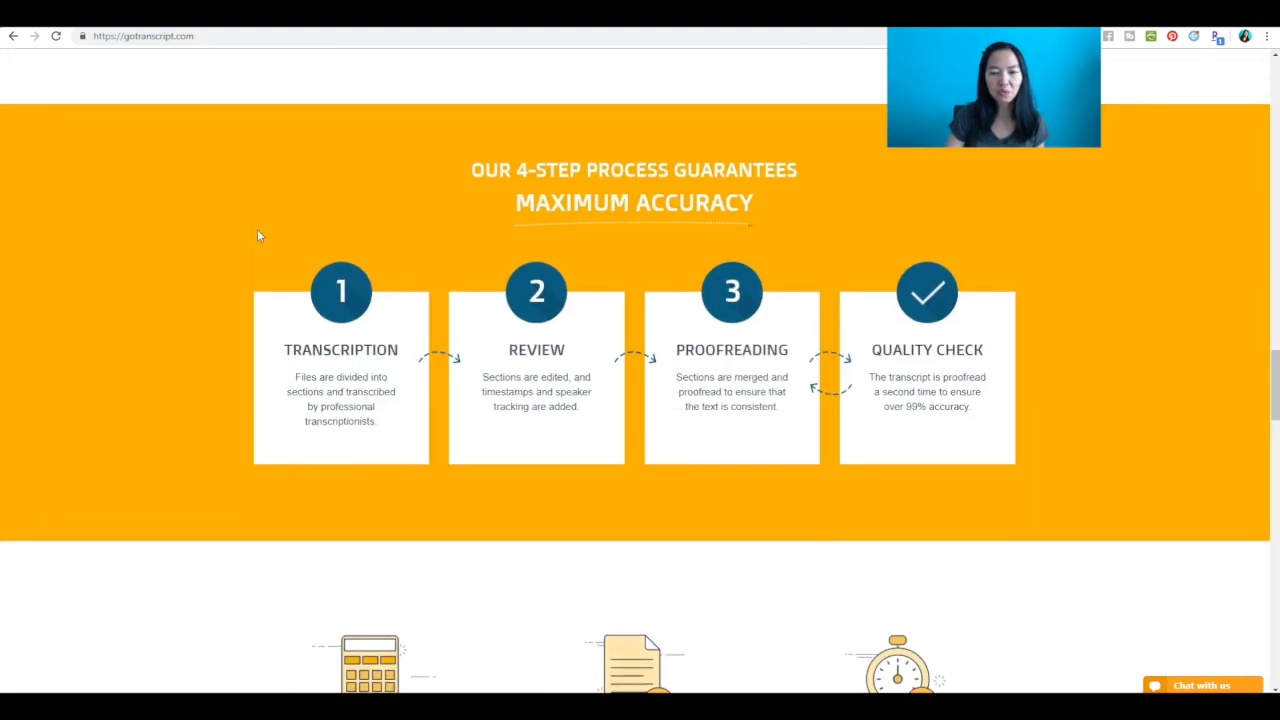
scroll(down, 3)
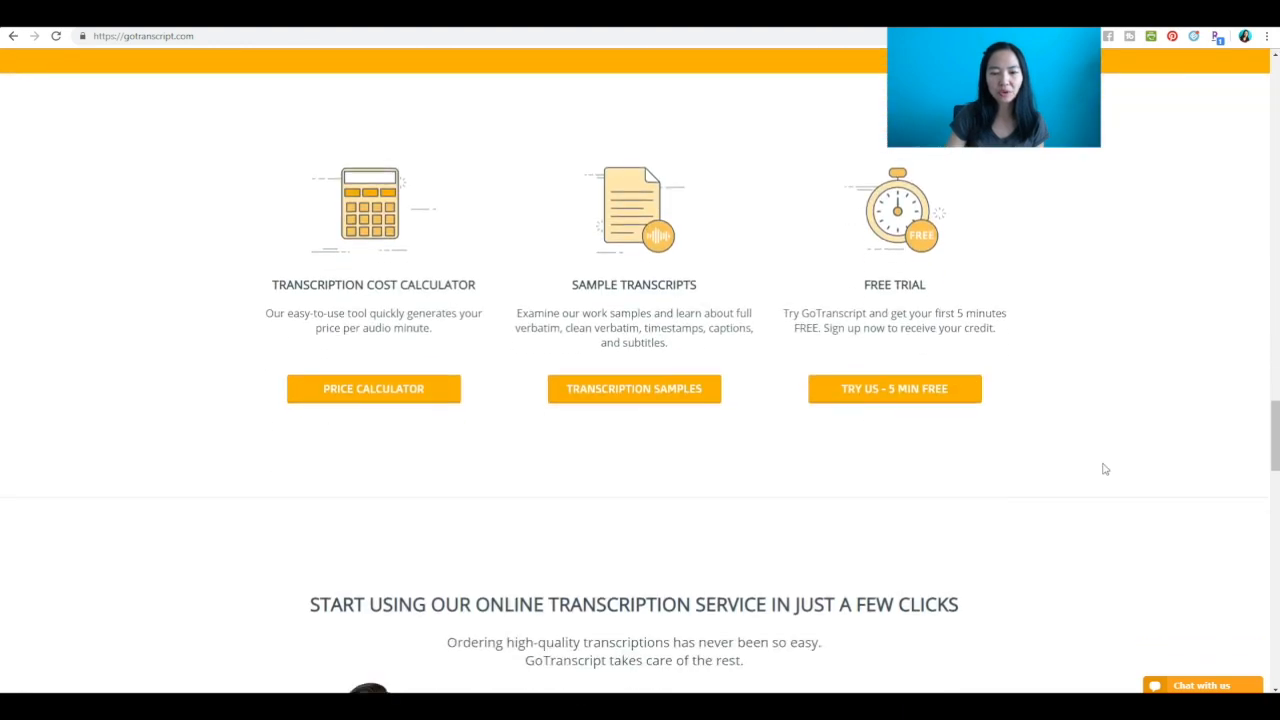
scroll(down, 3)
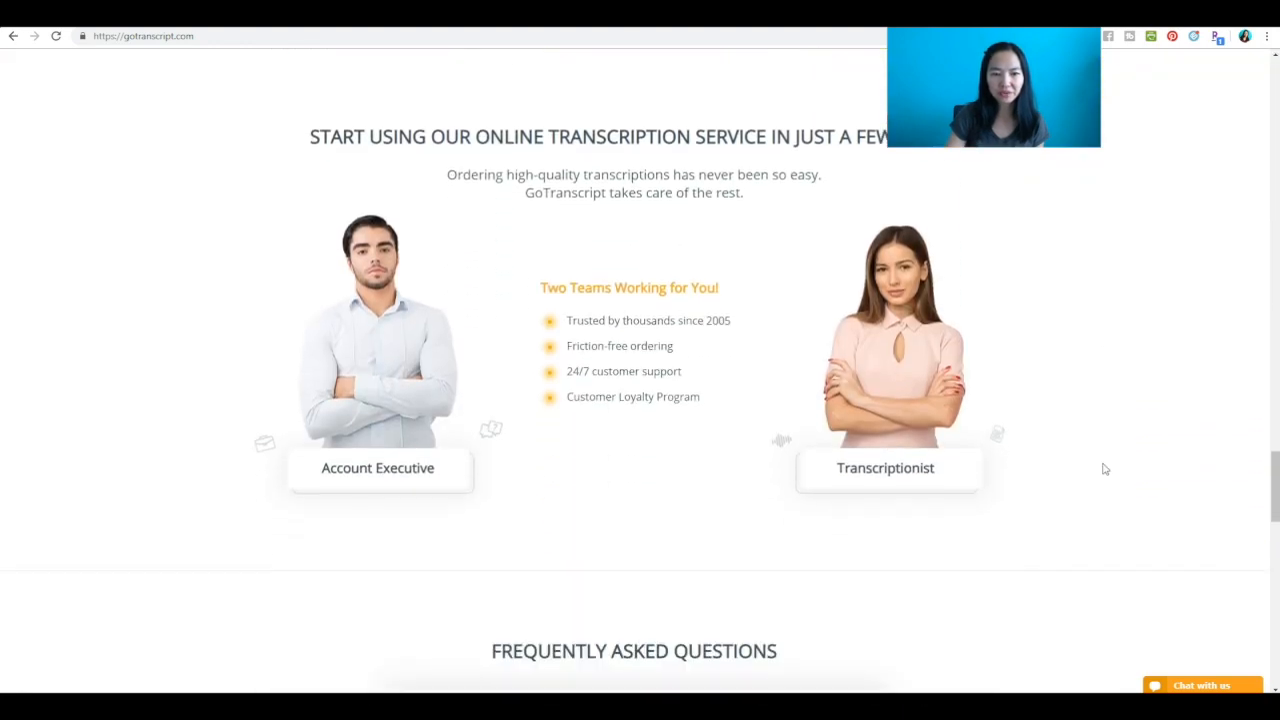
scroll(down, 3)
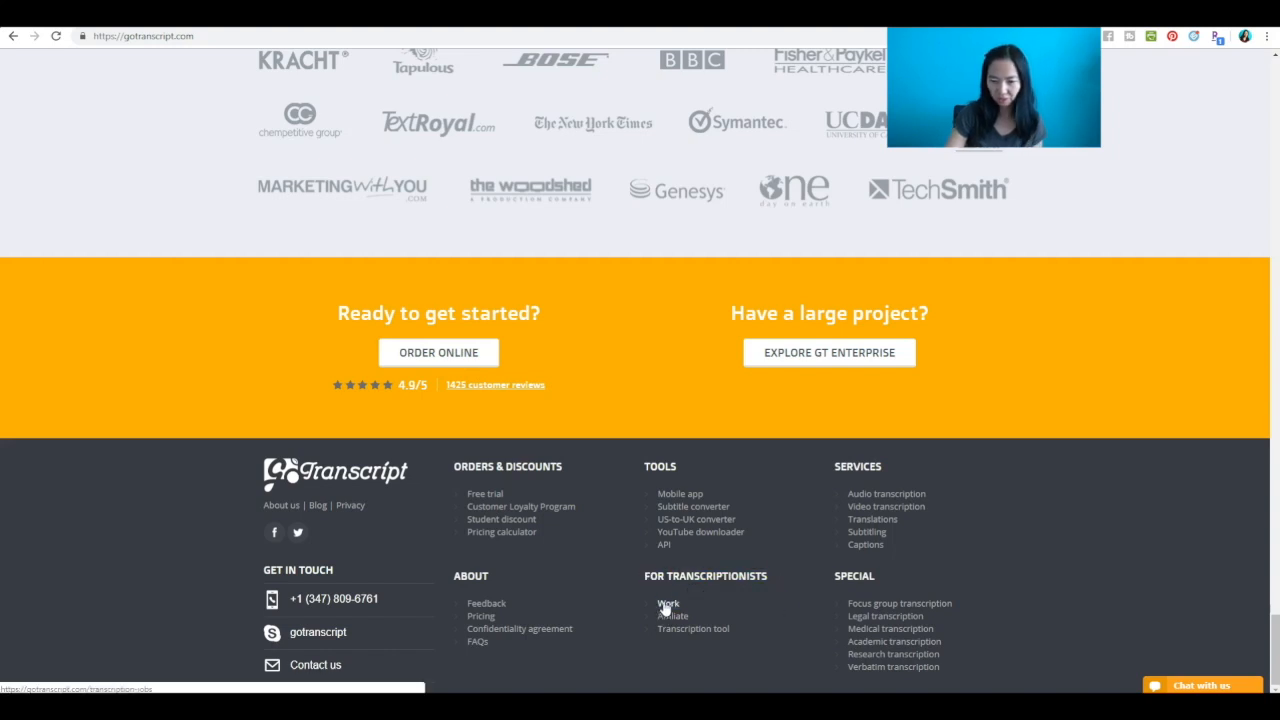
click(664, 604)
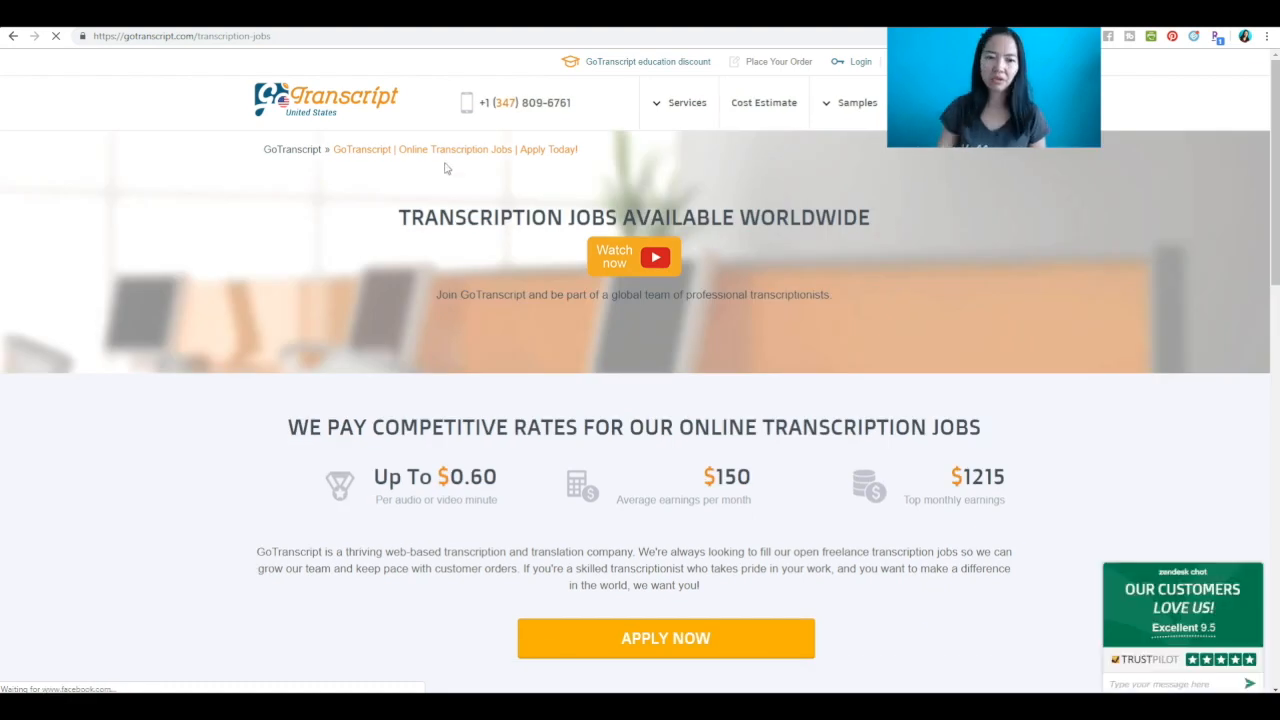
Highlight the Transcription Jobs Available Worldwide heading and the $150 average monthly earnings.
drag(404, 216, 870, 216)
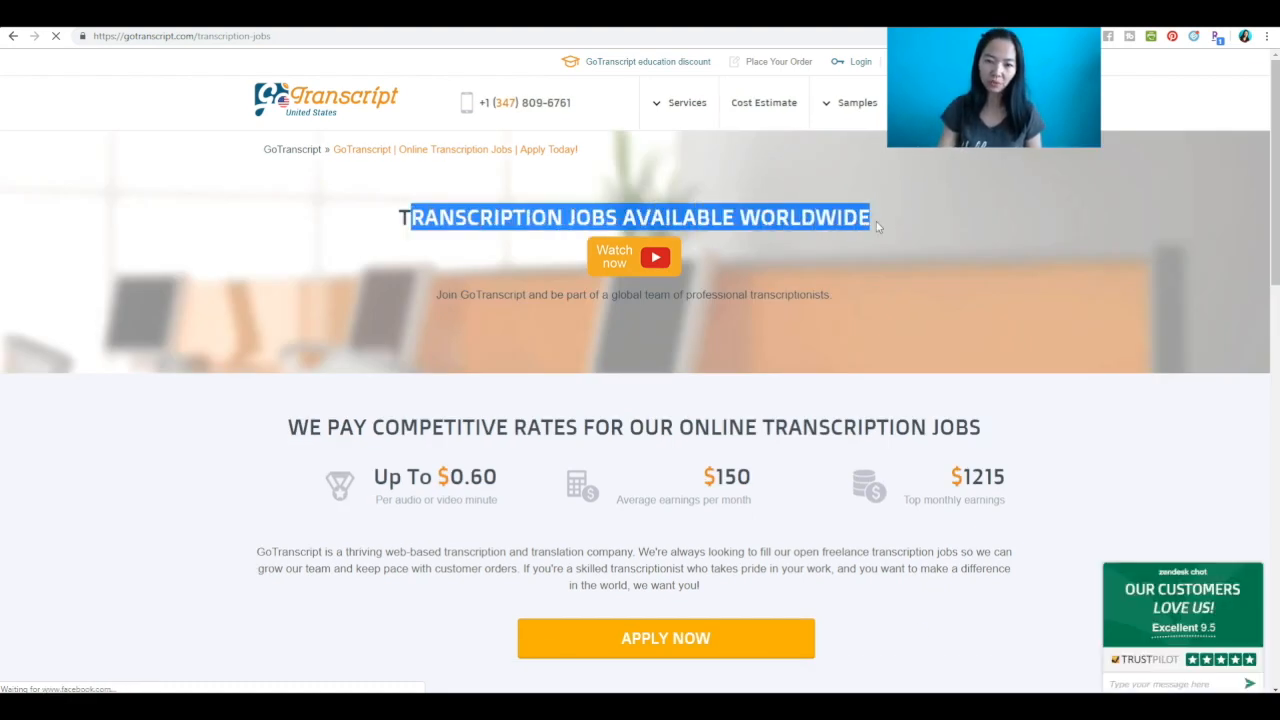
click(588, 294)
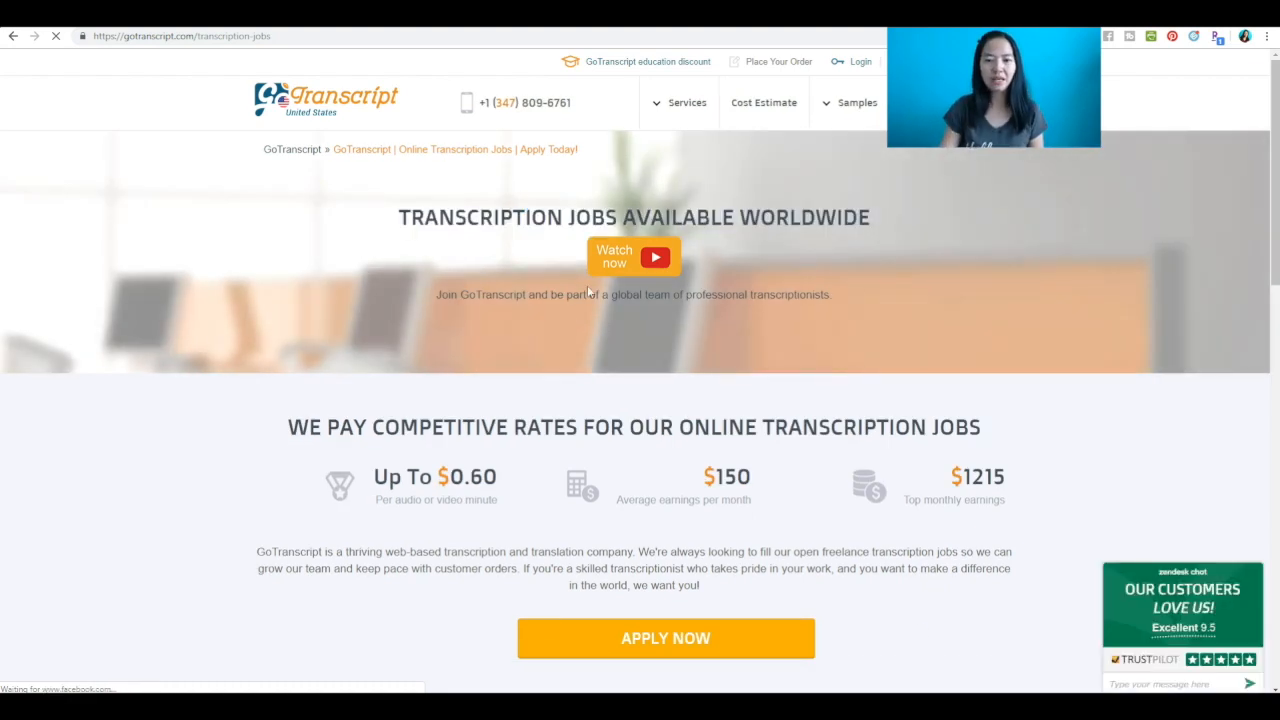
mouse_move(882, 512)
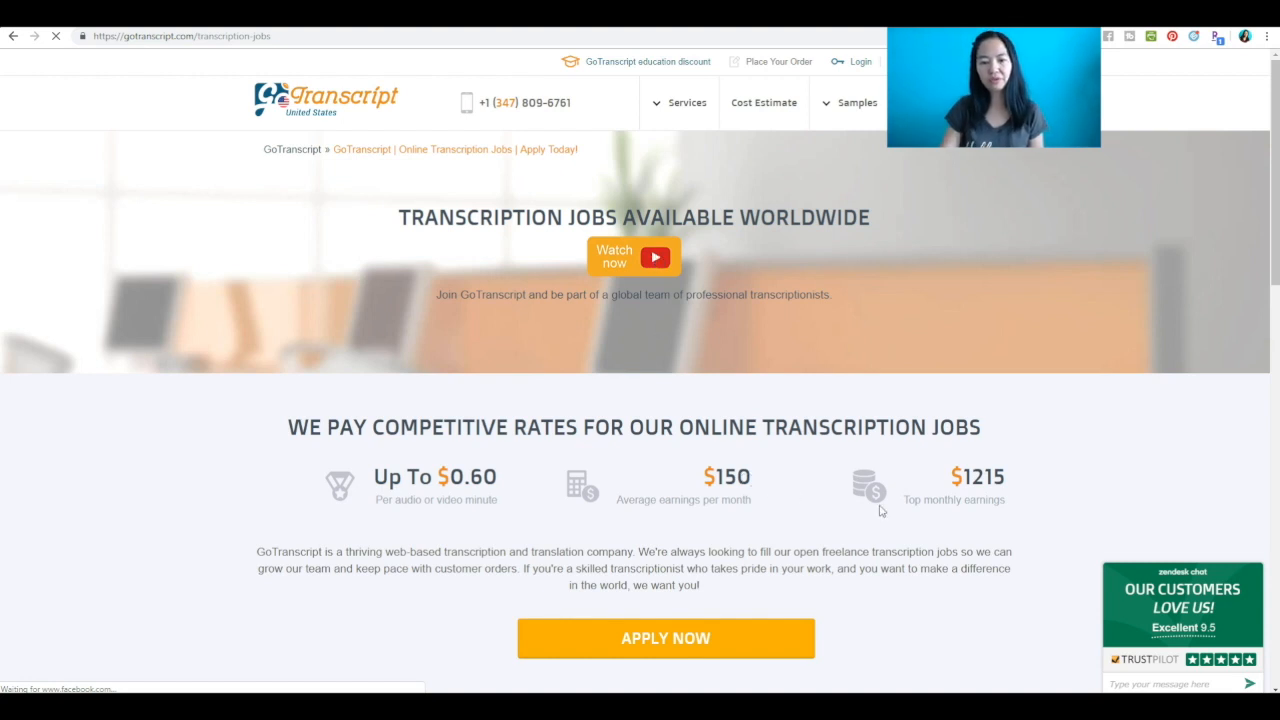
scroll(down, 3)
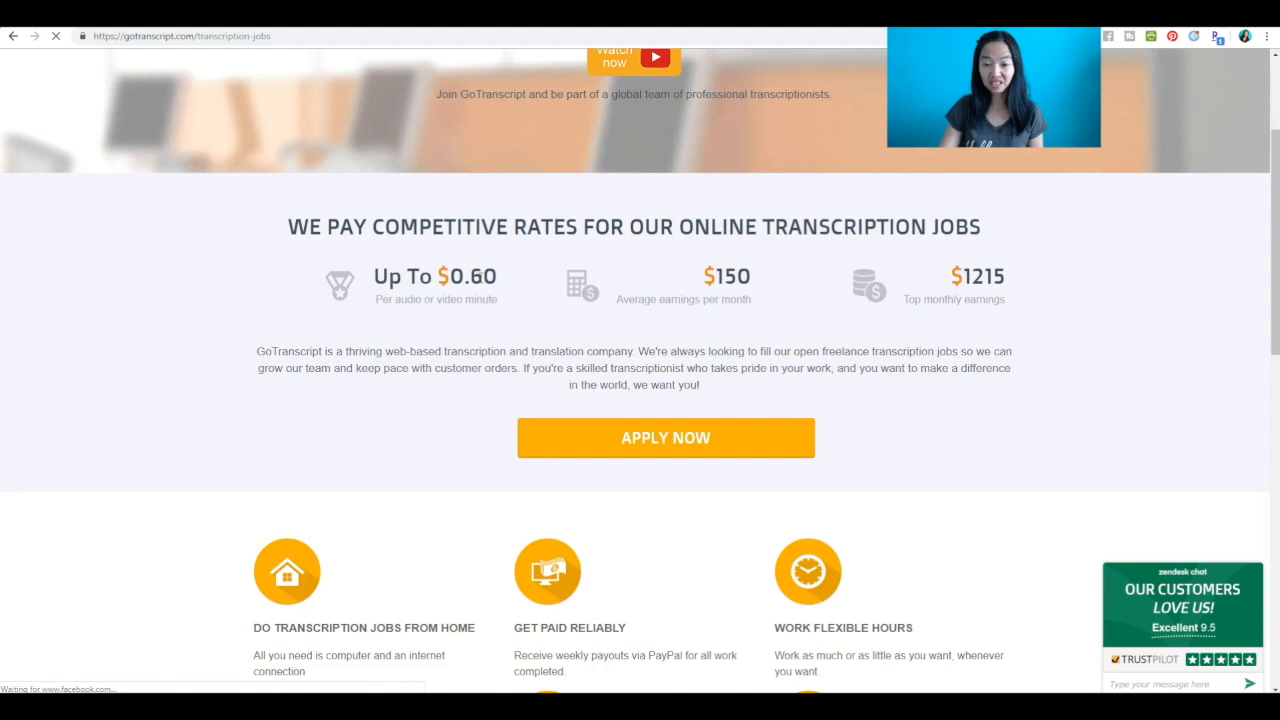
mouse_move(500, 312)
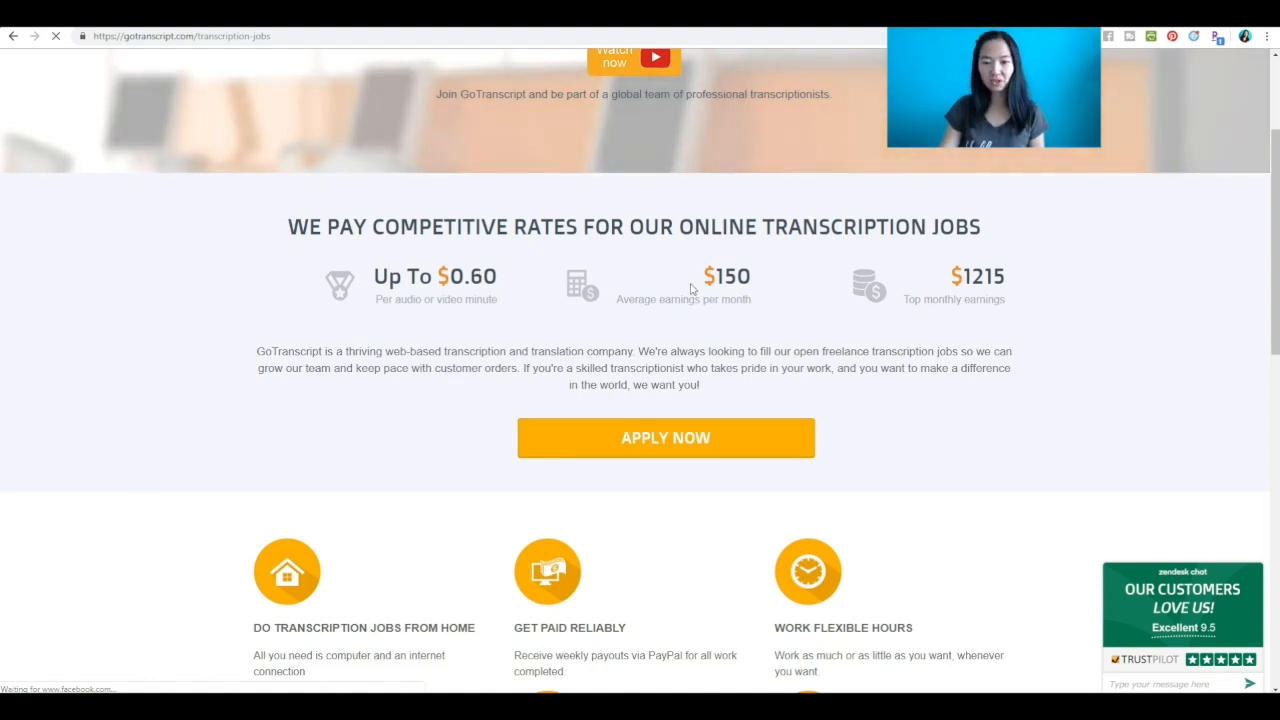
double_click(728, 276)
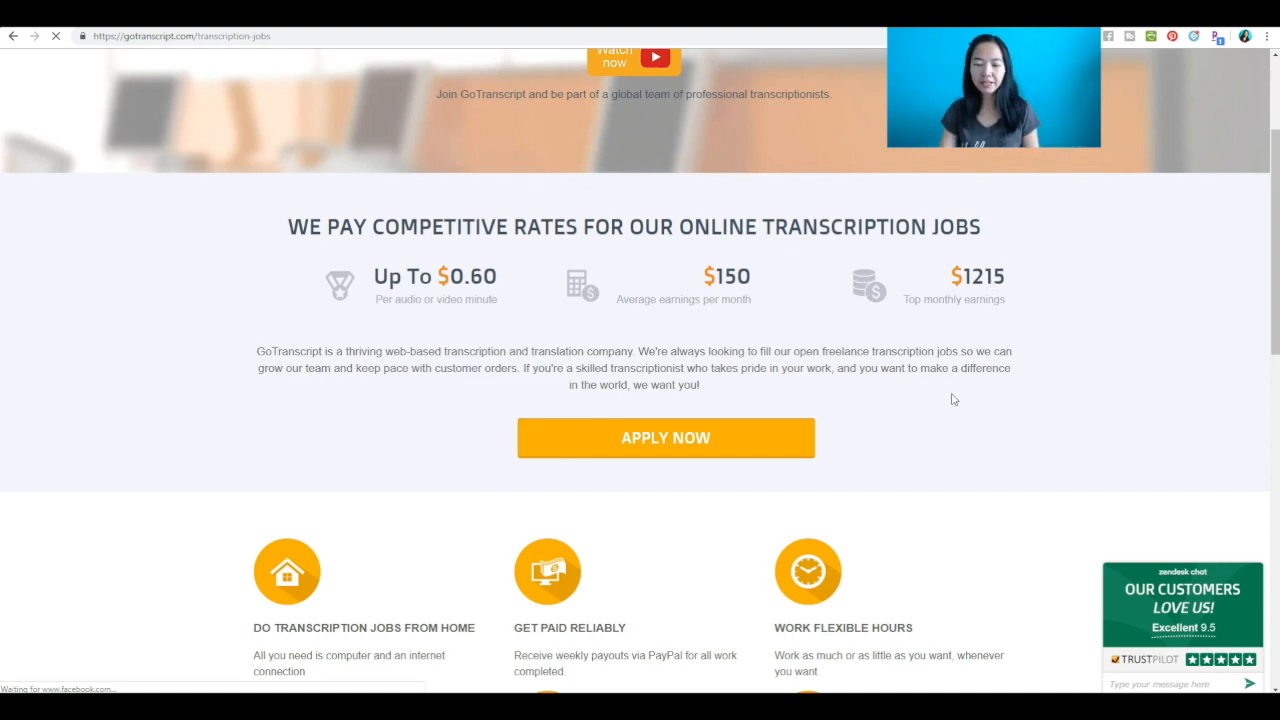
mouse_move(1044, 276)
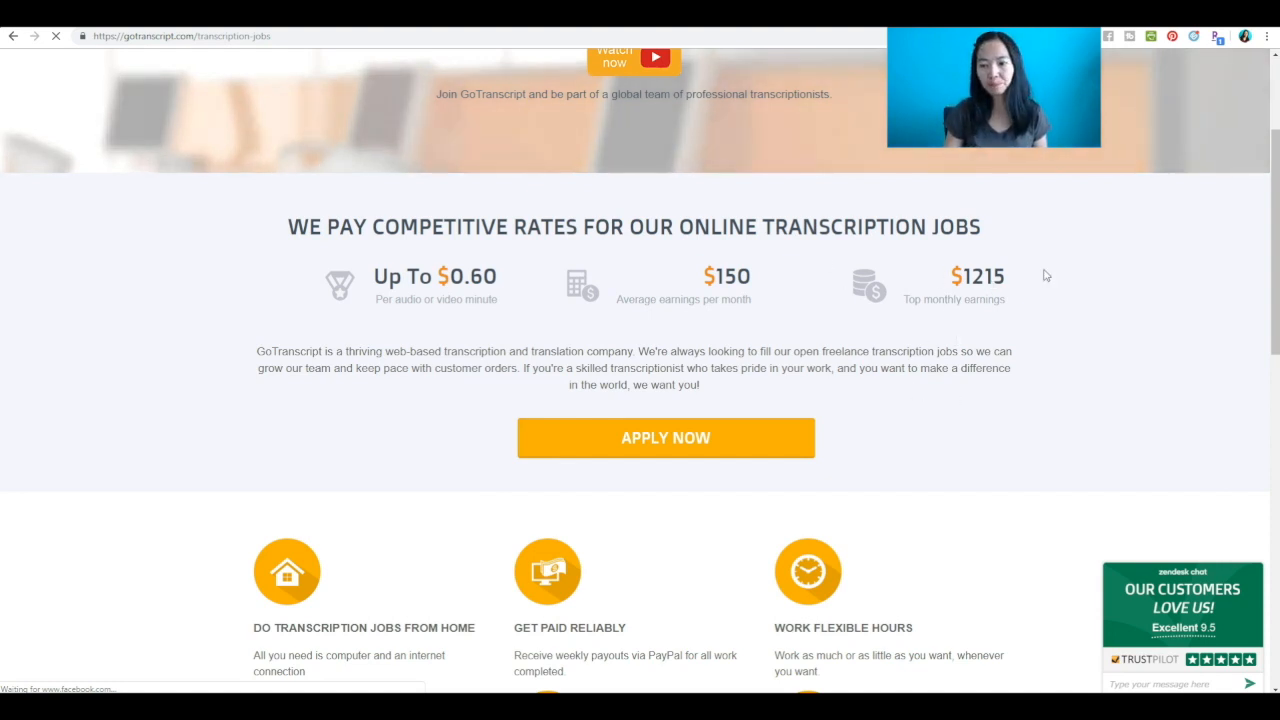
Emphasize the $1215 top monthly earnings figure and look over the job benefits below.
double_click(984, 276)
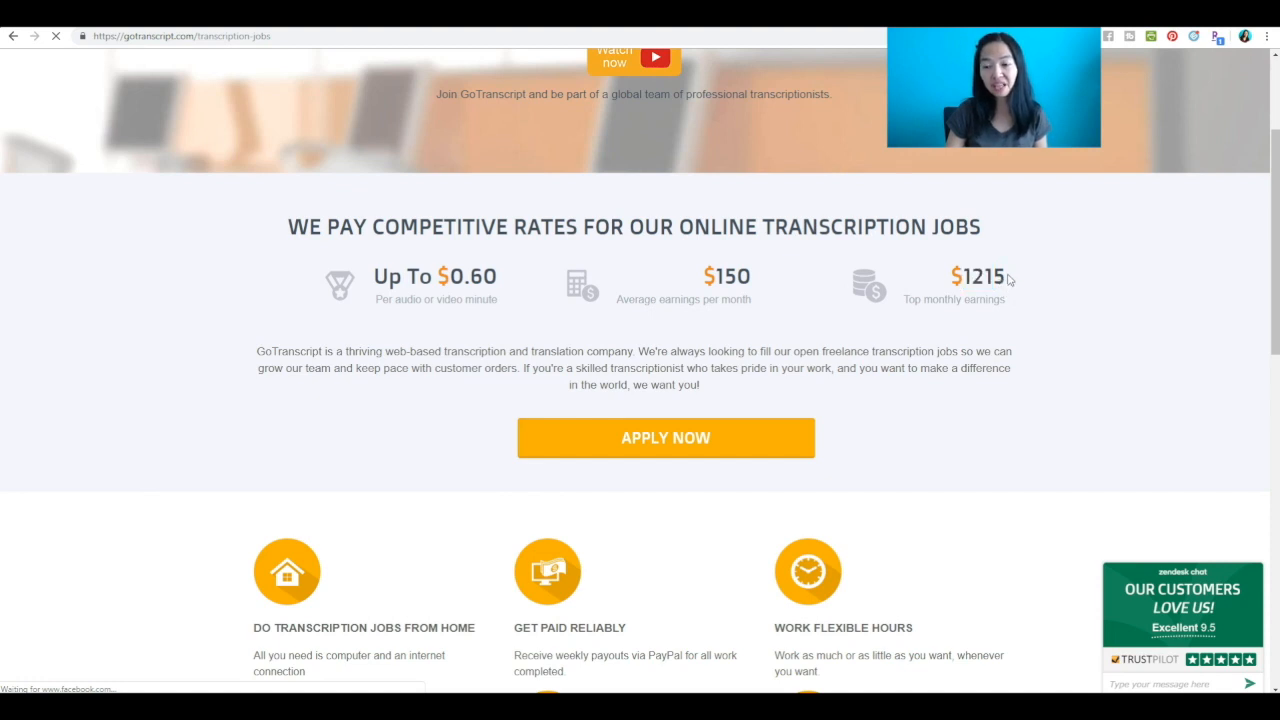
double_click(976, 276)
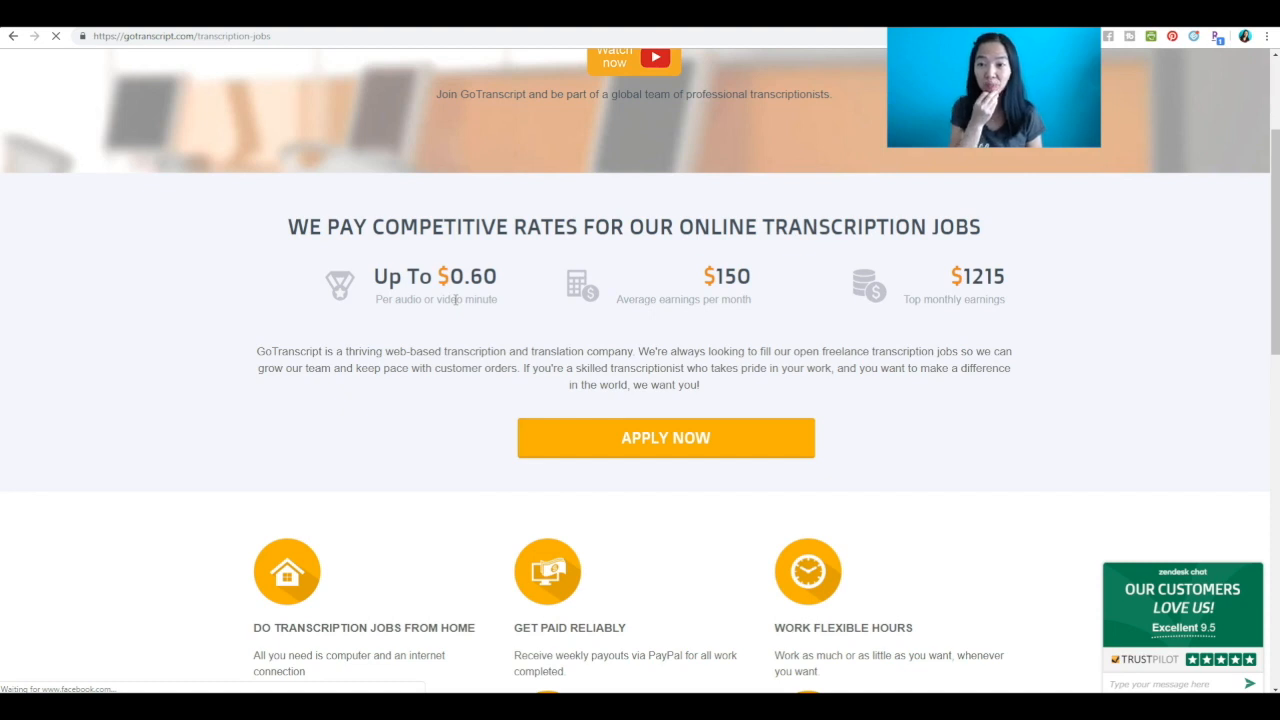
mouse_move(368, 480)
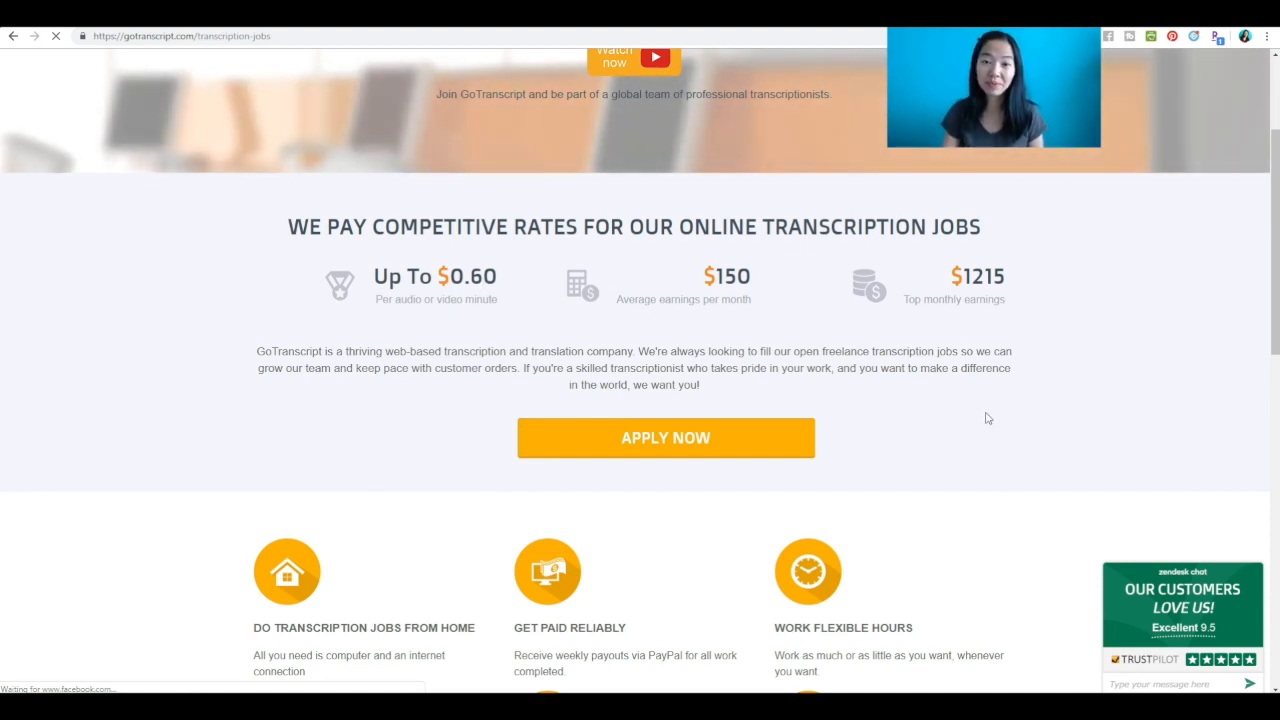
scroll(down, 3)
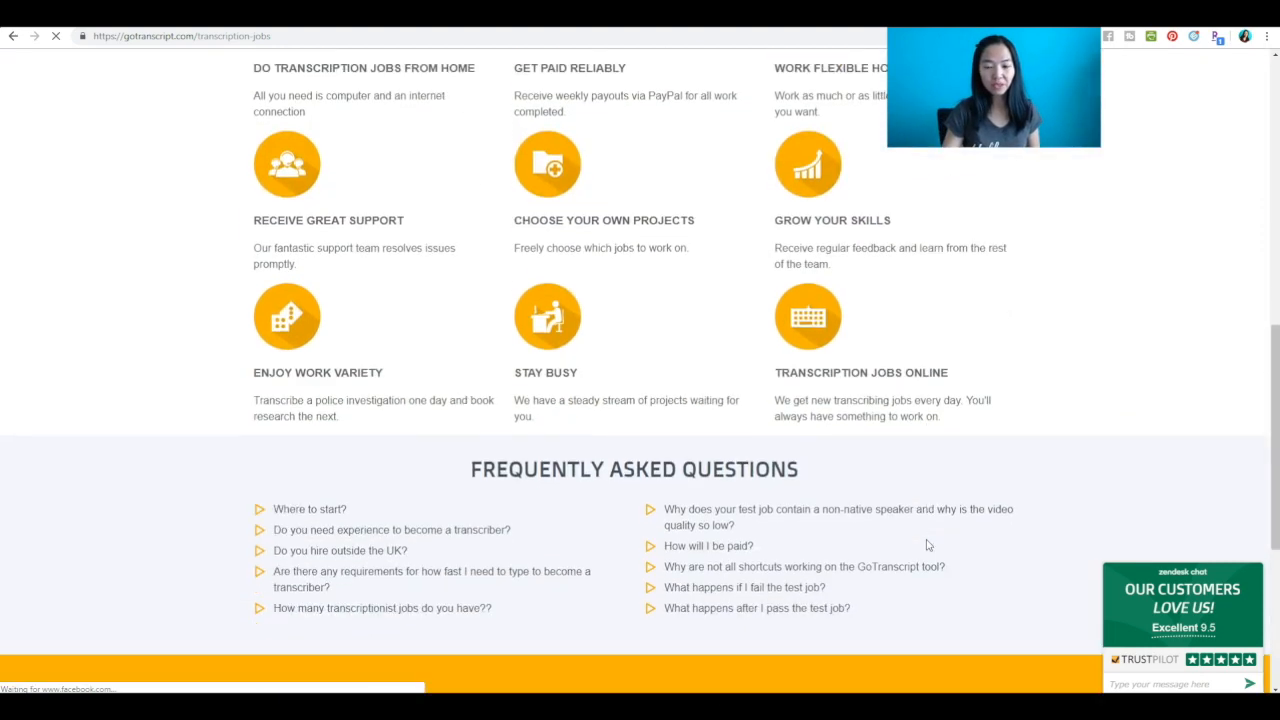
scroll(up, 3)
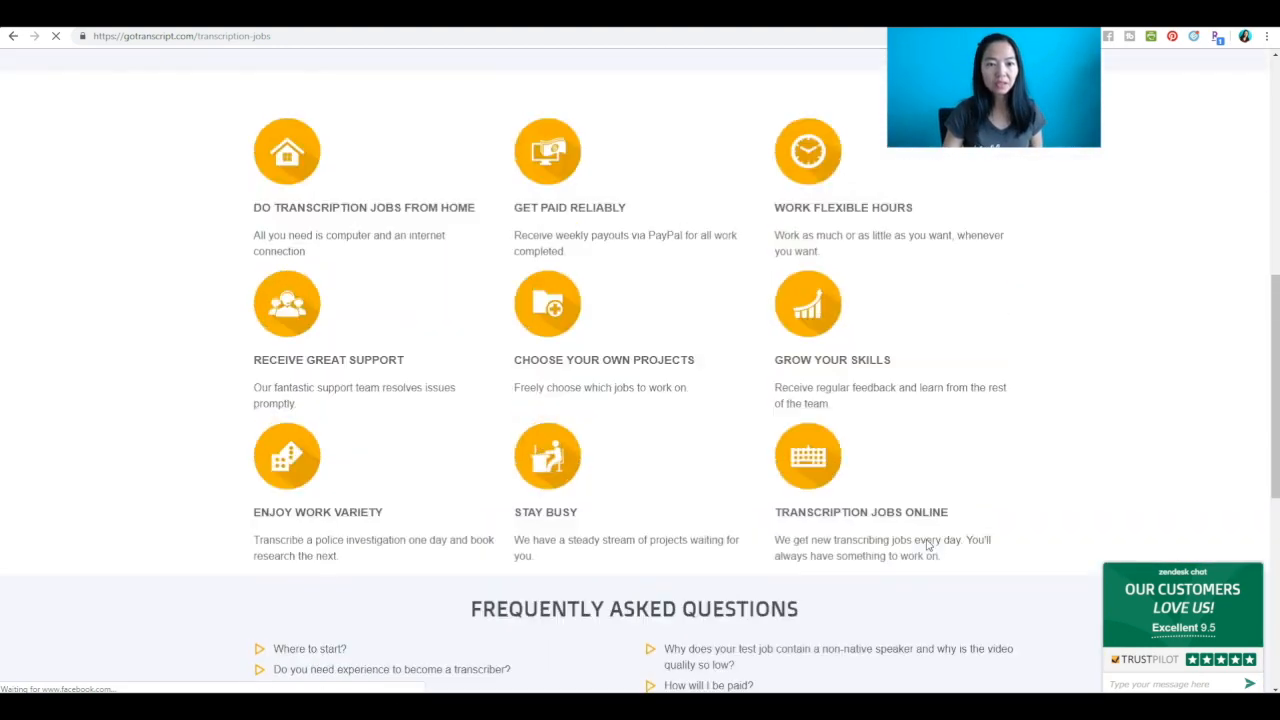
scroll(up, 3)
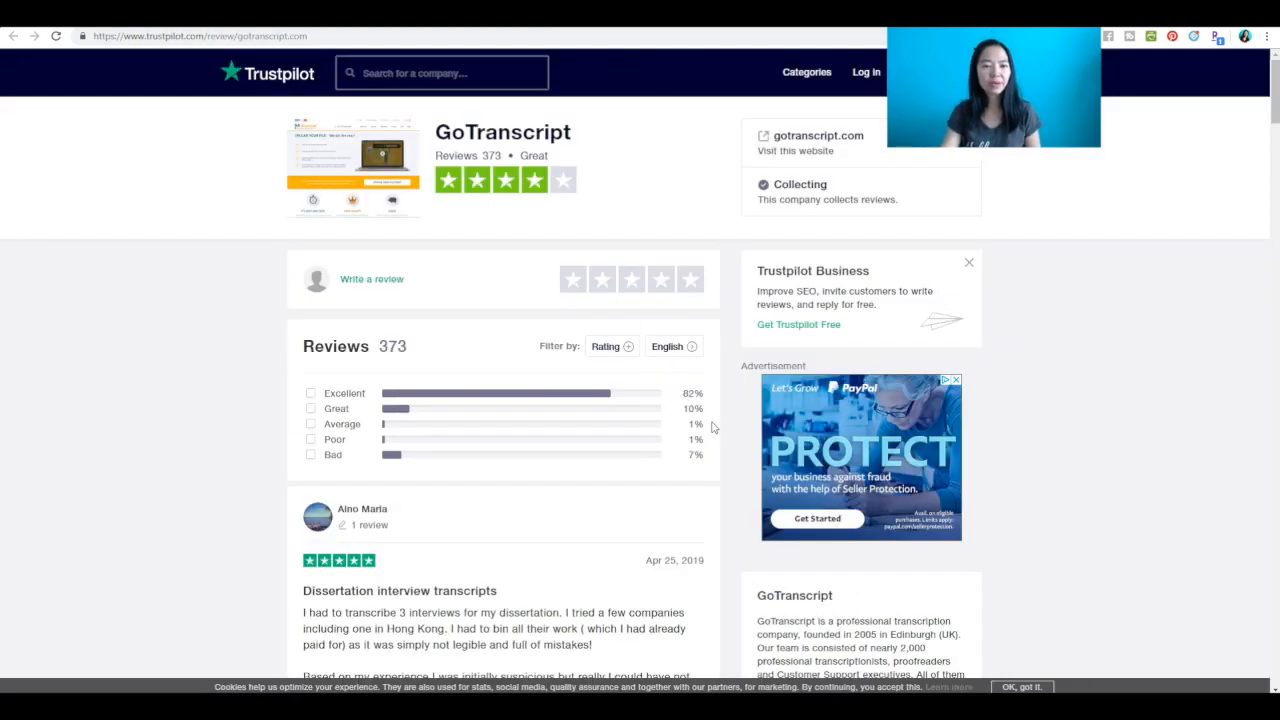
Select the address bar to head to scribie.com.
double_click(496, 156)
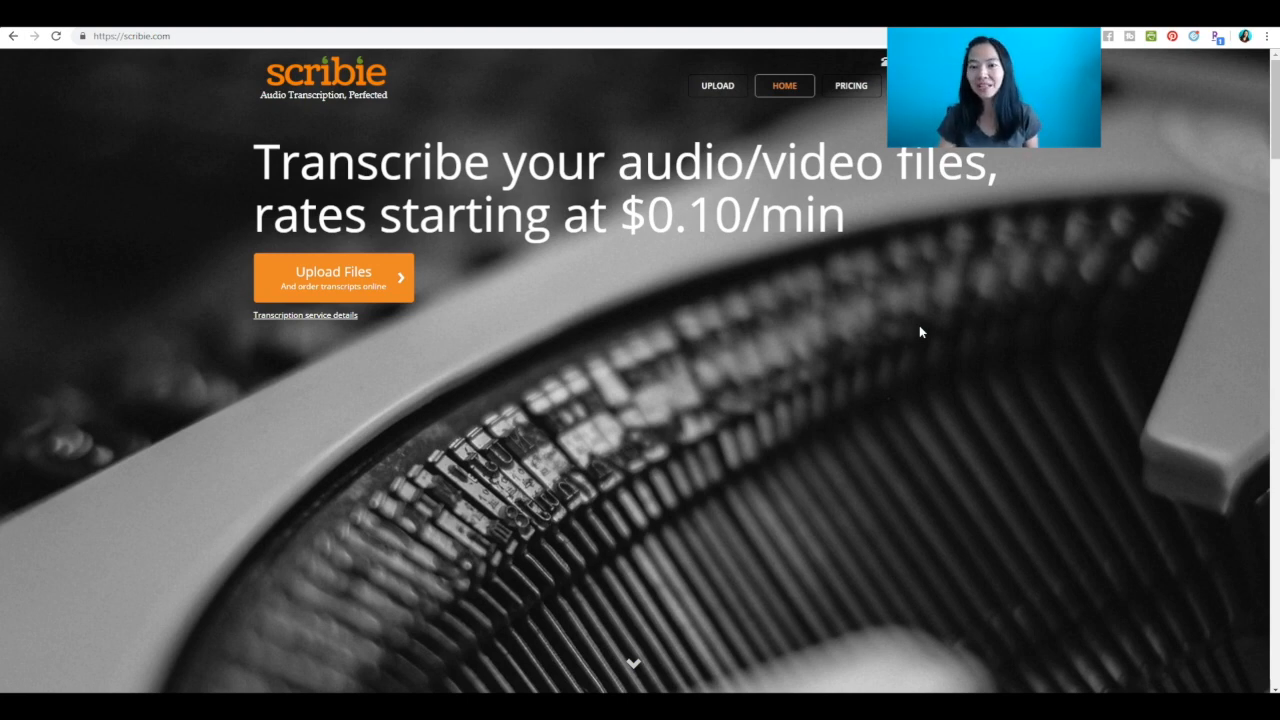
Scroll Scribie's homepage through pricing to Join as a Transcriber, highlighting the earn per audio hour step.
scroll(down, 3)
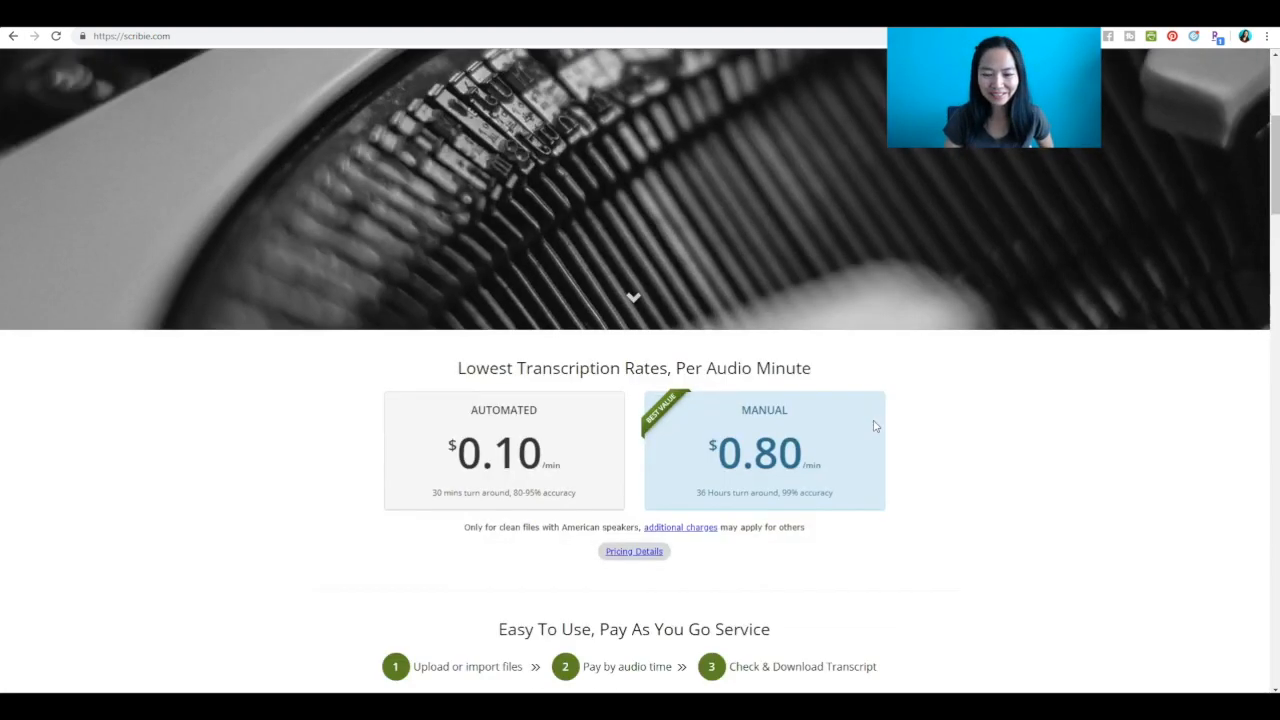
scroll(down, 3)
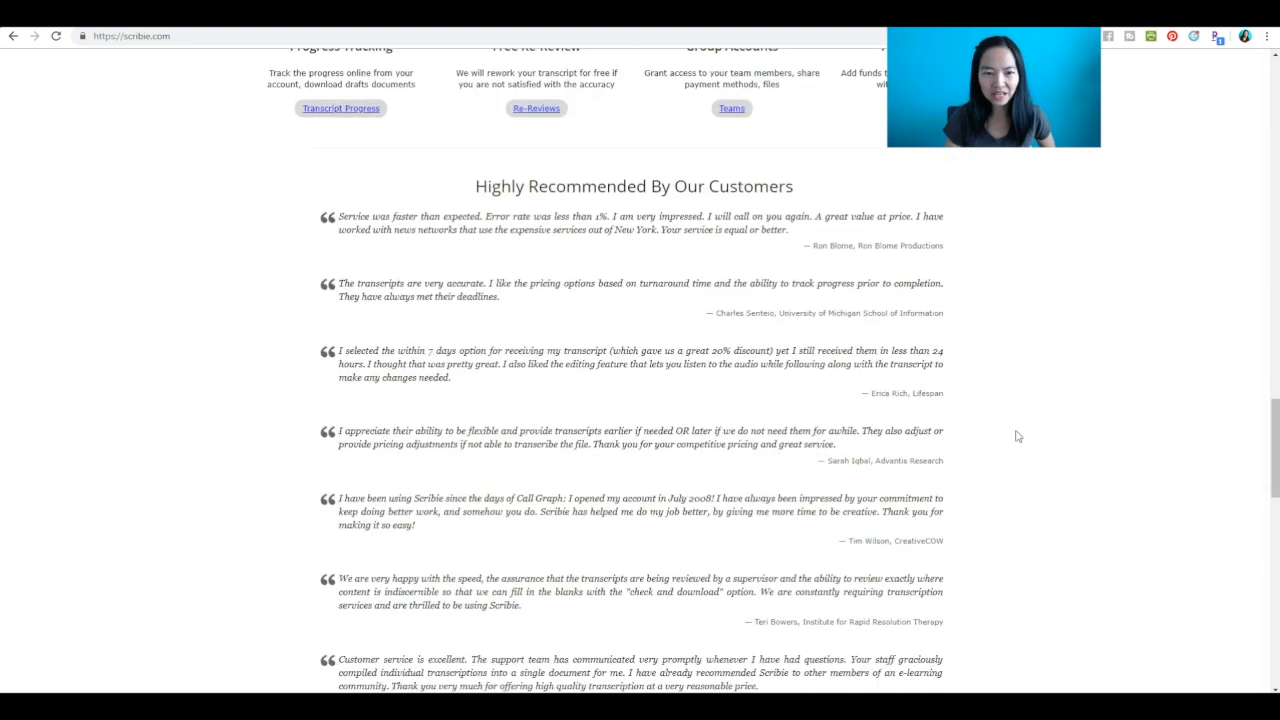
scroll(down, 3)
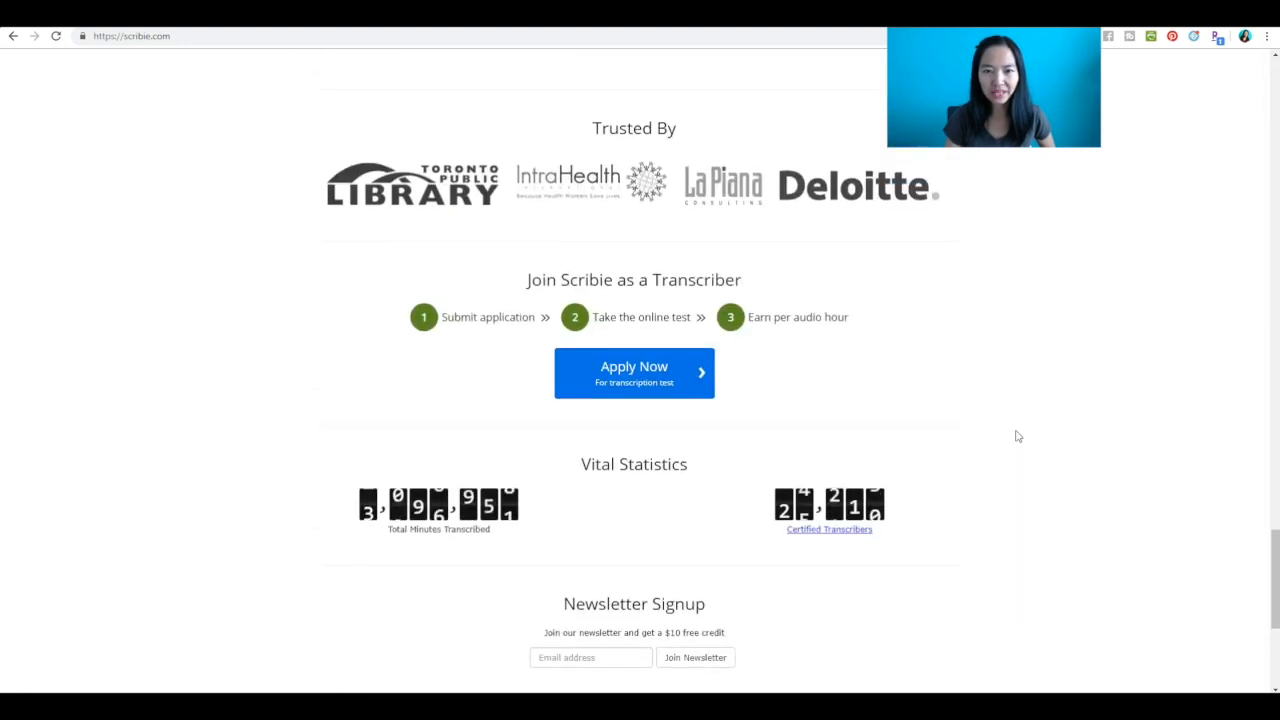
drag(564, 280, 740, 280)
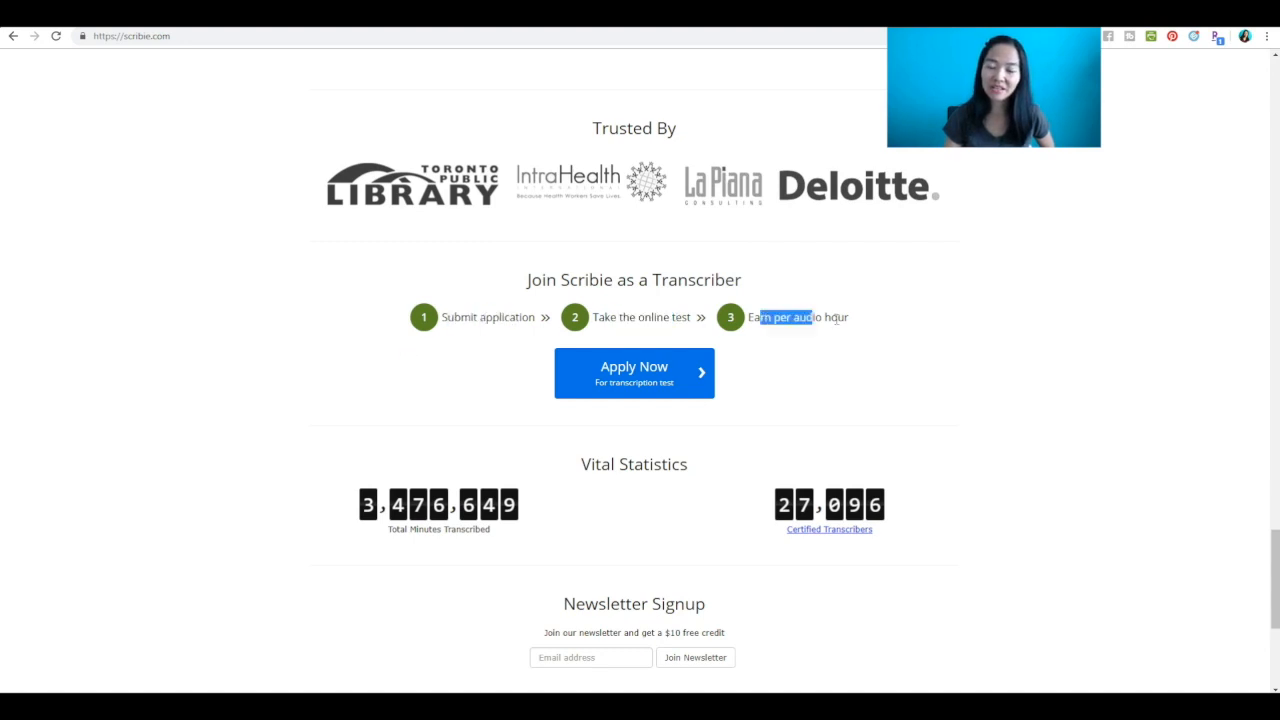
scroll(down, 3)
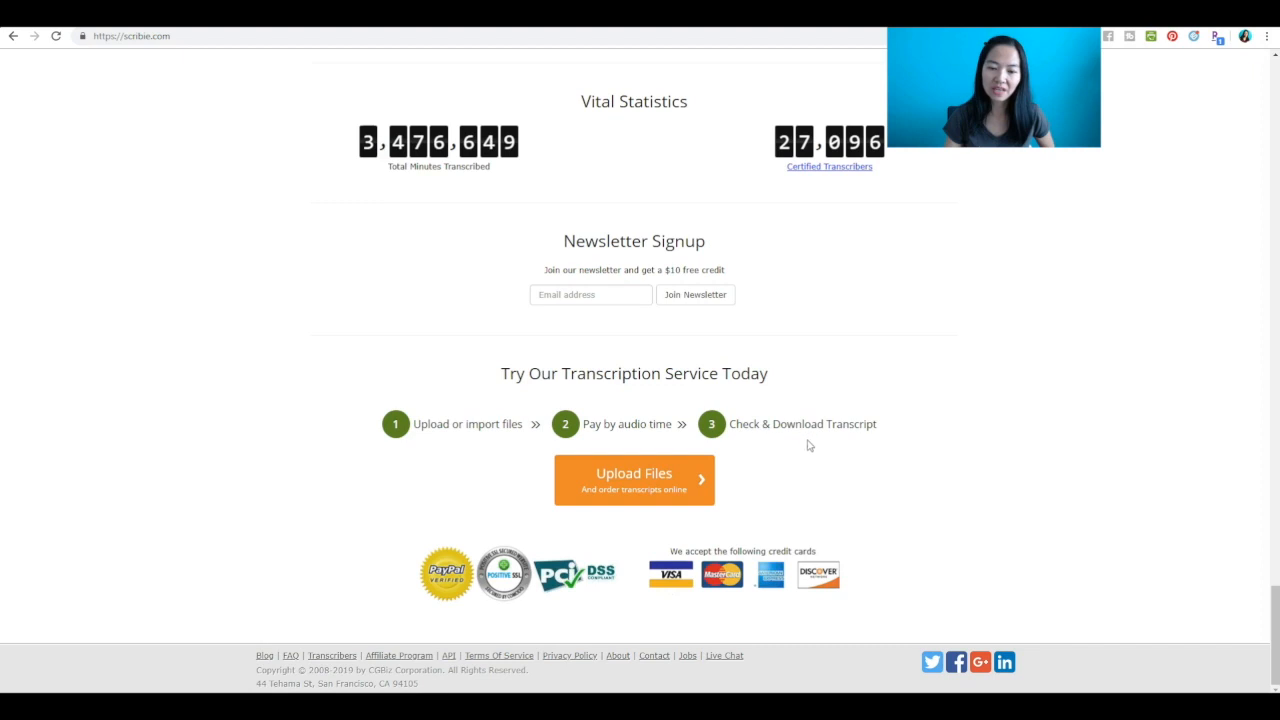
scroll(up, 3)
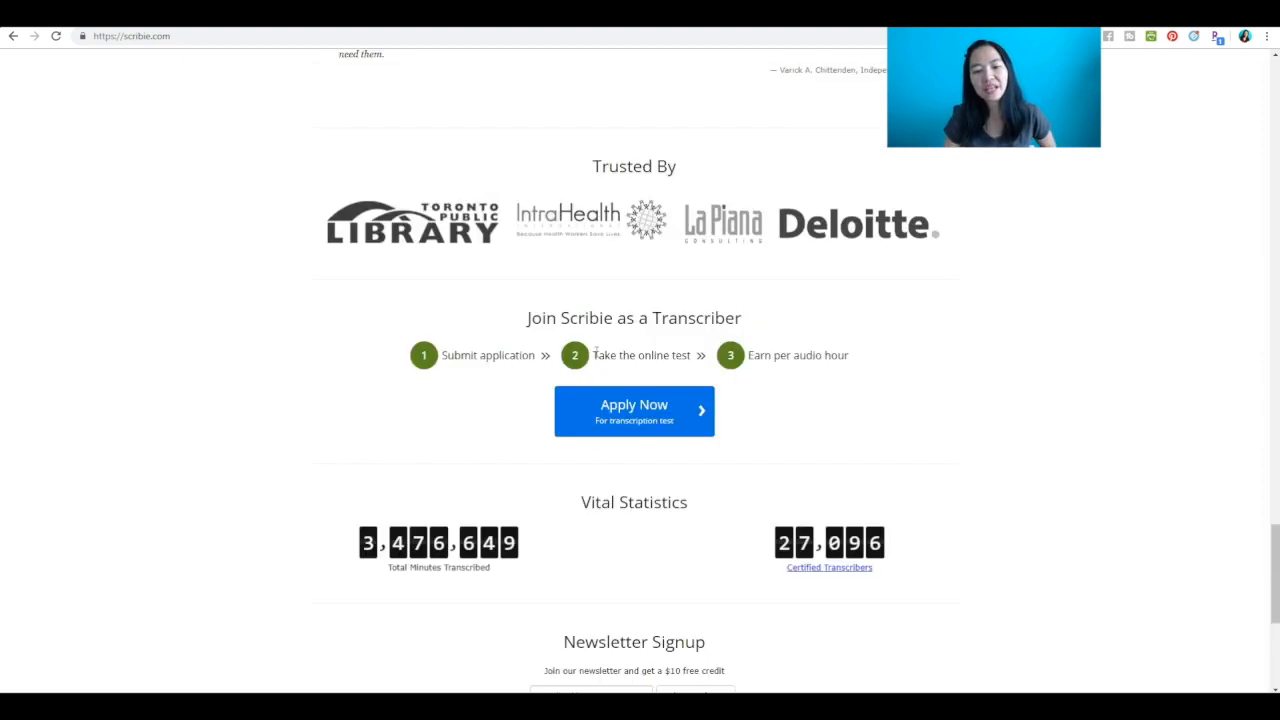
mouse_move(776, 392)
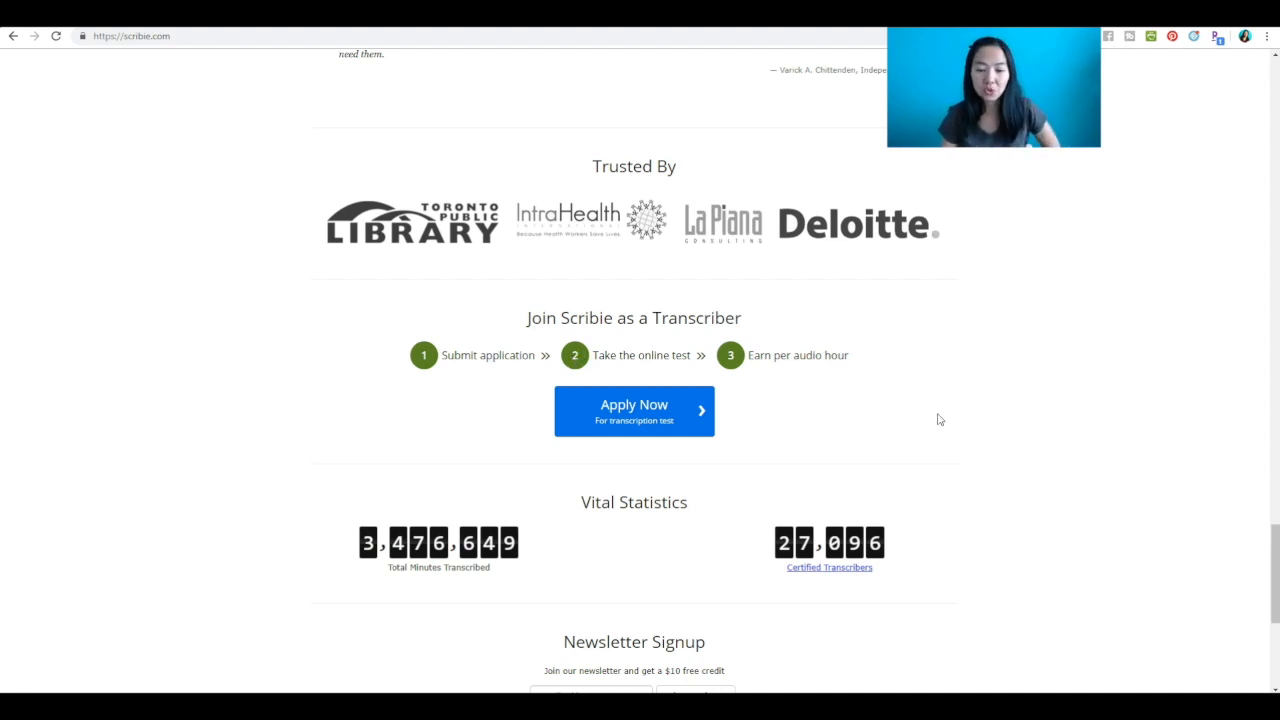
scroll(up, 3)
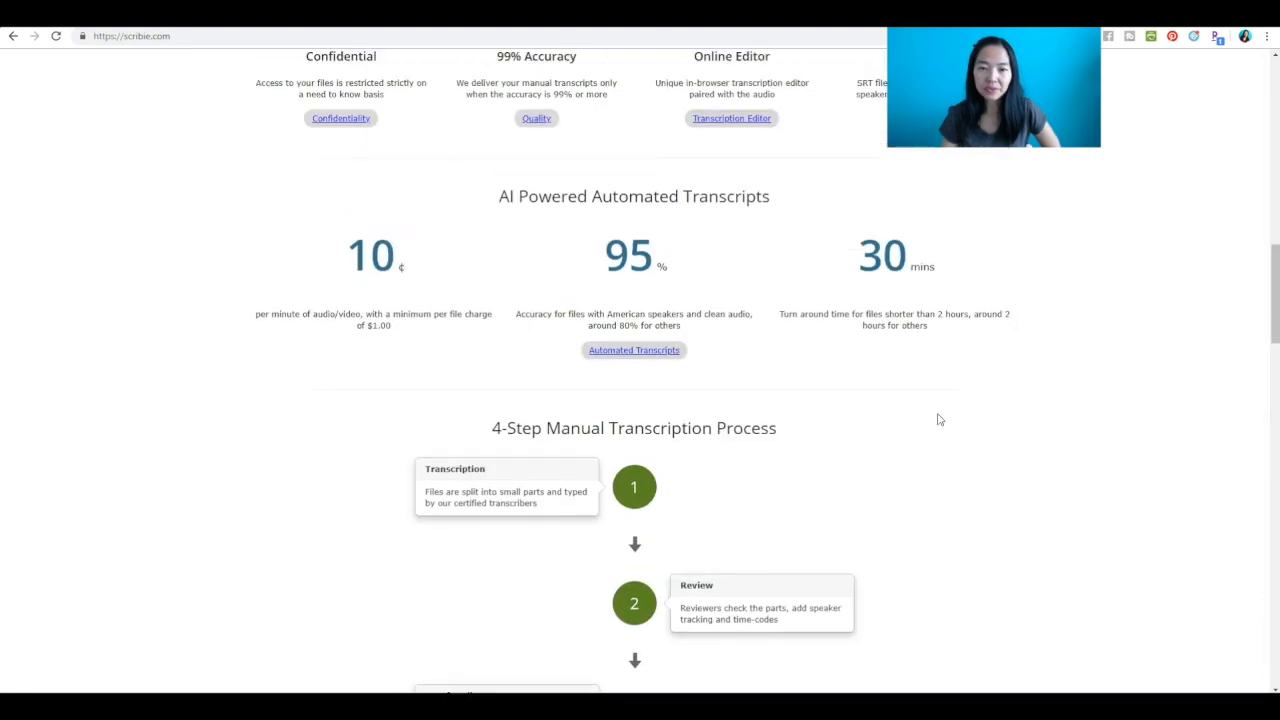
scroll(up, 3)
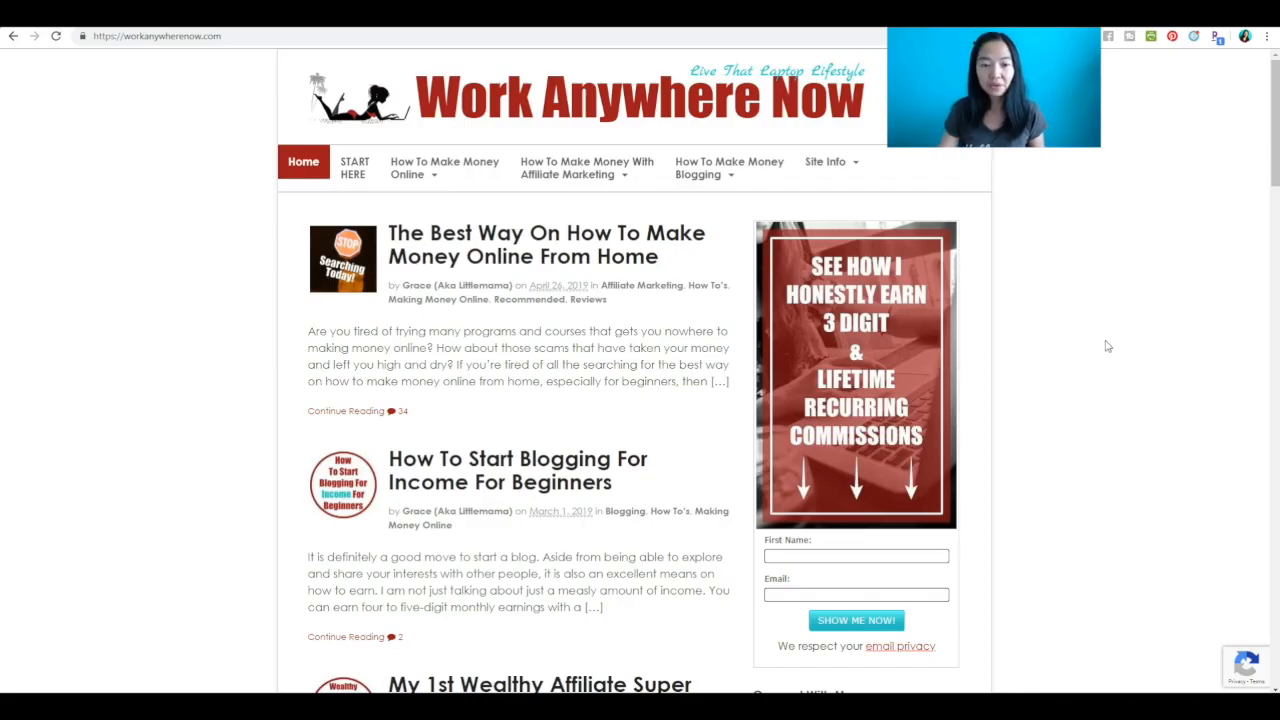
mouse_move(1096, 346)
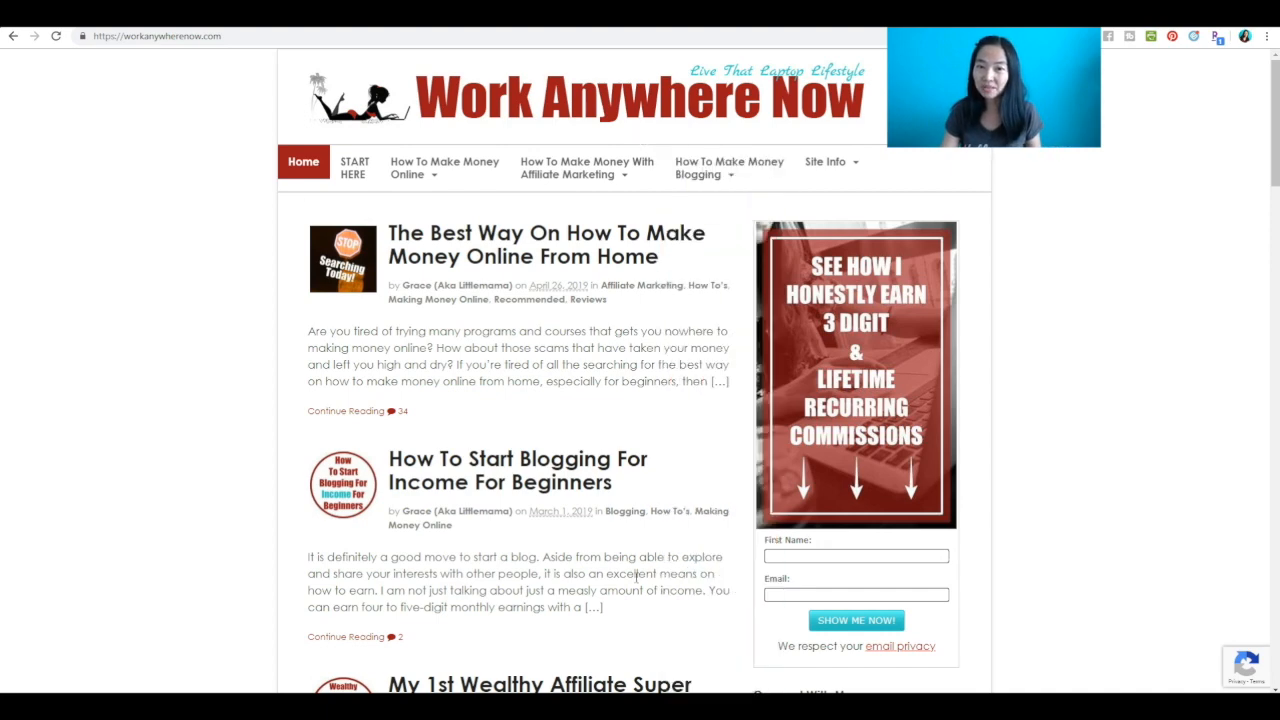
mouse_move(1100, 490)
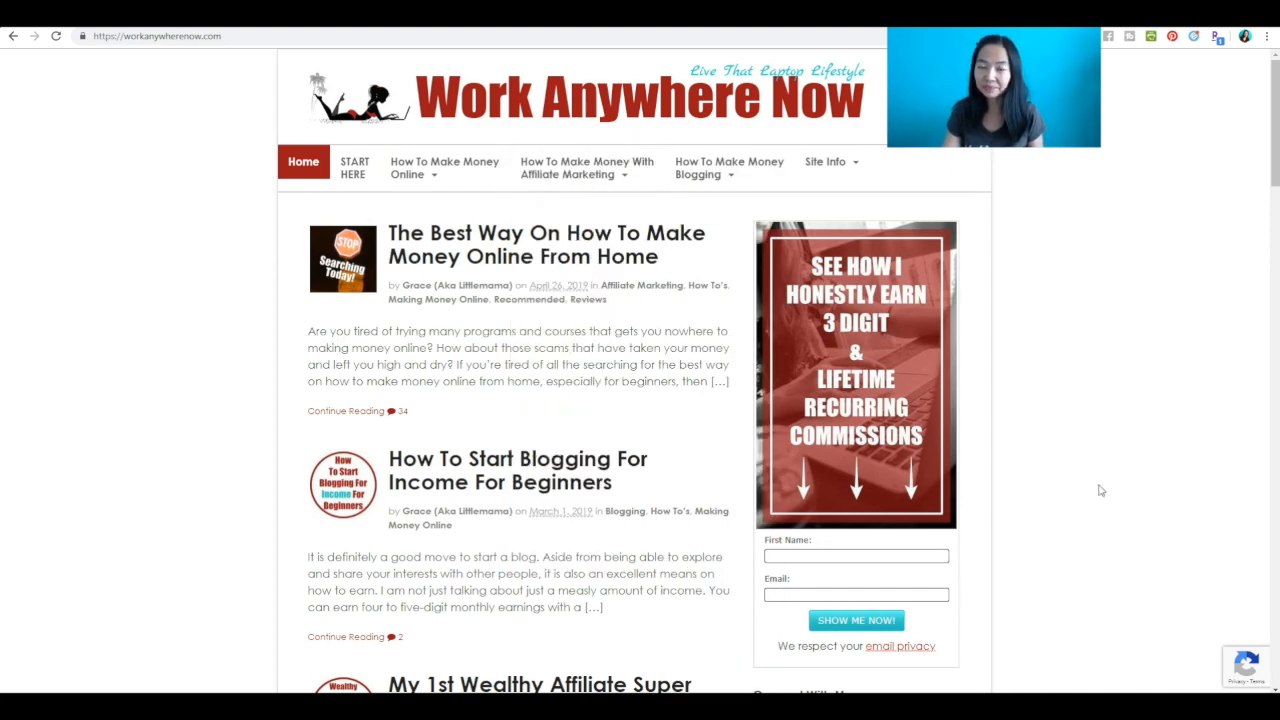
mouse_move(472, 244)
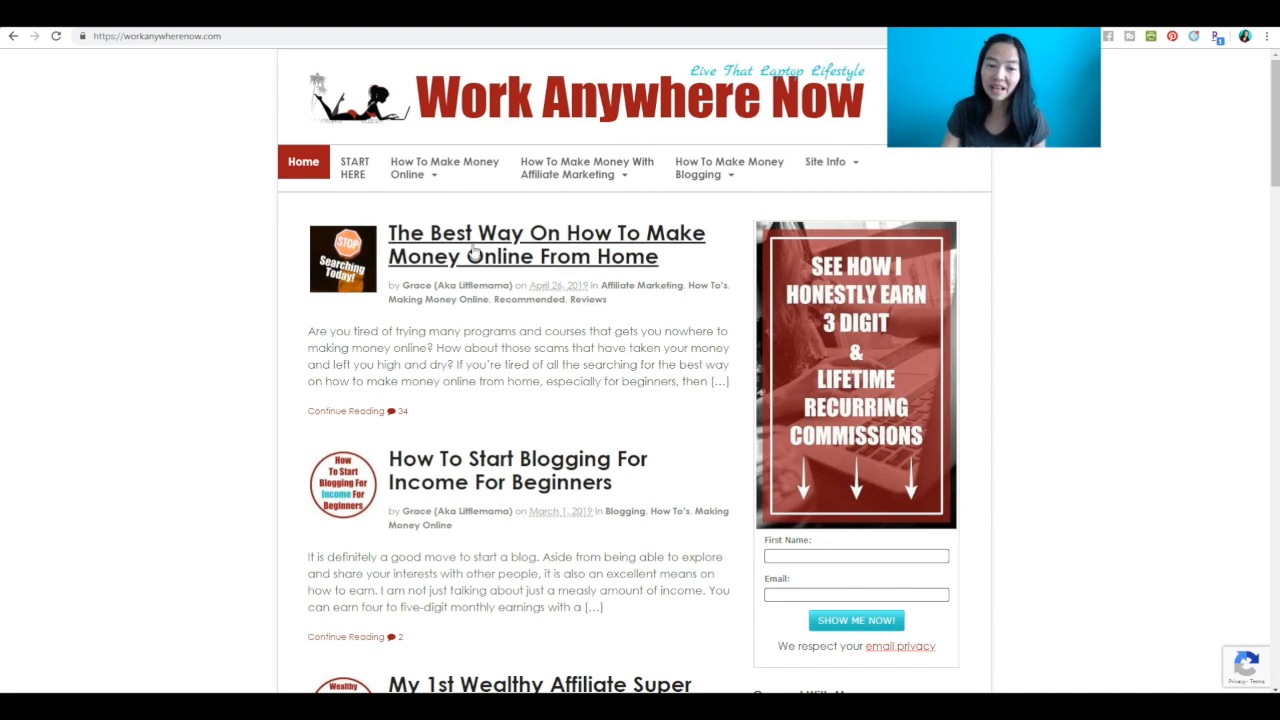
Scroll down through the blog's recent earn-money-online posts, then back up to the top.
scroll(down, 3)
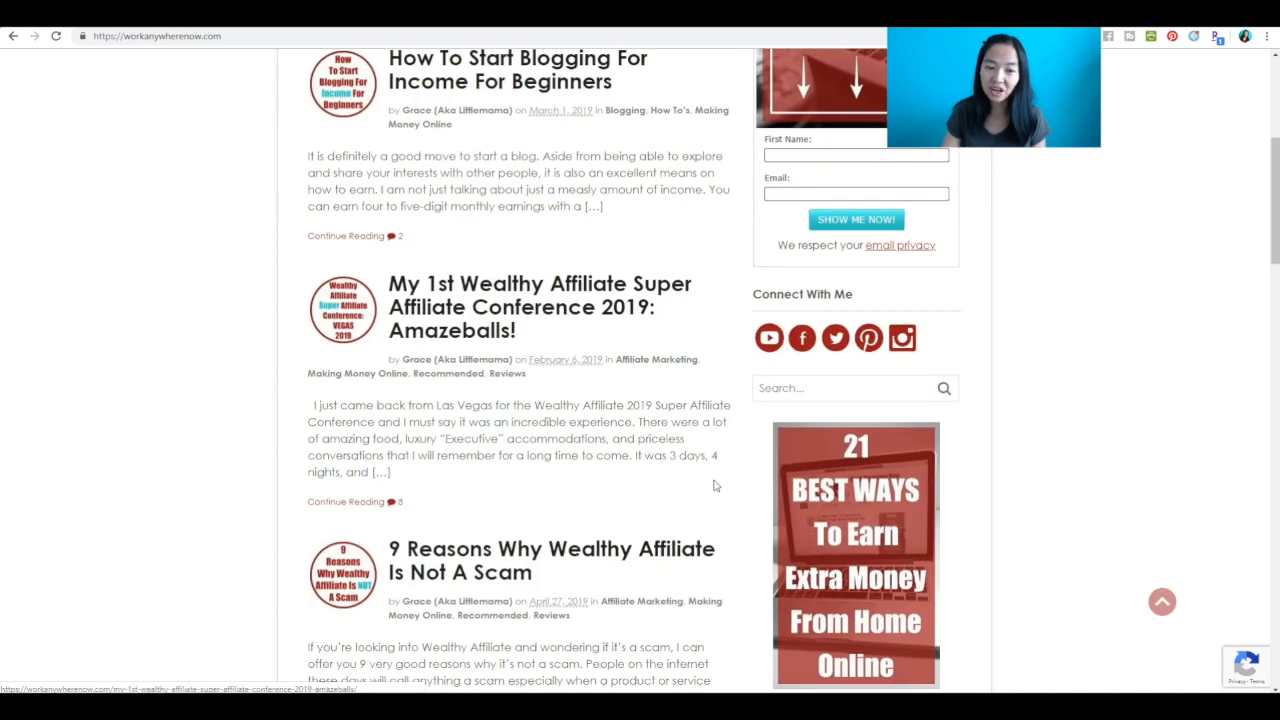
scroll(down, 3)
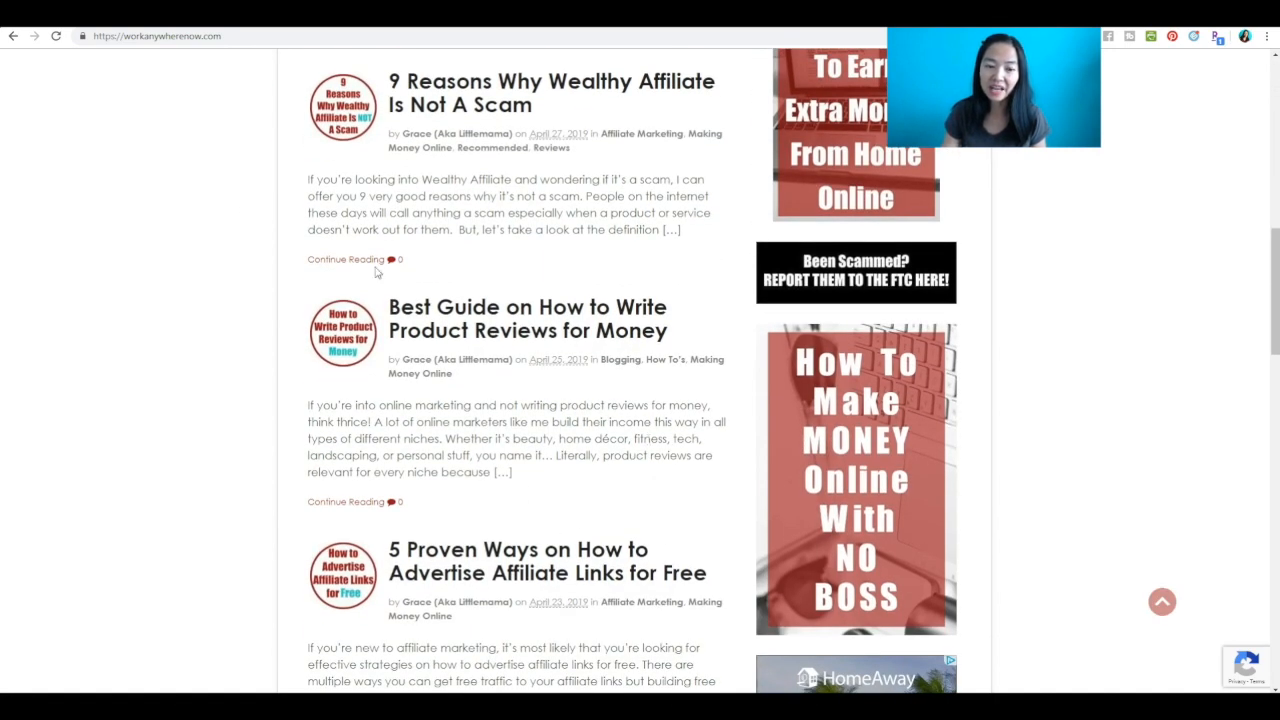
mouse_move(482, 300)
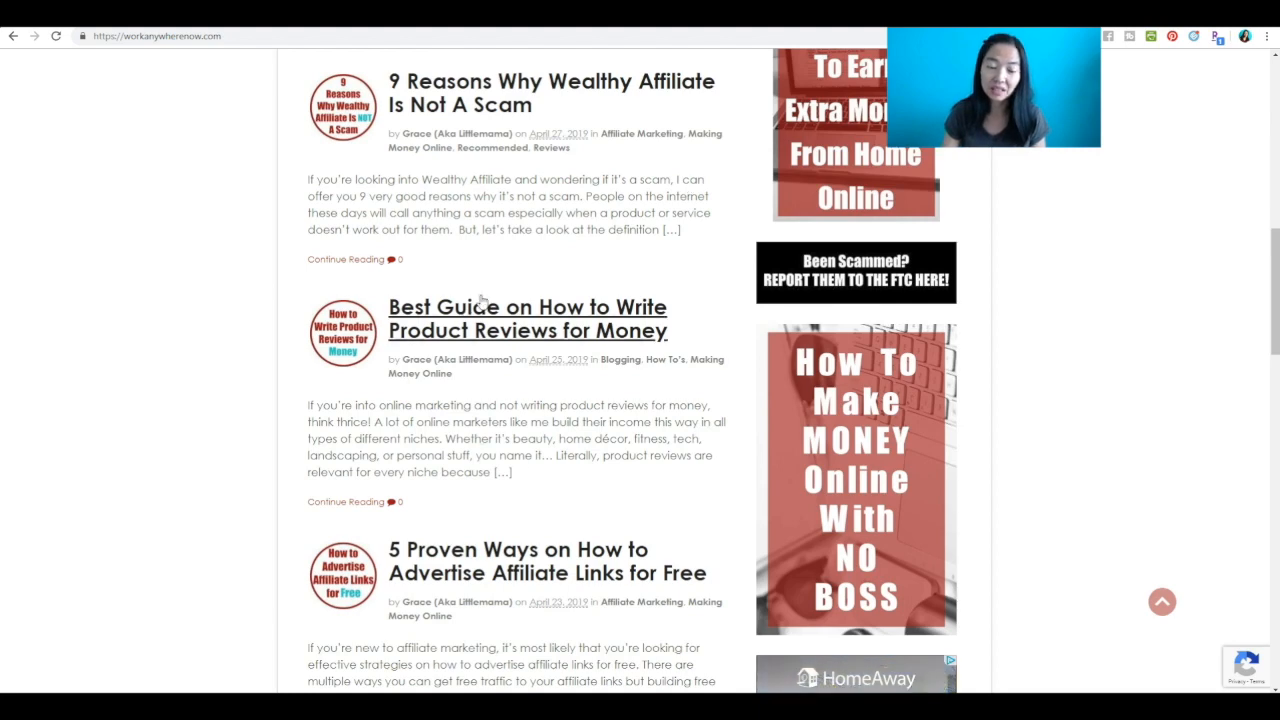
scroll(down, 3)
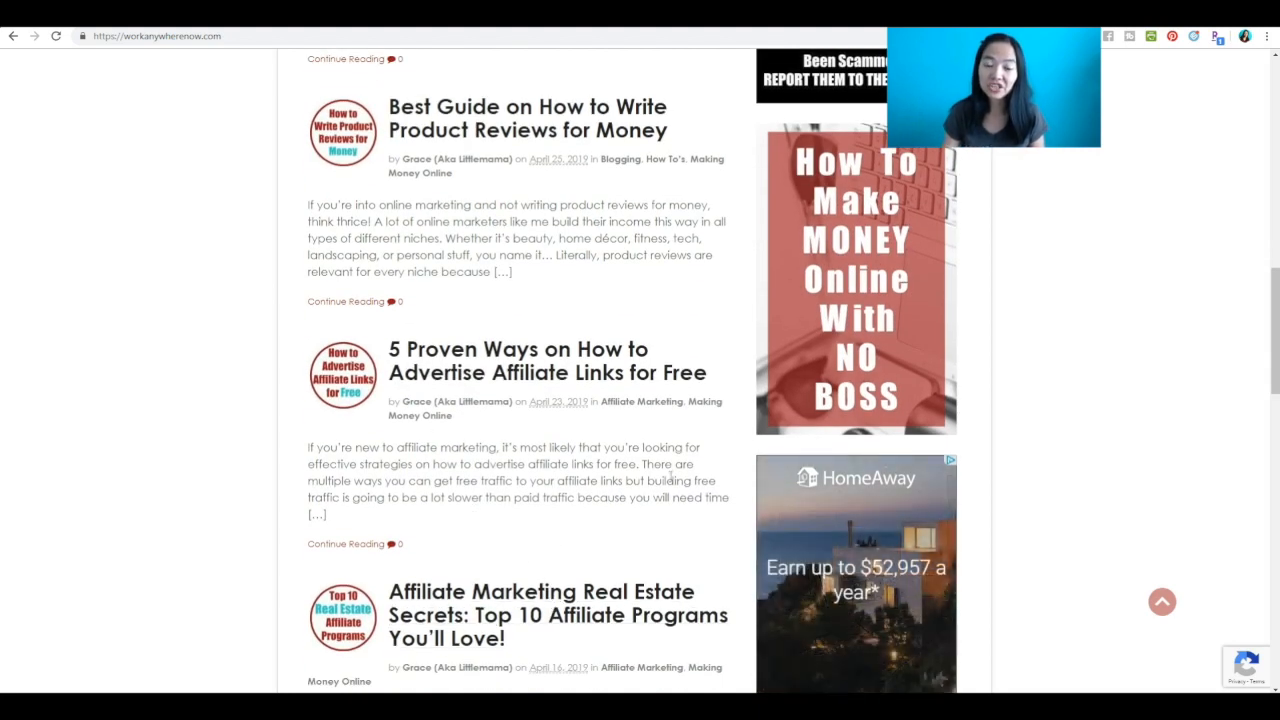
scroll(down, 3)
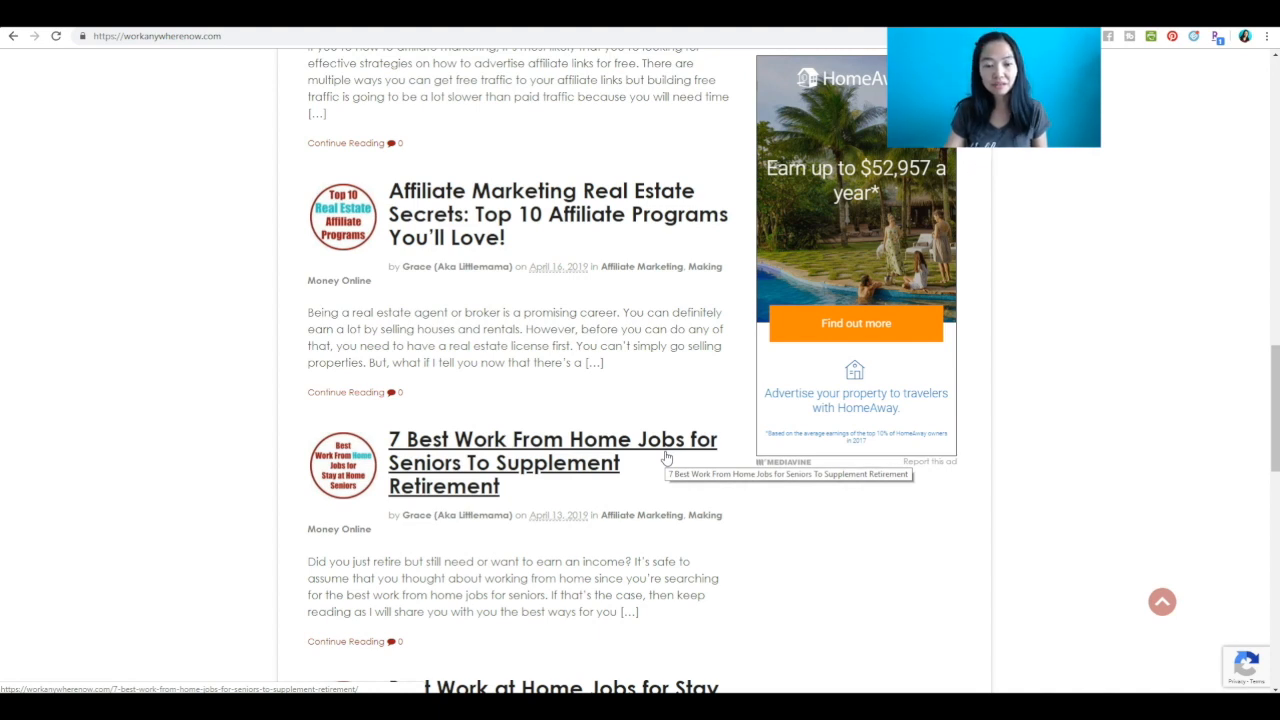
mouse_move(740, 570)
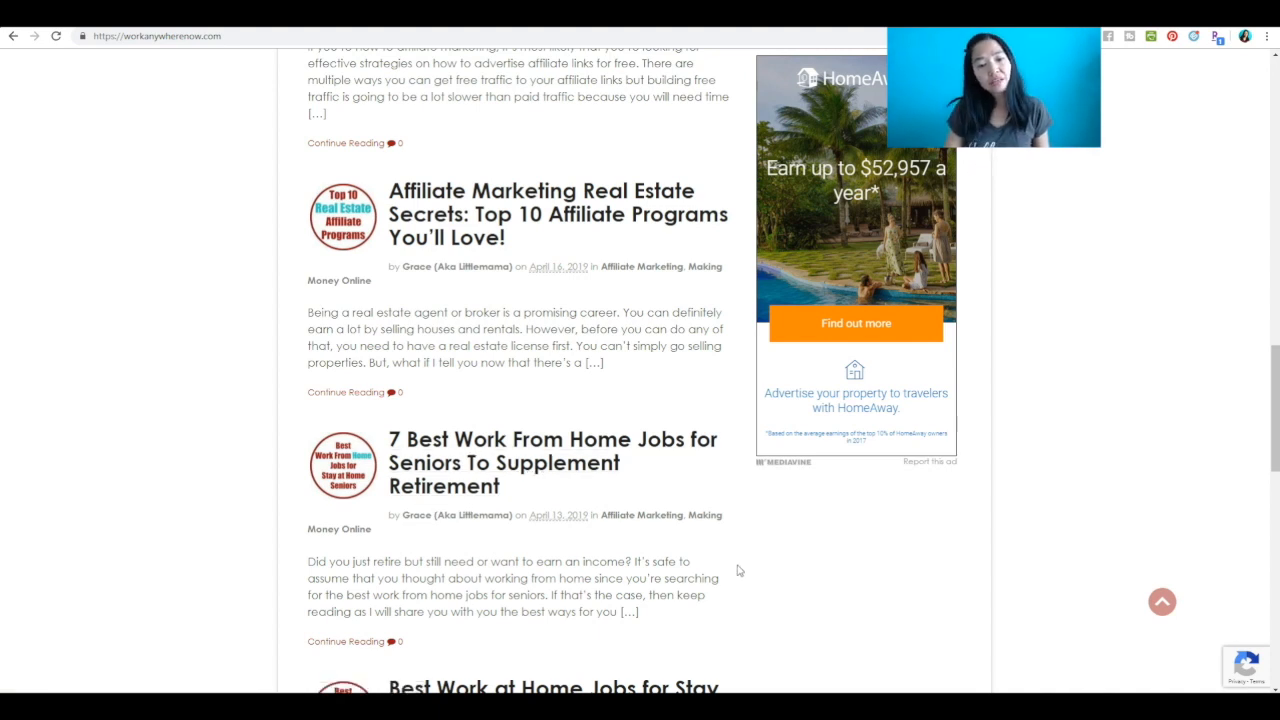
mouse_move(558, 212)
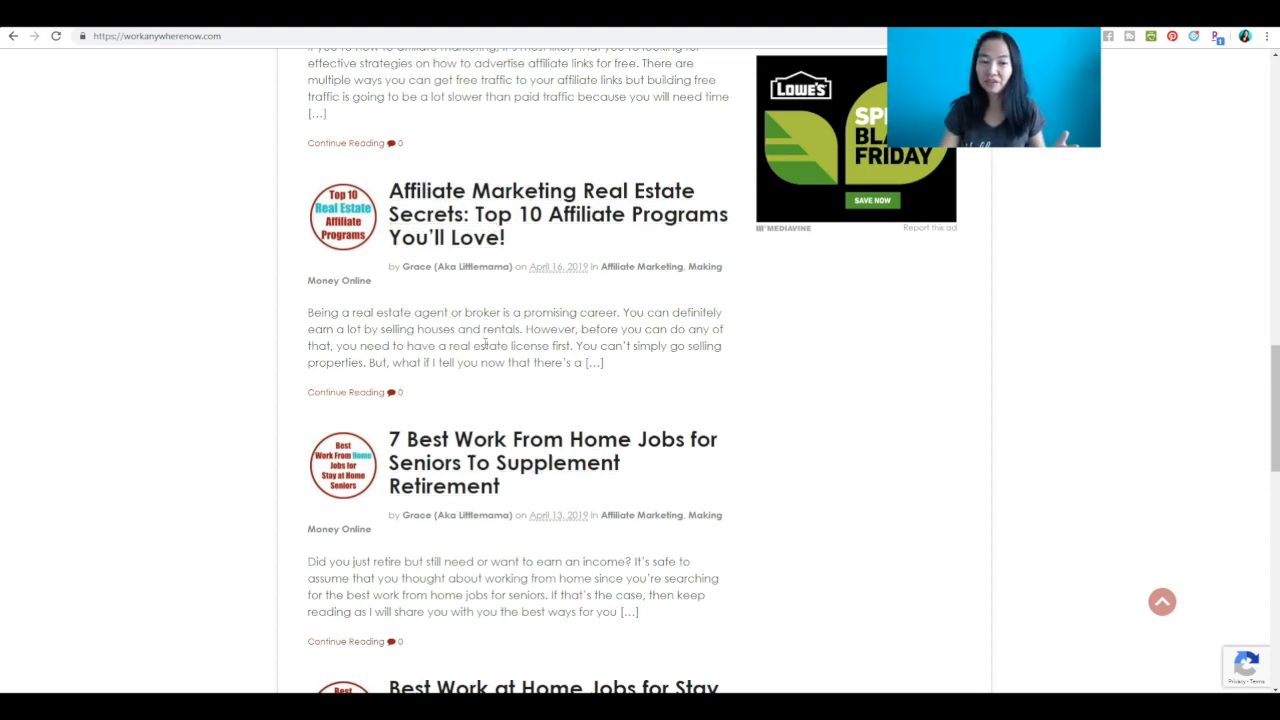
mouse_move(684, 388)
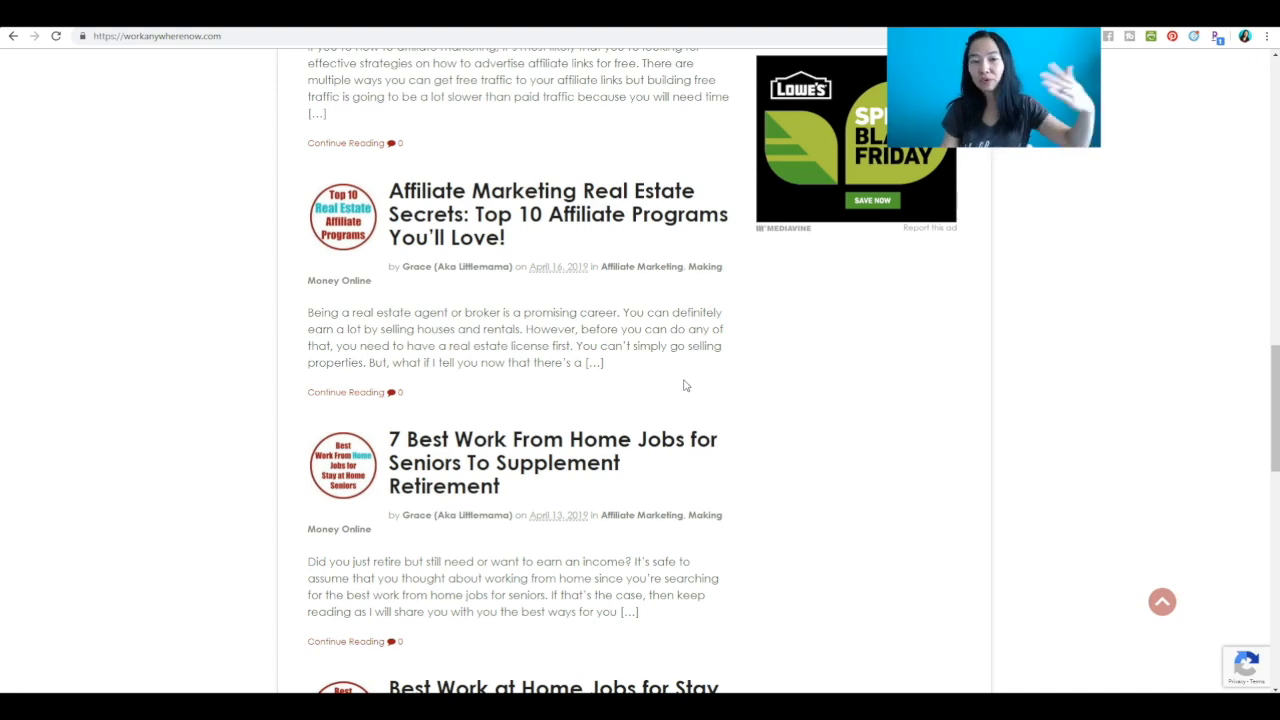
scroll(down, 3)
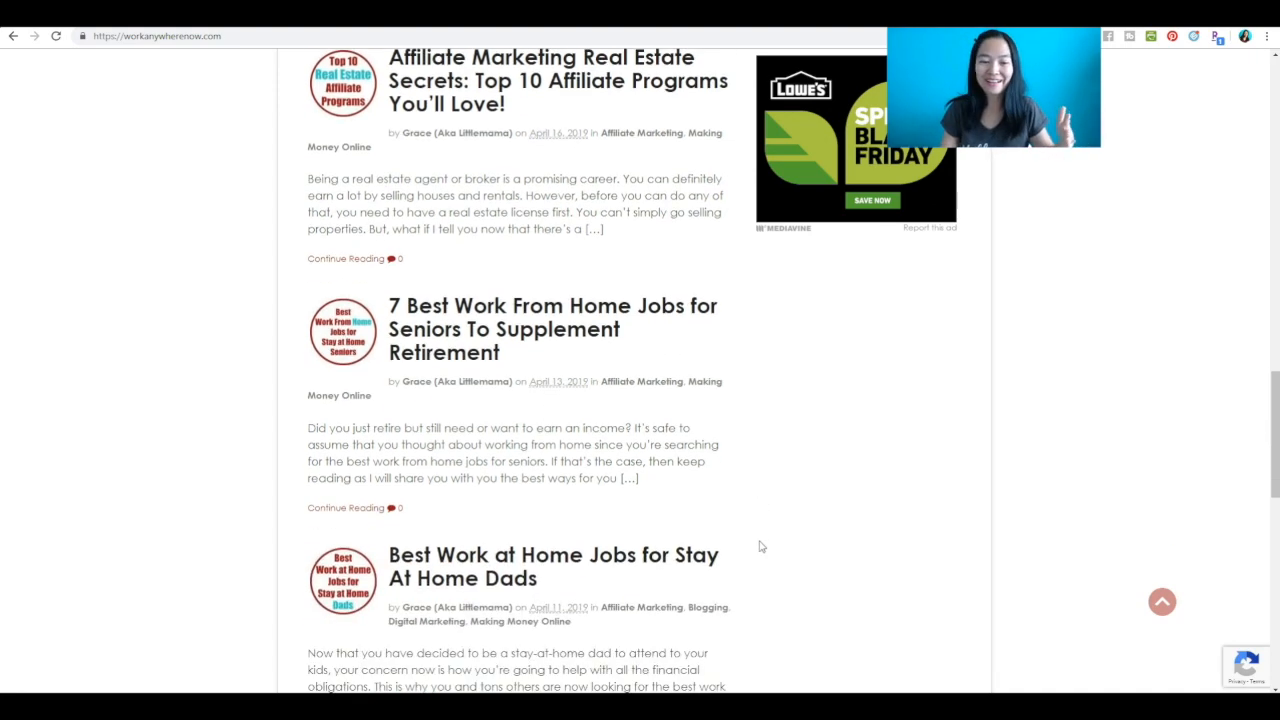
scroll(down, 3)
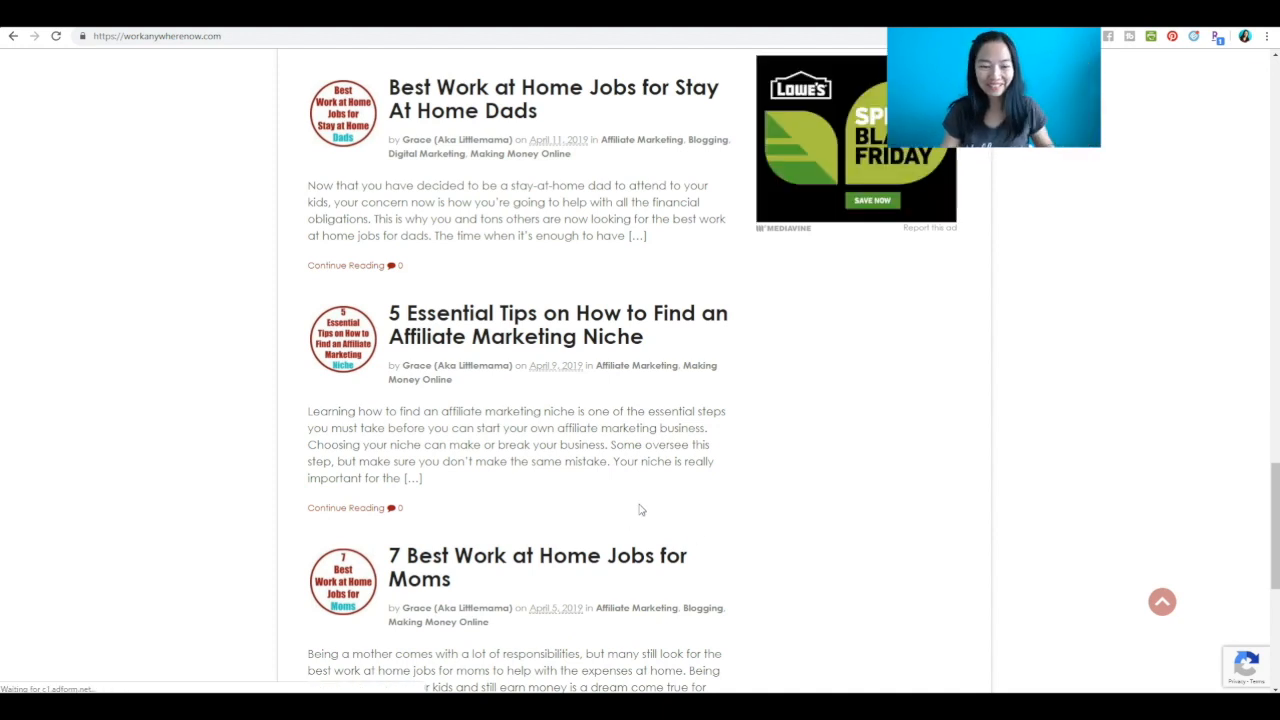
scroll(up, 3)
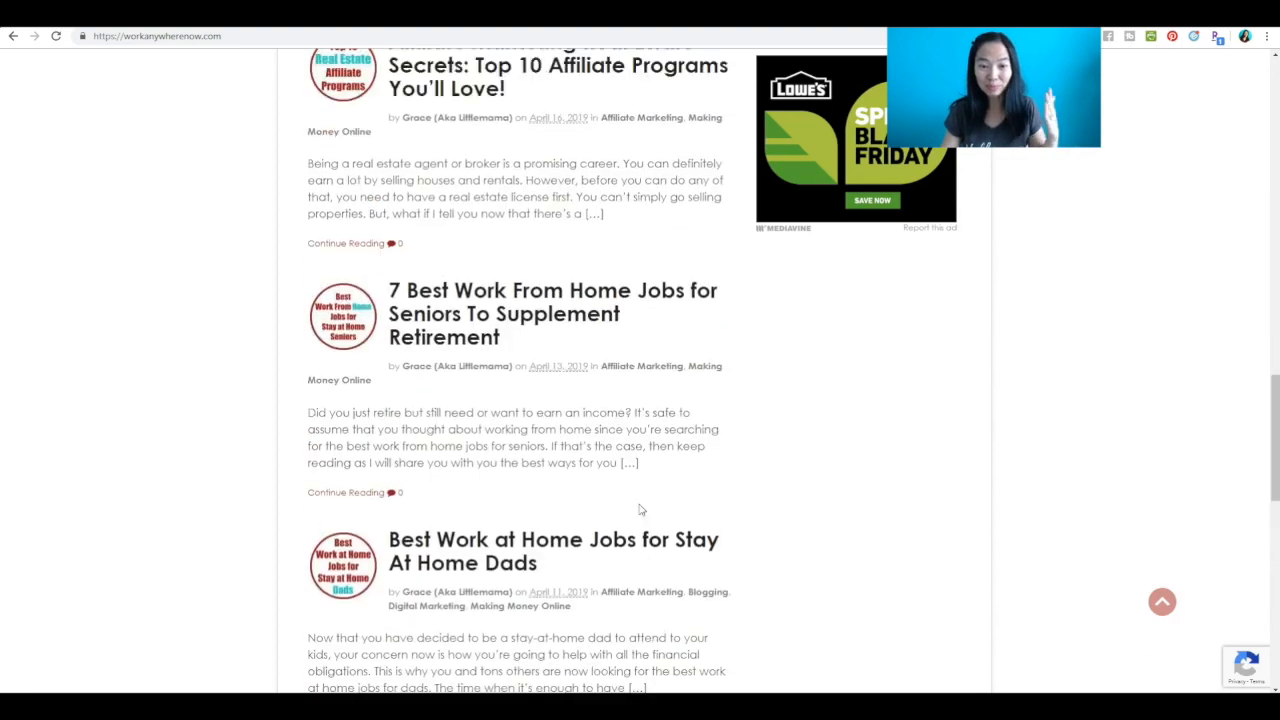
scroll(up, 3)
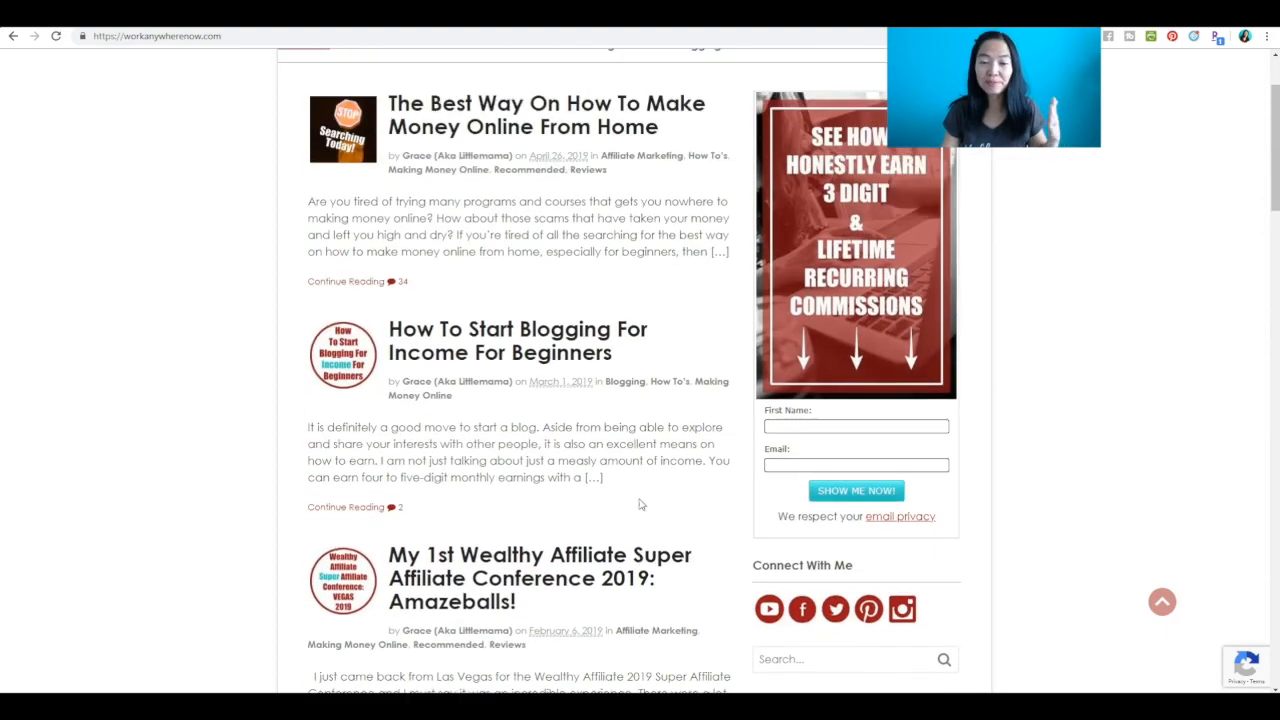
scroll(up, 3)
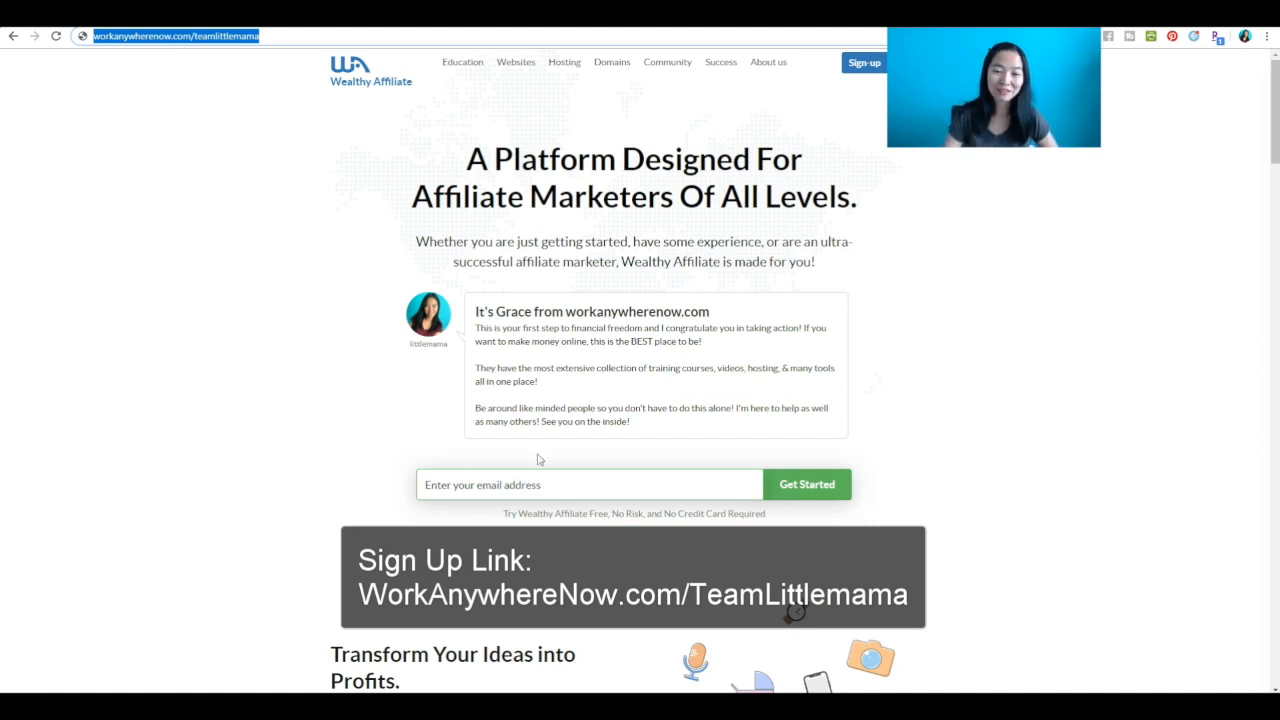
mouse_move(452, 408)
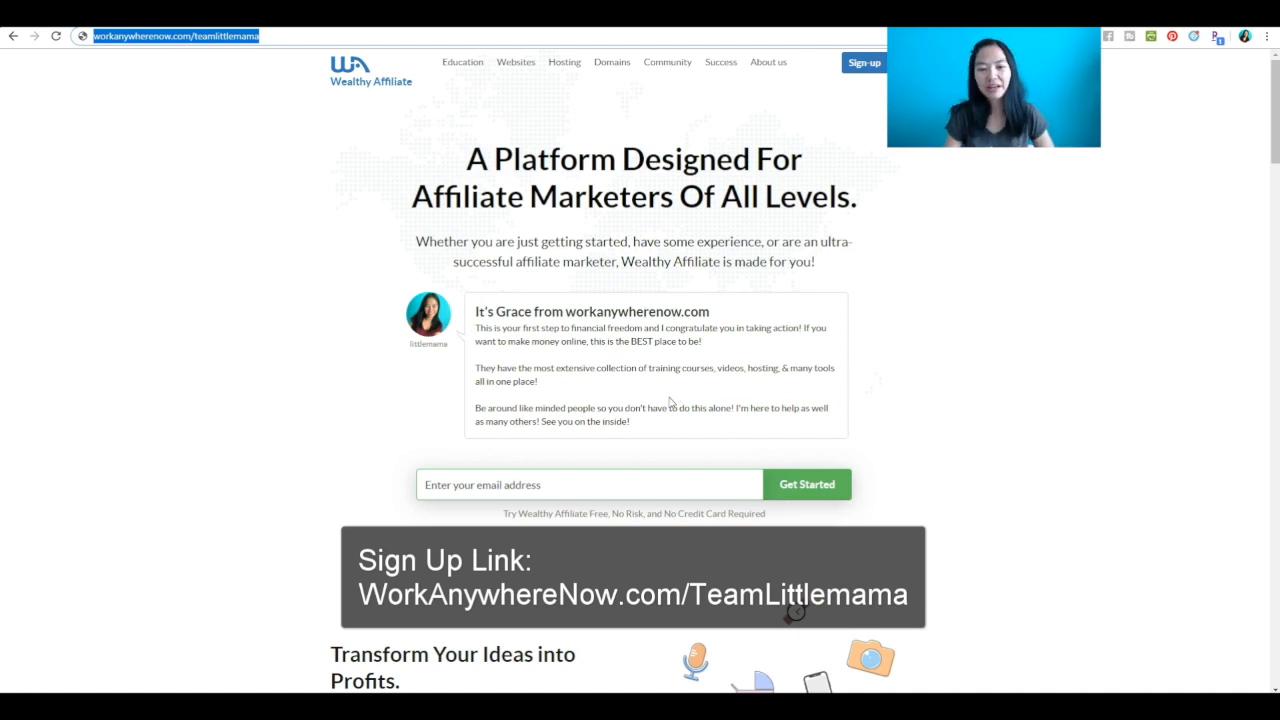
mouse_move(386, 340)
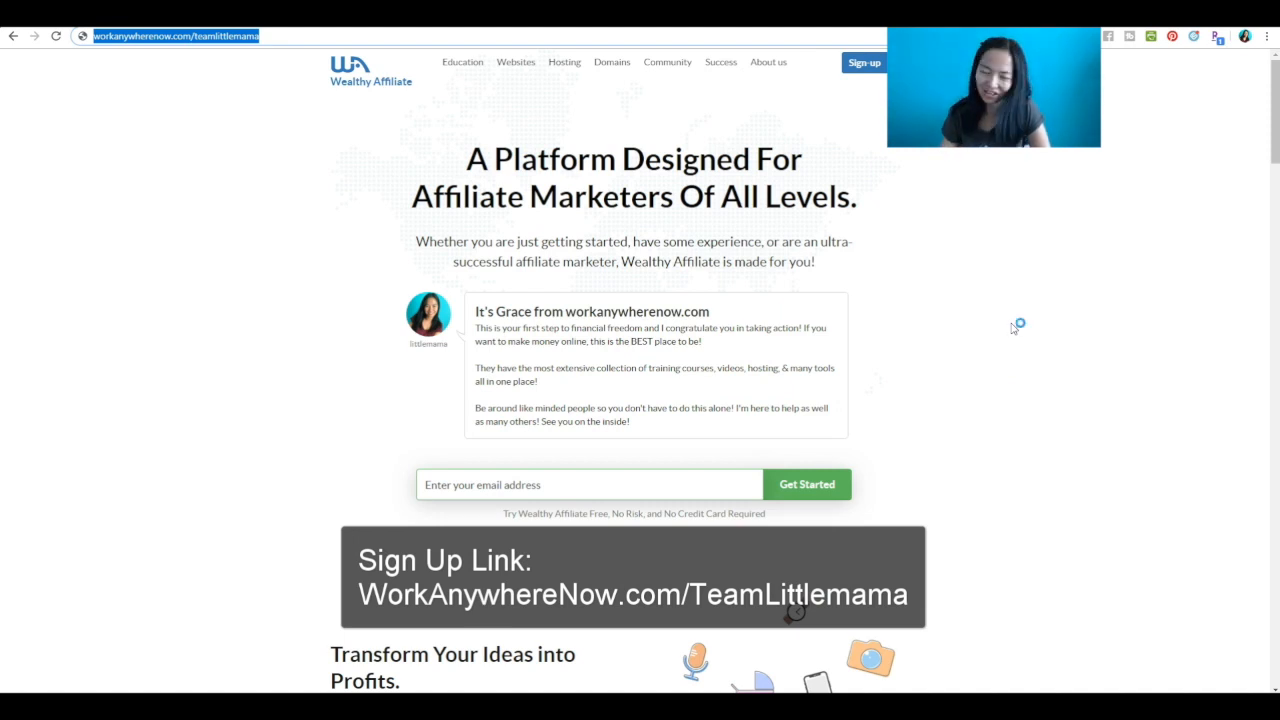
mouse_move(784, 348)
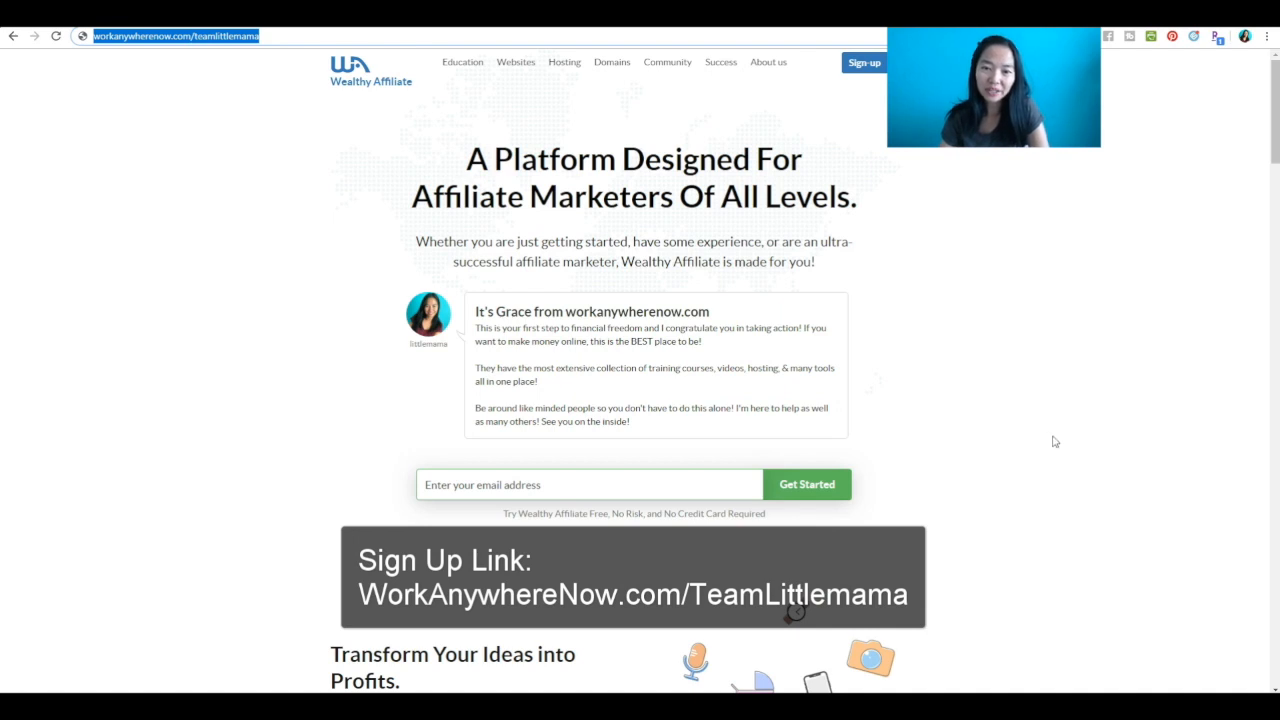
mouse_move(1024, 404)
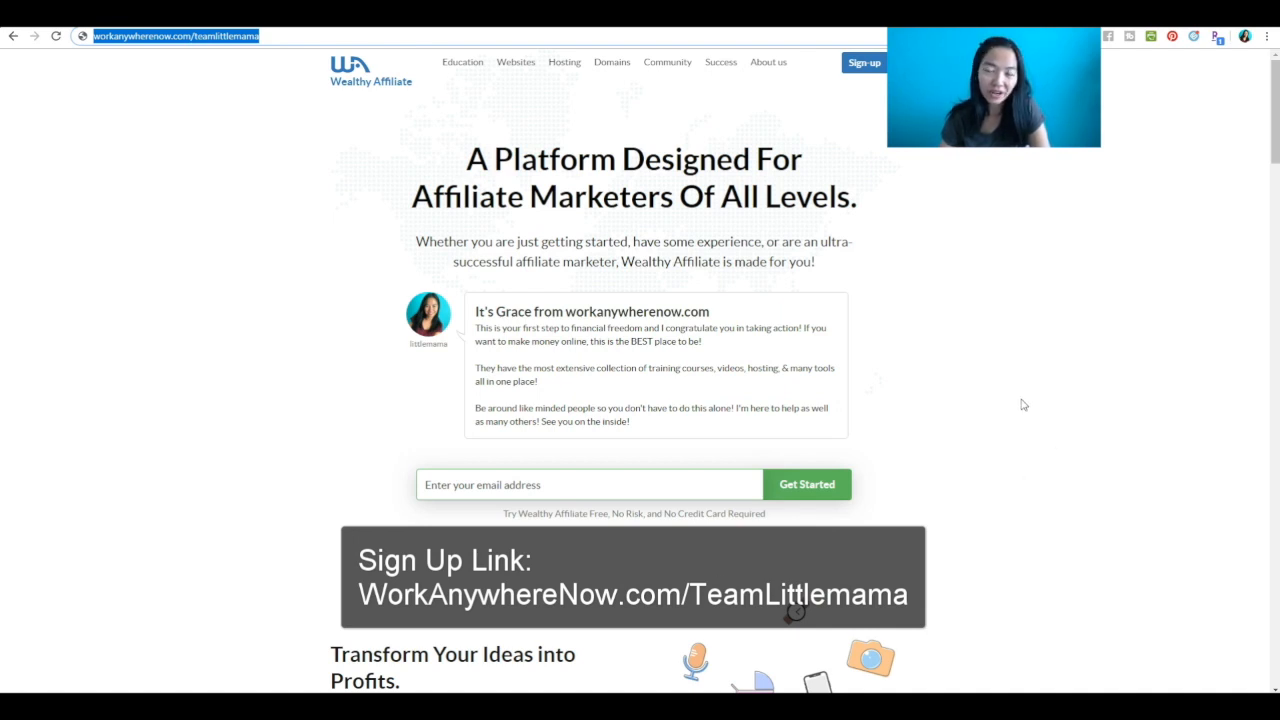
Scroll through the signup page's traffic, revenue and testimonials sections.
scroll(down, 3)
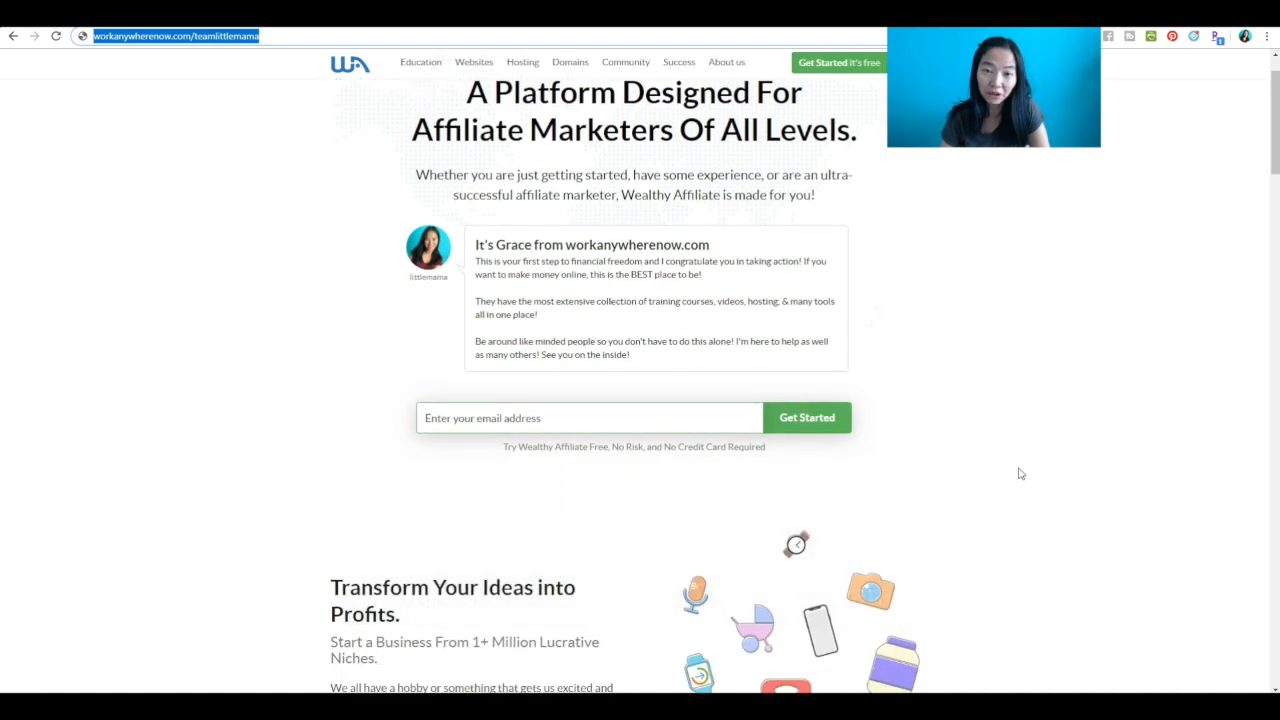
scroll(down, 3)
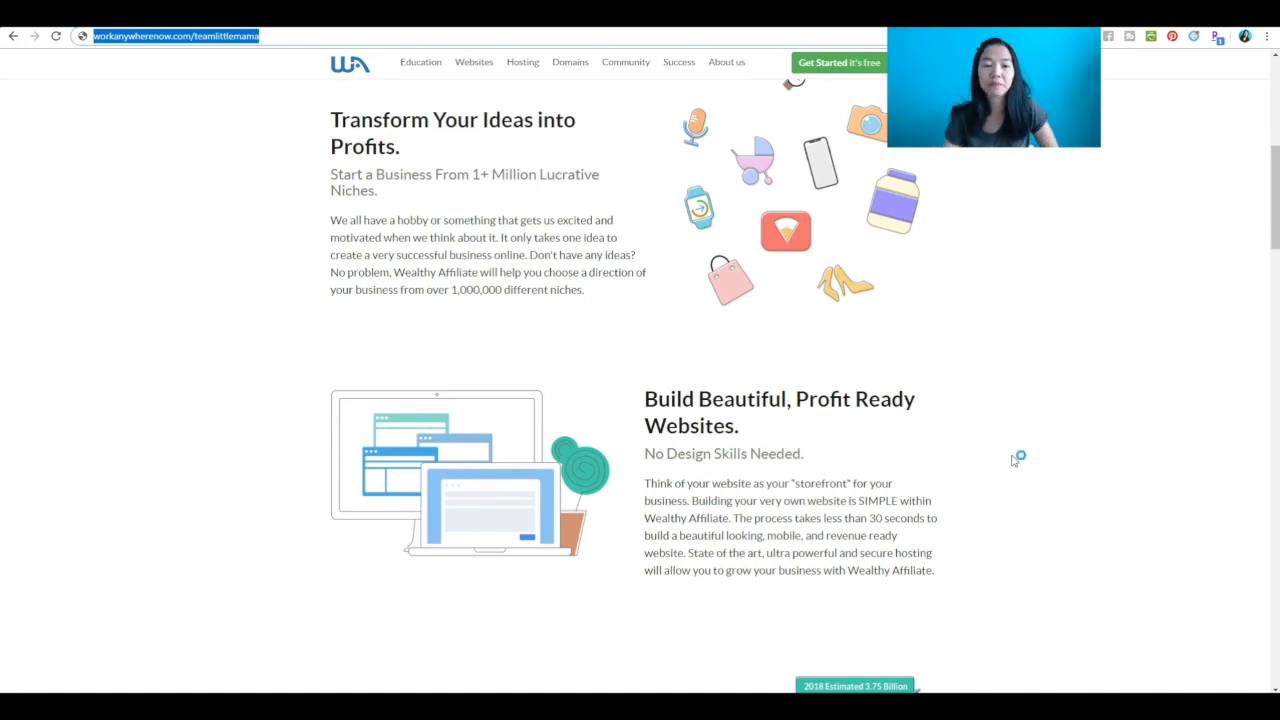
drag(330, 120, 630, 254)
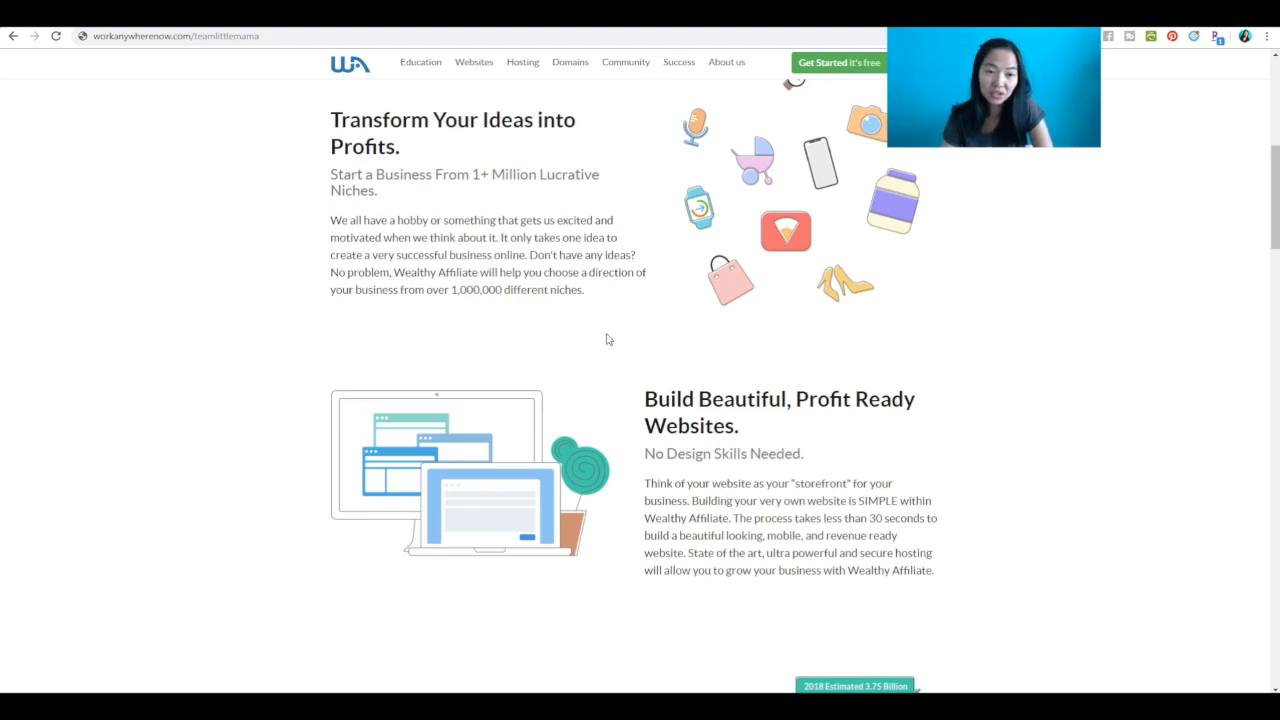
scroll(down, 3)
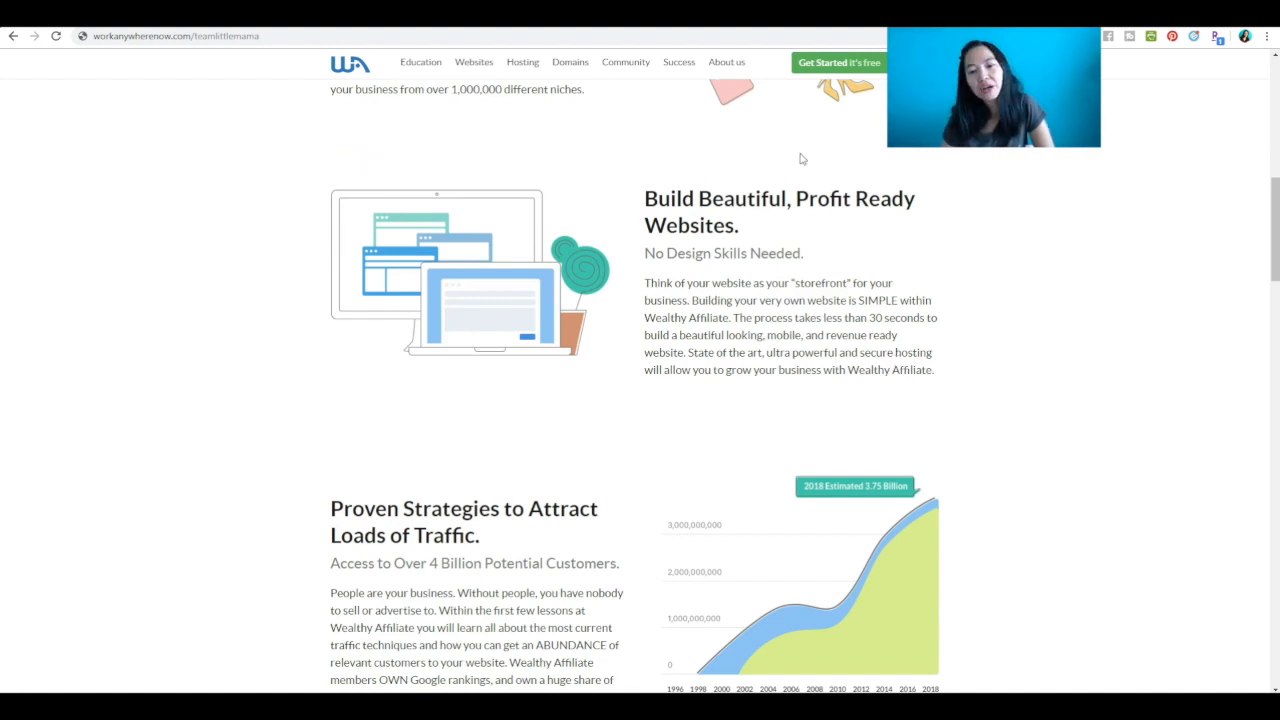
scroll(down, 3)
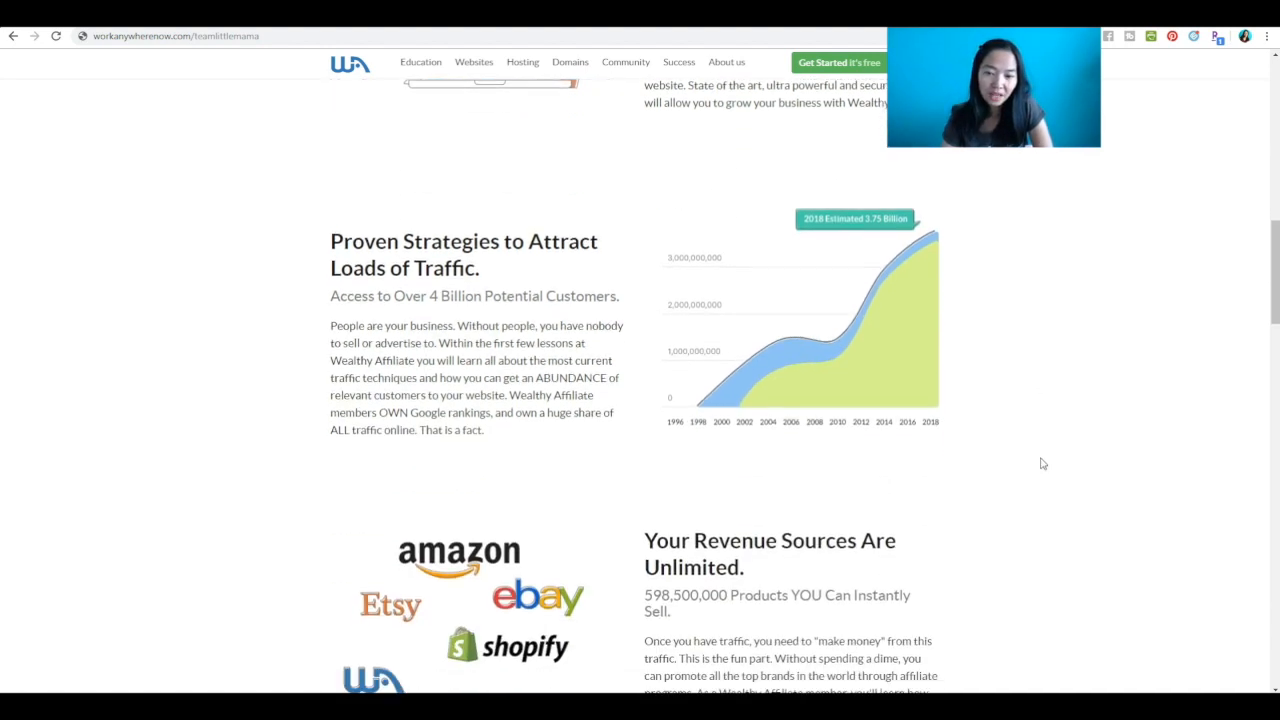
mouse_move(1024, 604)
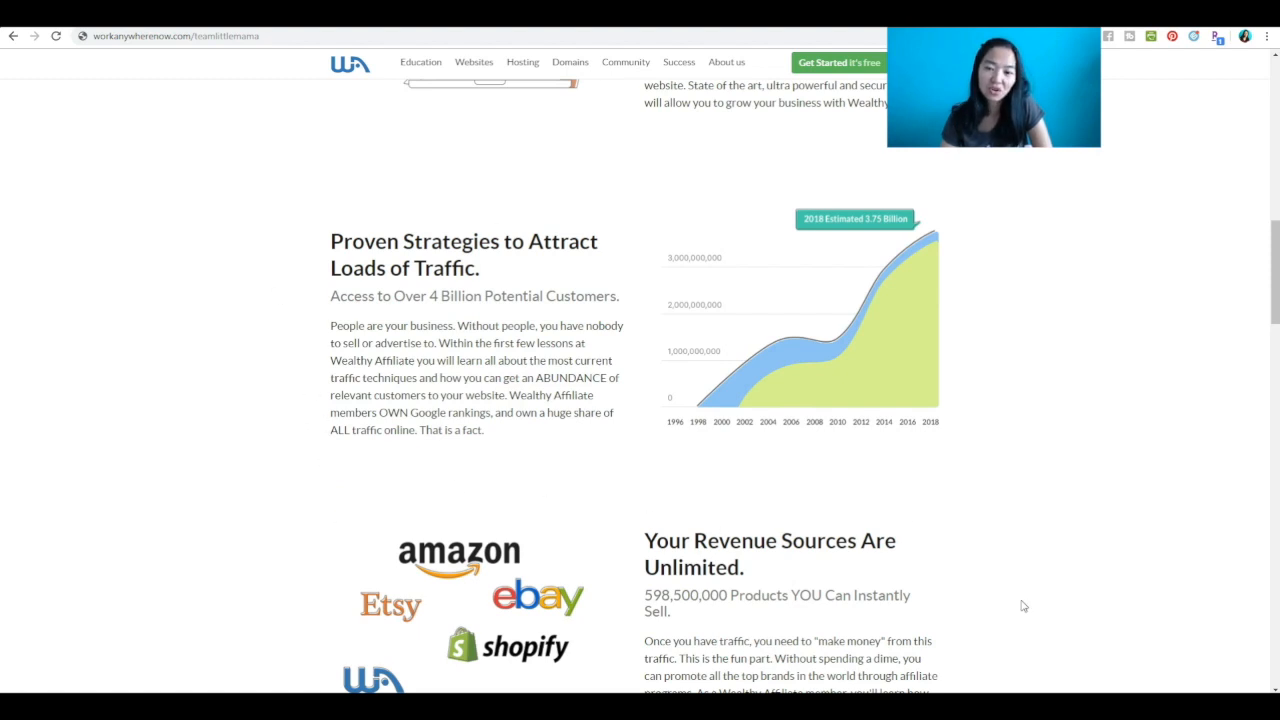
scroll(down, 3)
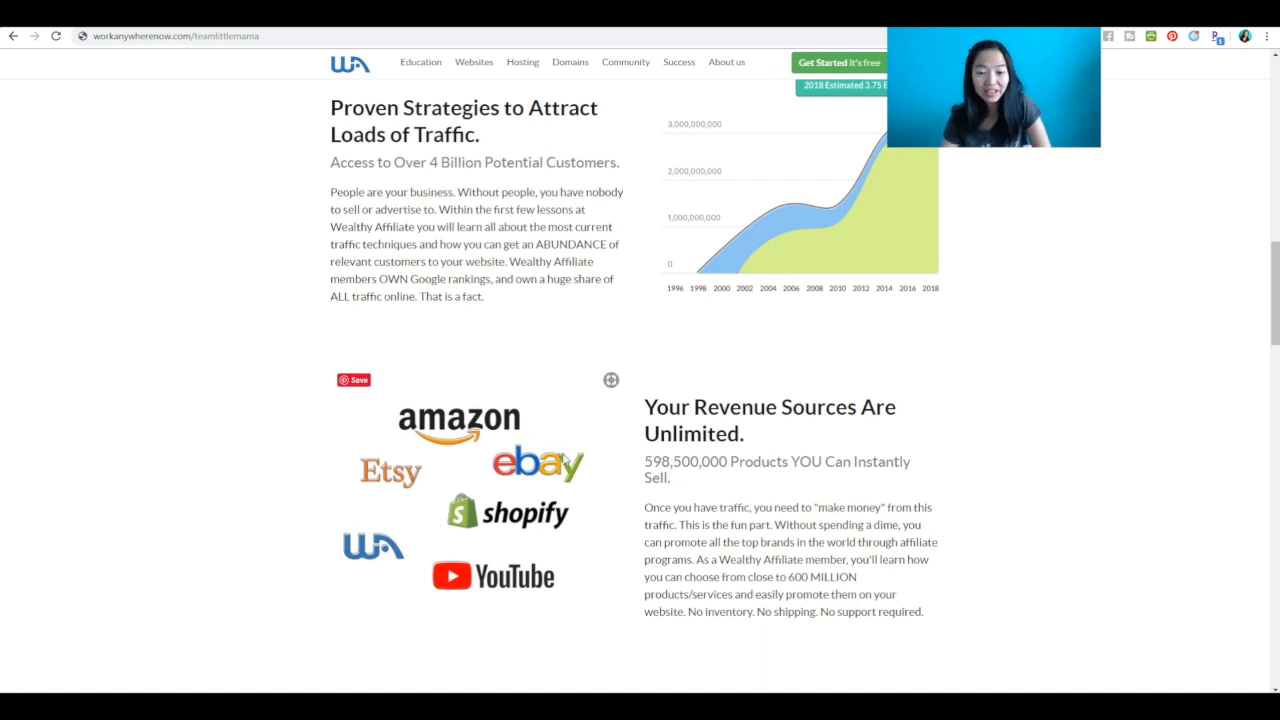
mouse_move(828, 632)
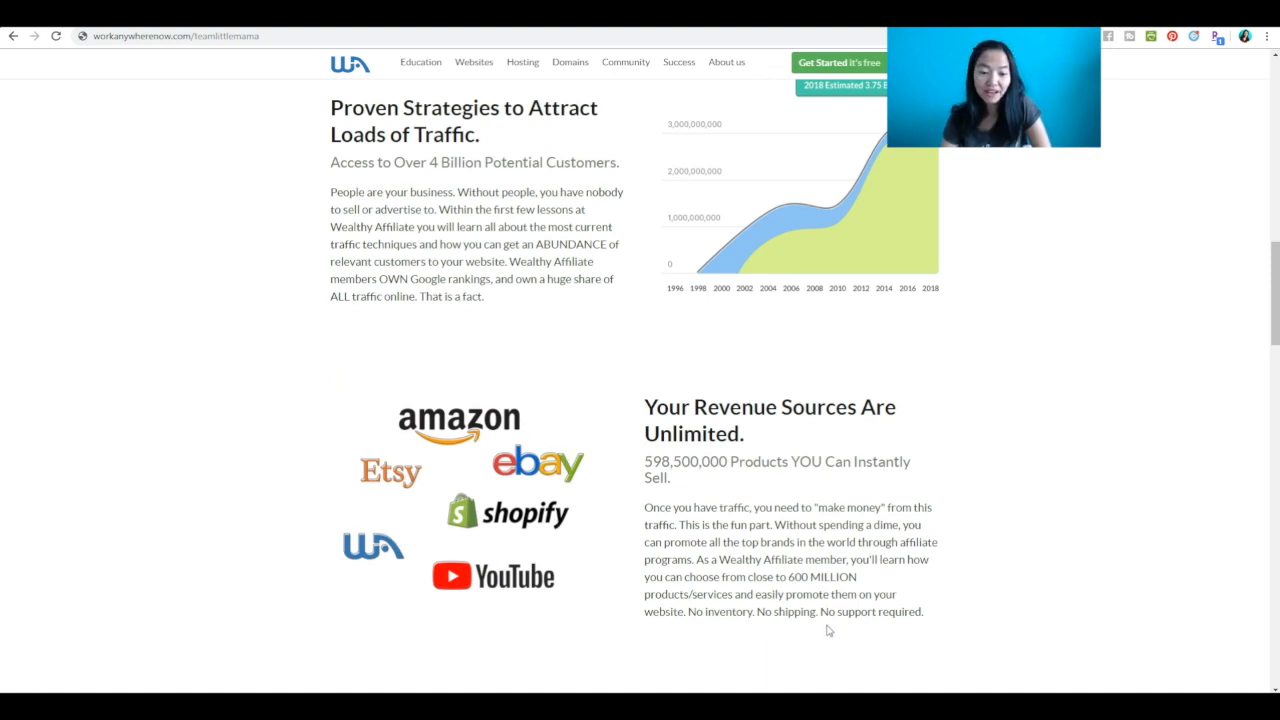
mouse_move(628, 564)
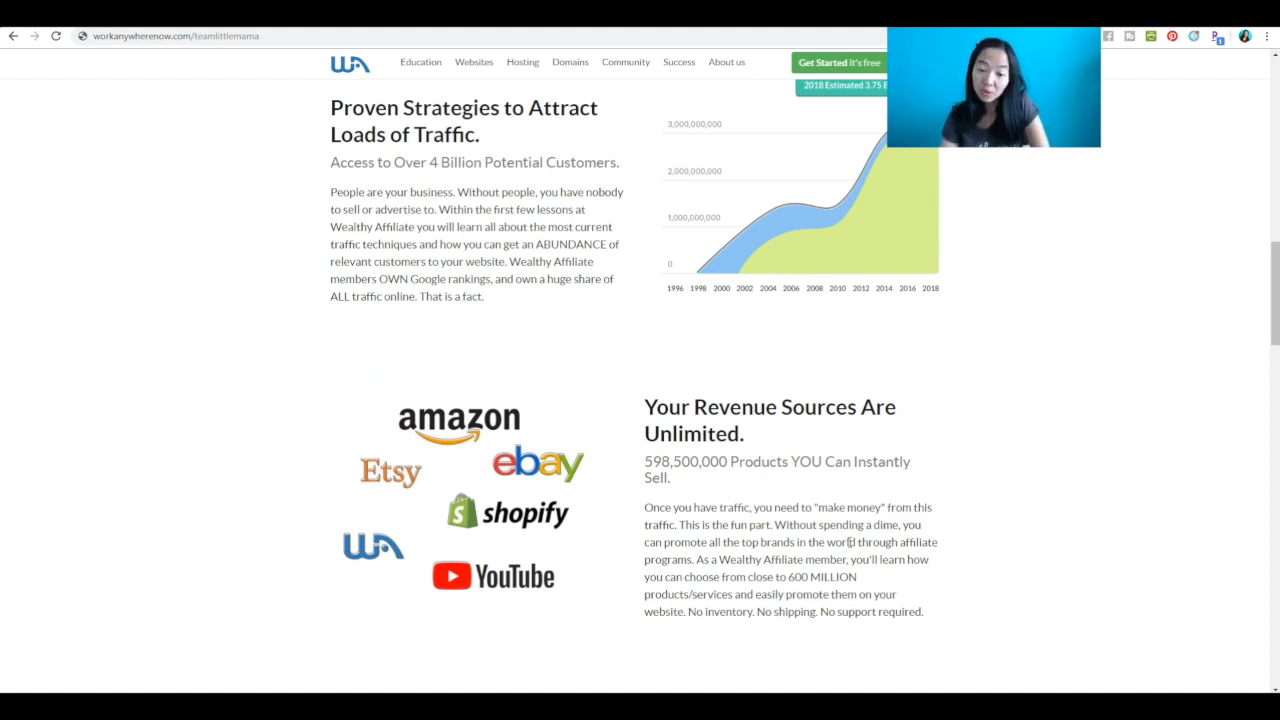
Continue down past the features list to the Zero Risk free membership offer.
scroll(down, 3)
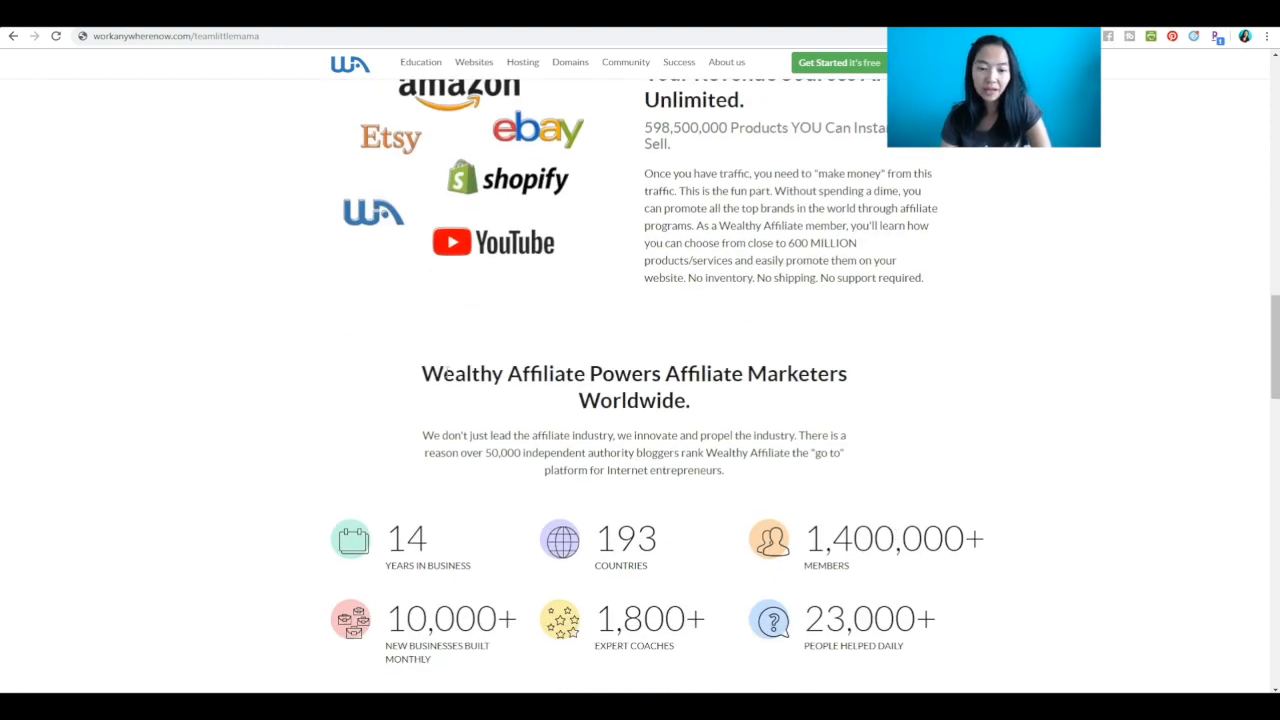
scroll(down, 3)
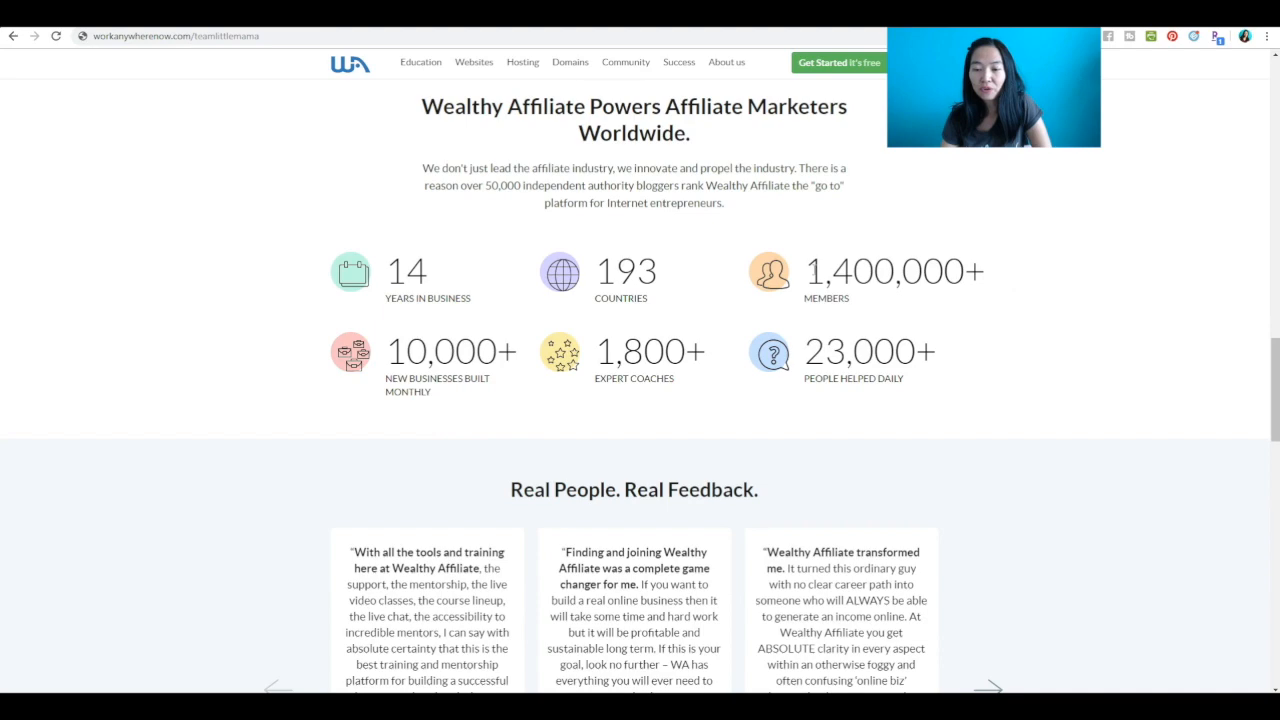
scroll(down, 3)
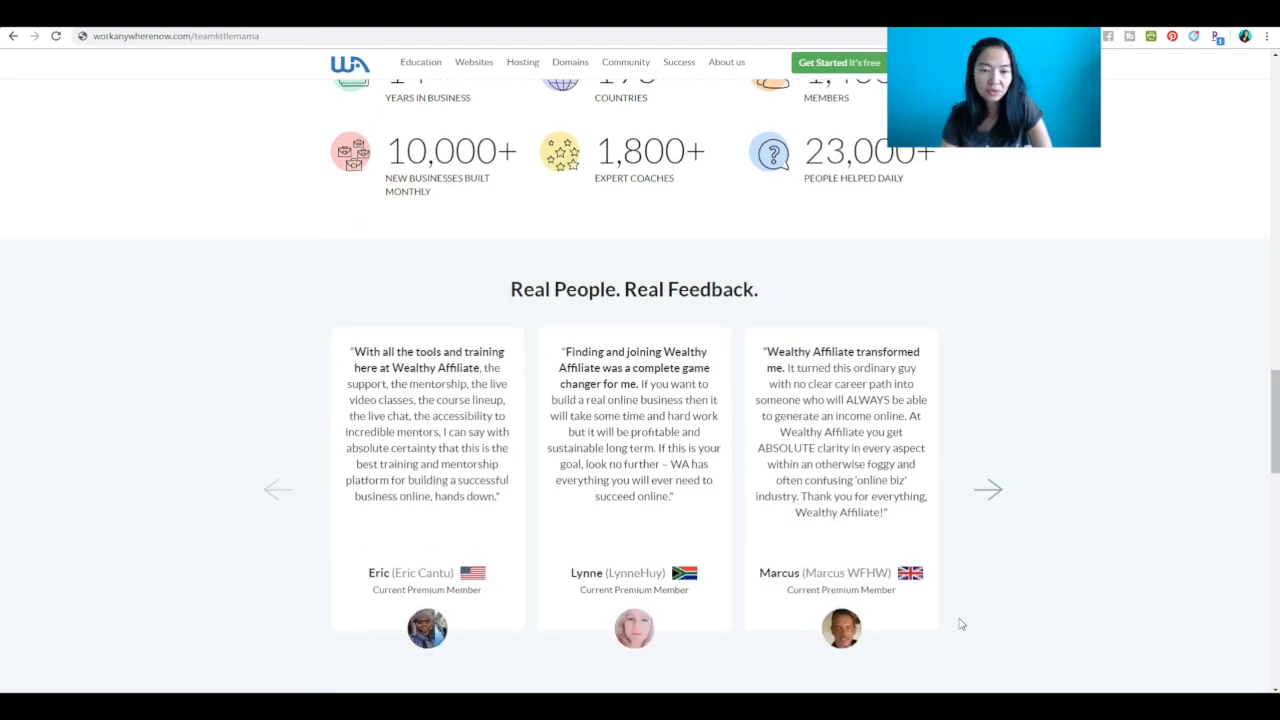
scroll(up, 3)
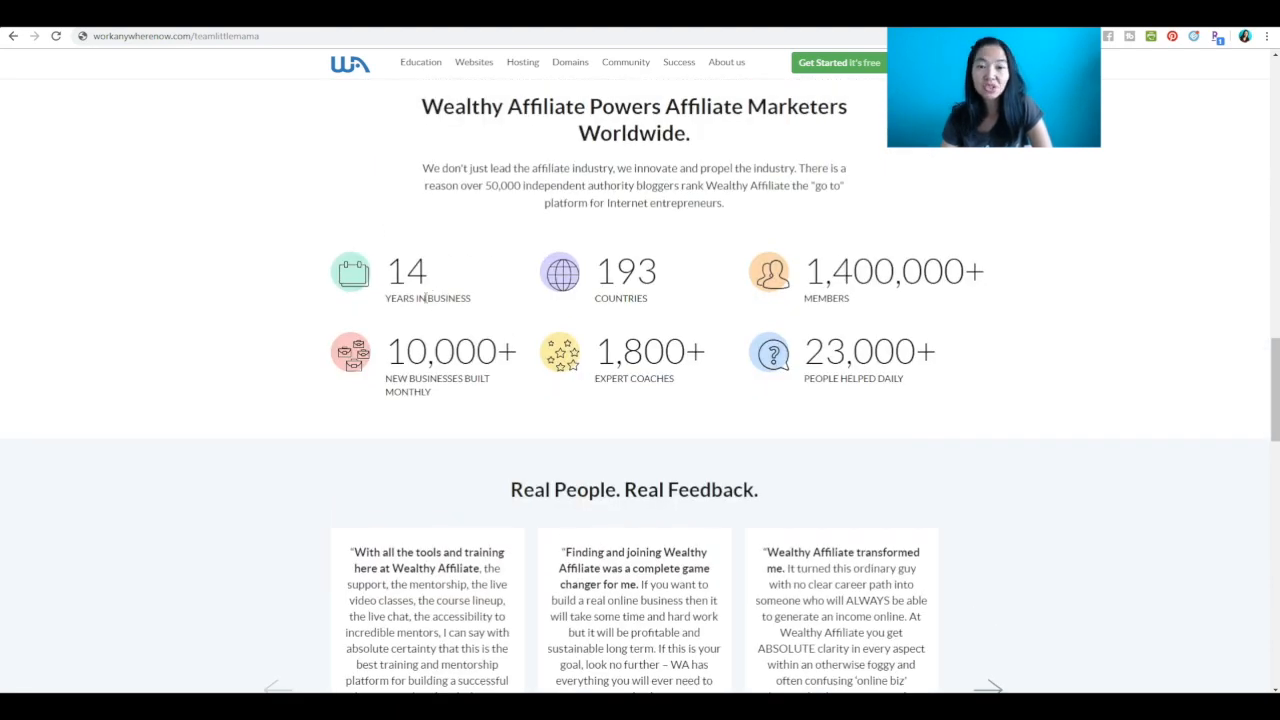
scroll(down, 3)
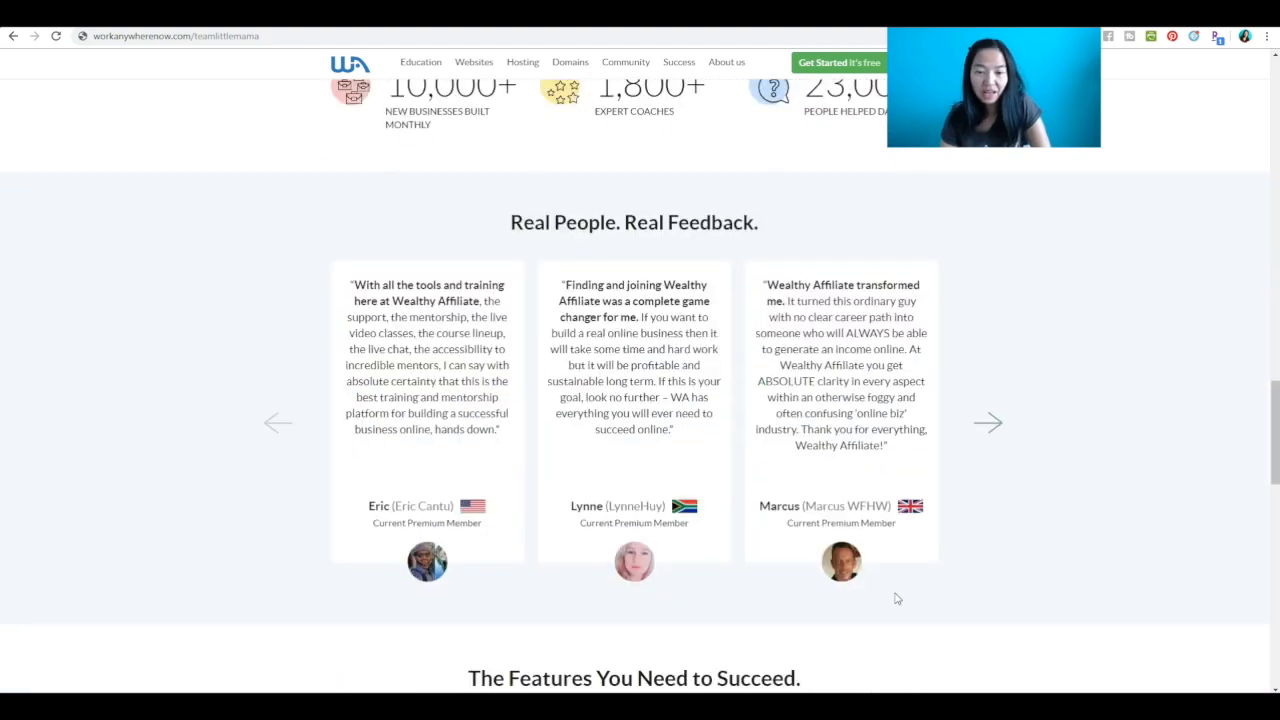
scroll(down, 3)
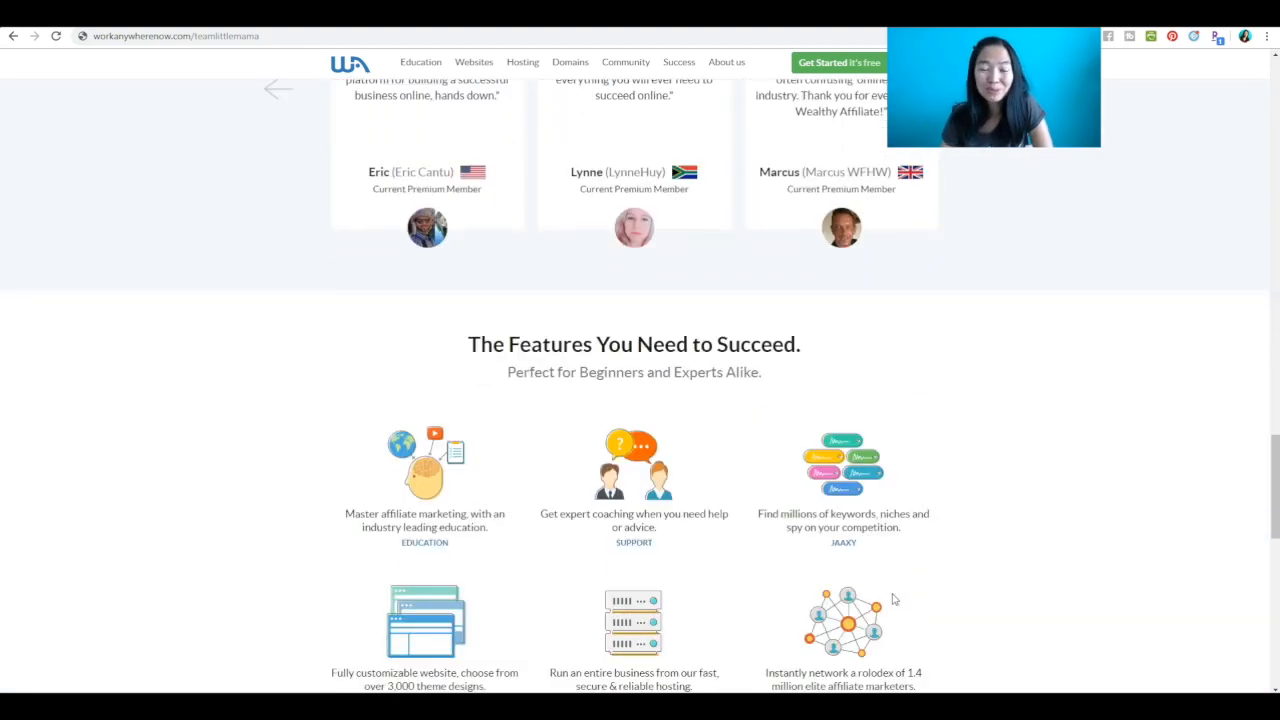
scroll(down, 3)
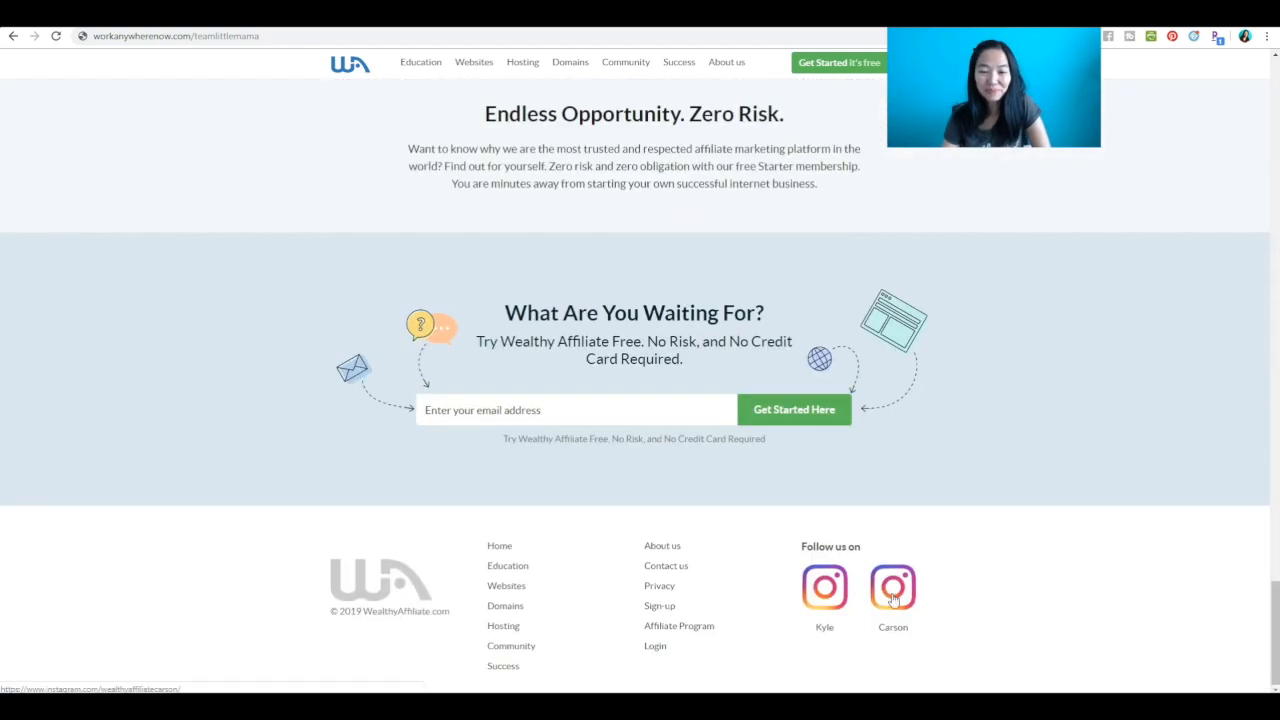
scroll(up, 3)
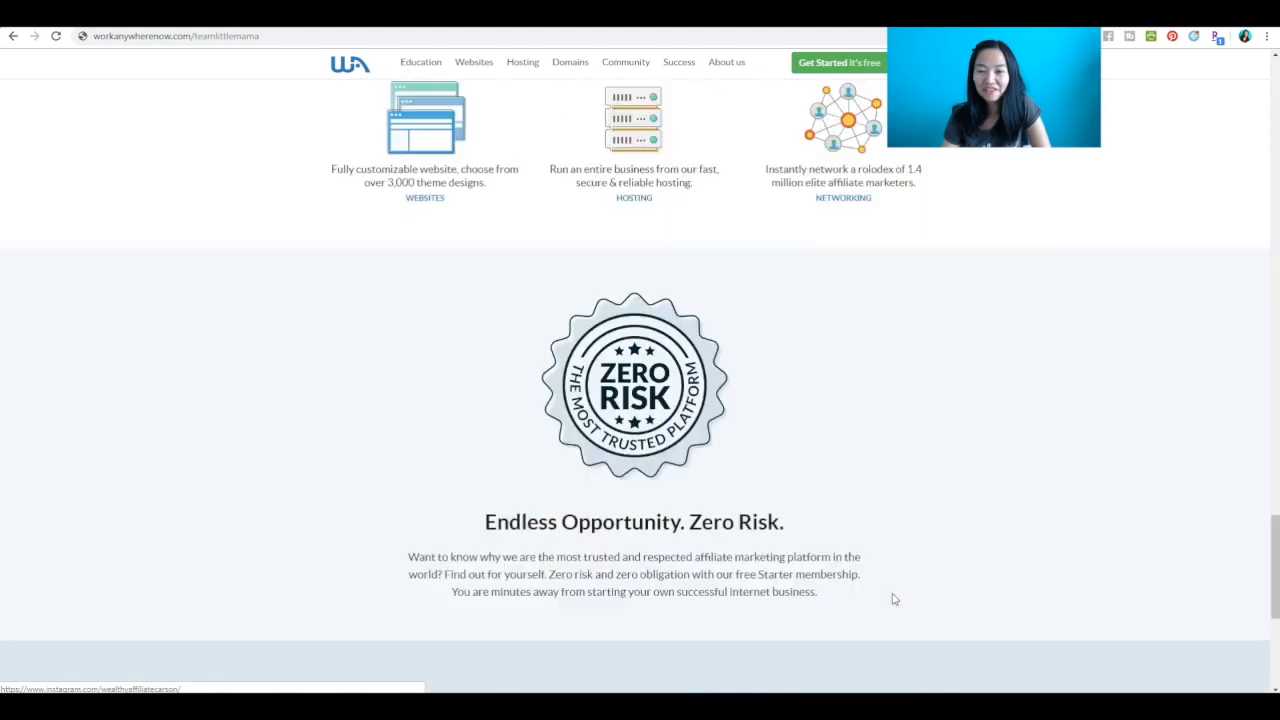
scroll(down, 3)
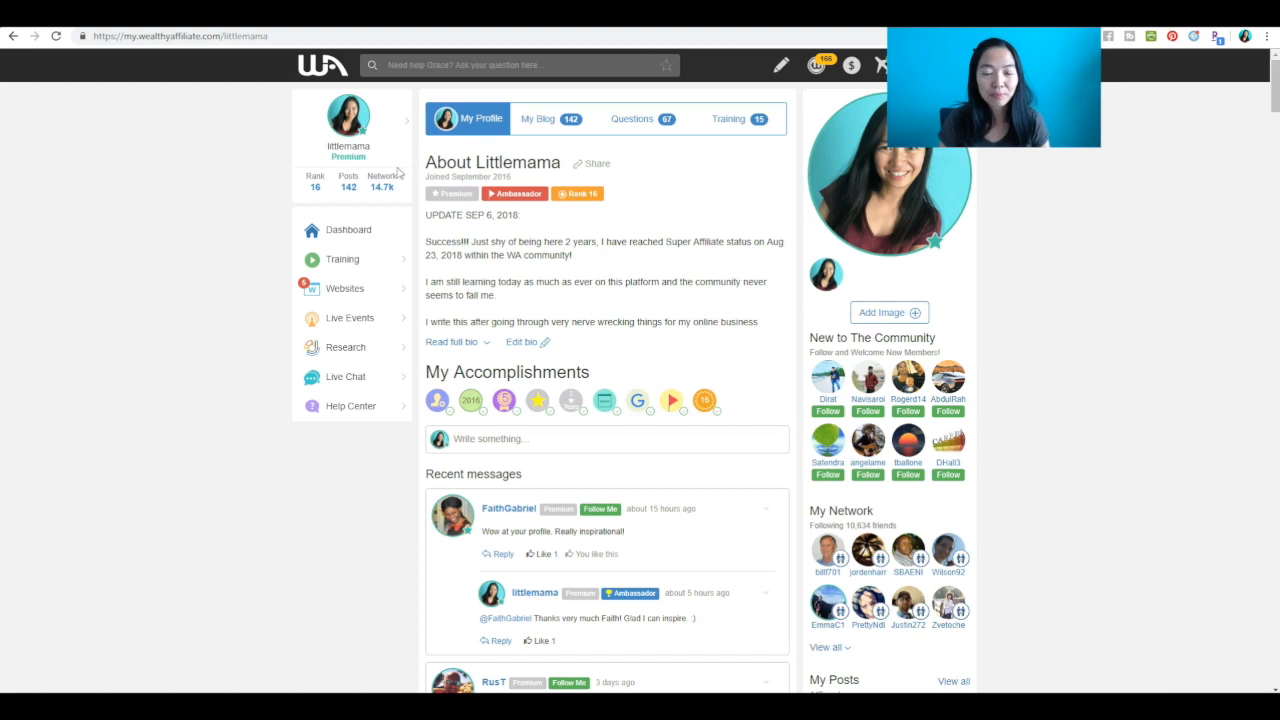
mouse_move(656, 396)
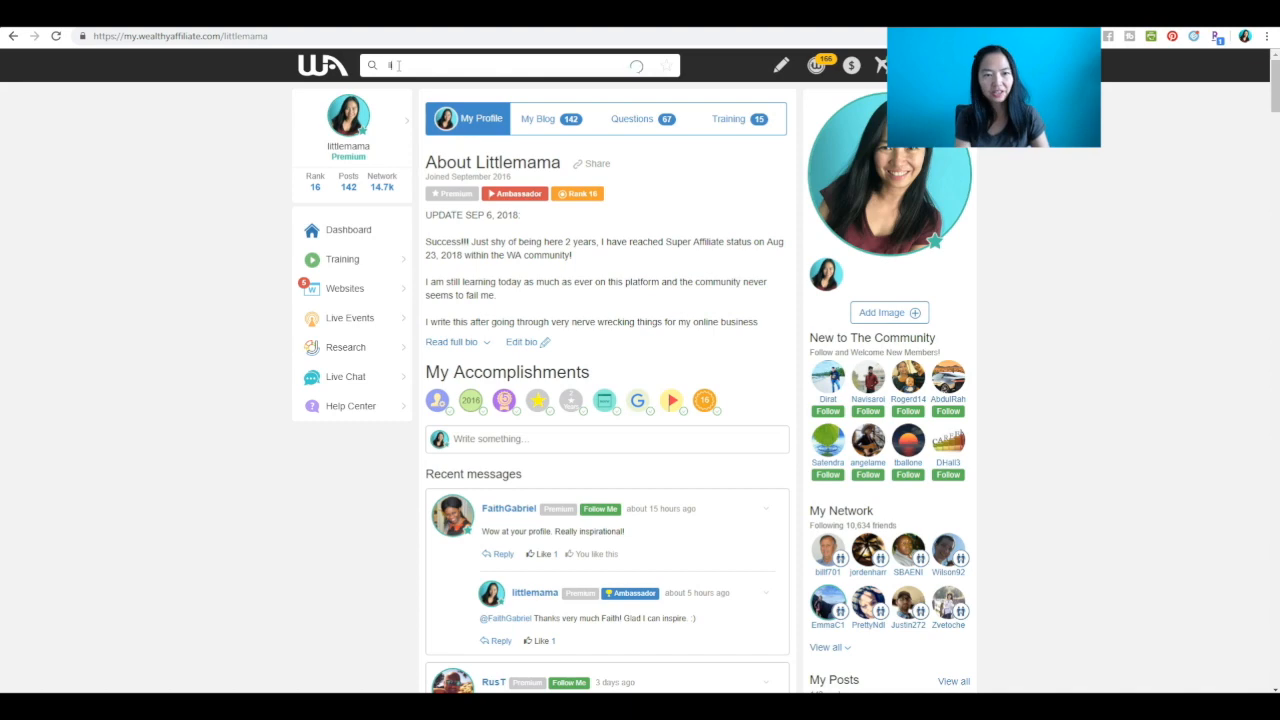
text(little)
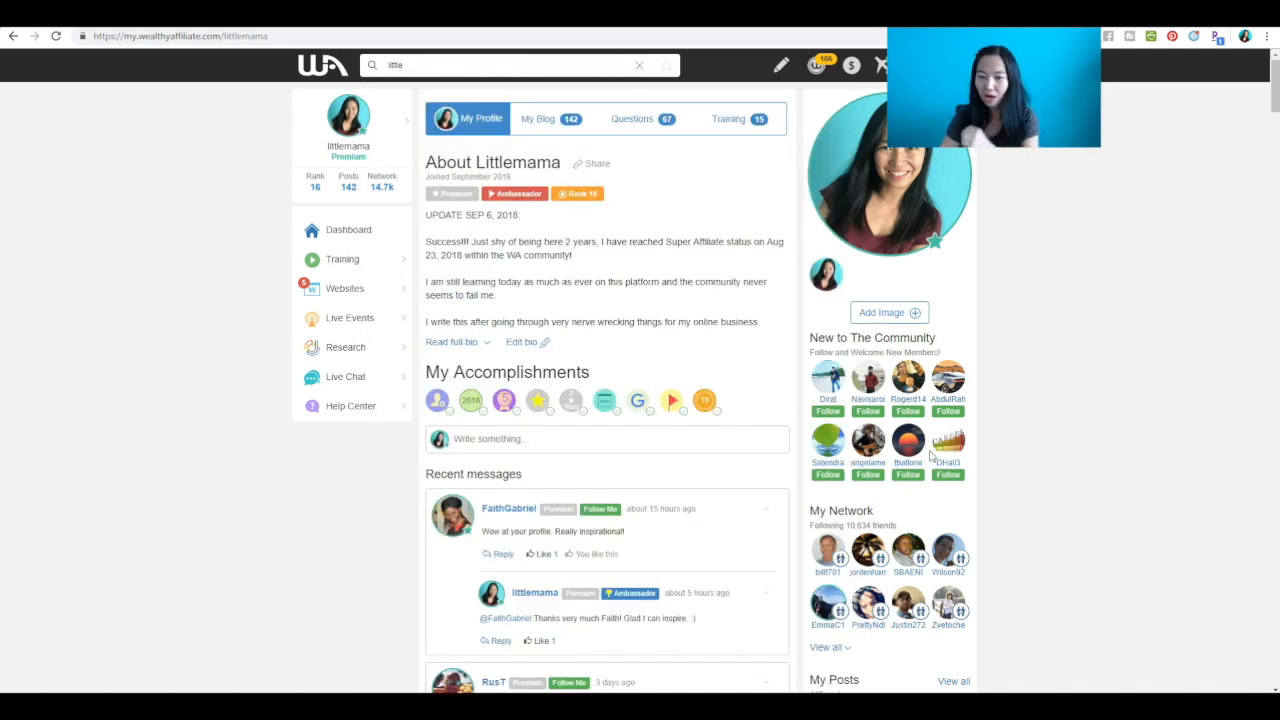
scroll(down, 3)
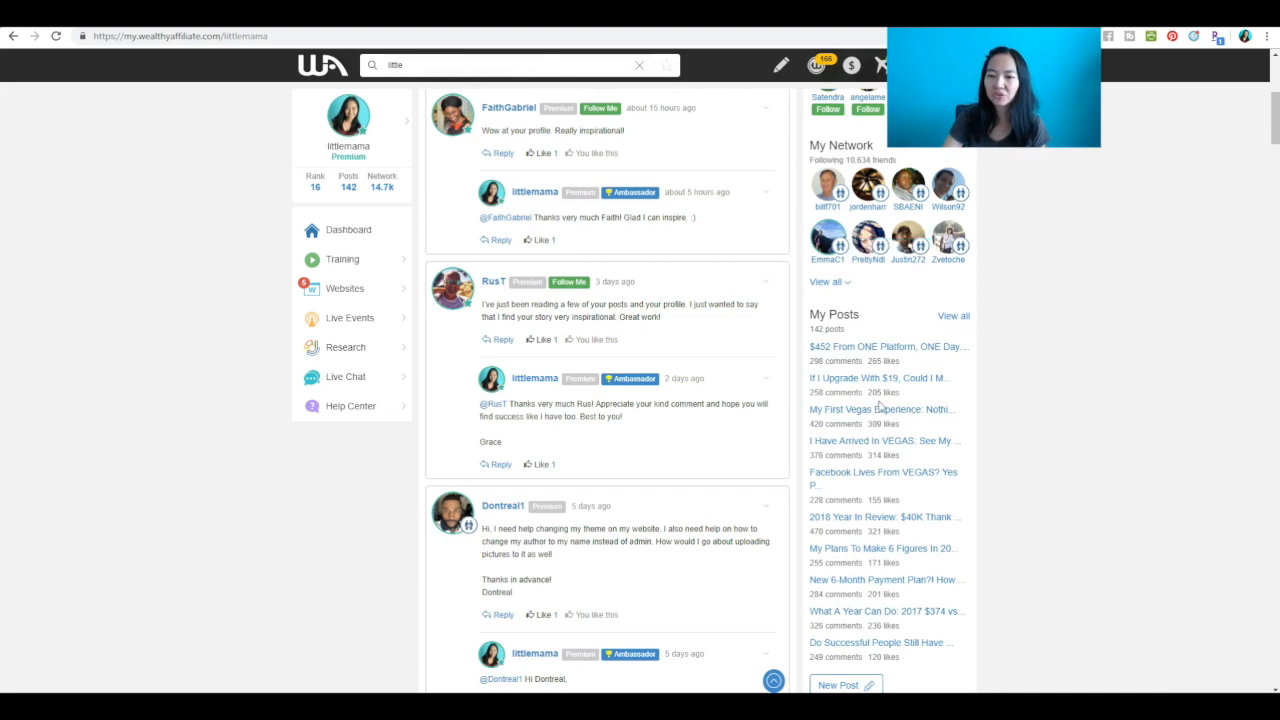
scroll(down, 3)
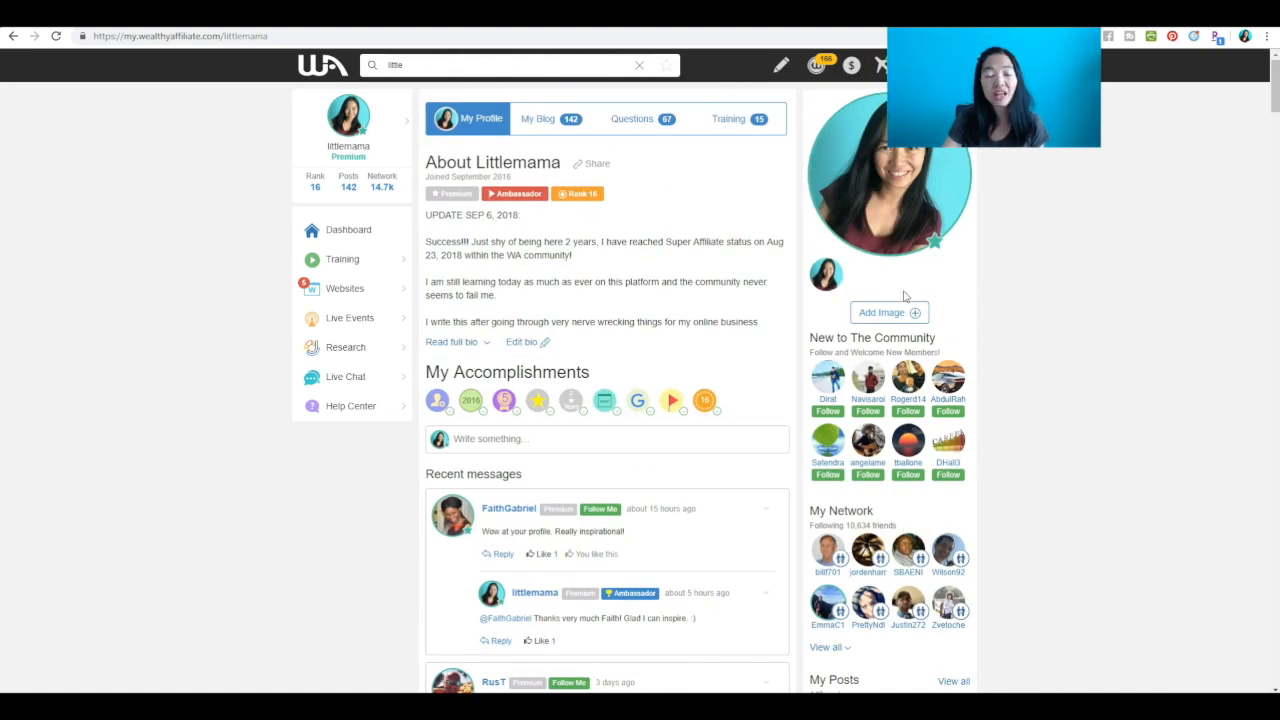
mouse_move(652, 386)
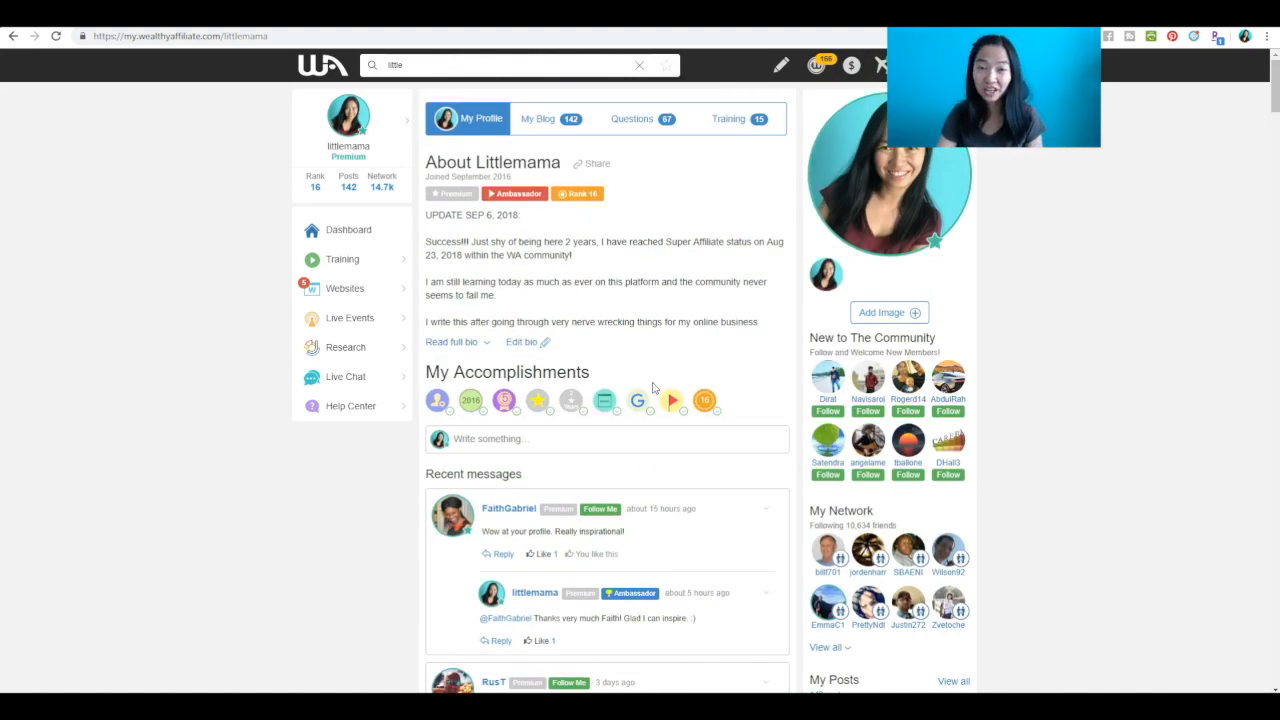
Scroll down through Littlemama's 142 blog posts, including the 2018 Year In Review entry.
scroll(down, 3)
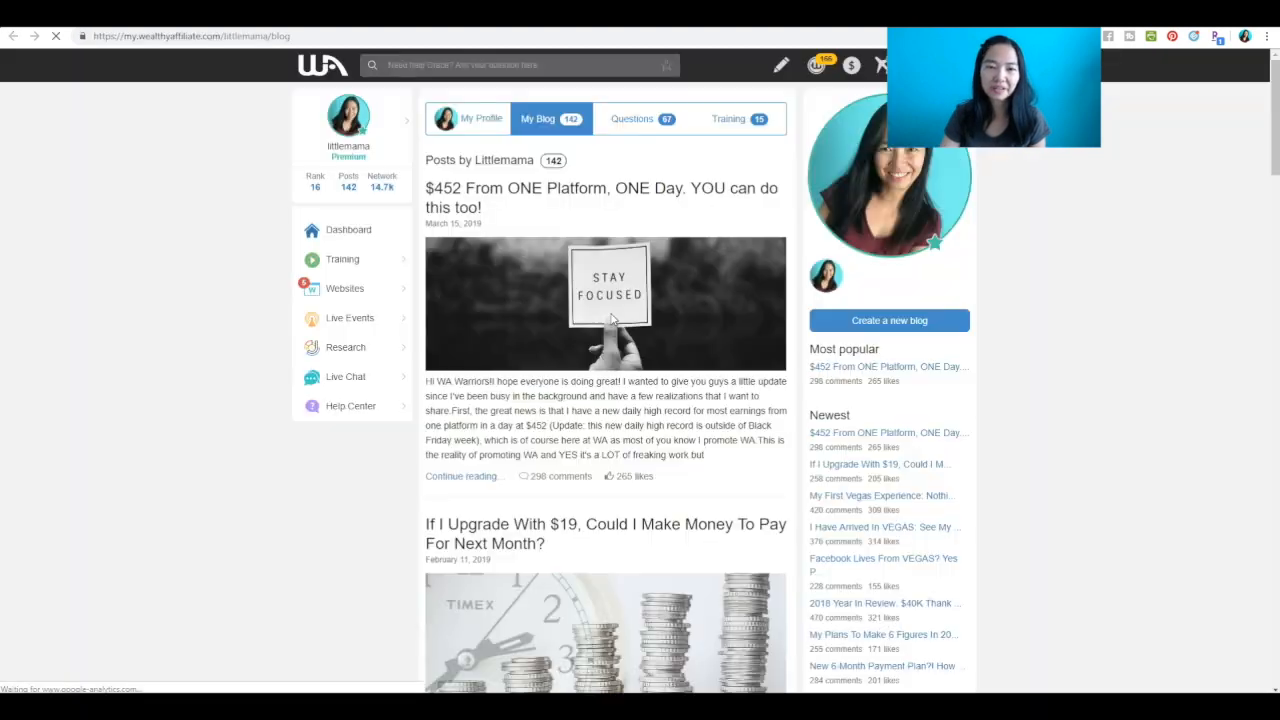
scroll(down, 3)
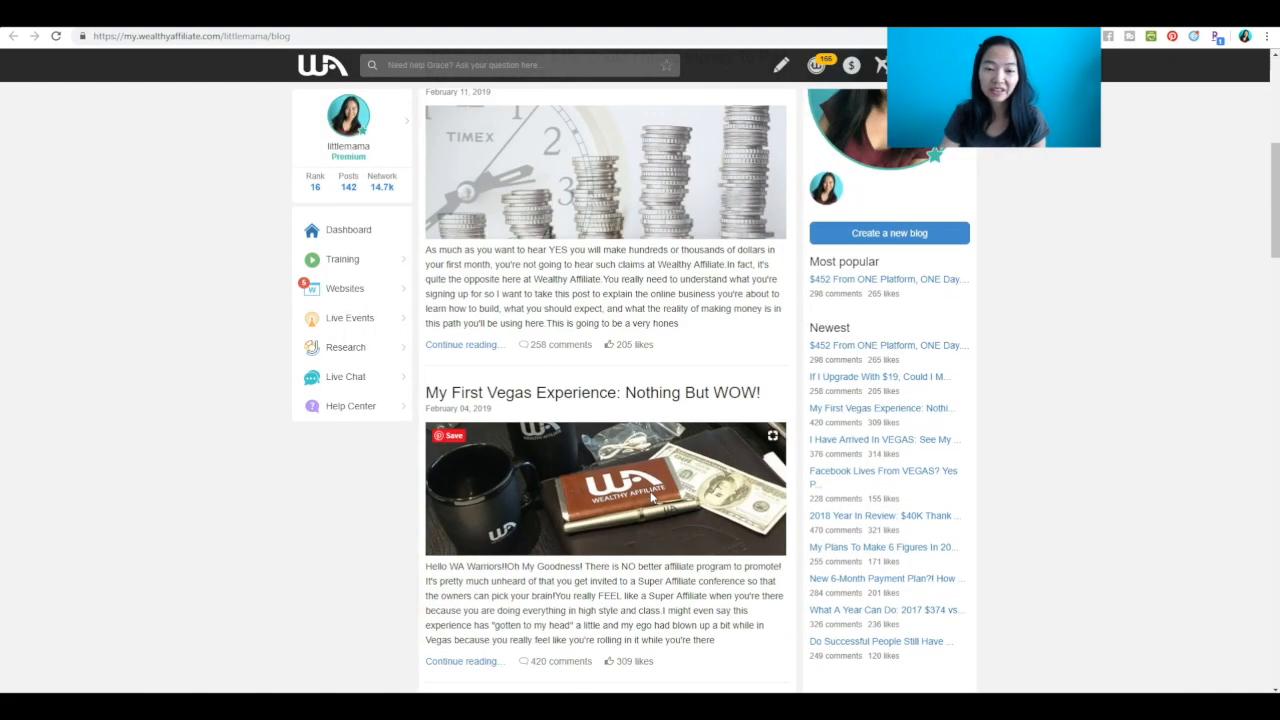
scroll(down, 3)
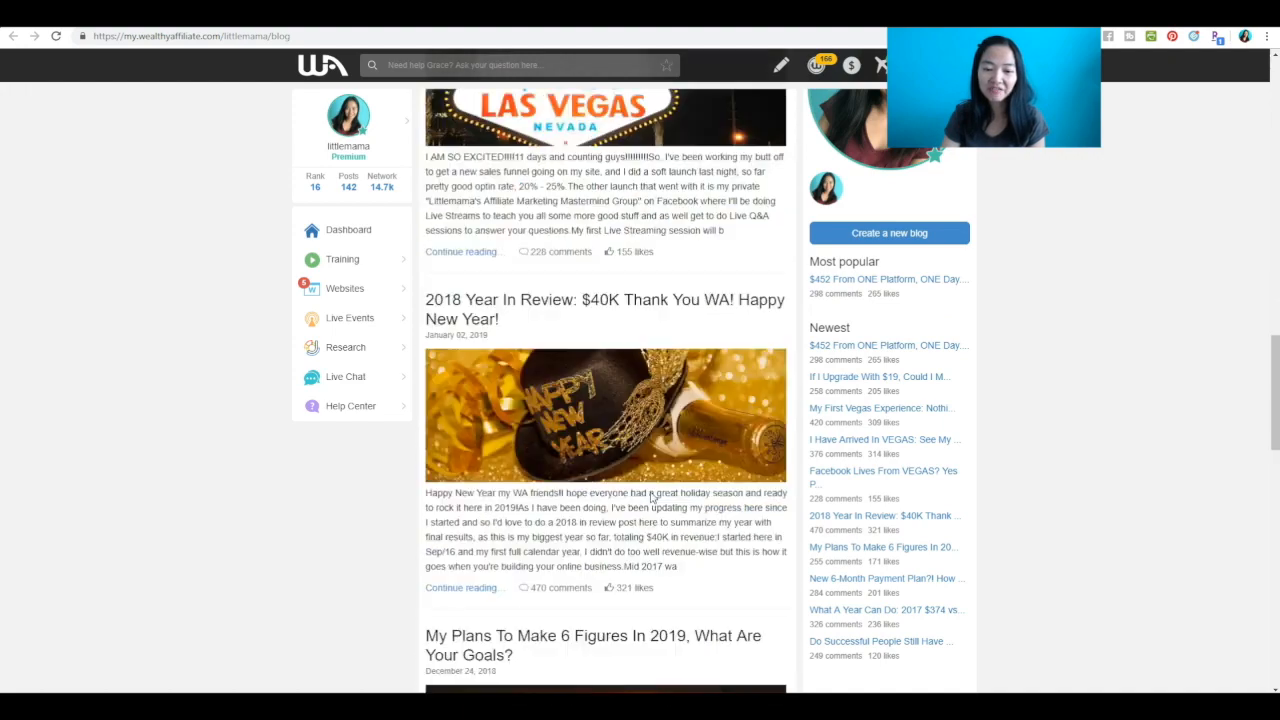
scroll(down, 3)
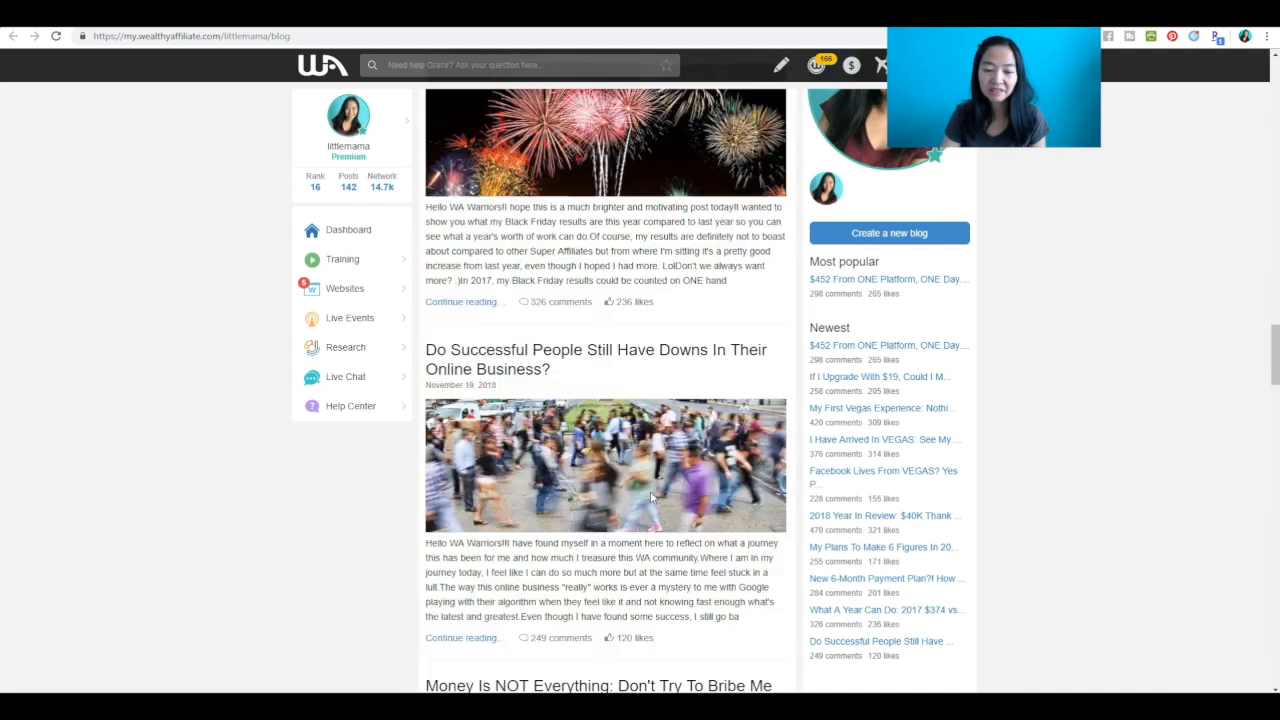
scroll(down, 3)
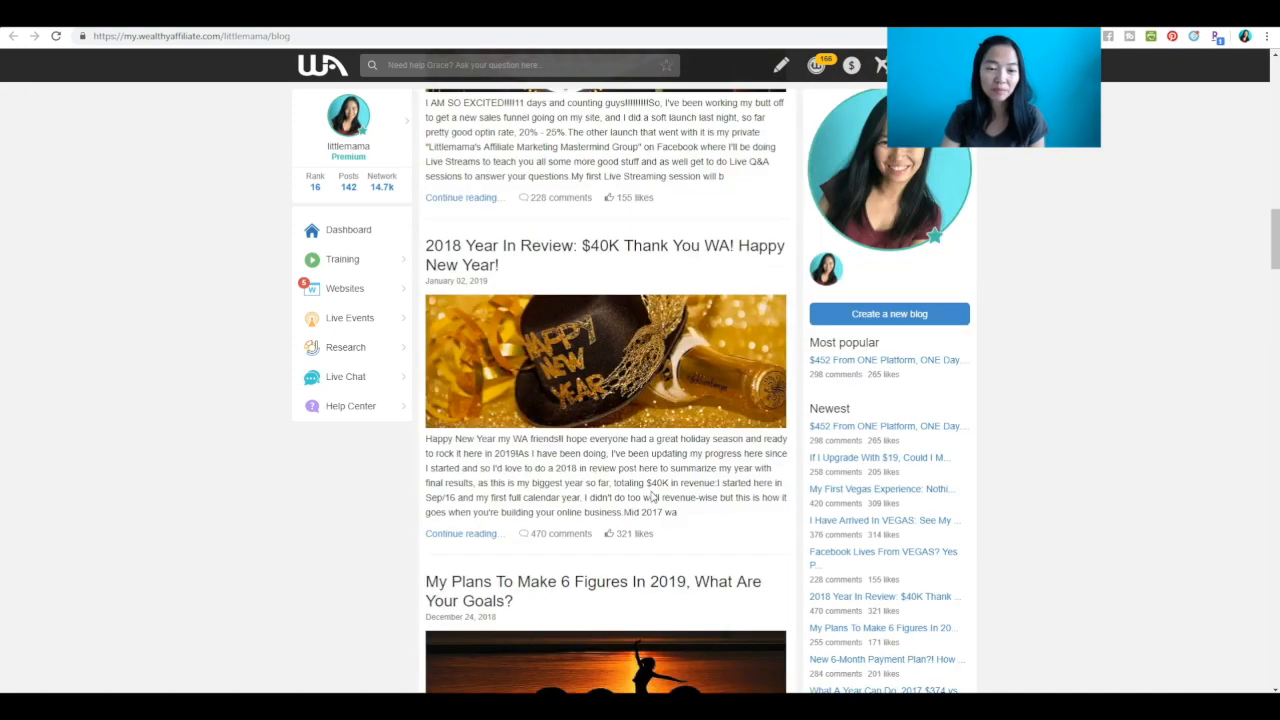
View the Online Entrepreneur Certification courses under Training, then bring up Live Chat.
click(342, 260)
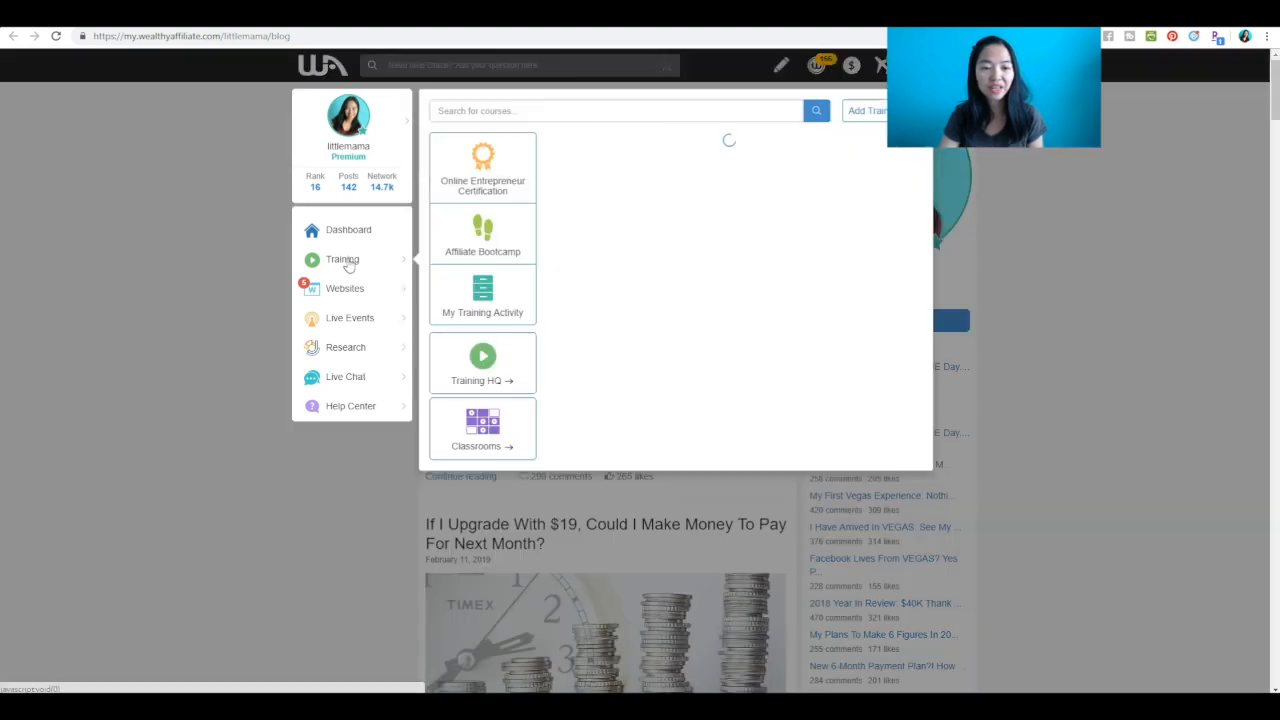
click(482, 168)
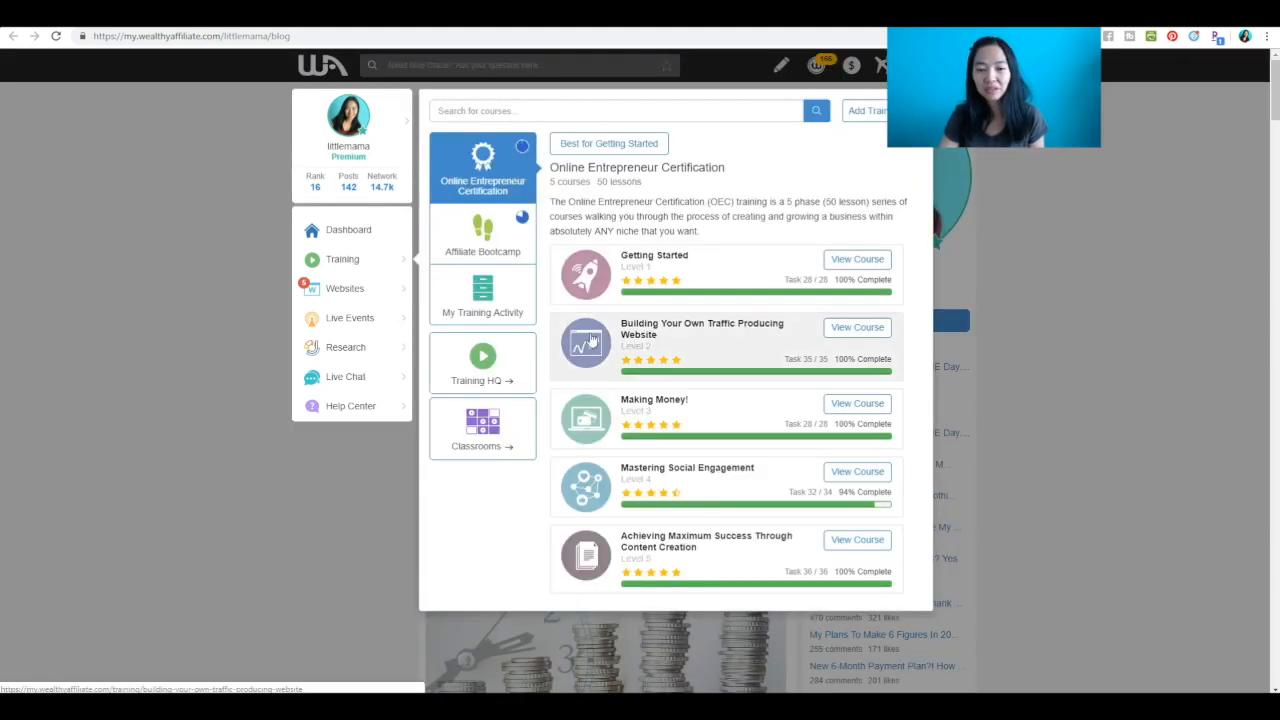
mouse_move(616, 410)
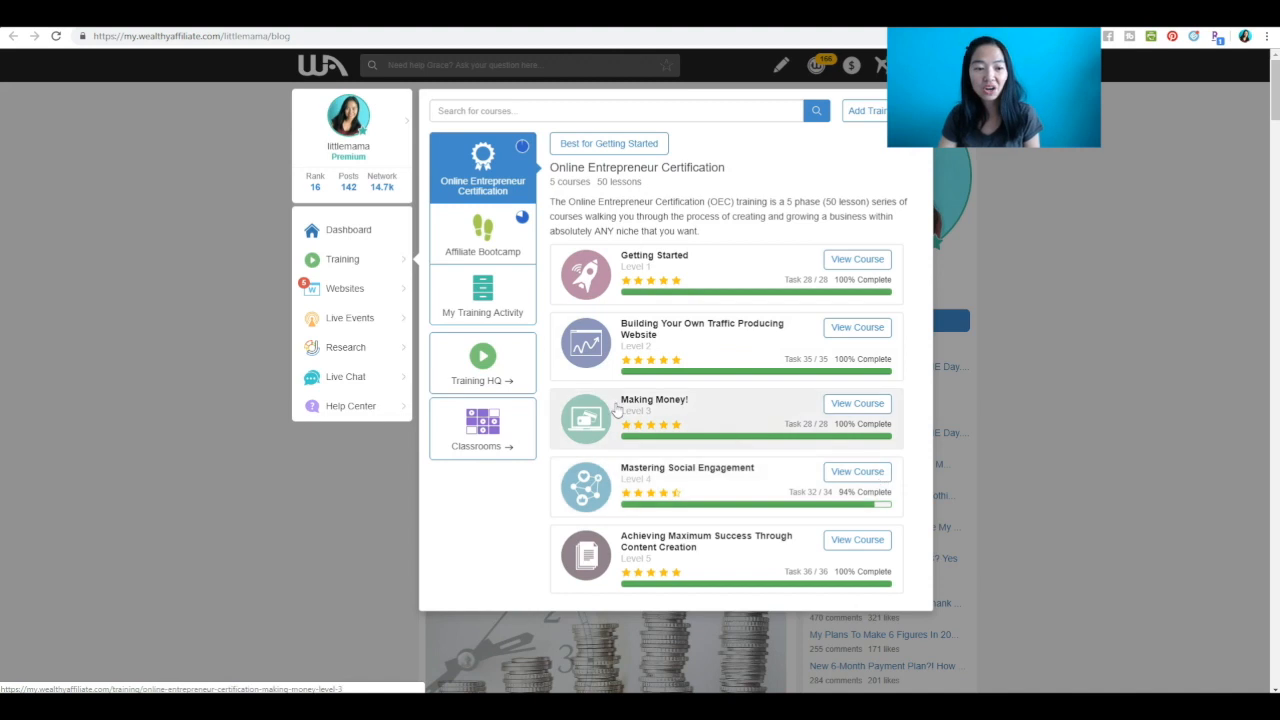
click(344, 376)
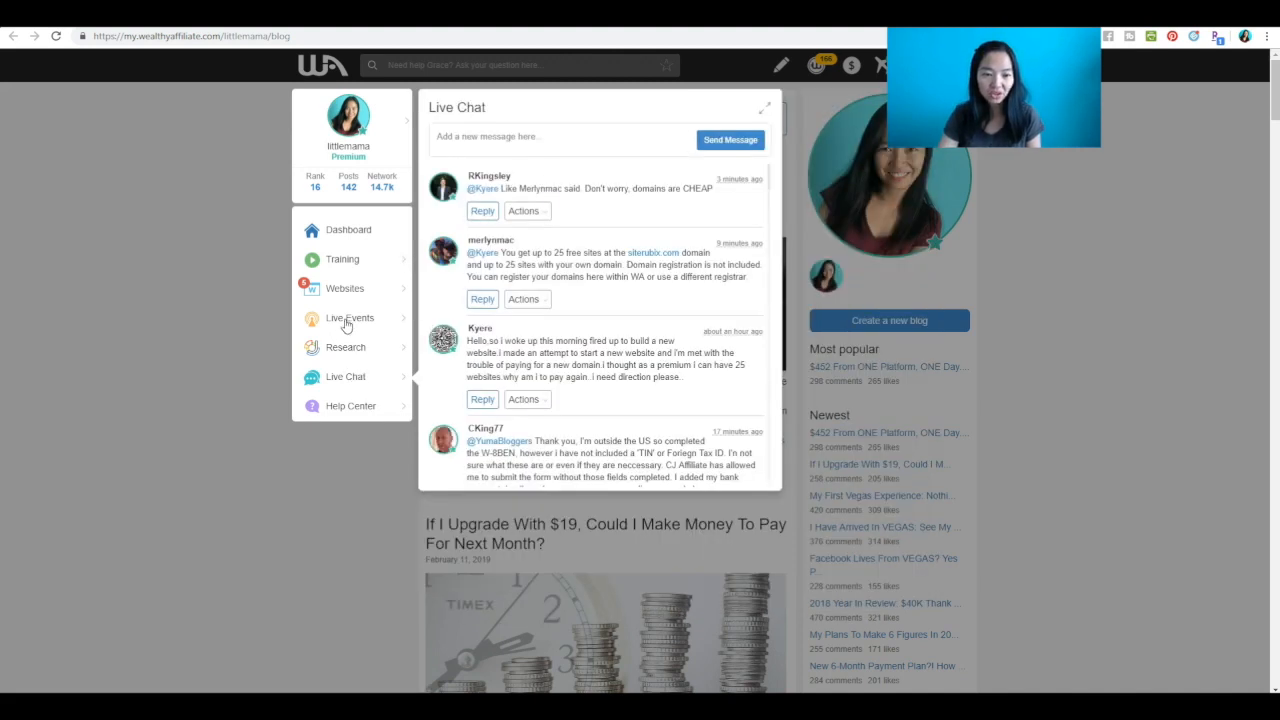
Show the Live Events calendar and scroll through the recorded webinars list.
click(348, 318)
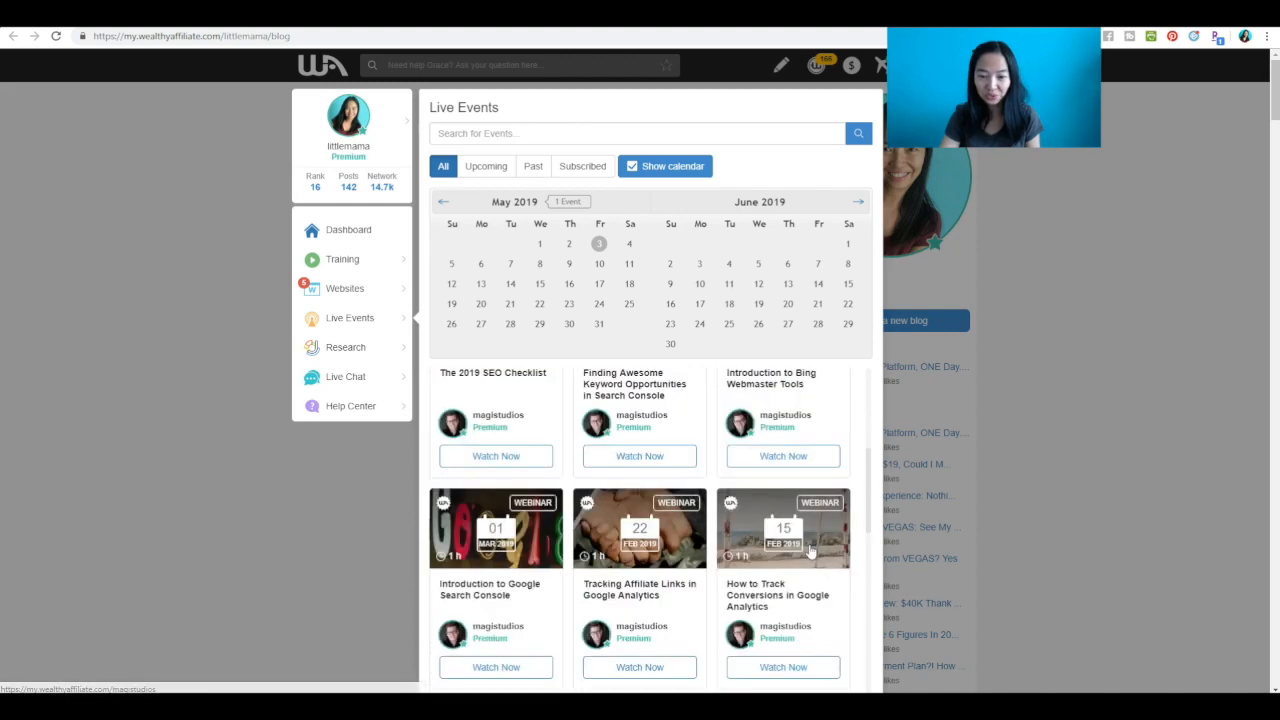
scroll(down, 3)
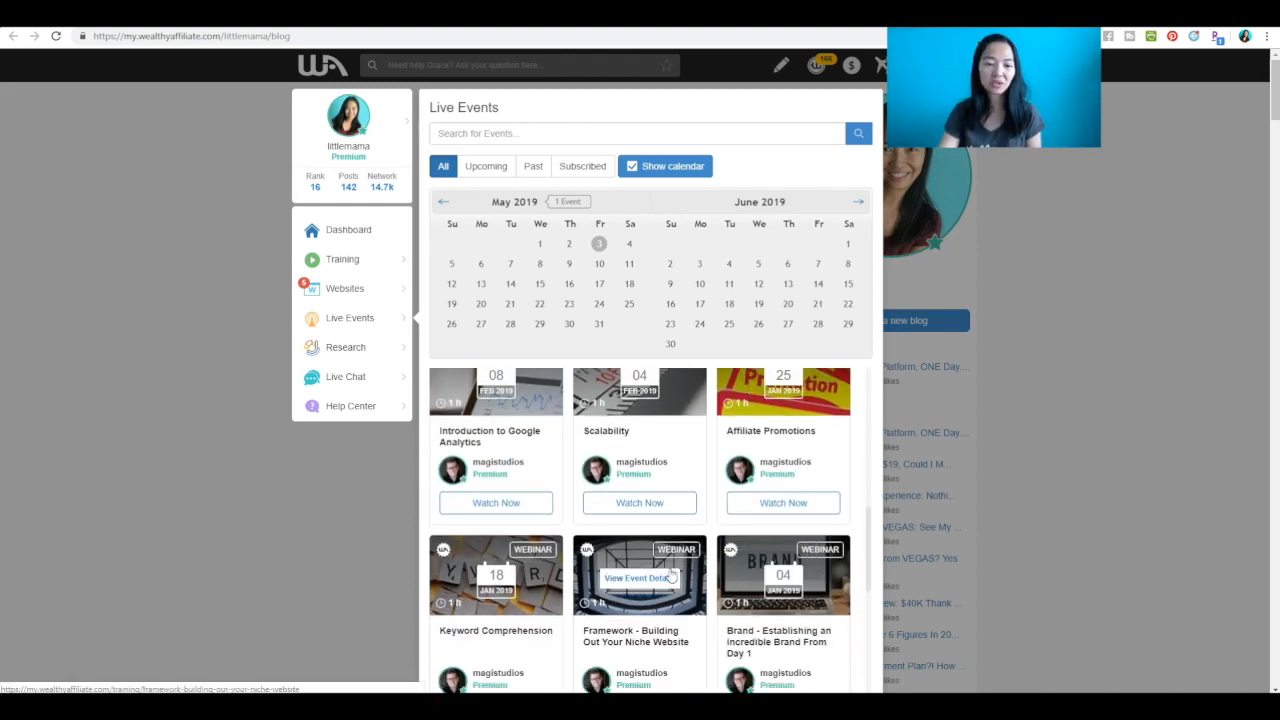
scroll(down, 3)
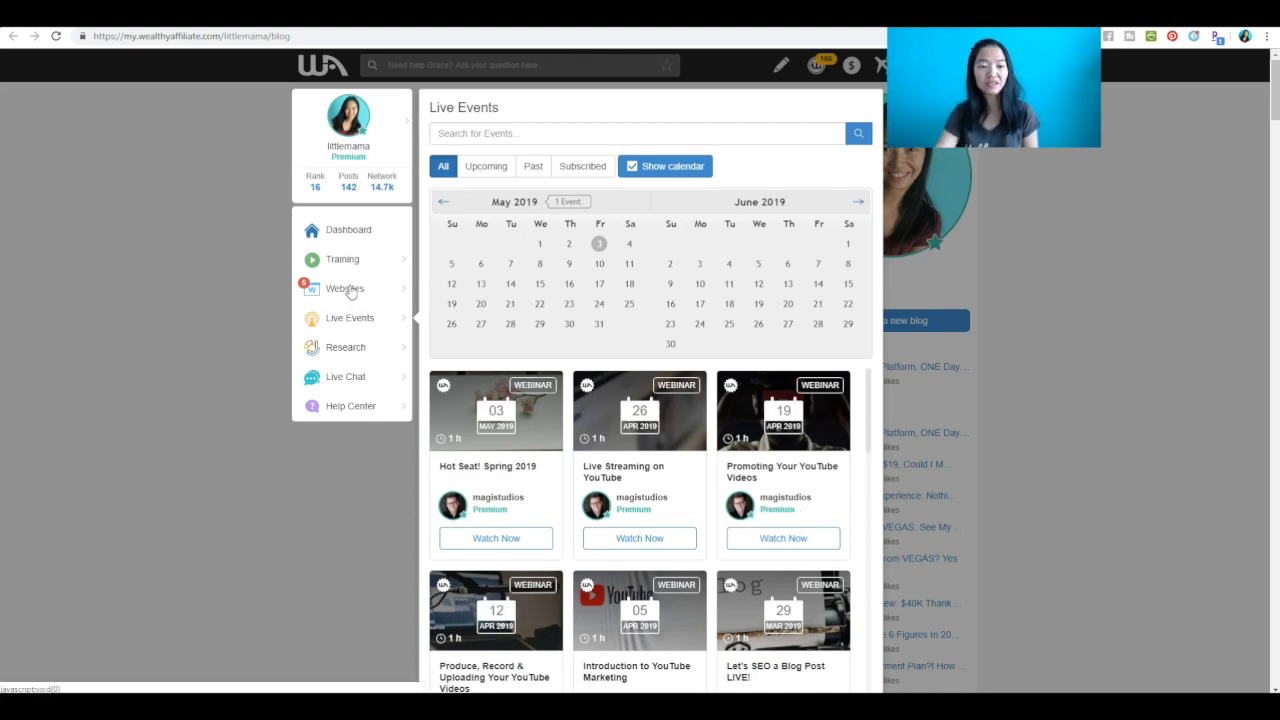
mouse_move(348, 262)
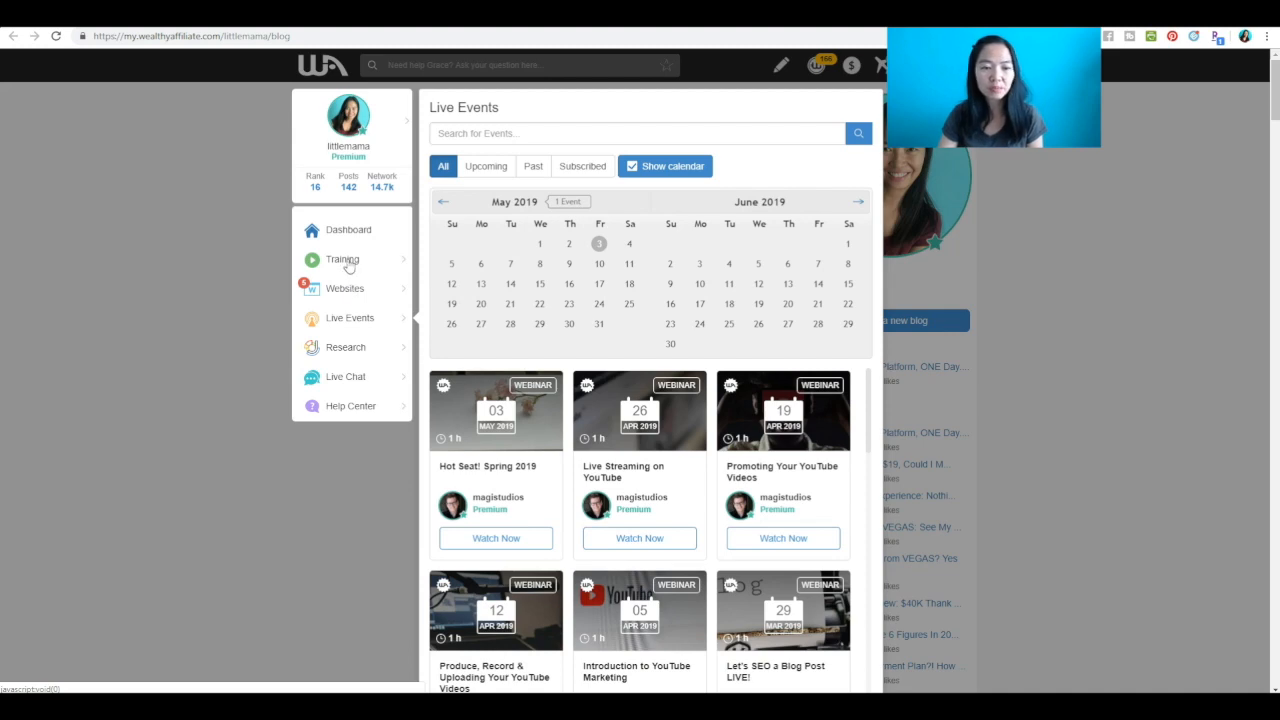
Toggle between Affiliate Bootcamp and Online Entrepreneur Certification, ending on the Certification courses.
click(342, 260)
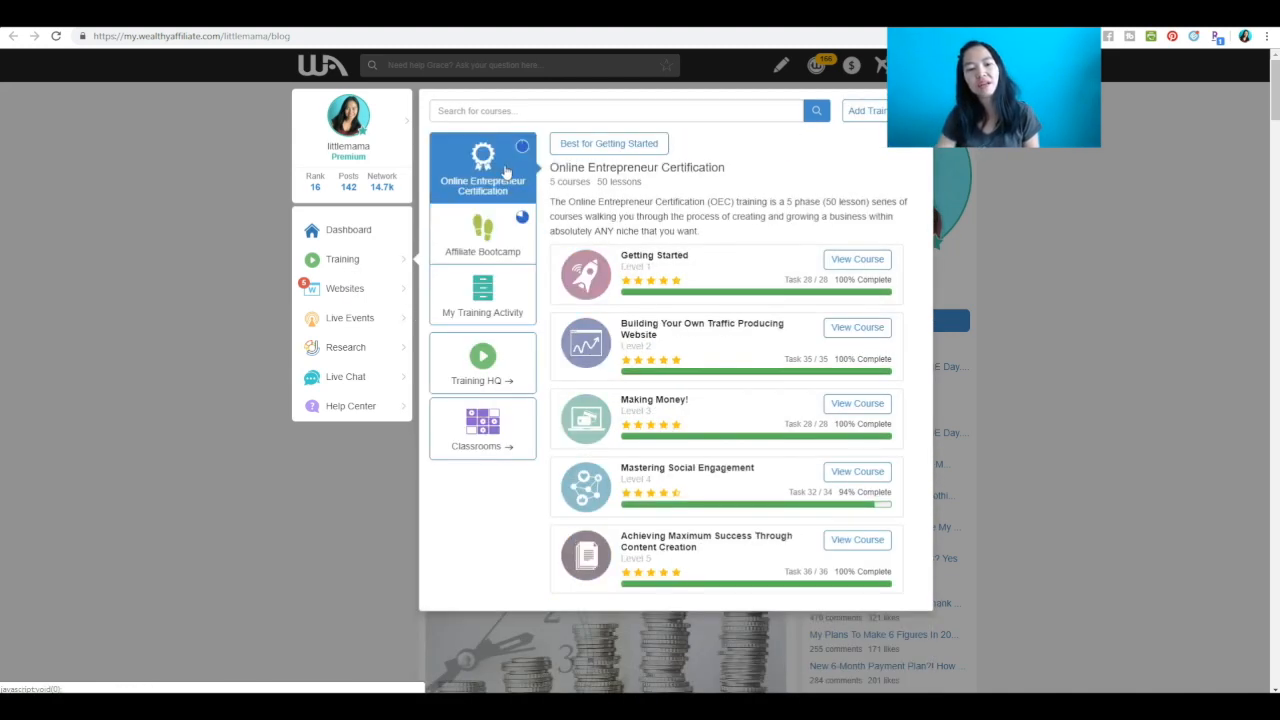
click(482, 236)
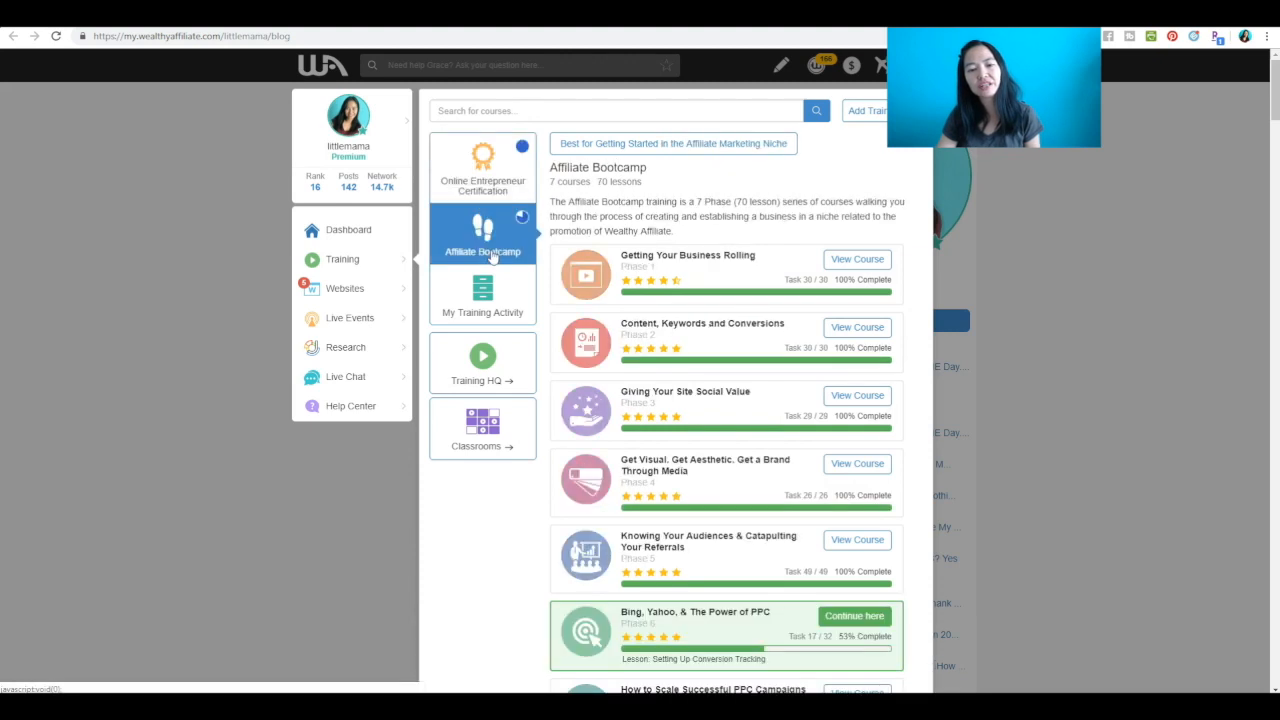
click(482, 164)
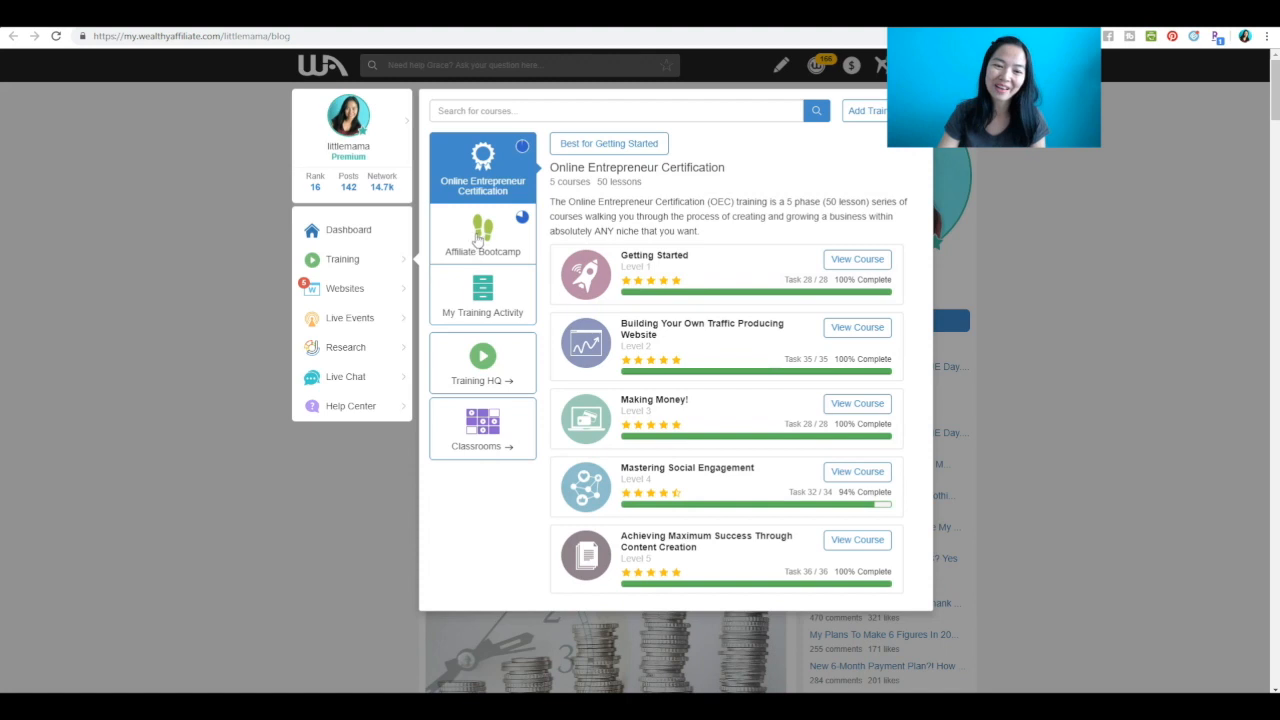
click(482, 236)
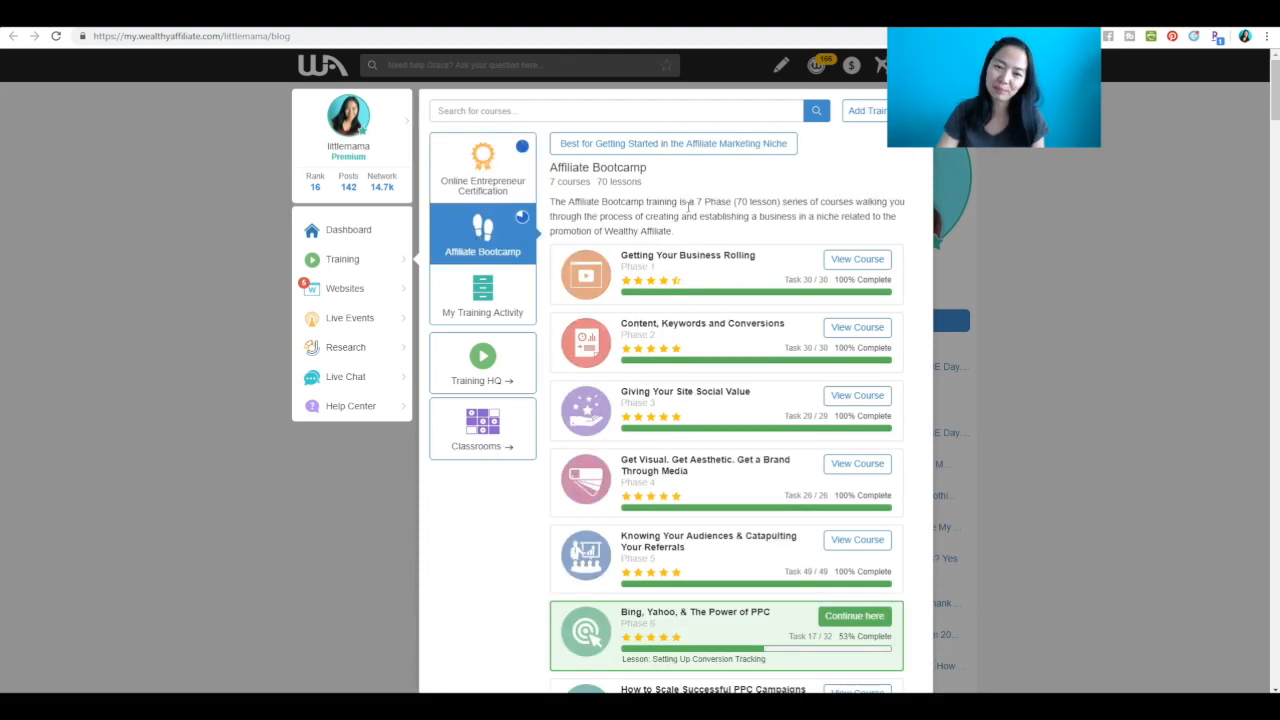
mouse_move(644, 626)
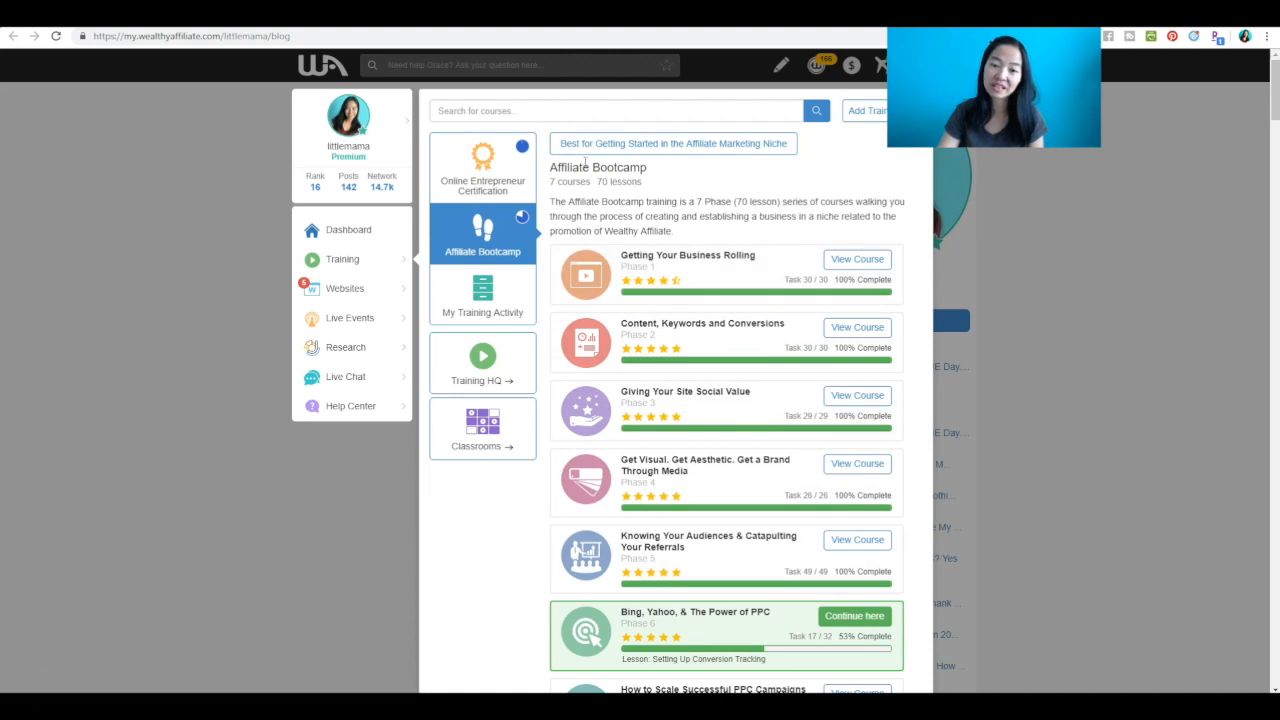
click(482, 168)
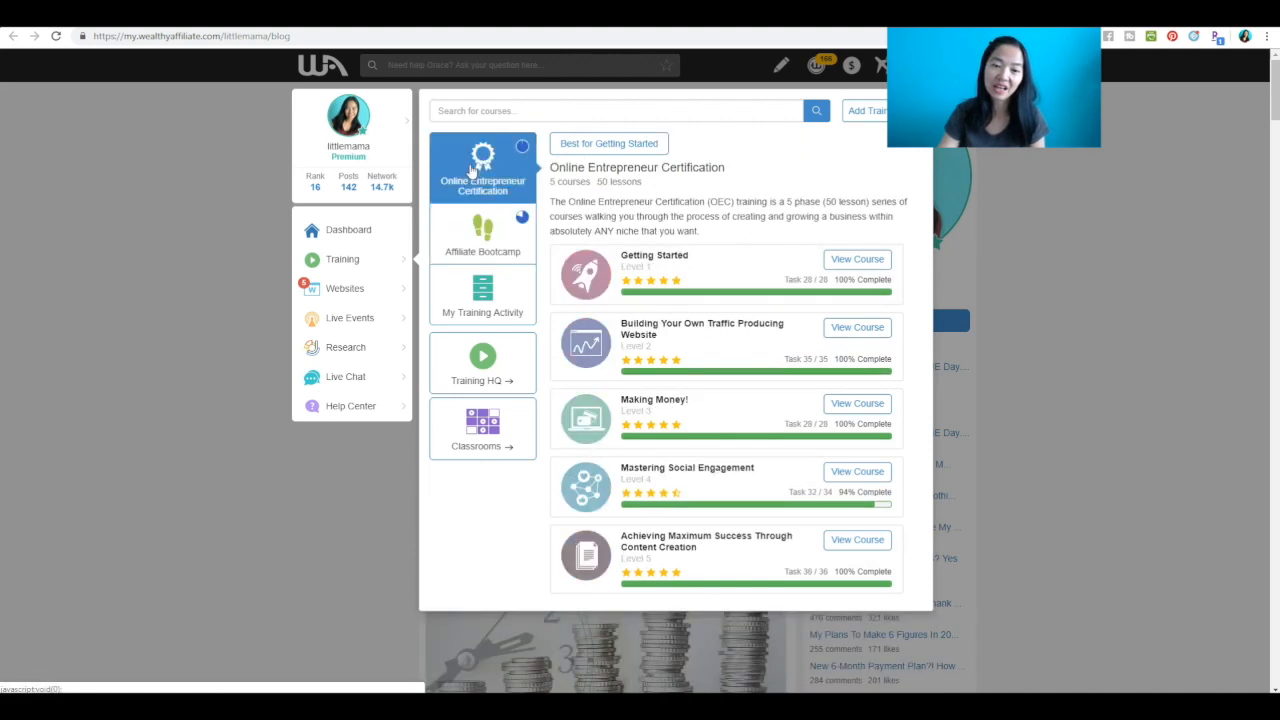
double_click(640, 168)
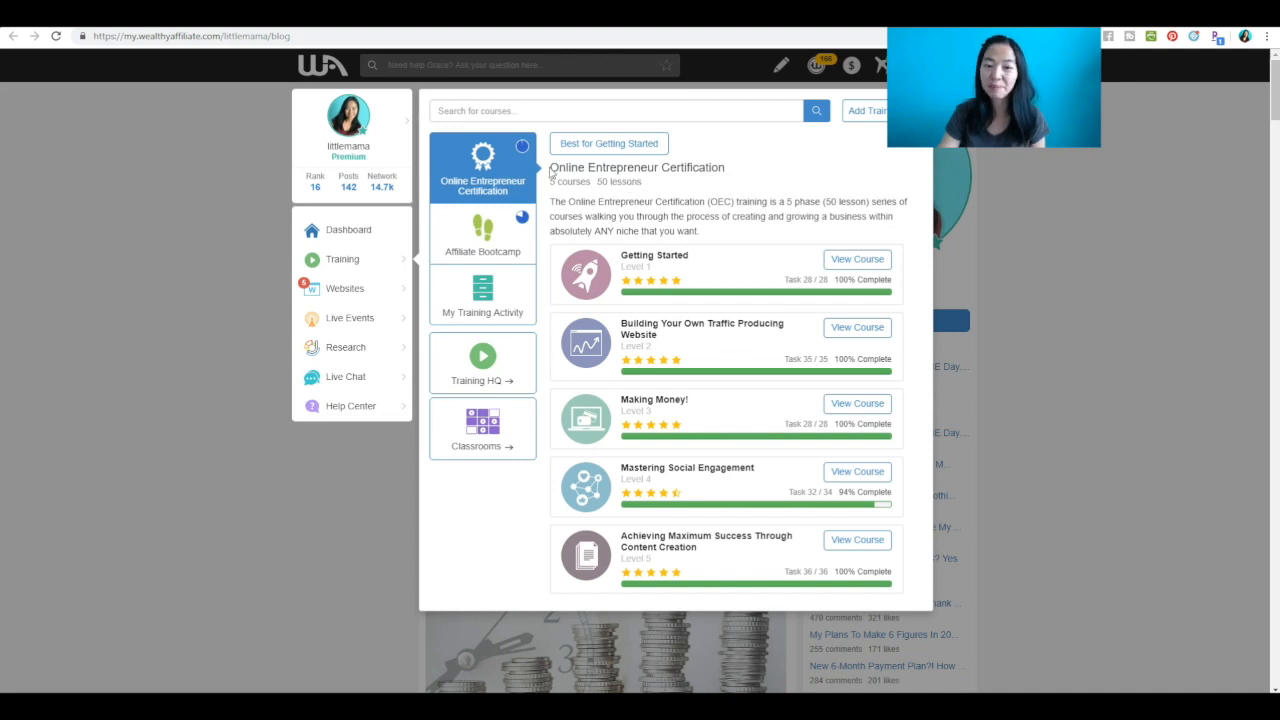
mouse_move(720, 232)
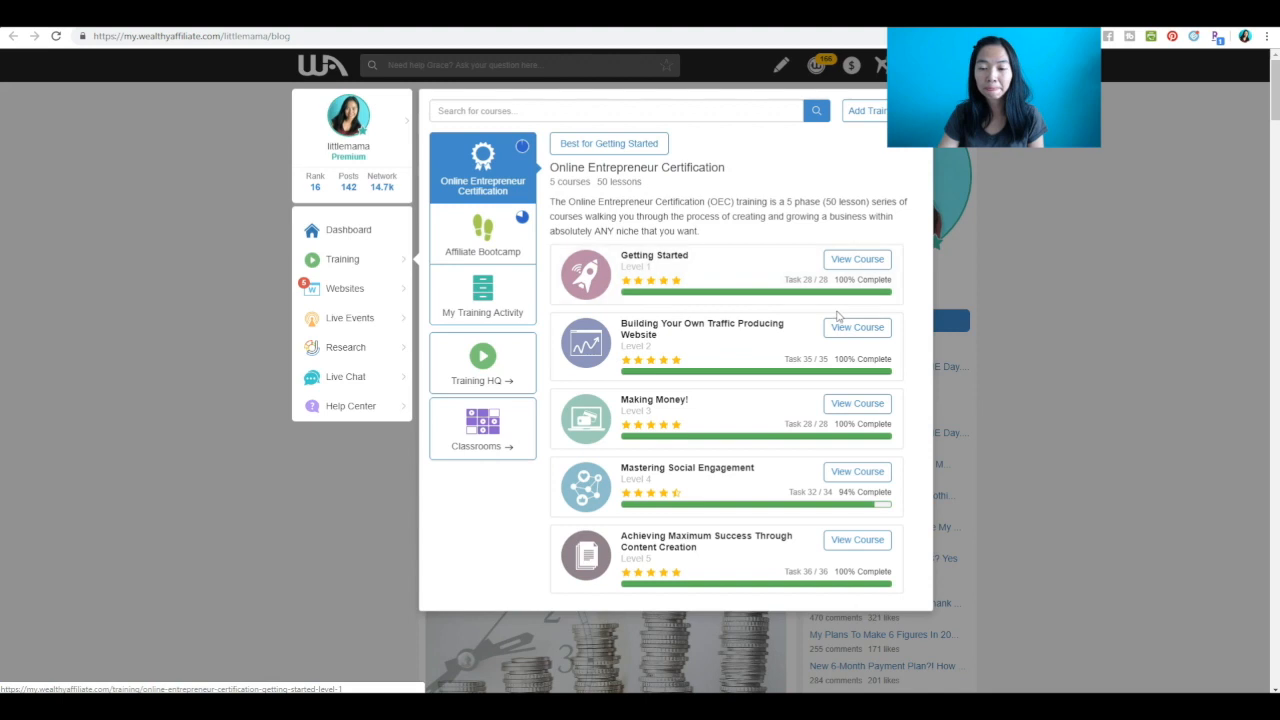
mouse_move(724, 272)
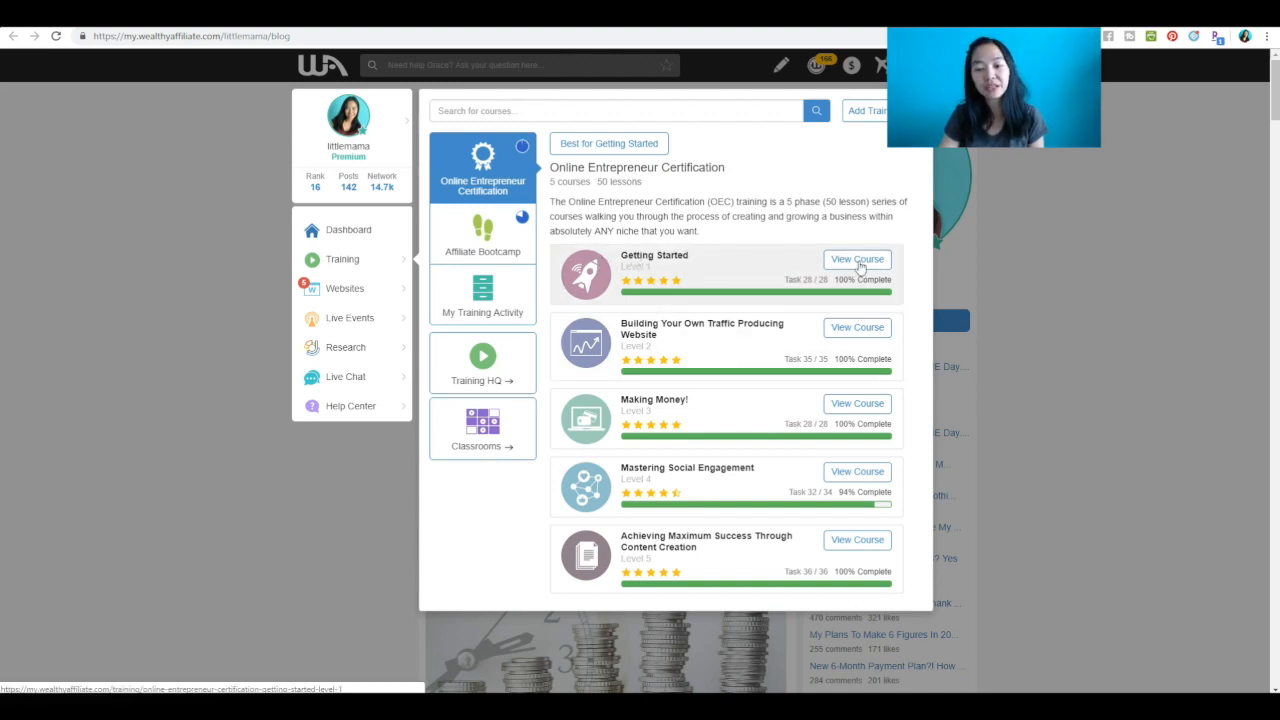
click(856, 260)
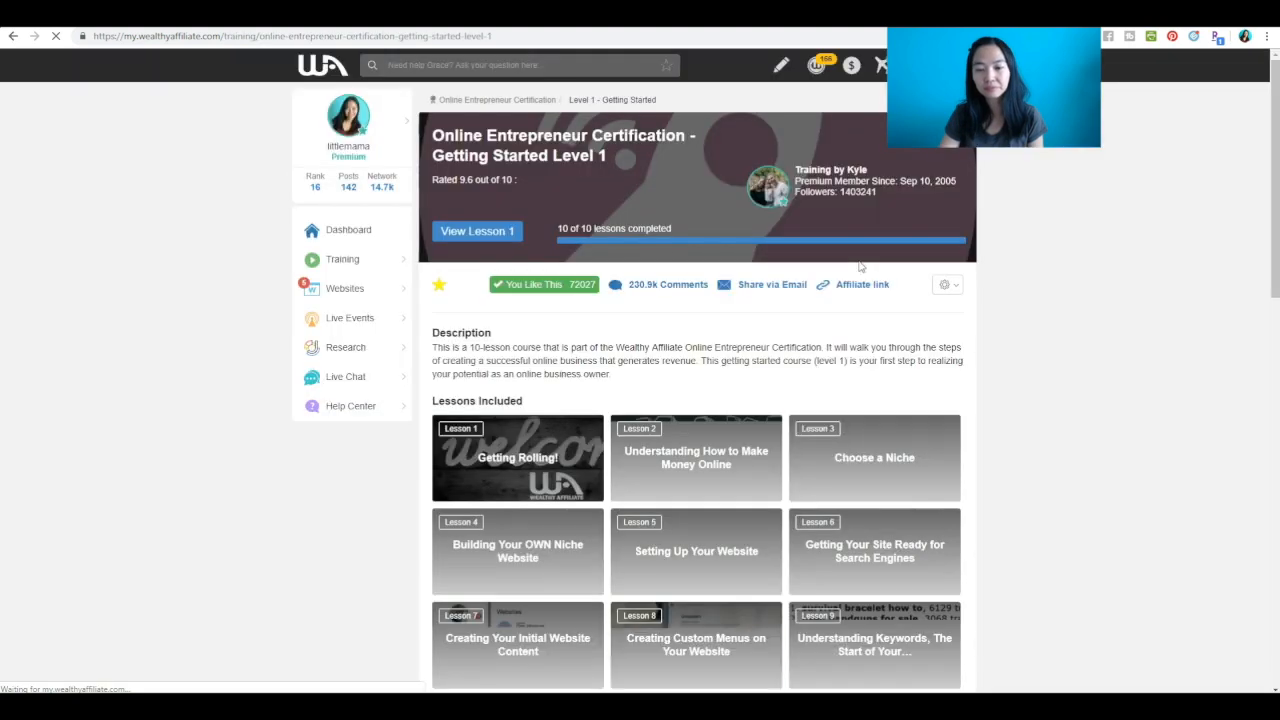
scroll(down, 3)
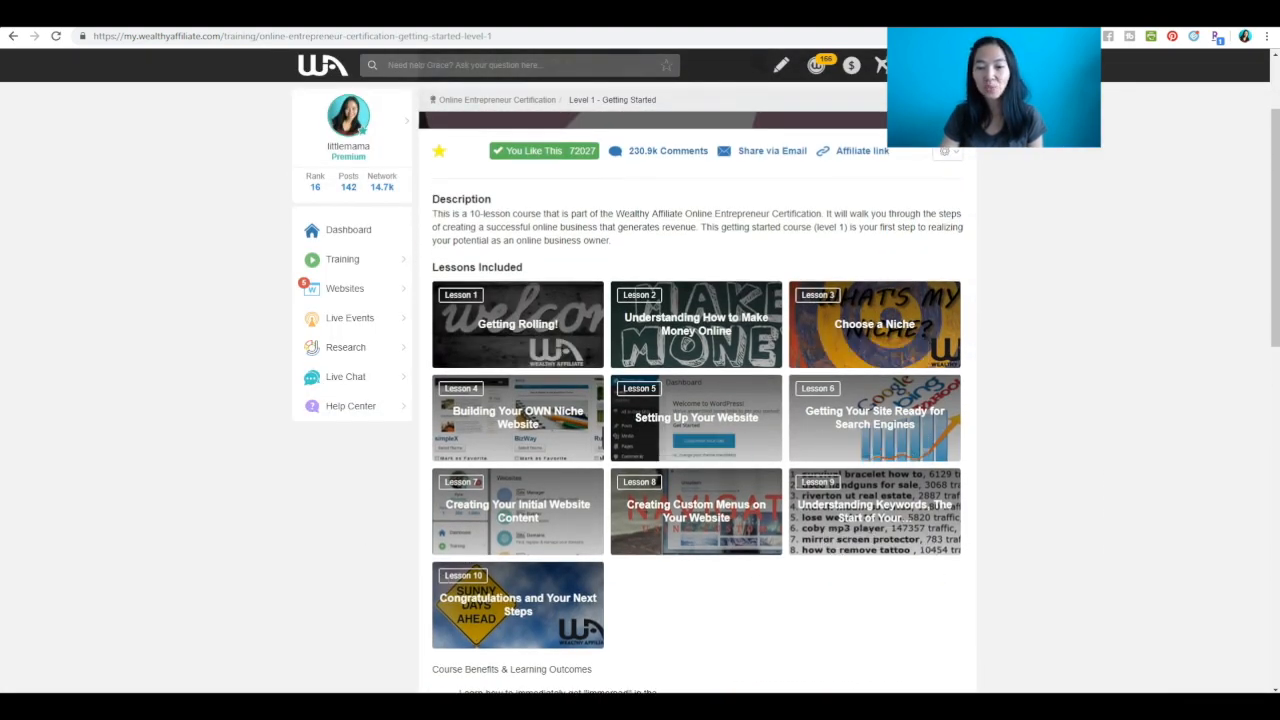
mouse_move(764, 664)
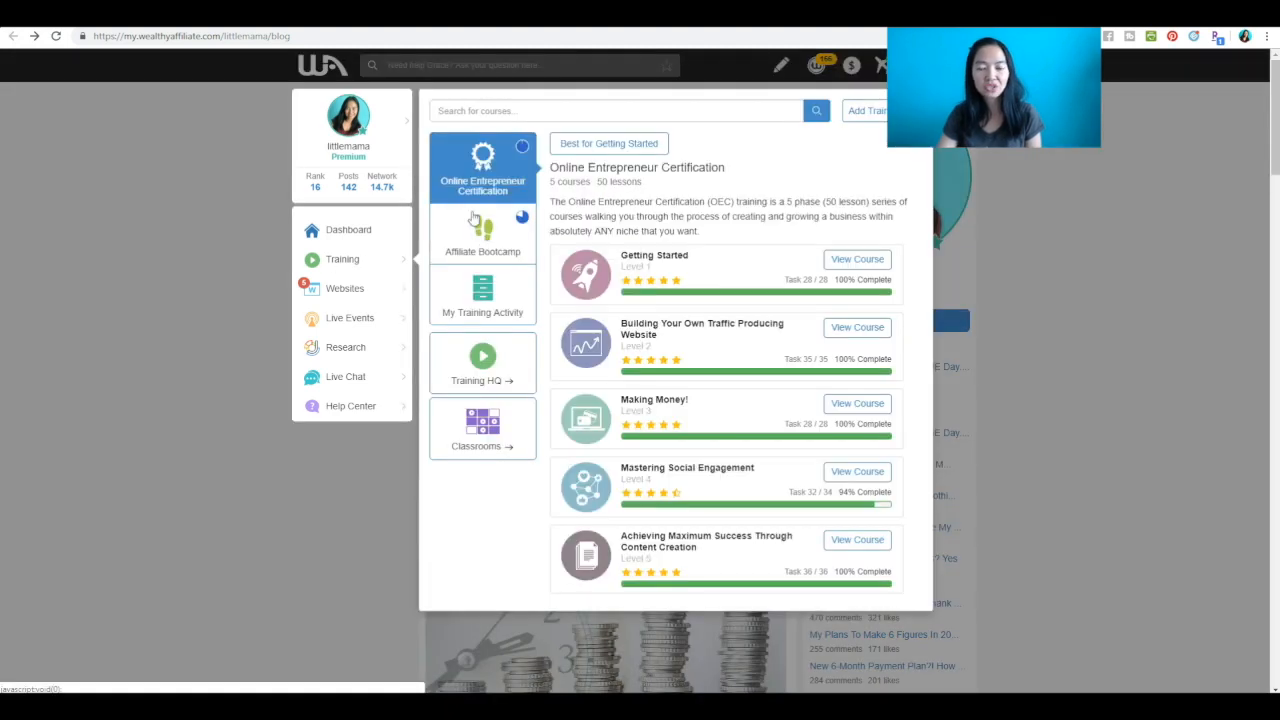
mouse_move(696, 274)
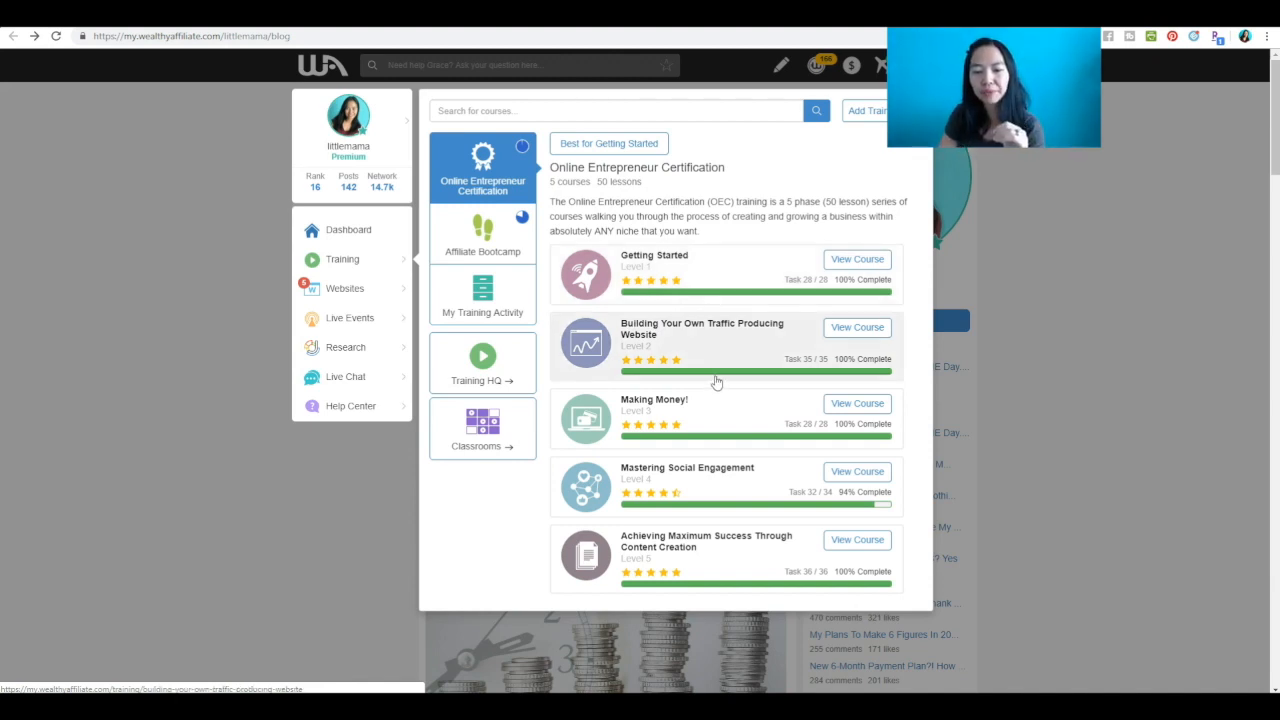
mouse_move(1242, 348)
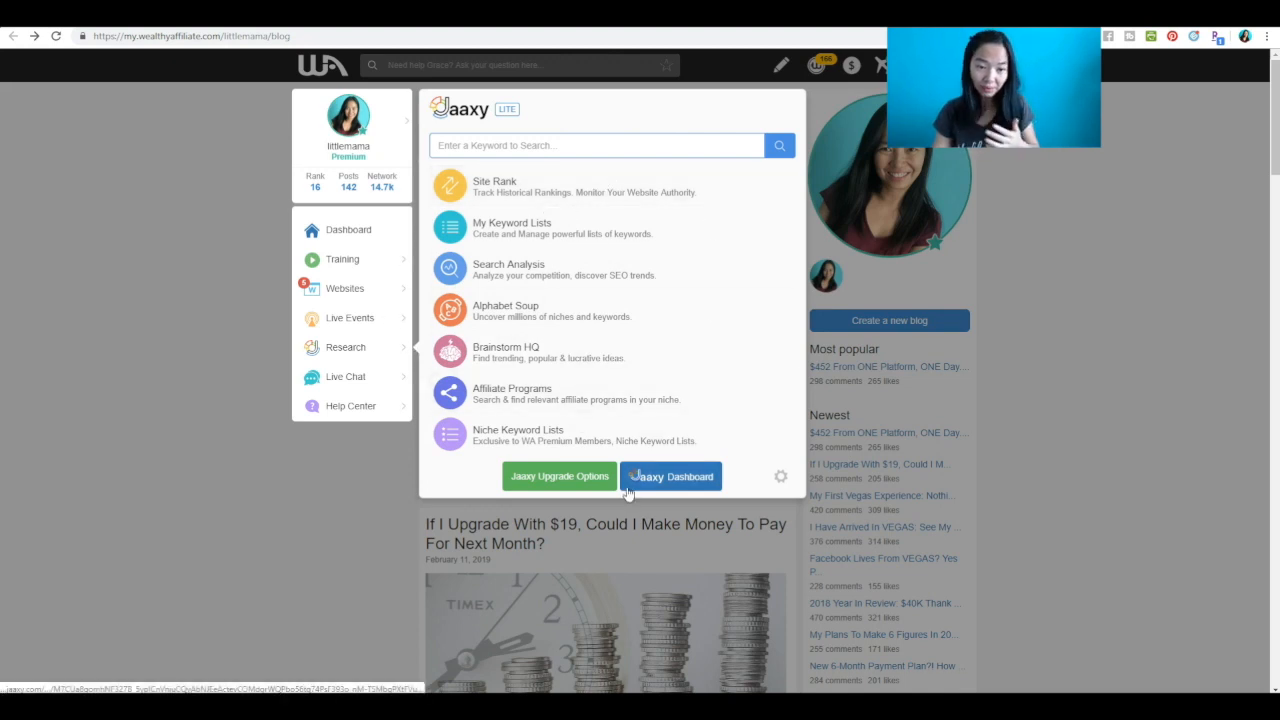
mouse_move(572, 348)
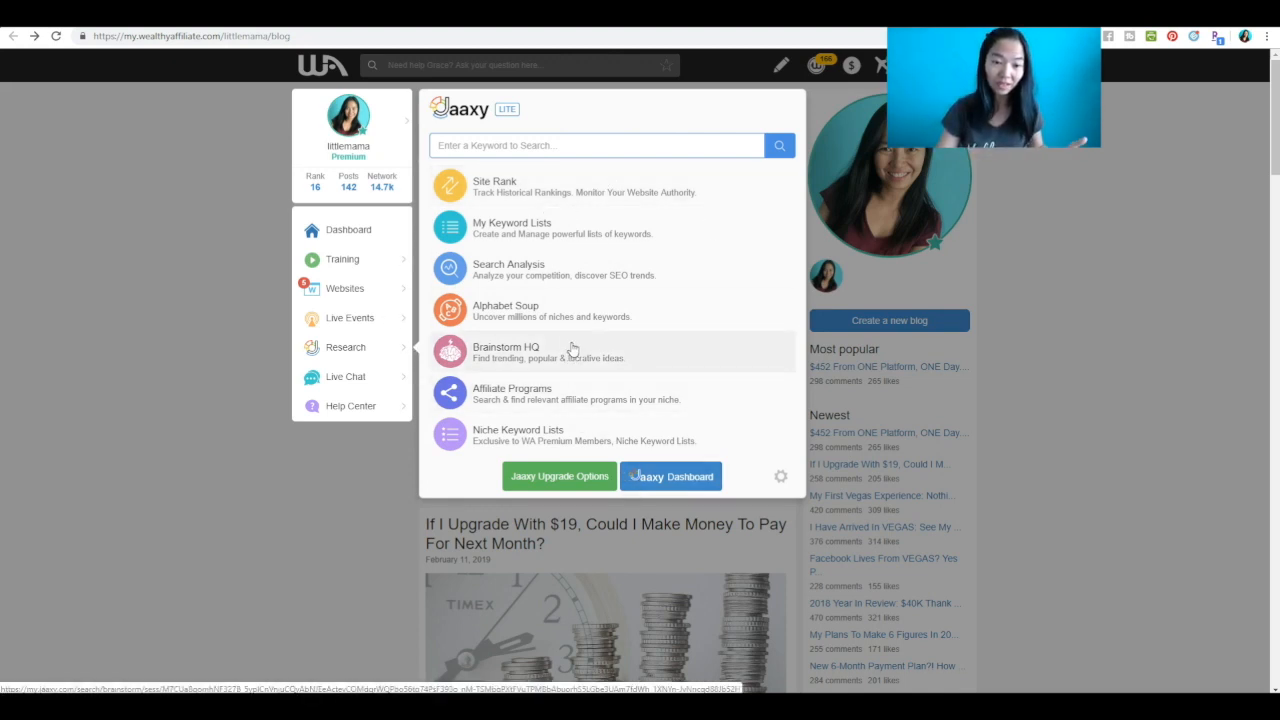
mouse_move(660, 248)
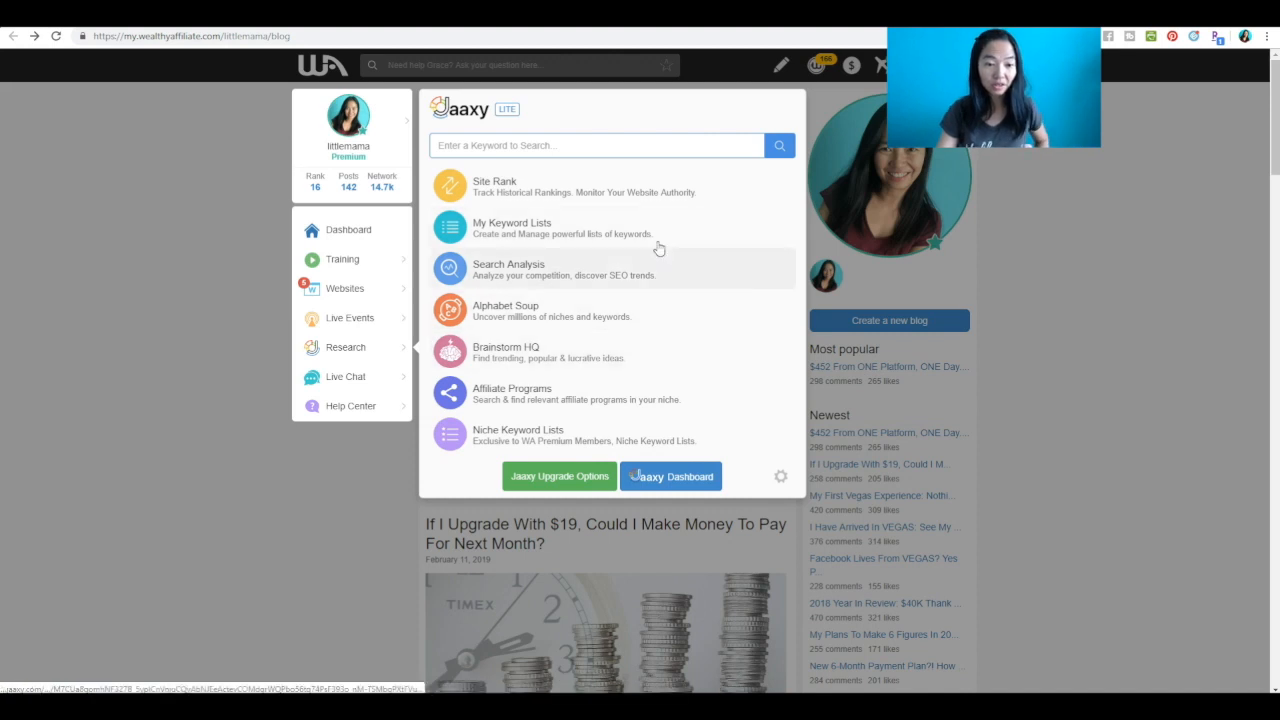
mouse_move(344, 410)
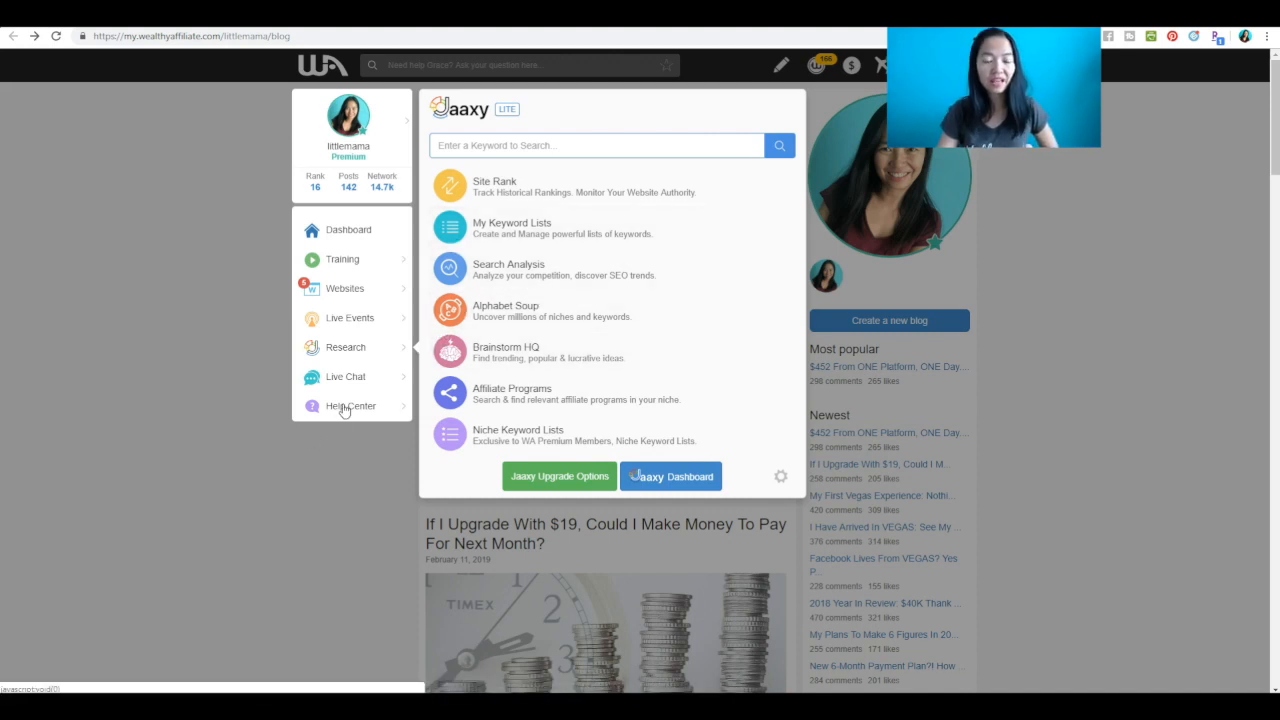
Start a question to premium coach Kyle from the Help Center.
click(350, 406)
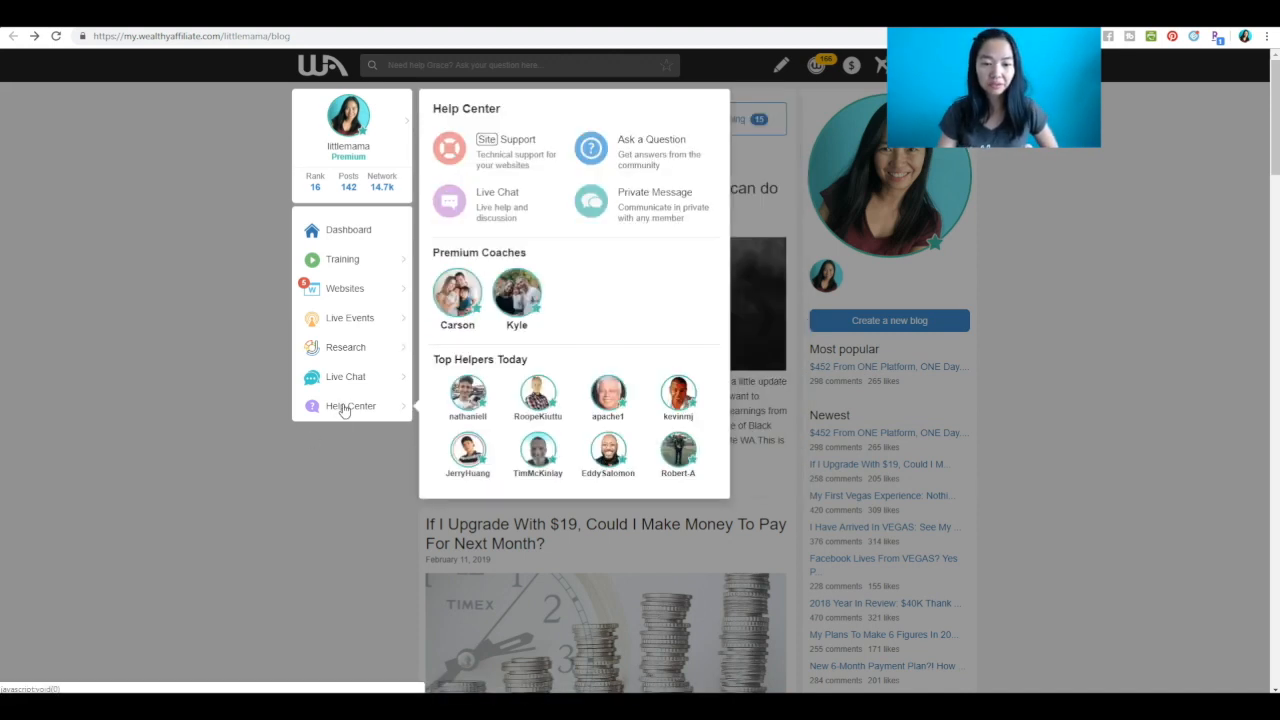
mouse_move(532, 144)
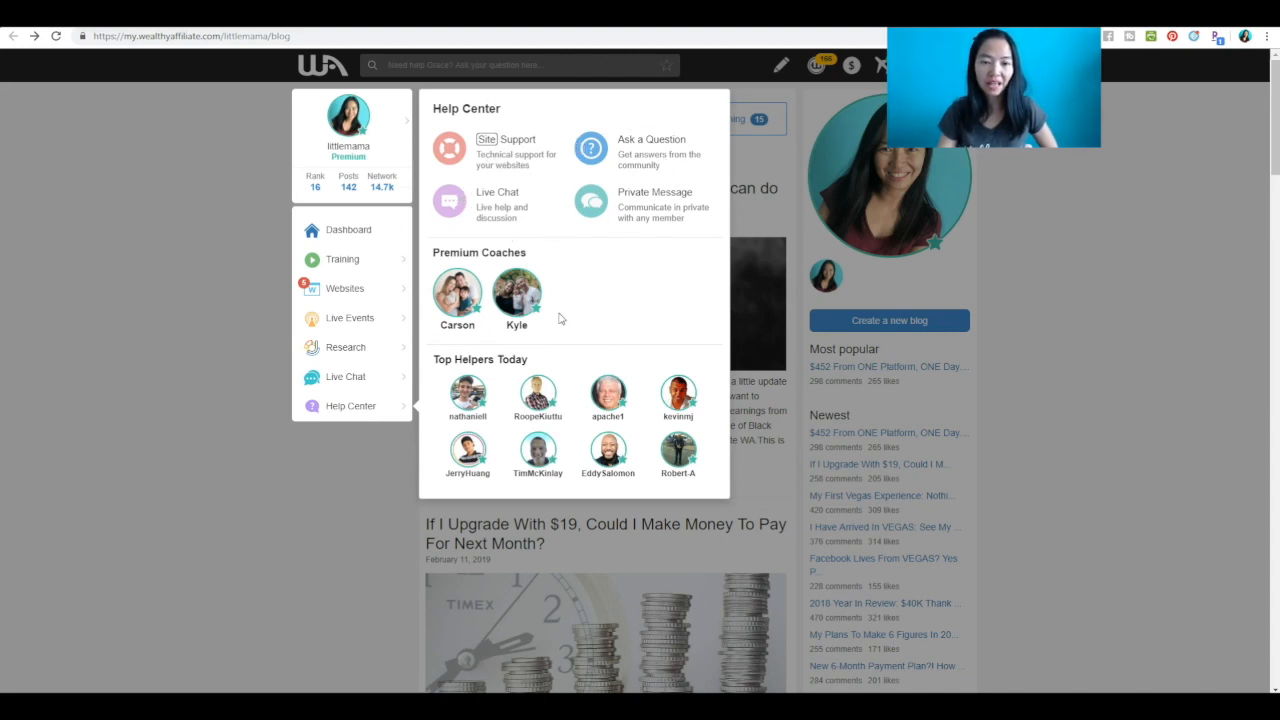
mouse_move(456, 290)
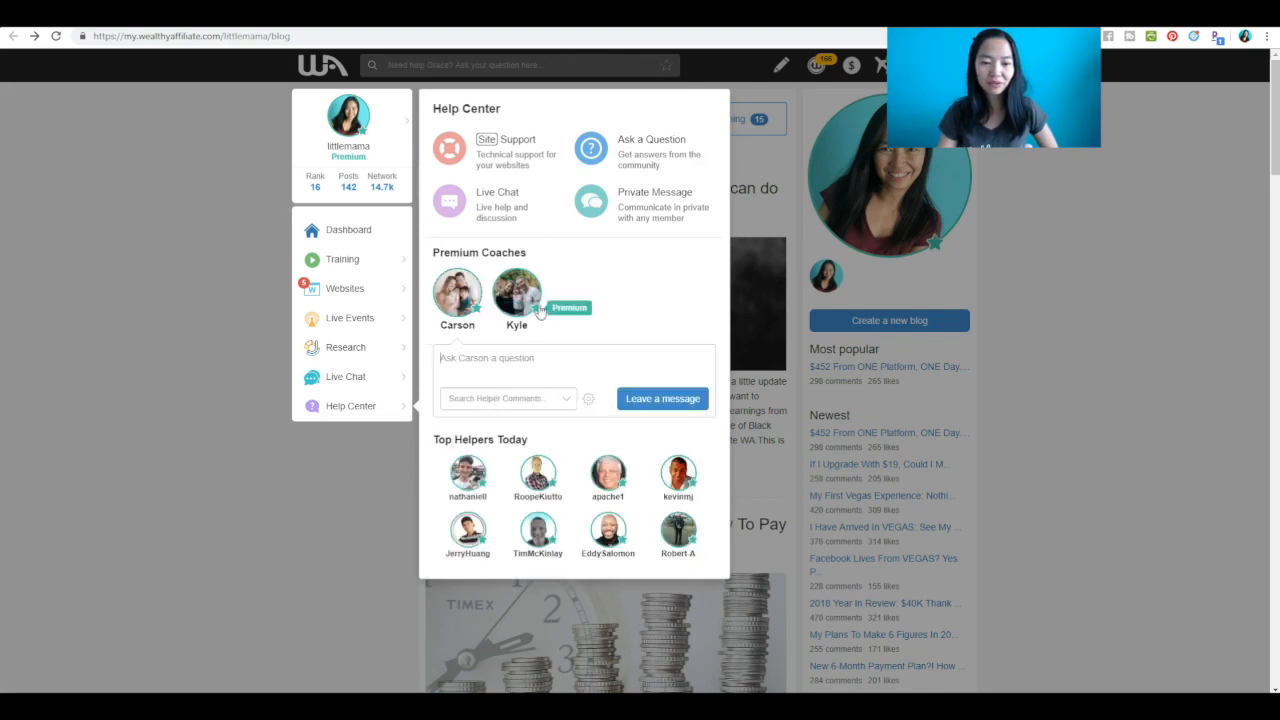
click(516, 290)
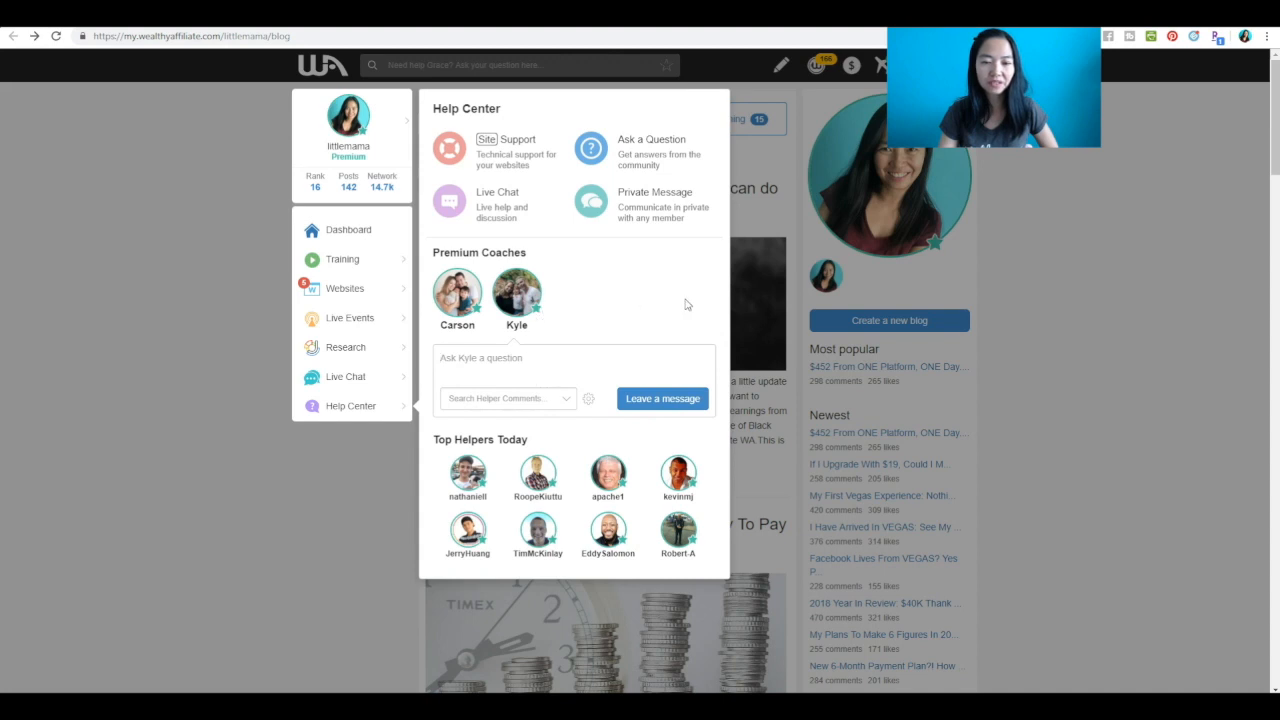
mouse_move(602, 324)
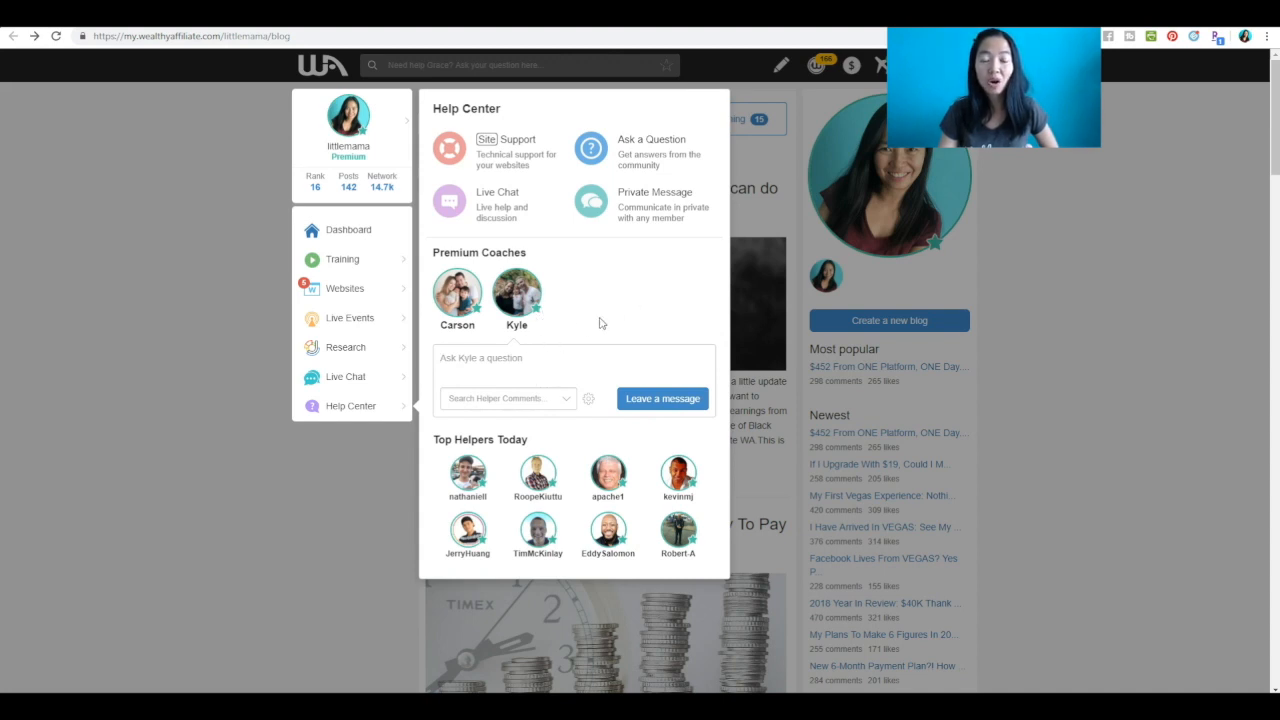
mouse_move(670, 312)
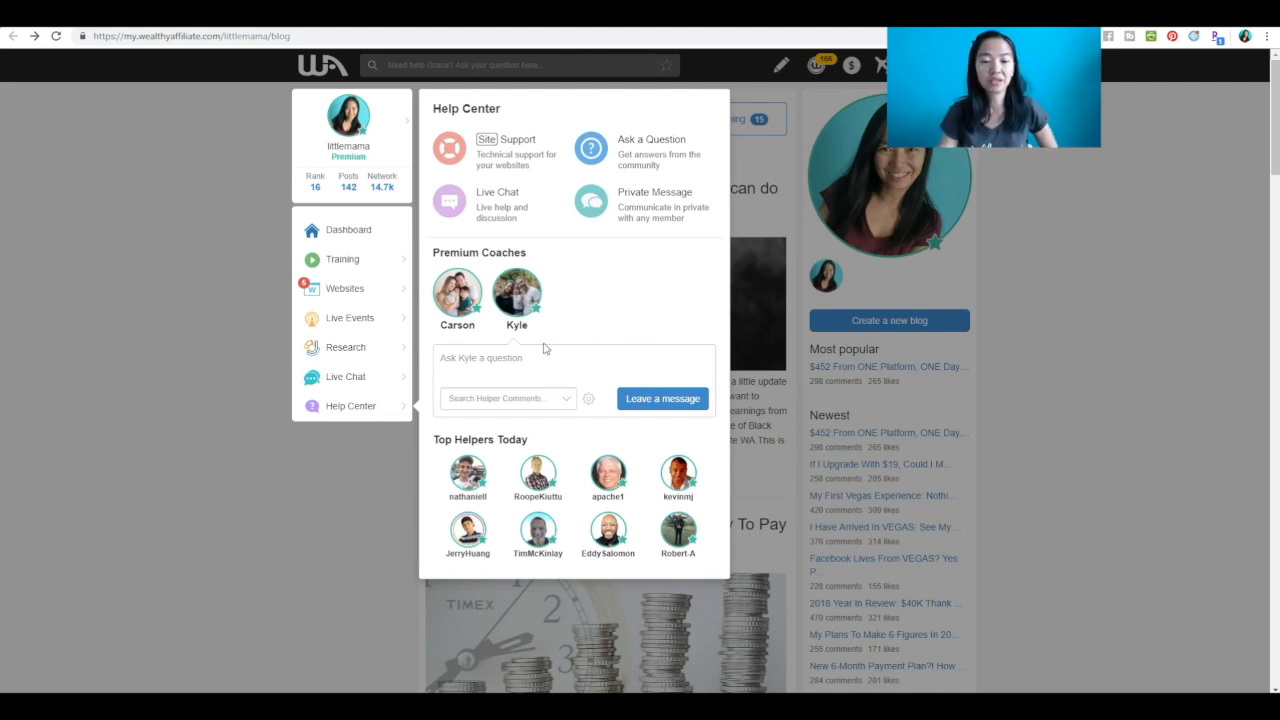
mouse_move(608, 318)
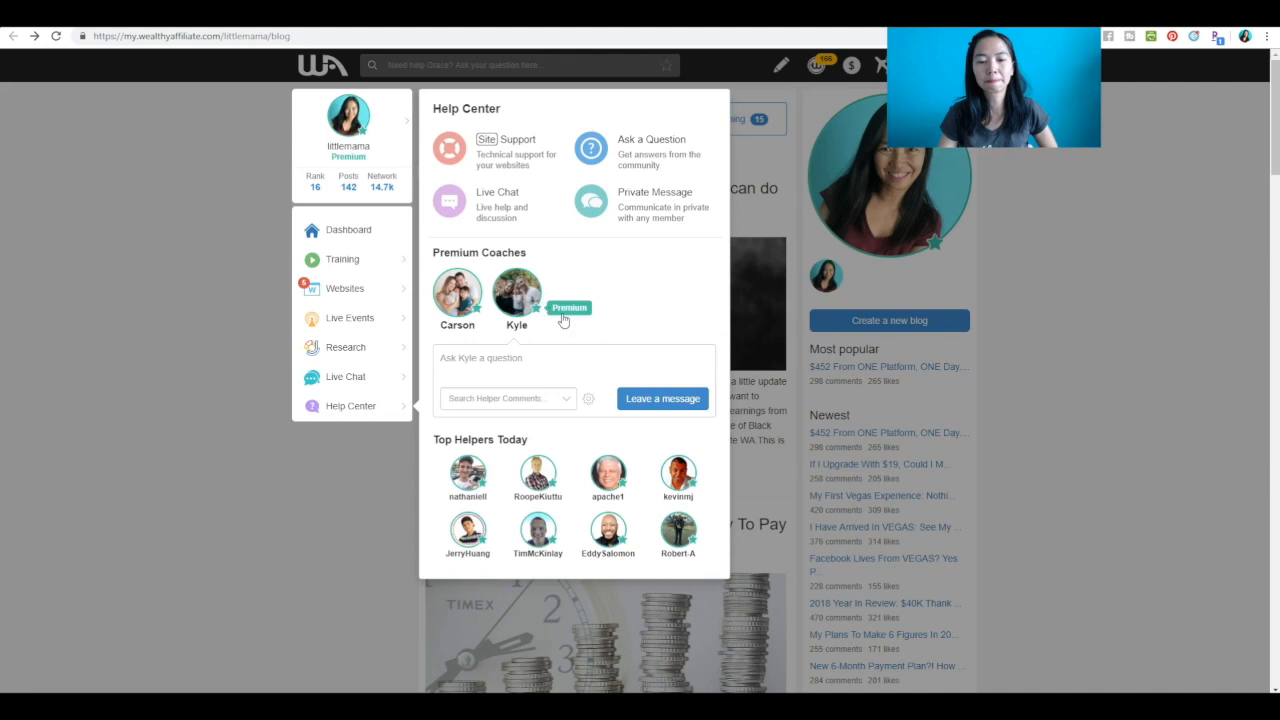
mouse_move(668, 400)
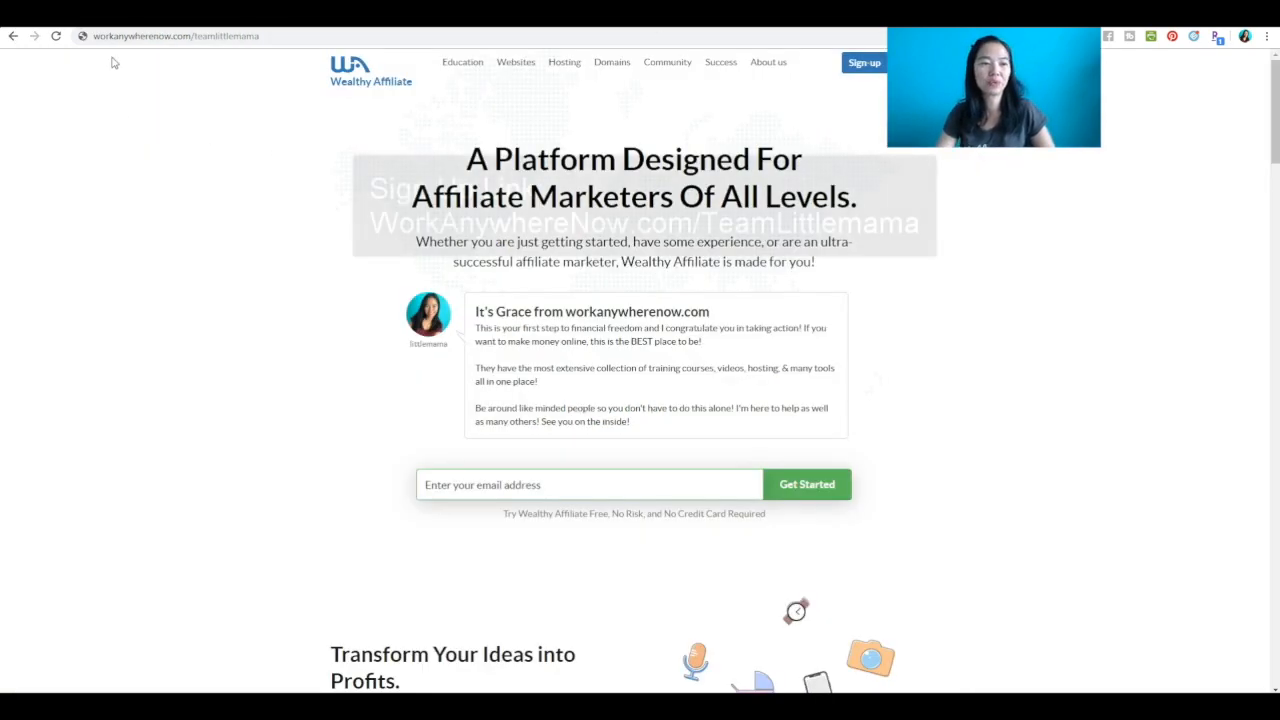
Select the WorkAnywhereNow.com/TeamLittlemama referral address in the address bar.
click(180, 36)
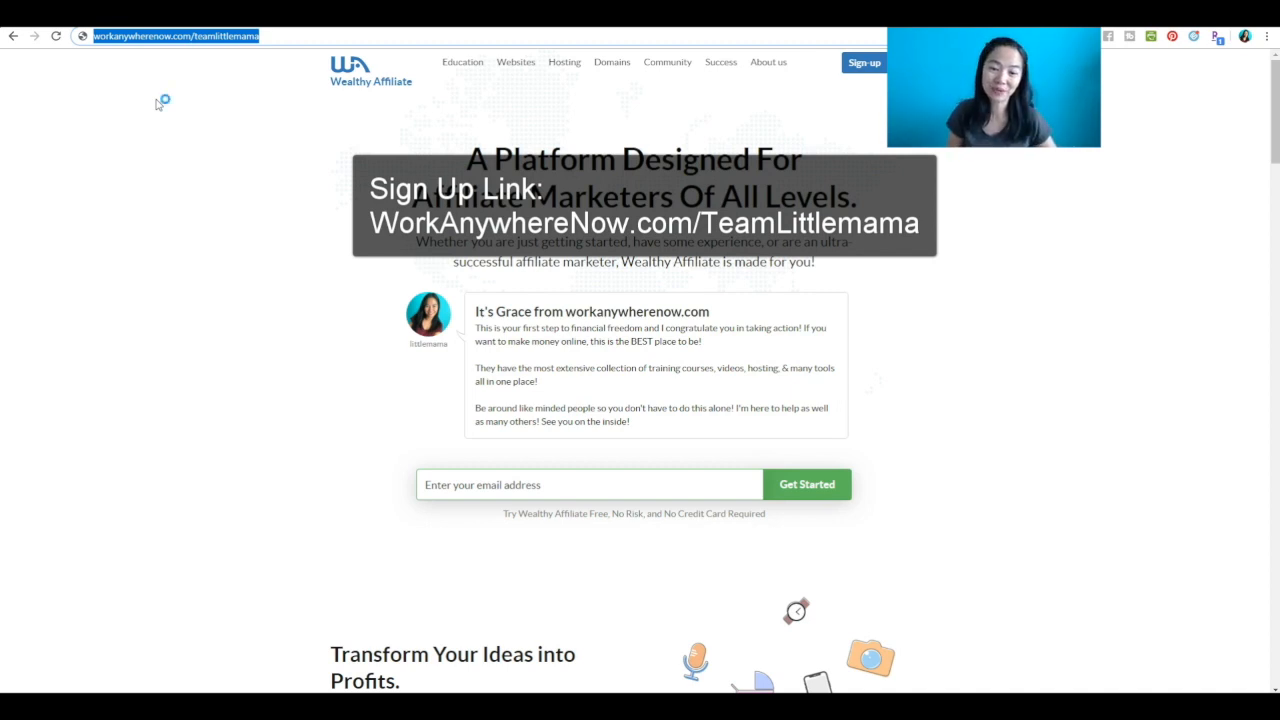
mouse_move(160, 104)
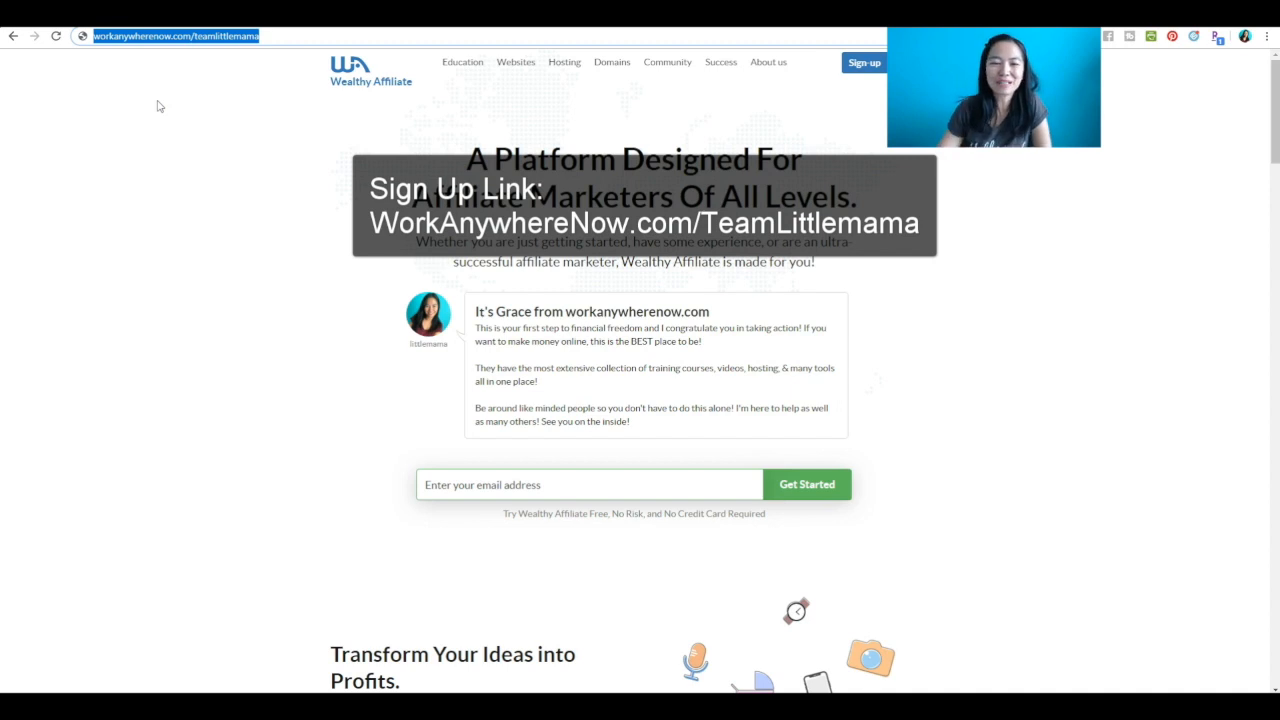
mouse_move(216, 244)
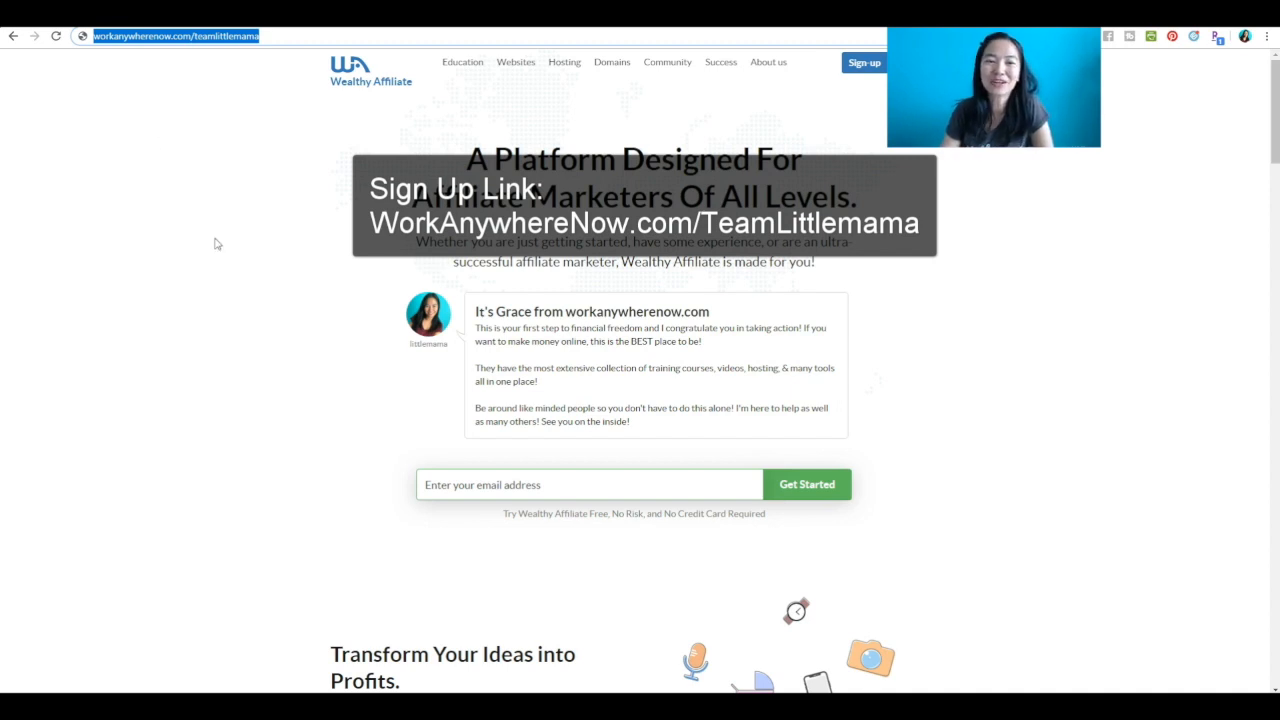
mouse_move(268, 250)
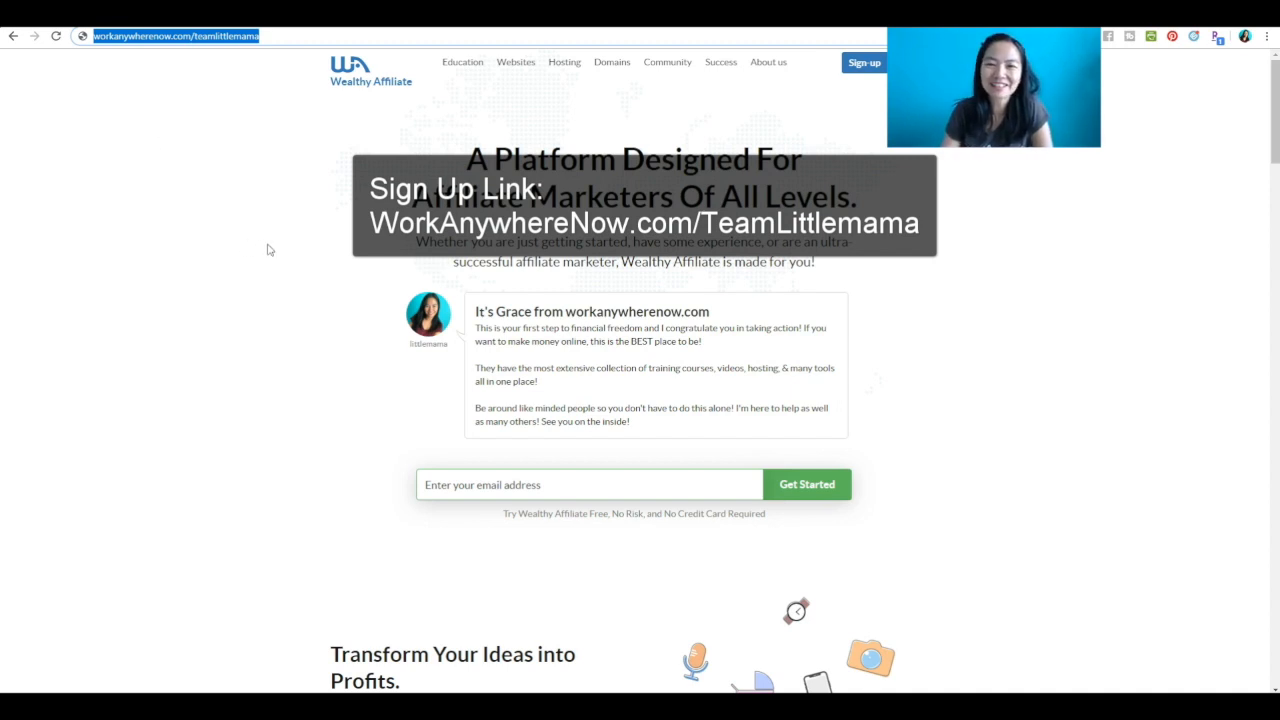